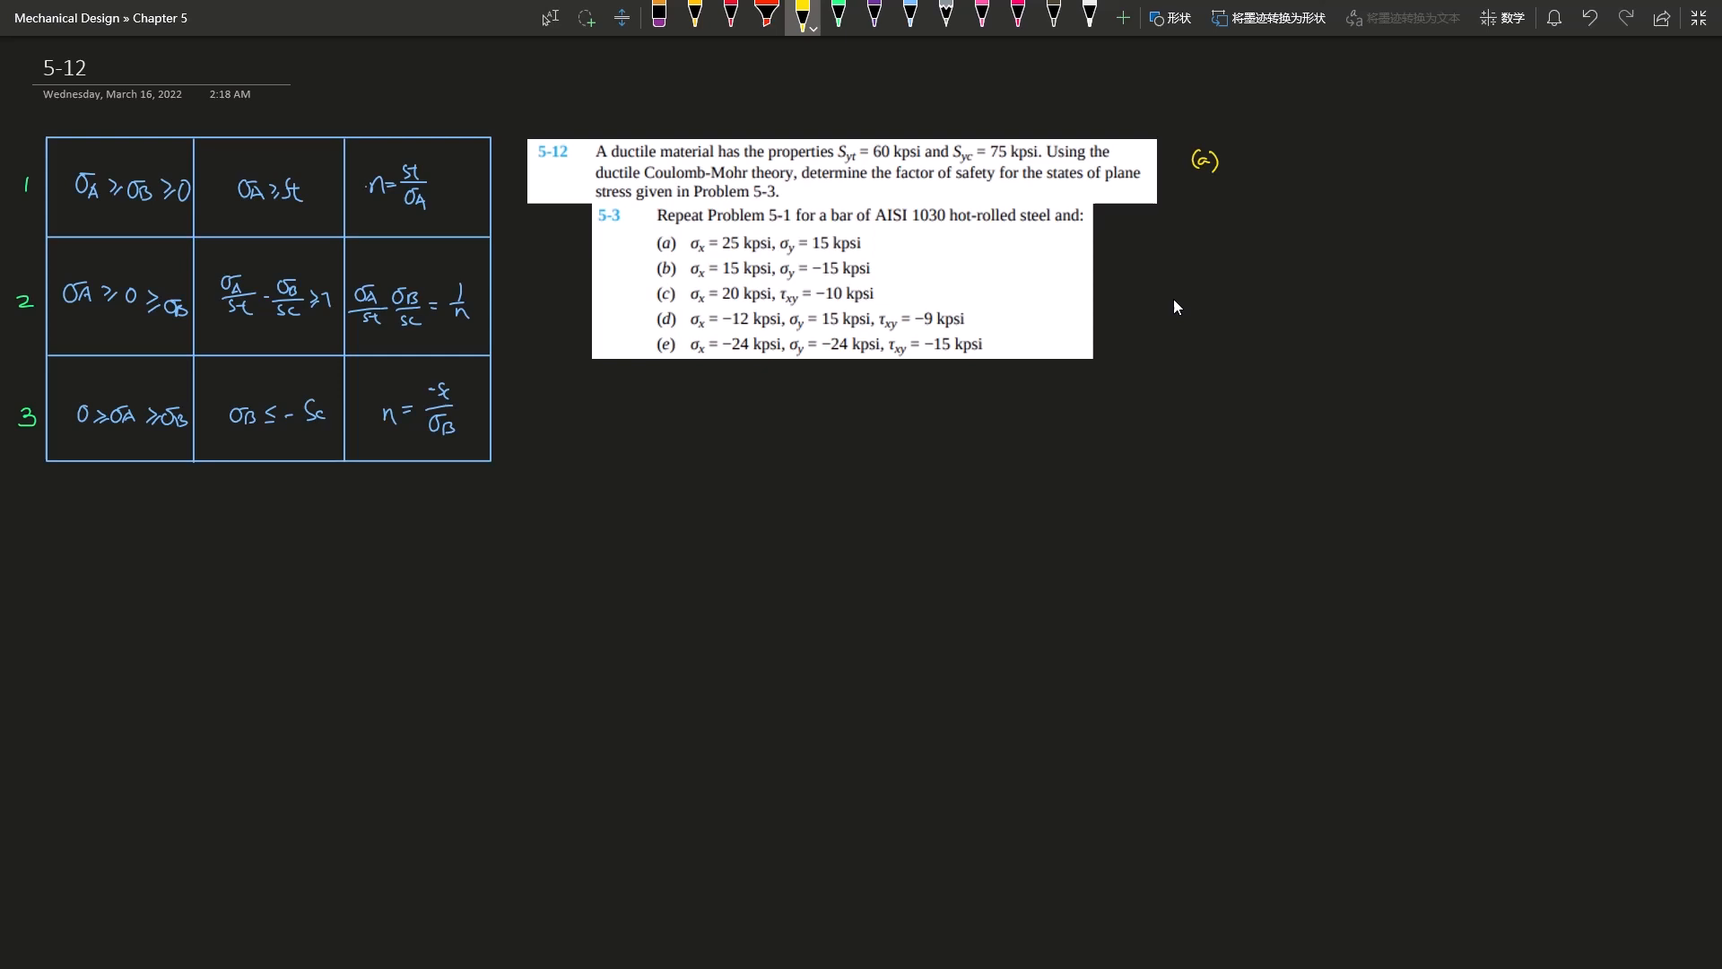
pyautogui.moveTo(1157, 292)
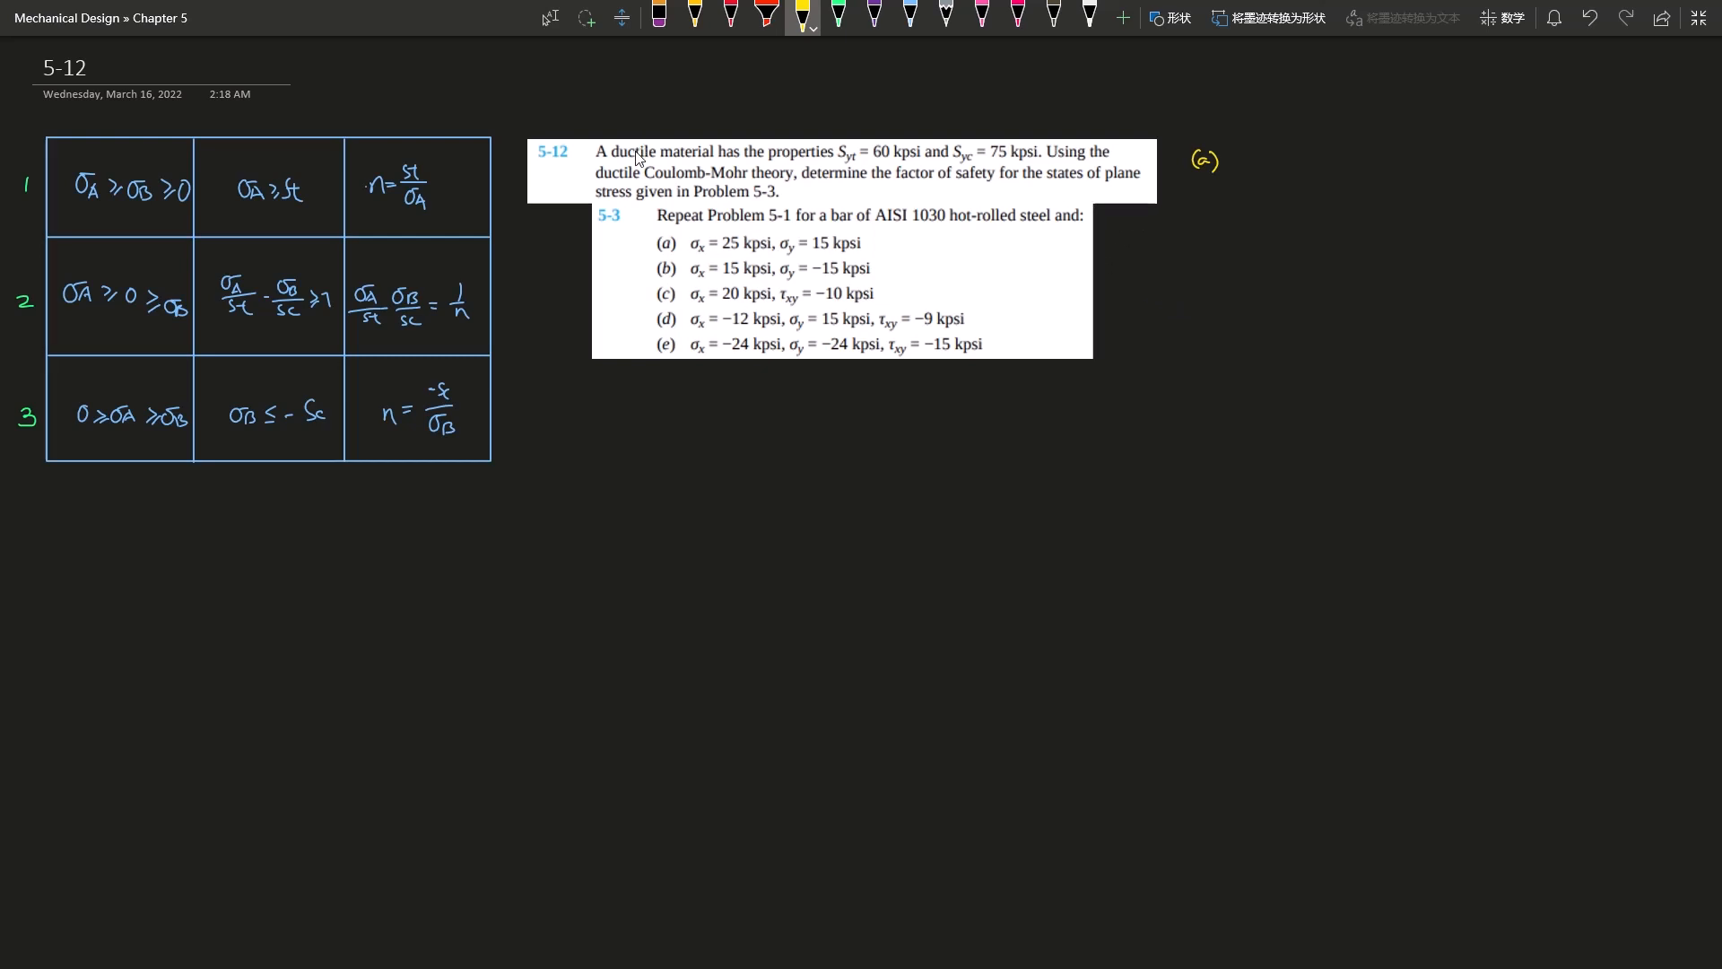
pyautogui.moveTo(510, 207)
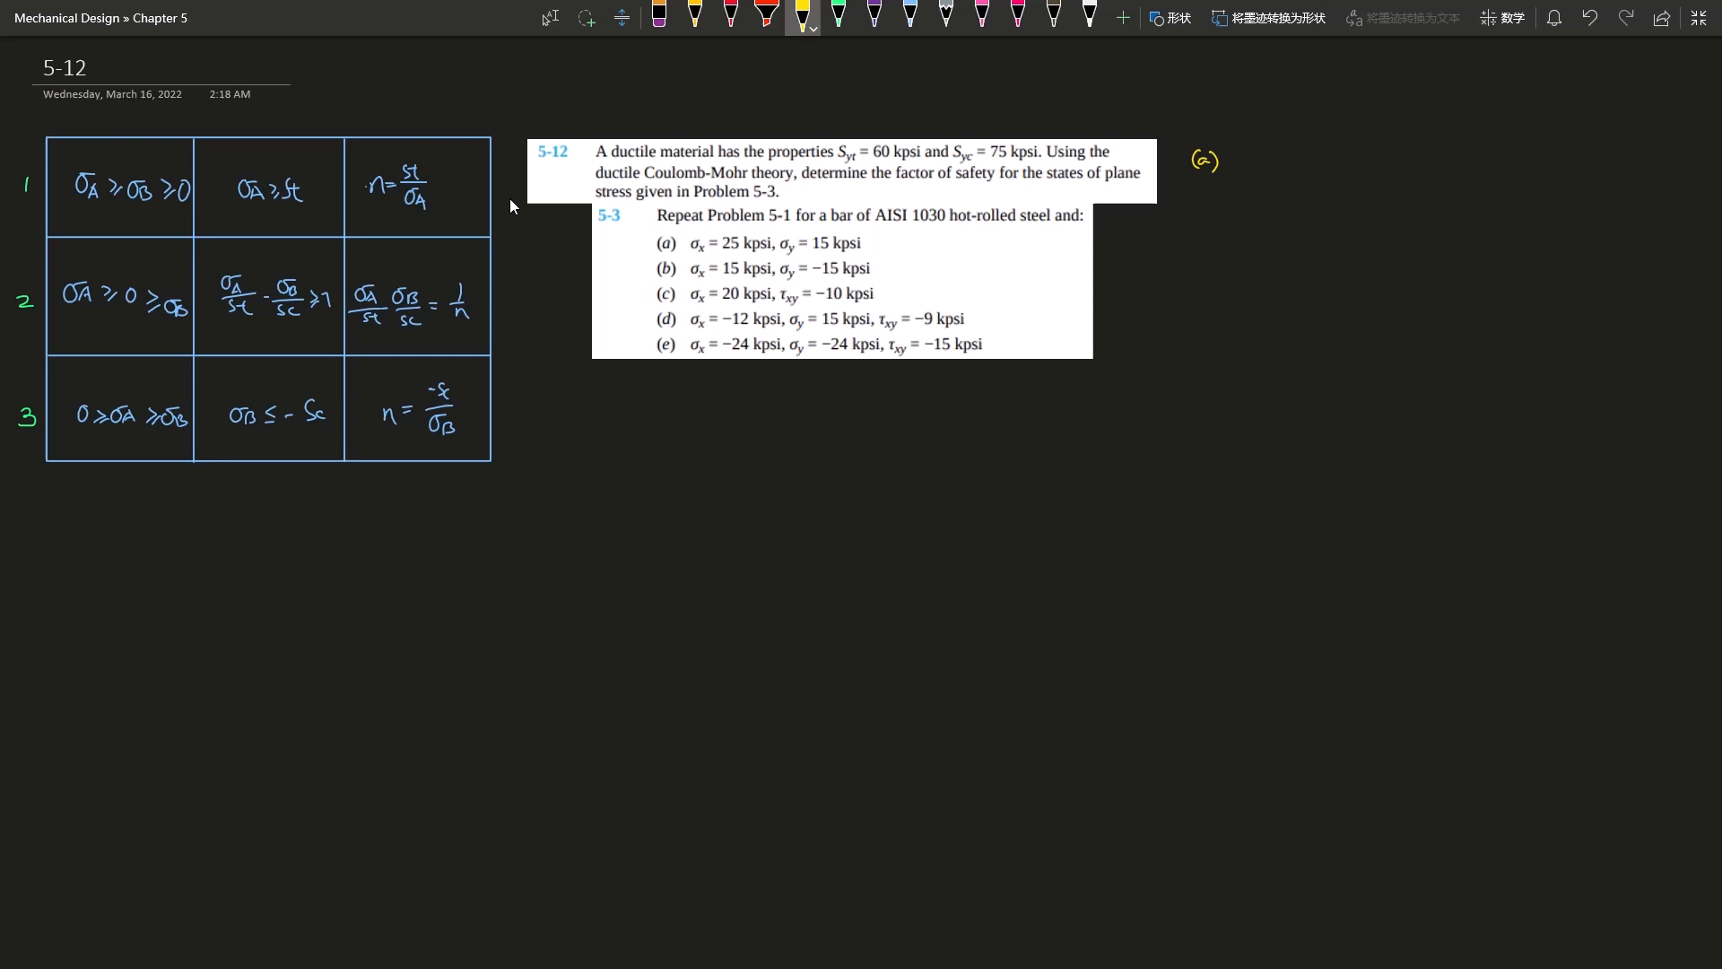
pyautogui.moveTo(346, 233)
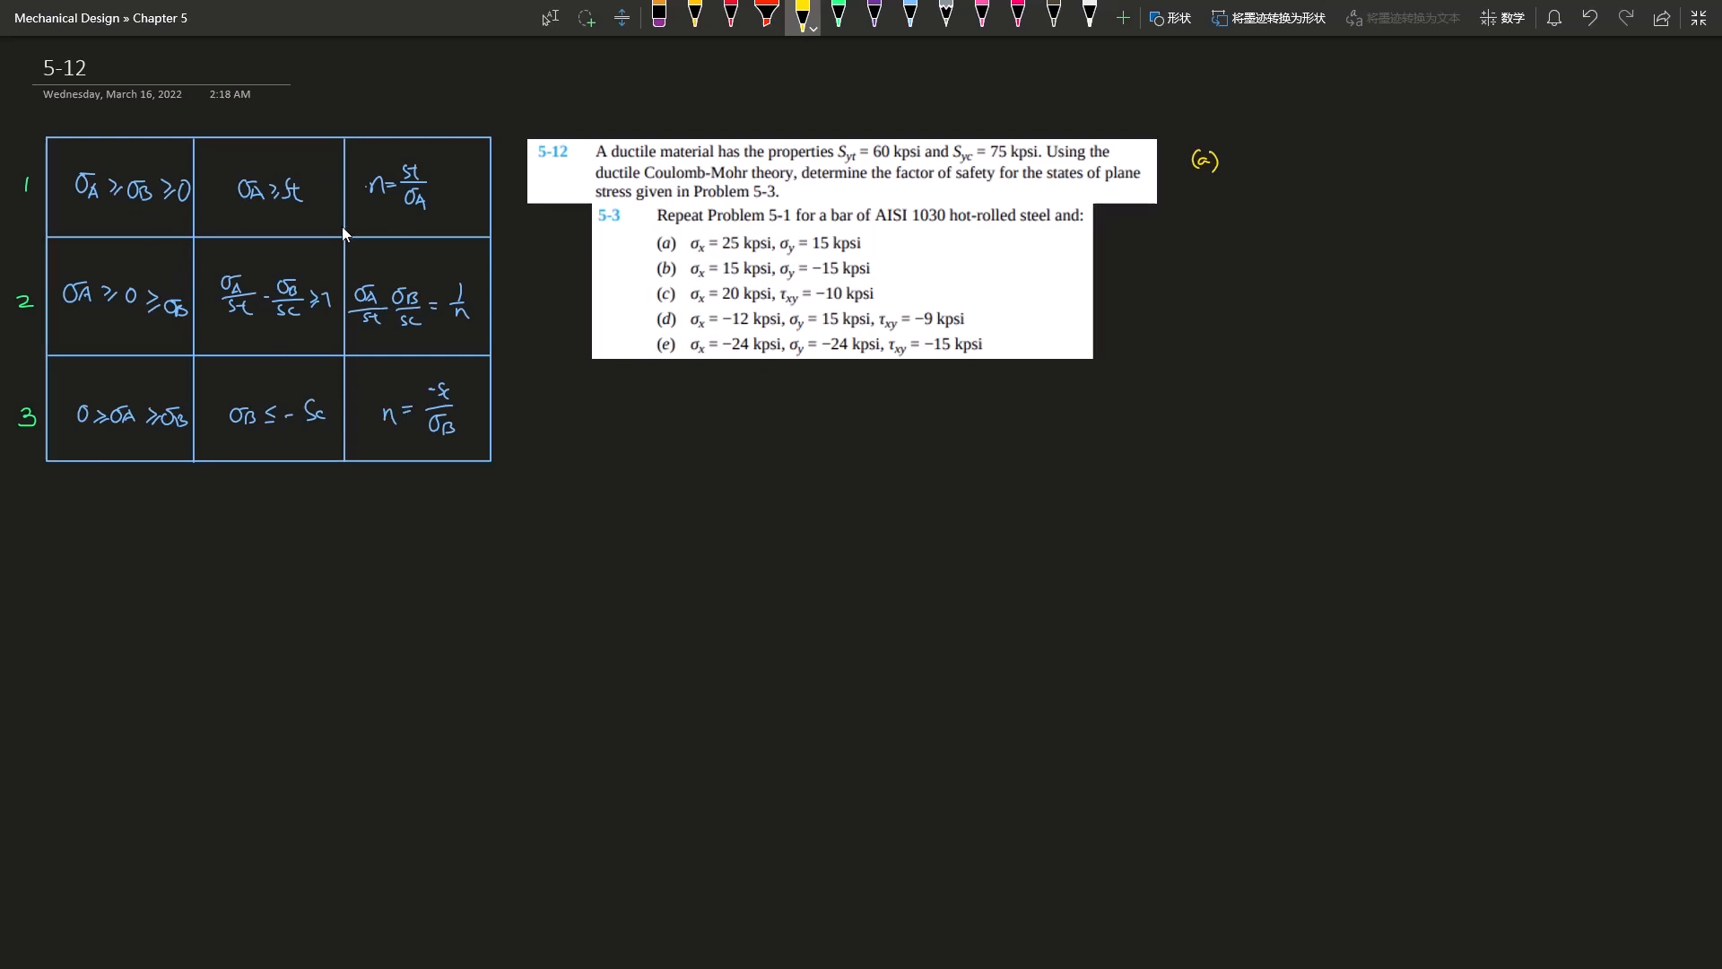
pyautogui.moveTo(319, 228)
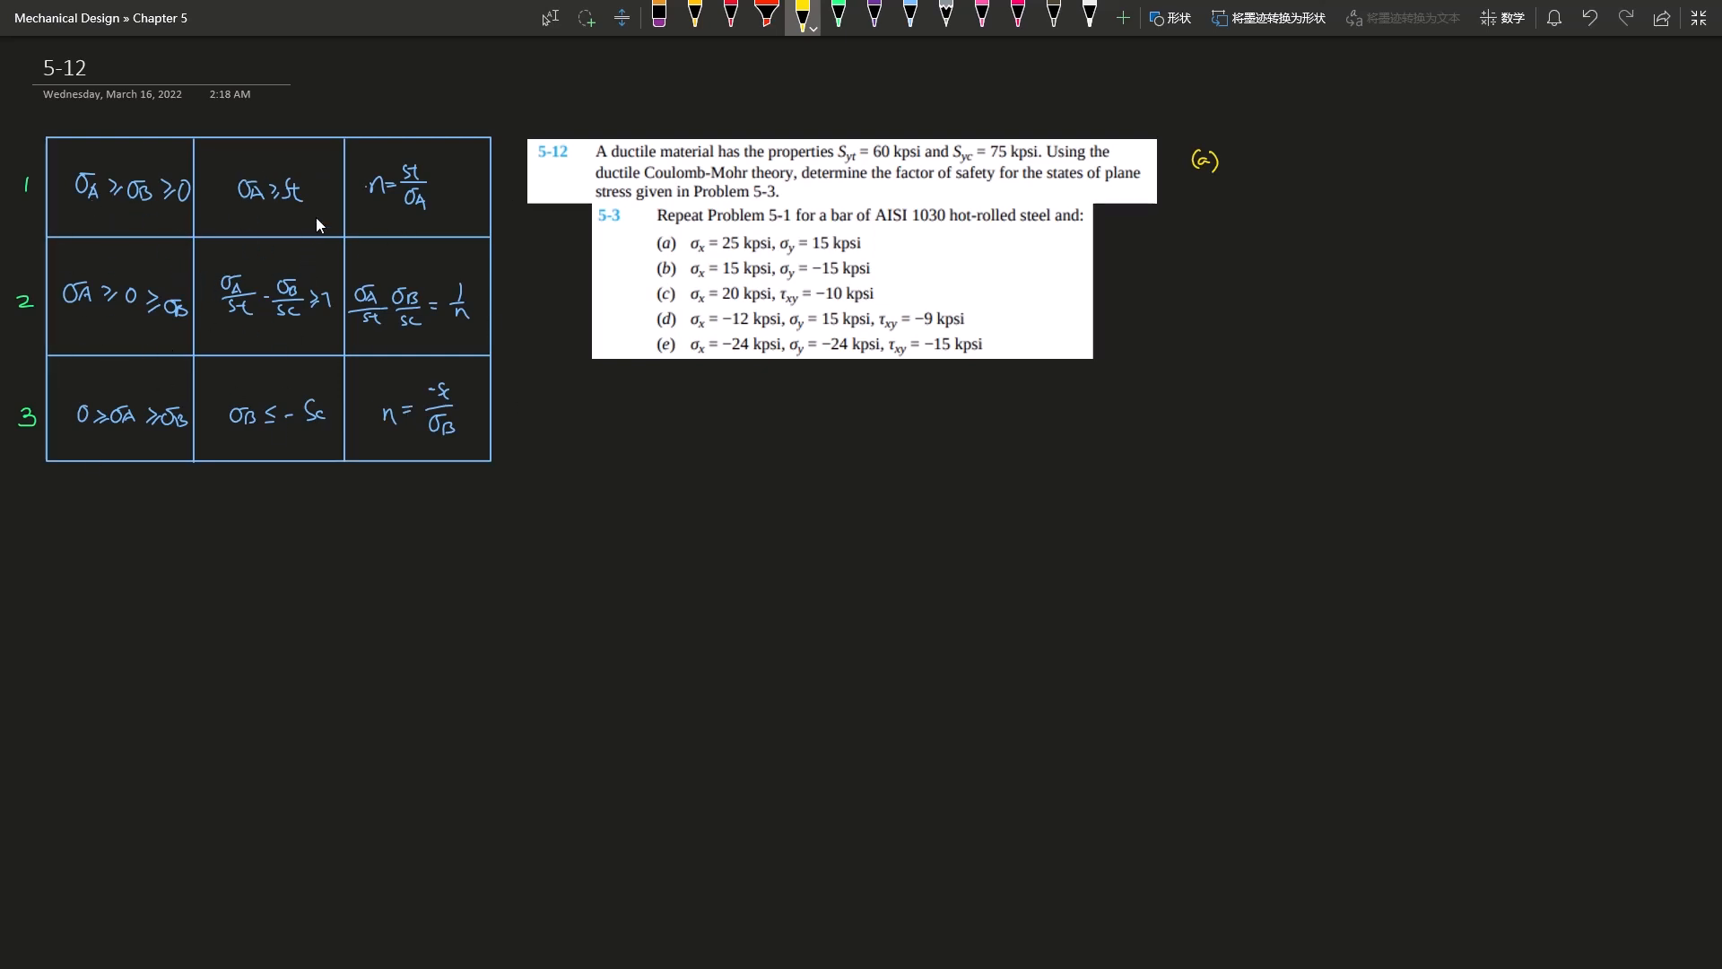
pyautogui.moveTo(420, 258)
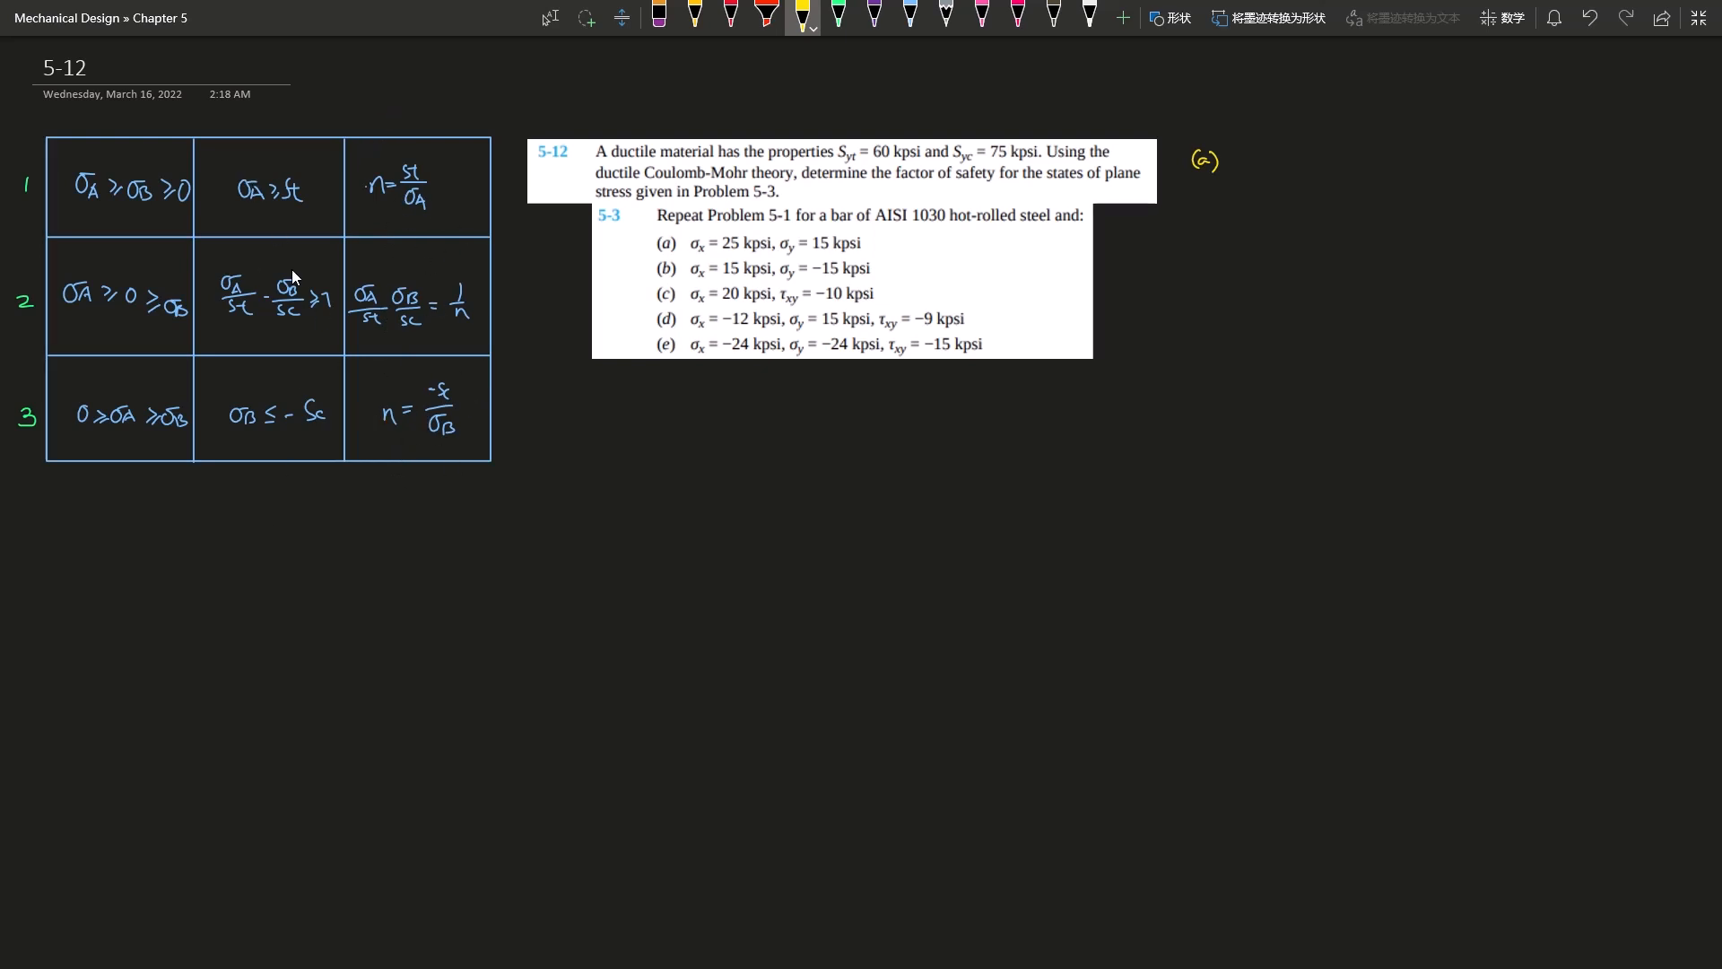
pyautogui.moveTo(244, 285)
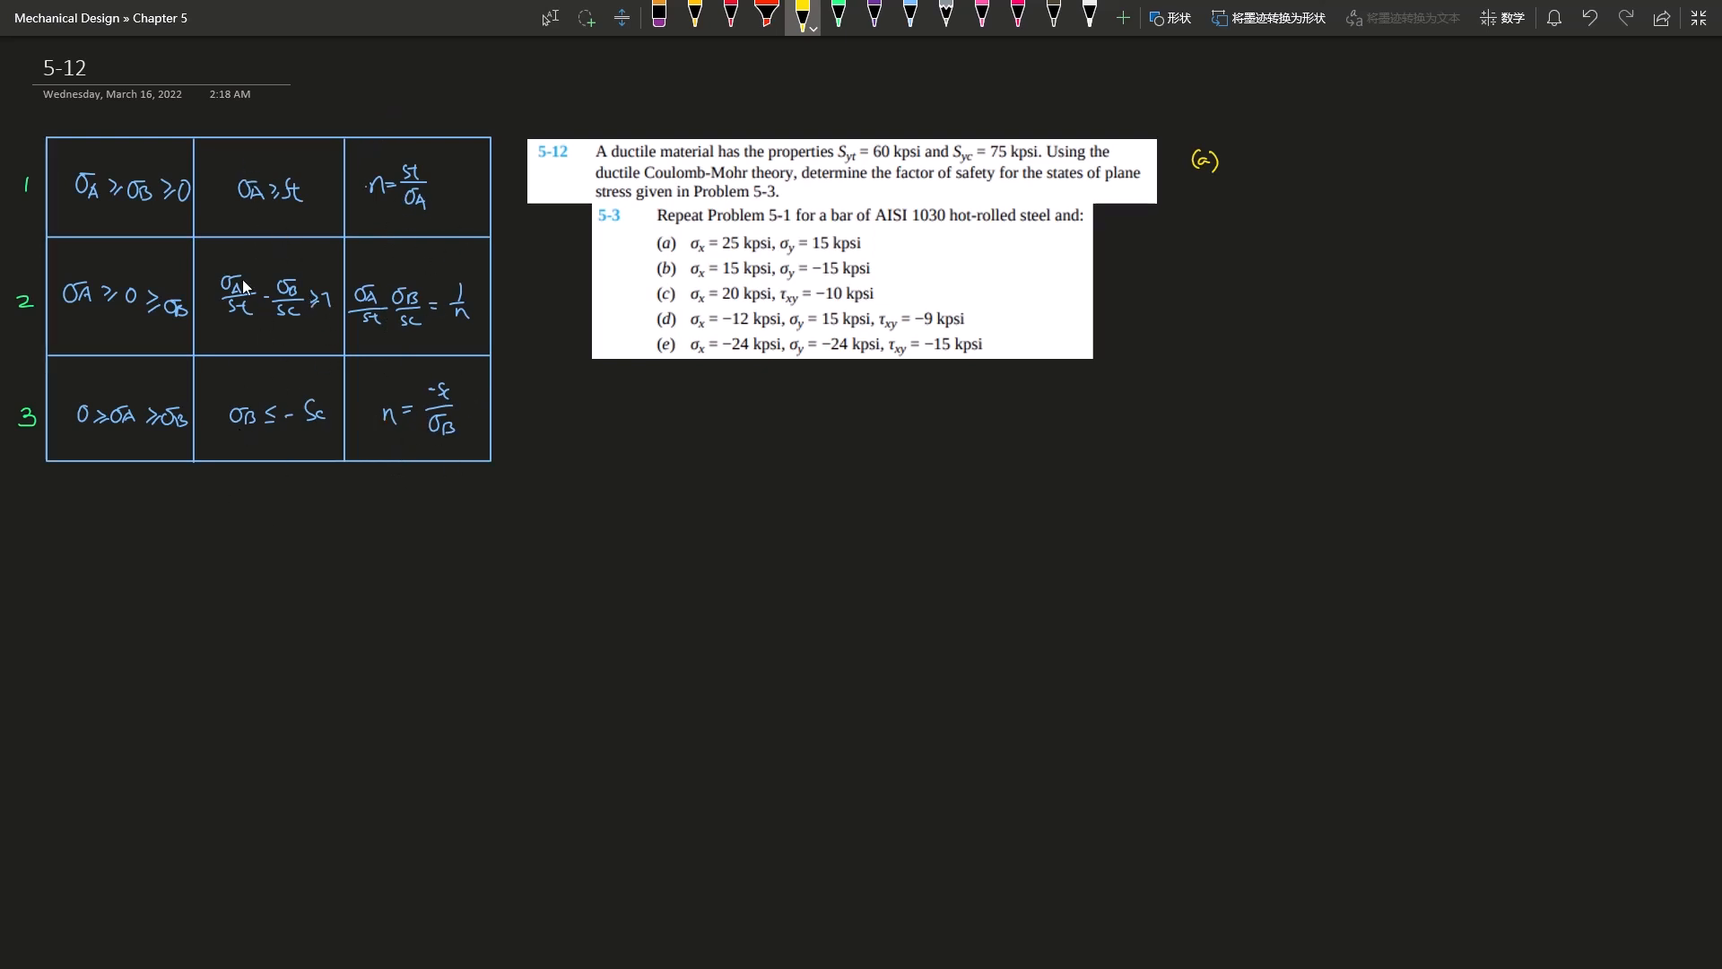
pyautogui.moveTo(325, 260)
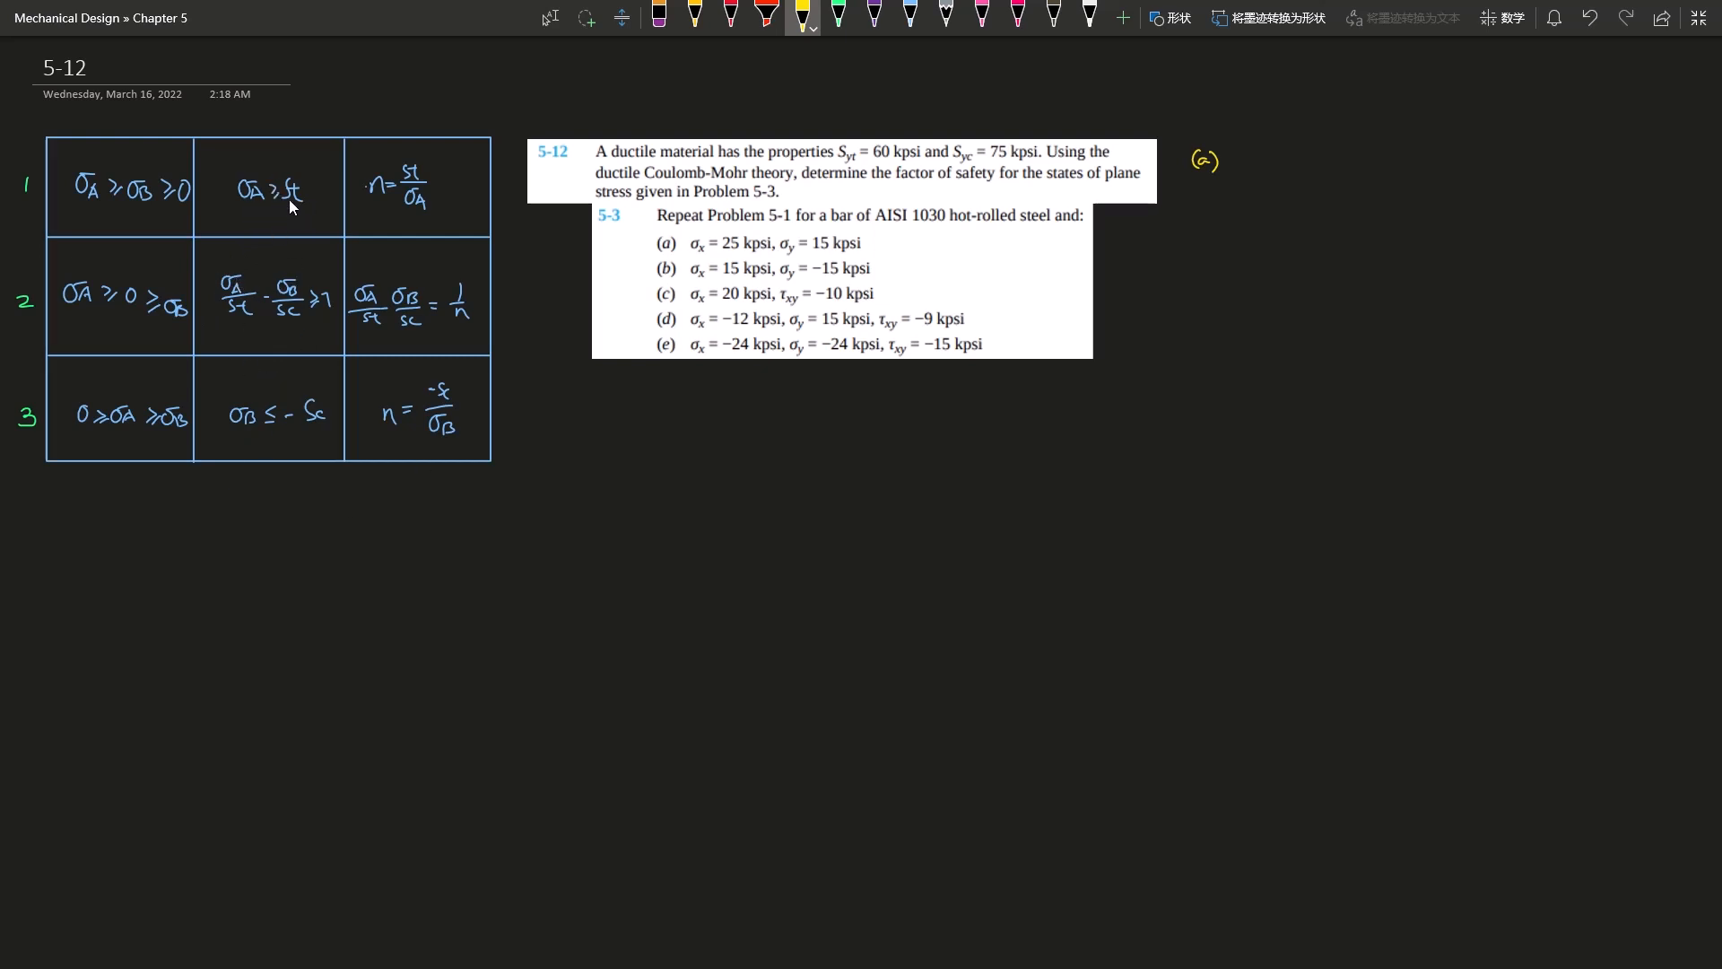
pyautogui.moveTo(262, 326)
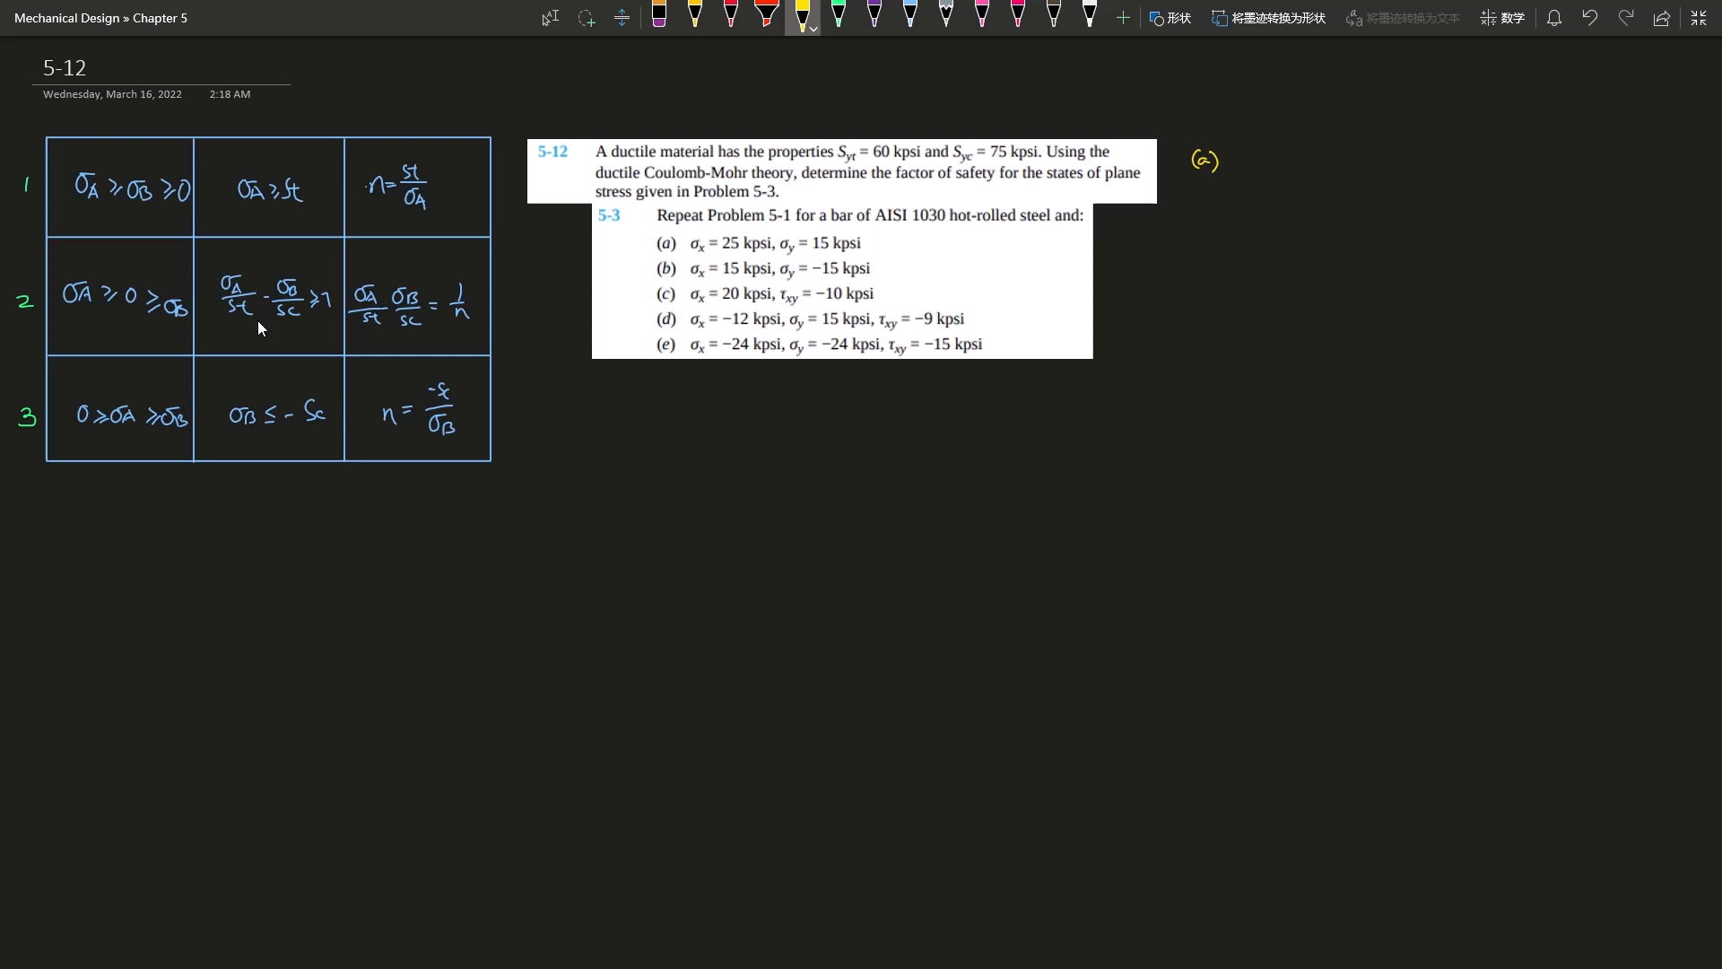
pyautogui.moveTo(384, 301)
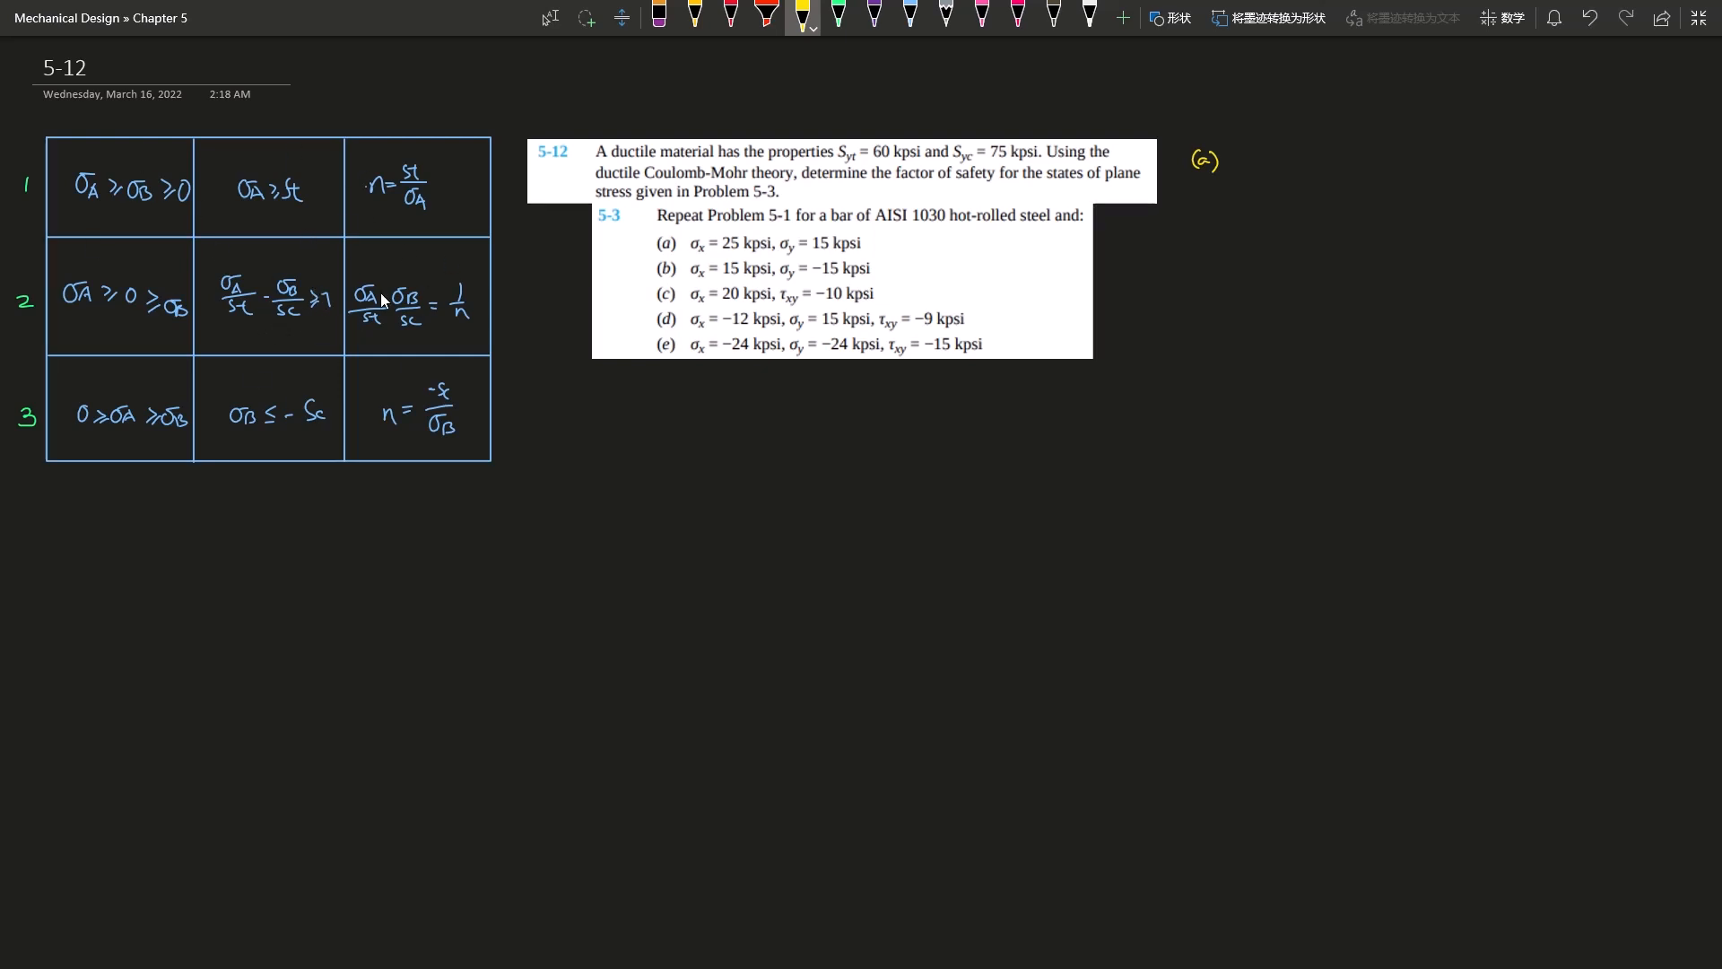
pyautogui.moveTo(153, 219)
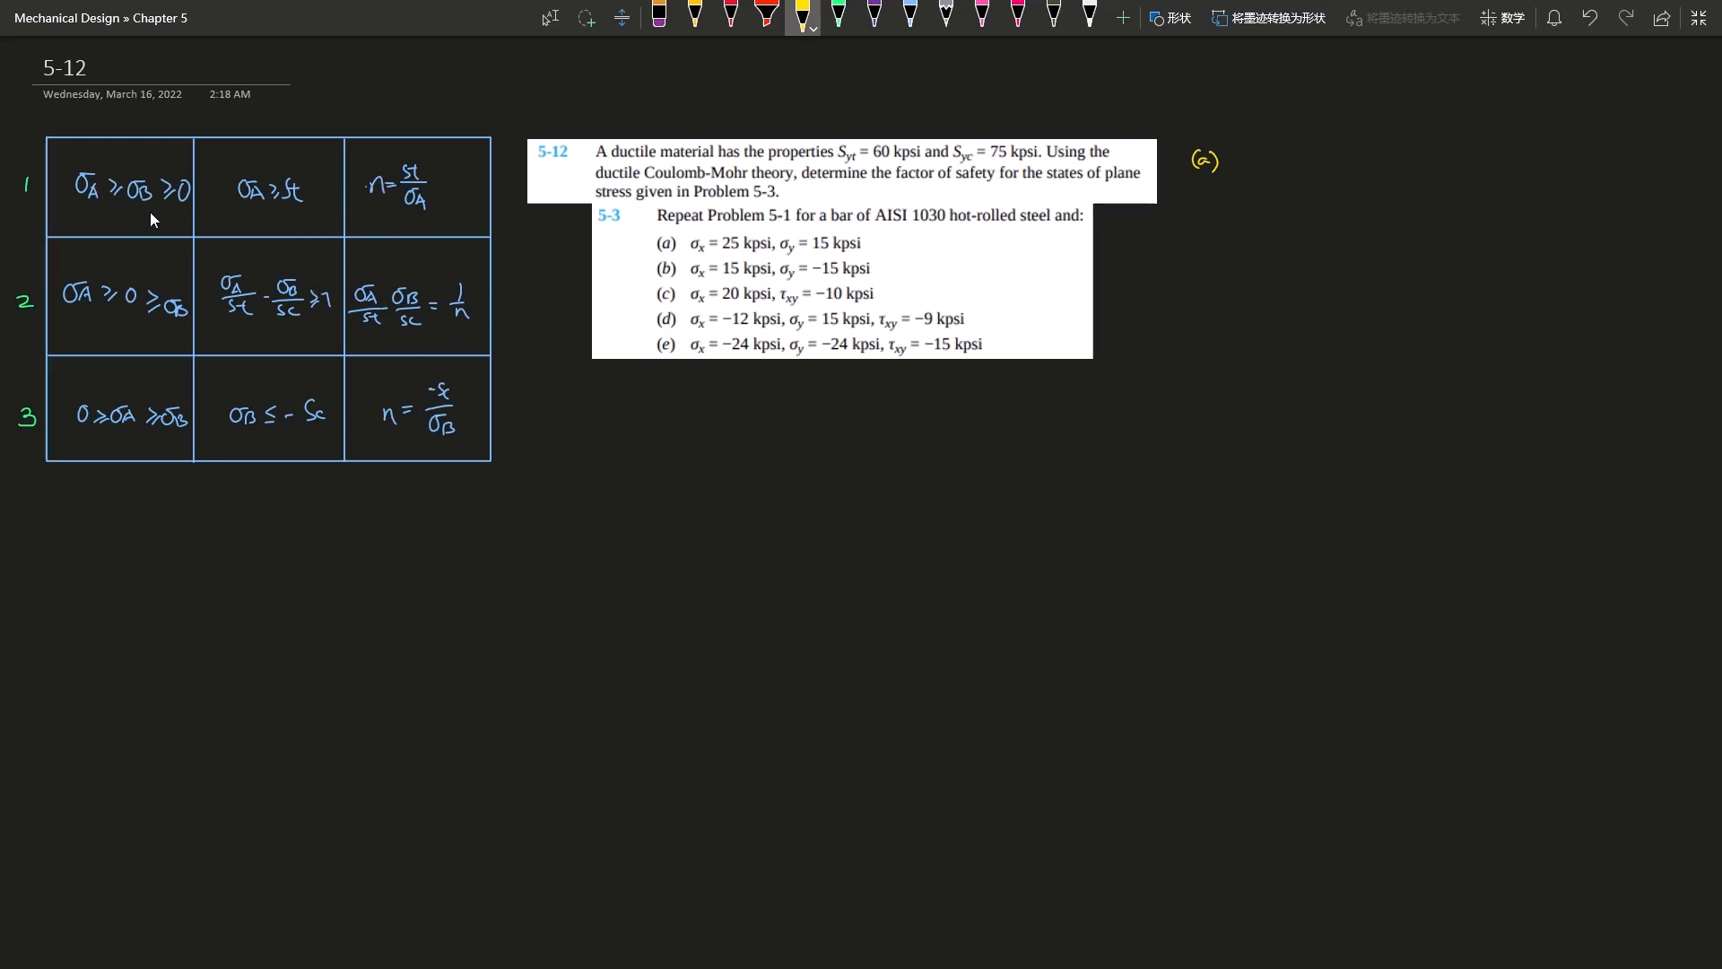
pyautogui.moveTo(826, 262)
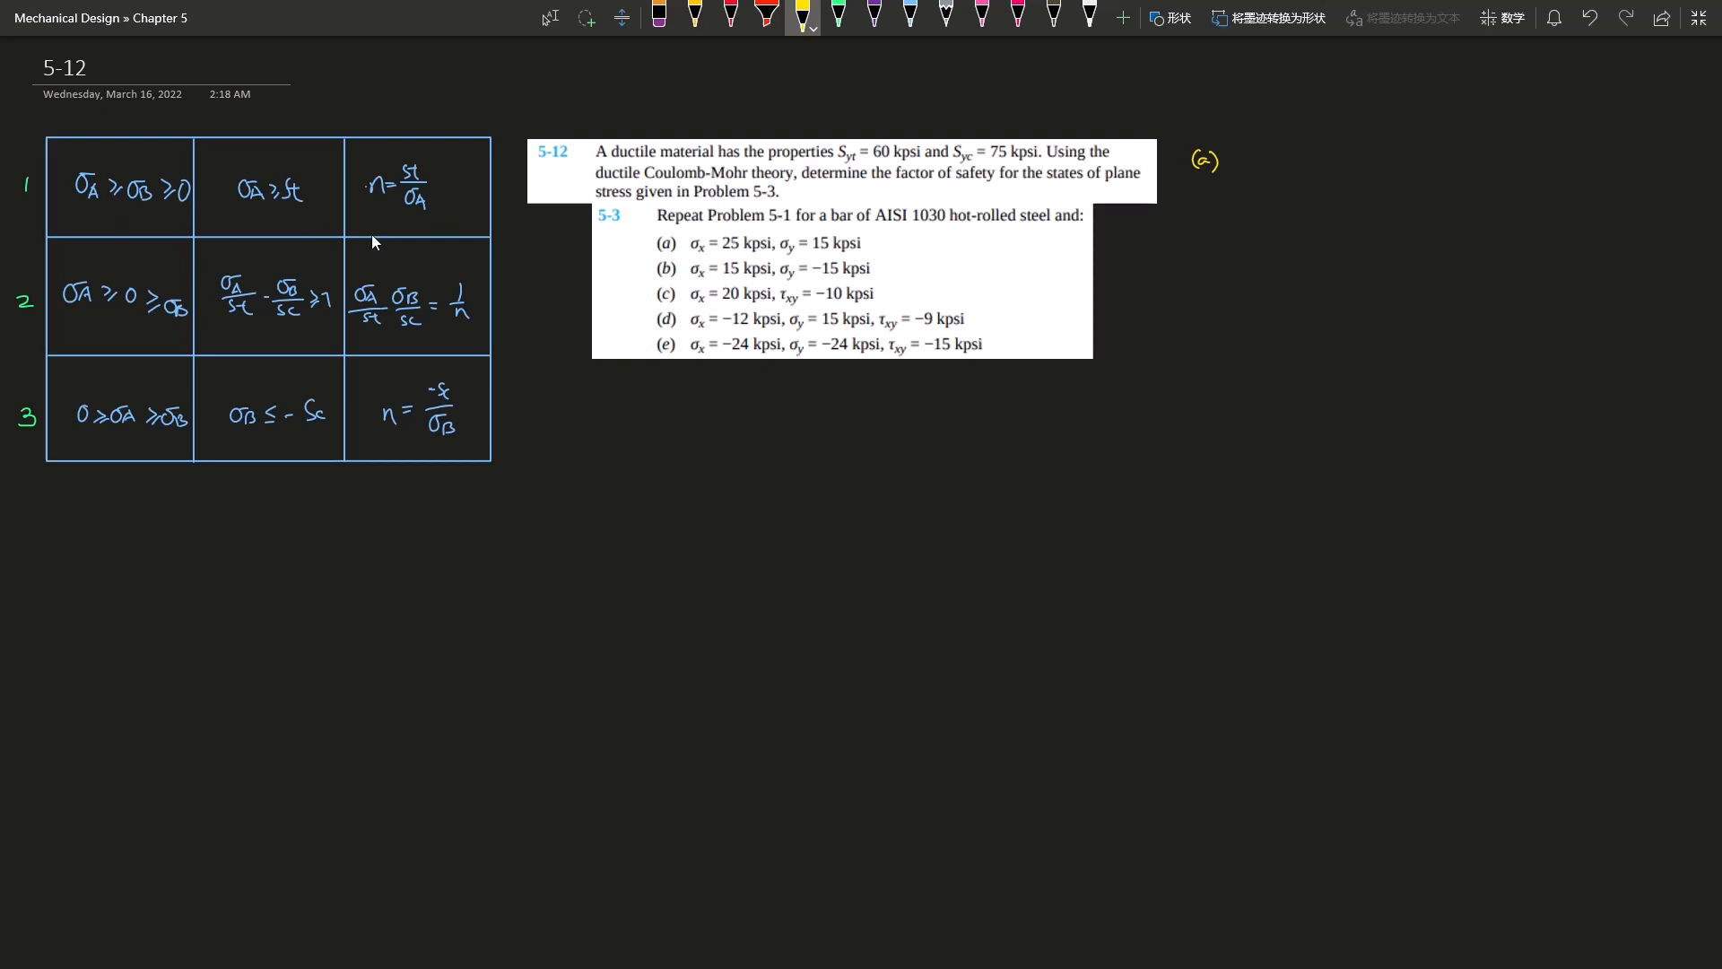
pyautogui.moveTo(400, 381)
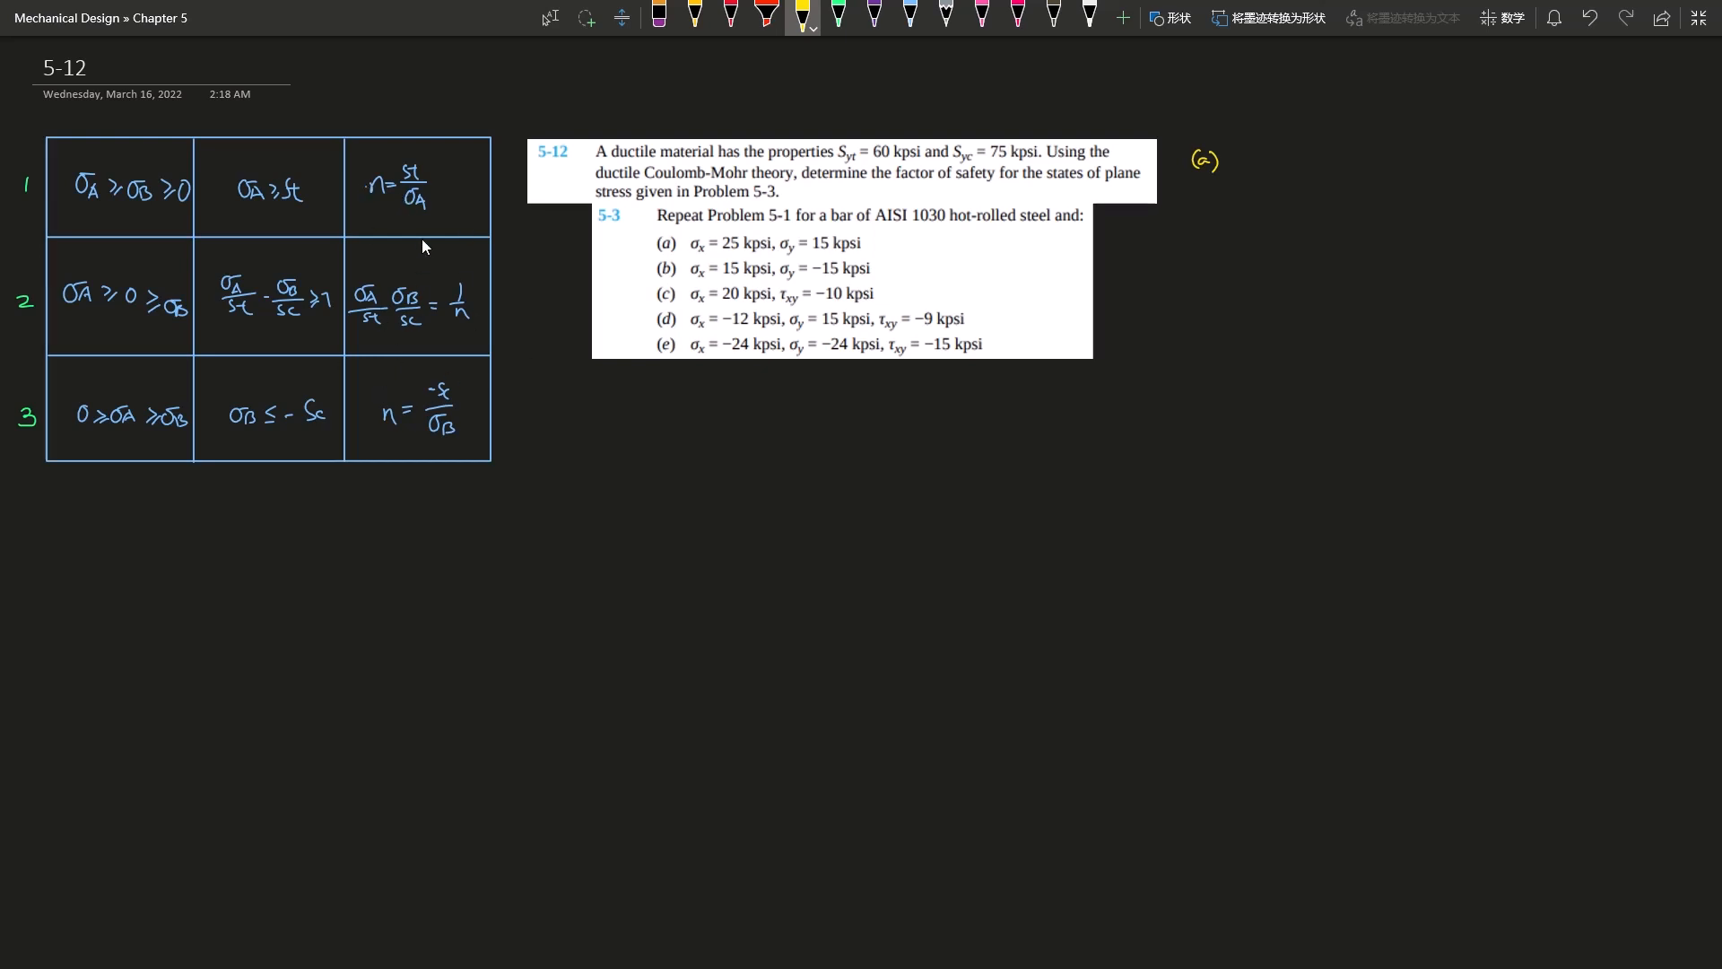
pyautogui.moveTo(885, 258)
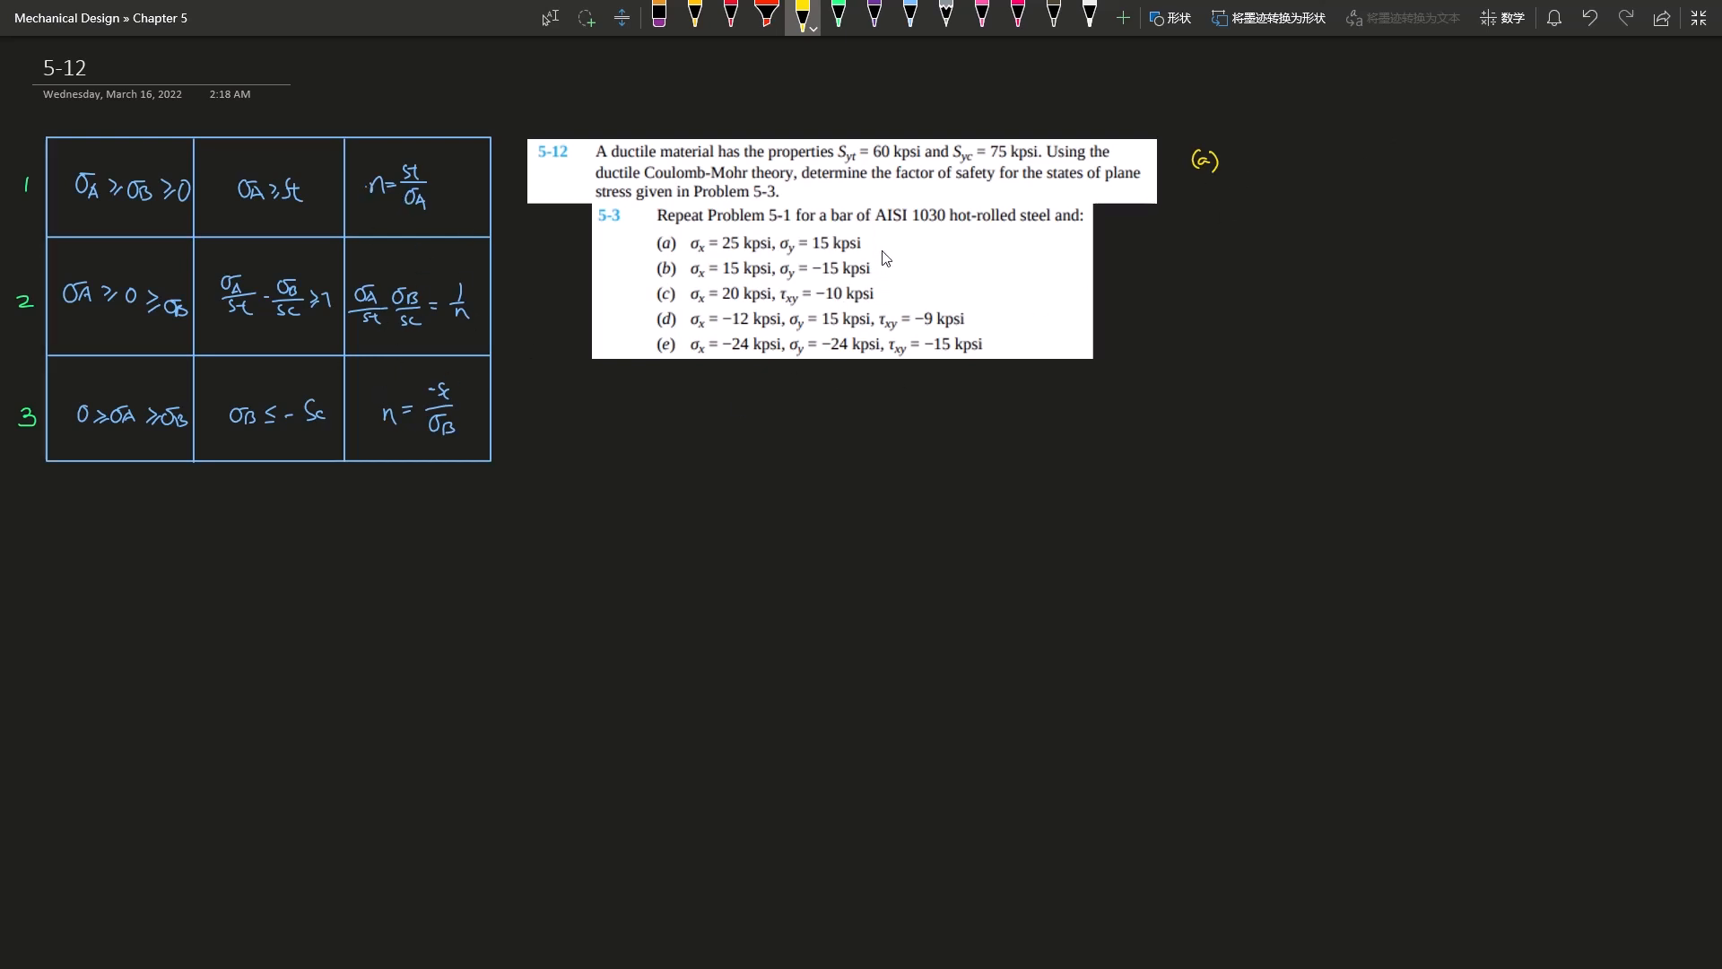
# Step: Write τxy = 0 beside part (a) in purple, then σx = σA, σy = σB in yellow
pyautogui.click(875, 18)
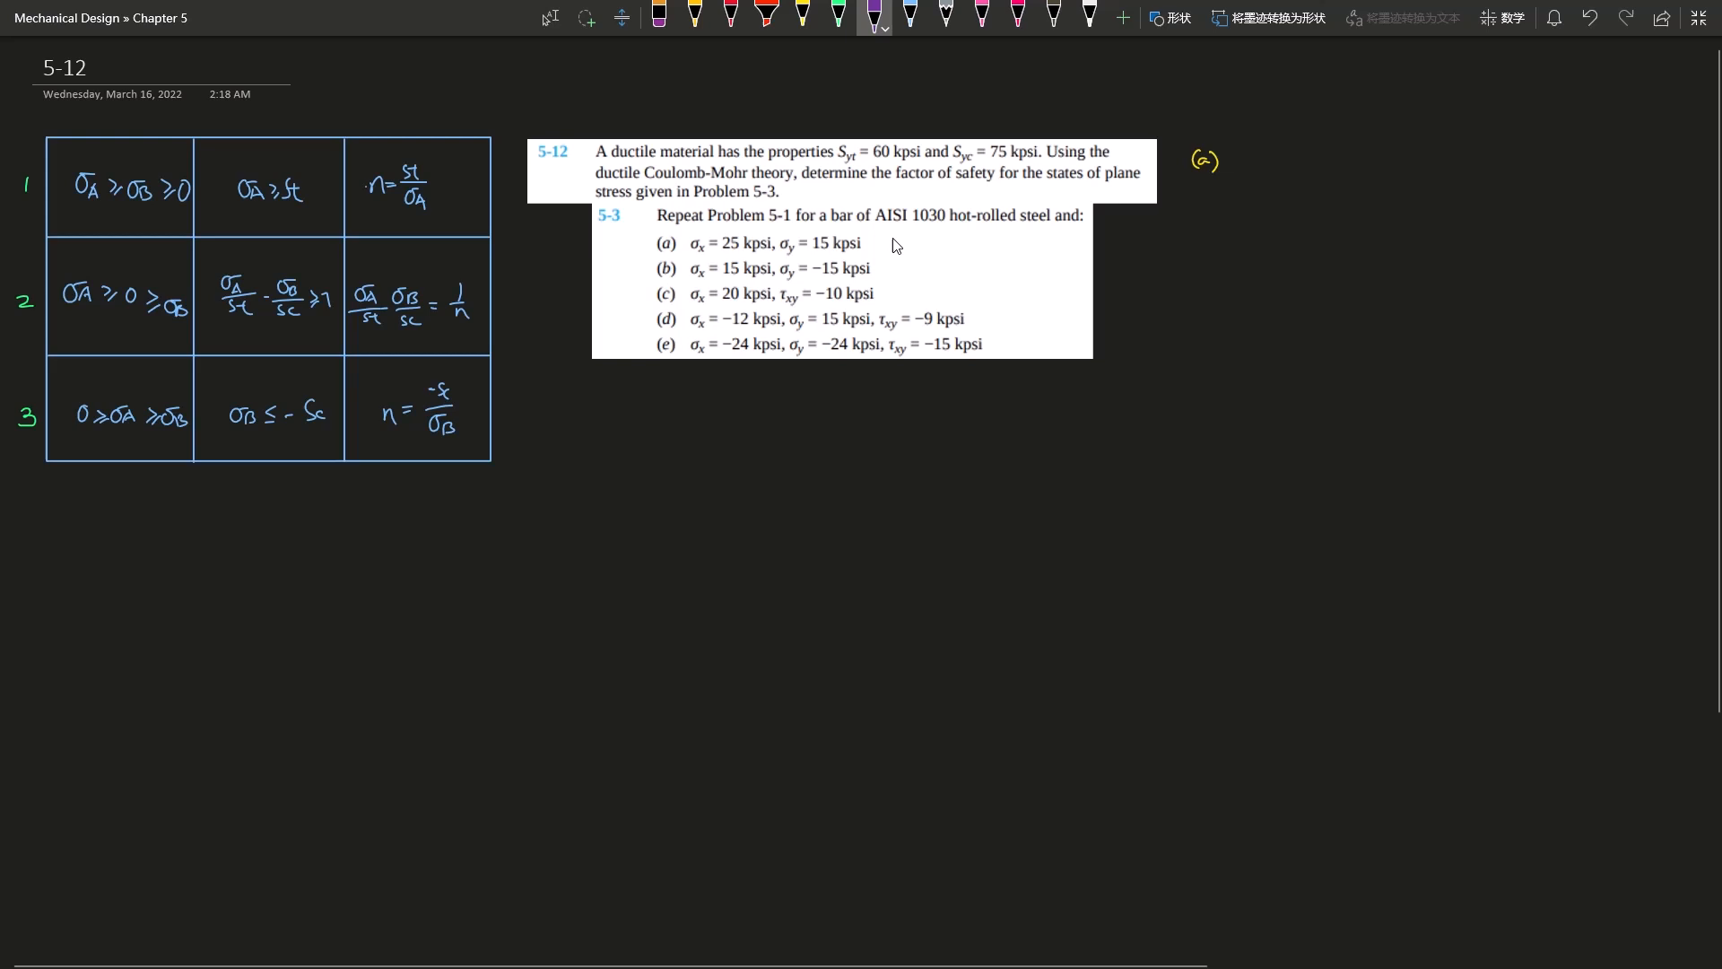
pyautogui.moveTo(885, 236); pyautogui.dragTo(895, 251)
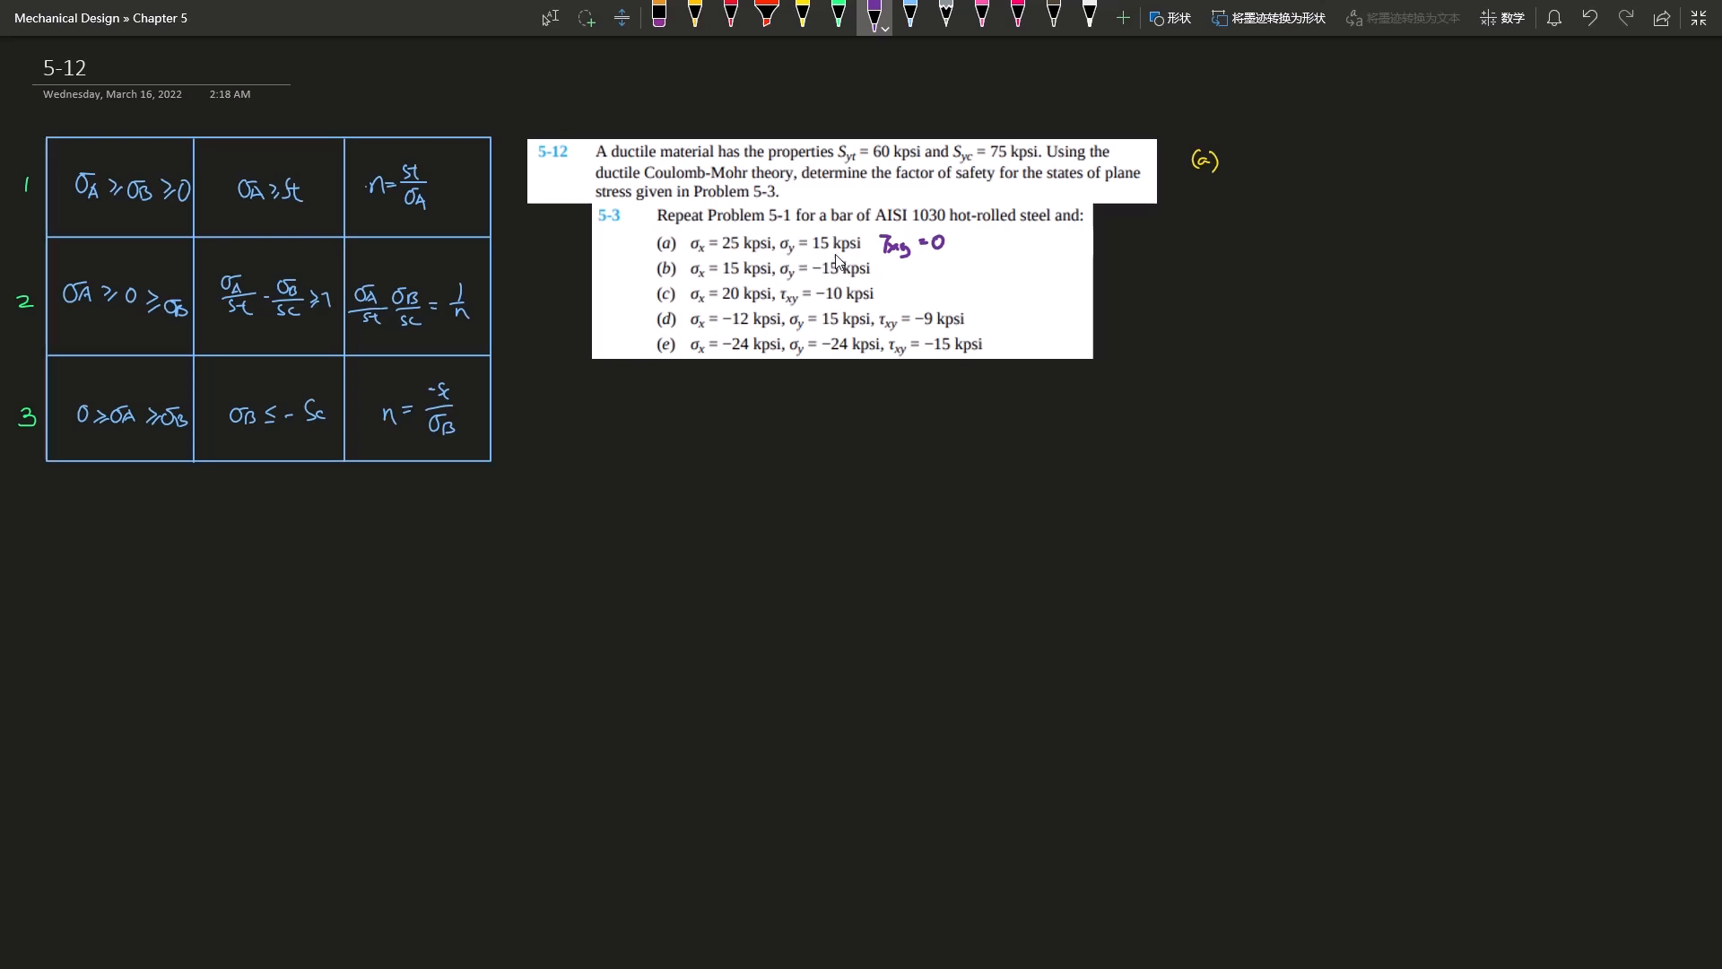
pyautogui.click(802, 18)
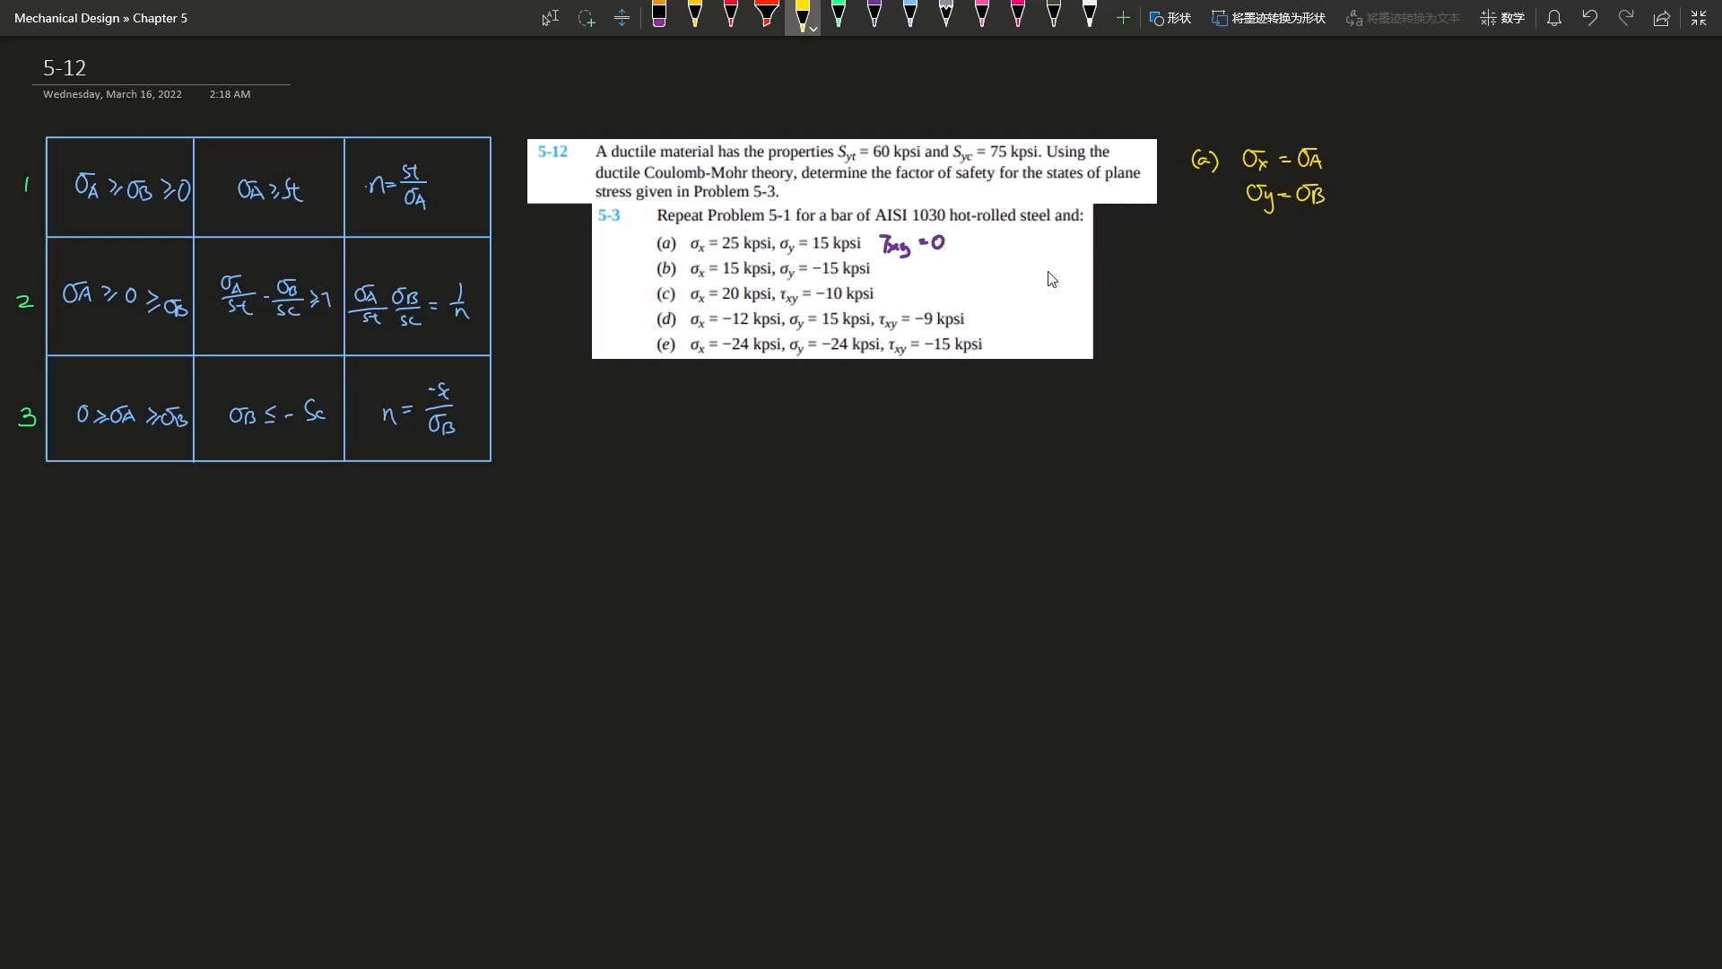
pyautogui.moveTo(1358, 165)
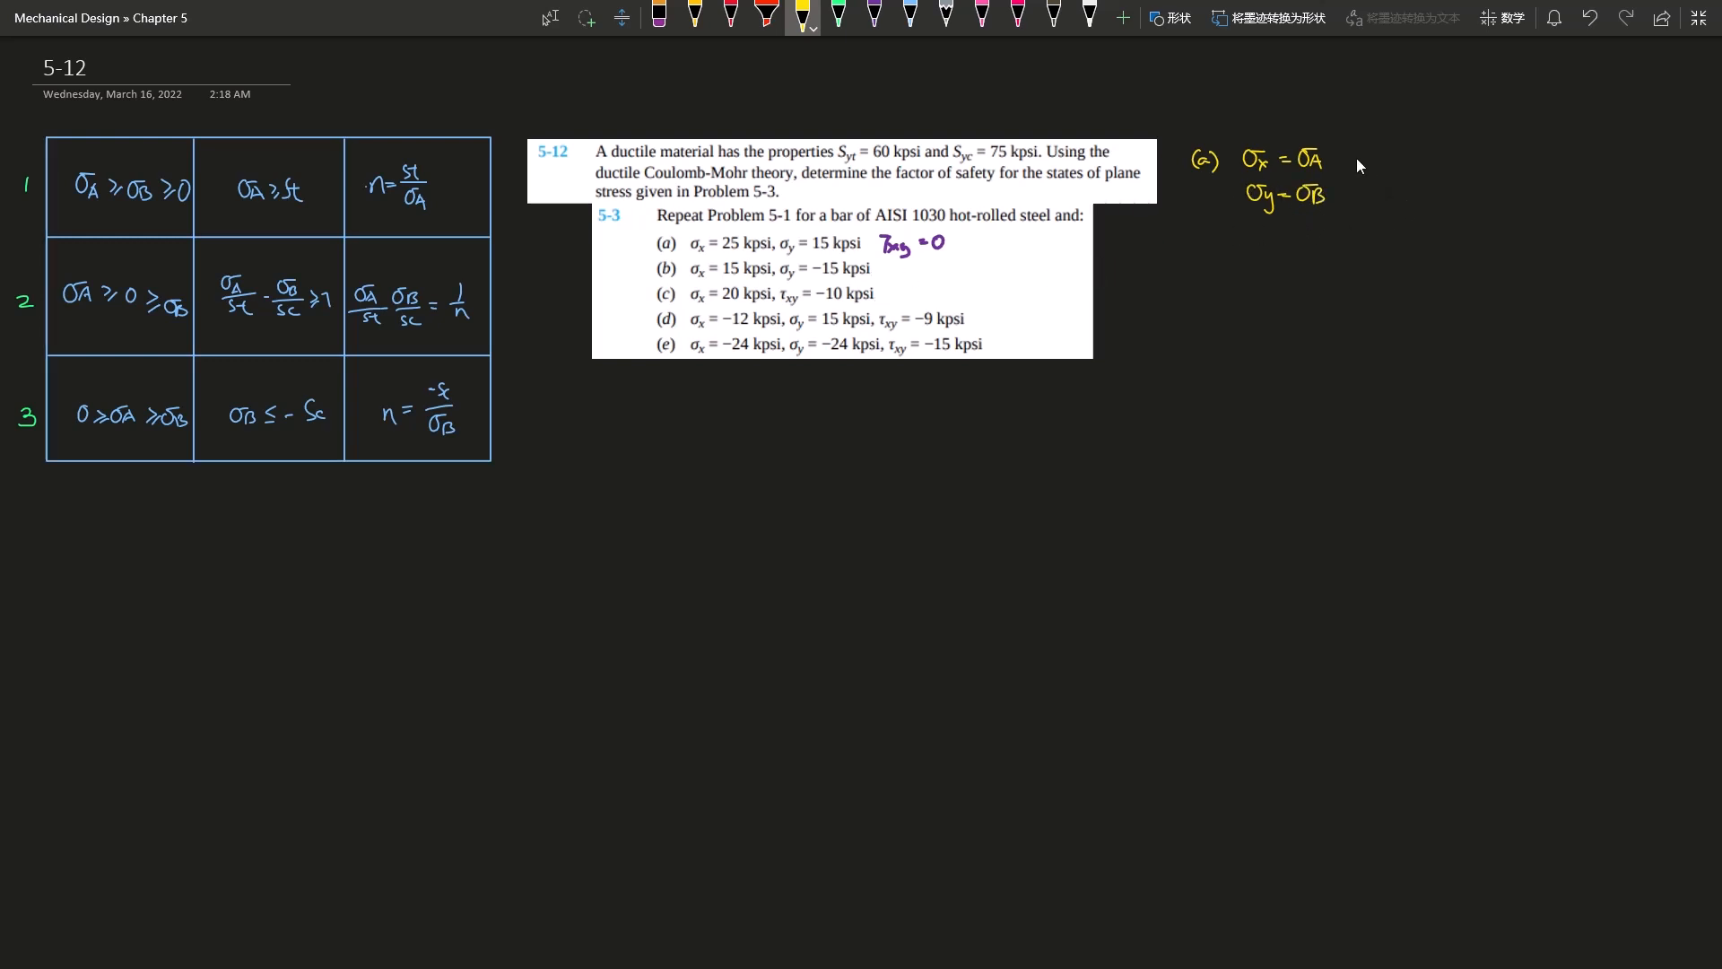
pyautogui.moveTo(1299, 131)
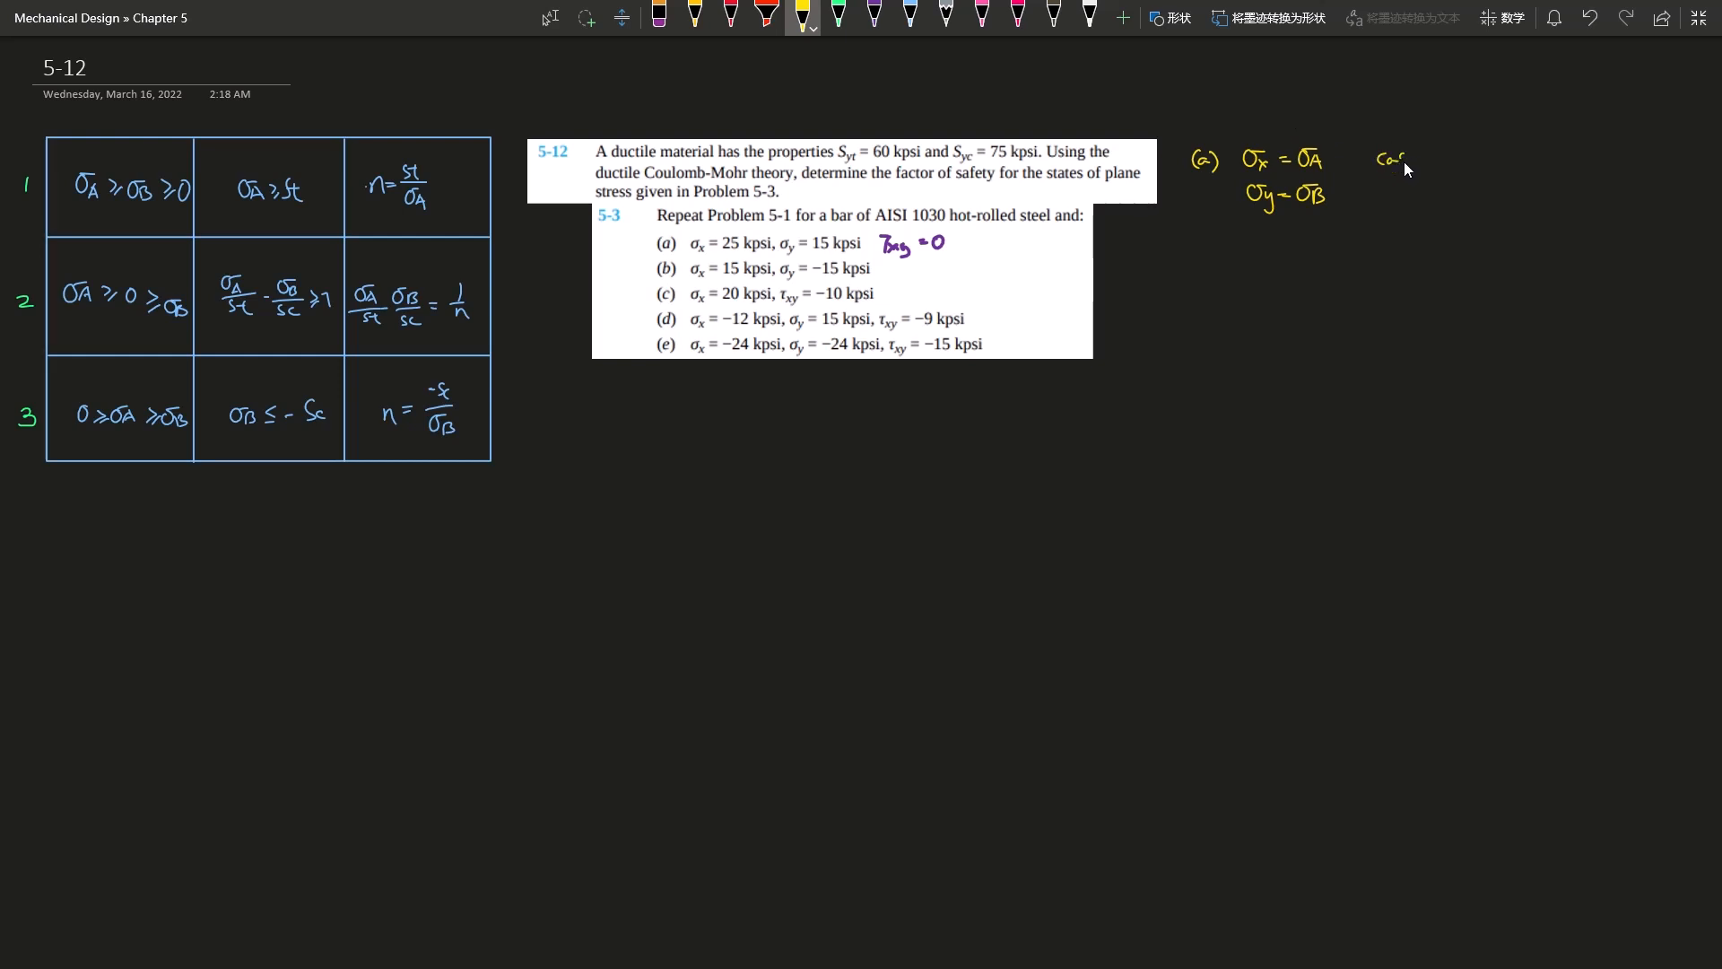
# Step: Write Case 1 with n = St/σA = 60 kpsi / 25 kpsi, giving n = 2.4 for part (a)
pyautogui.write('Case 1. n=')
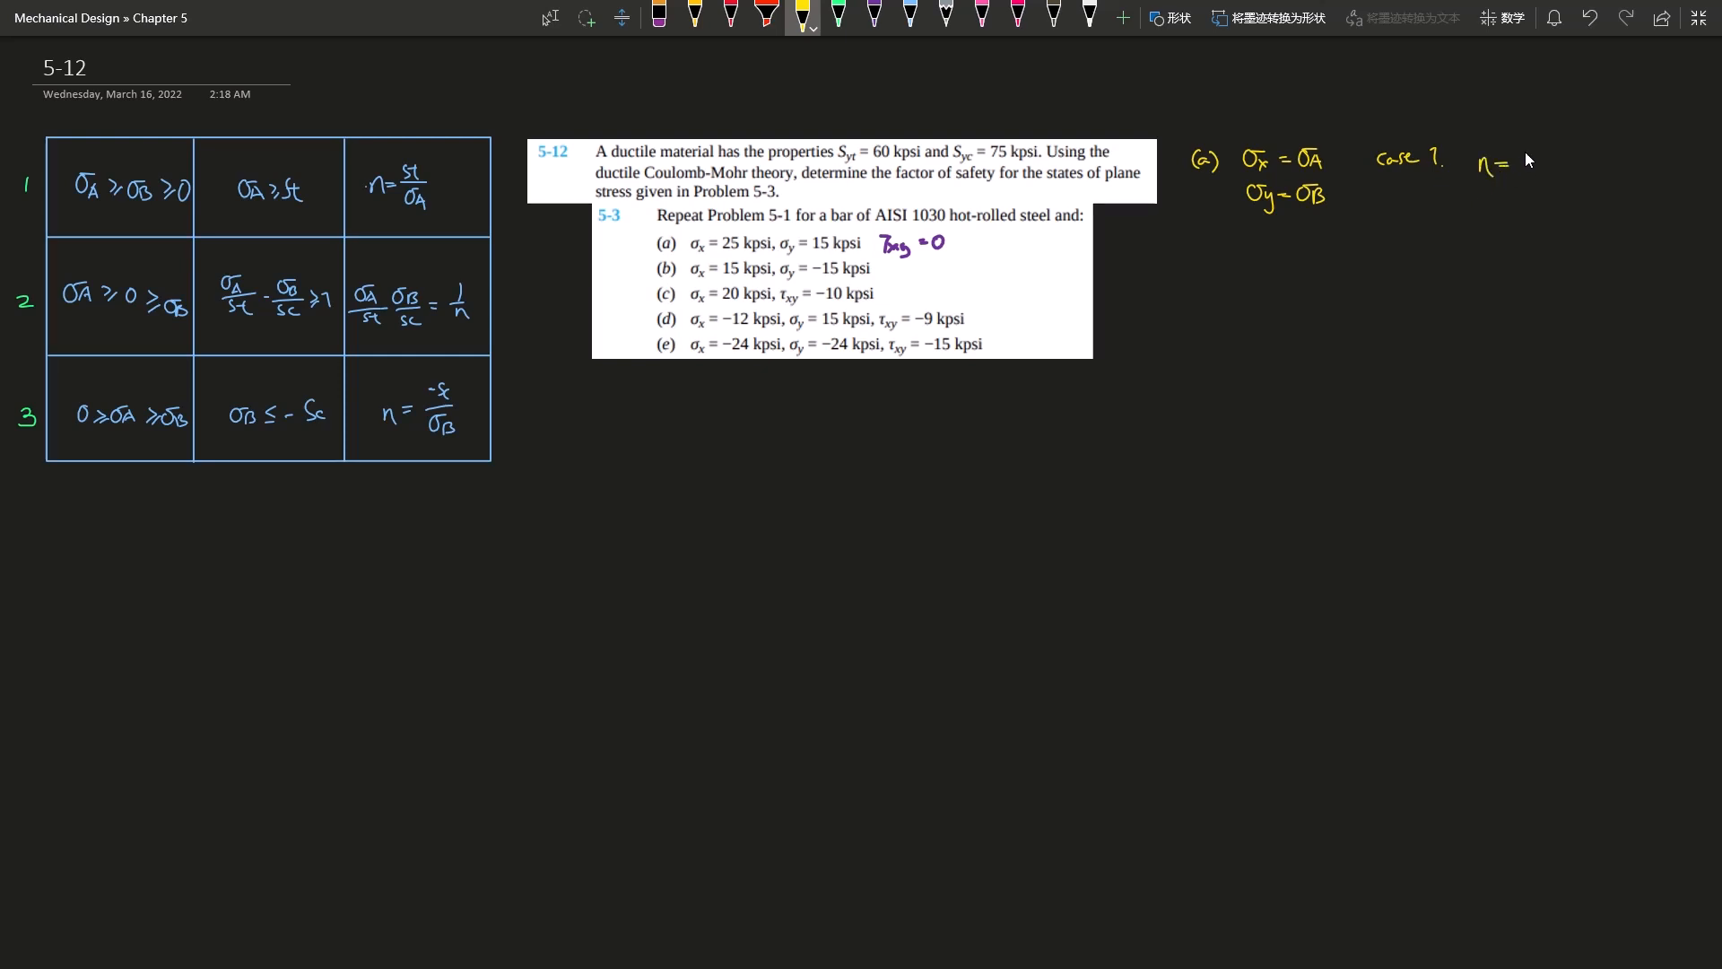
pyautogui.write('St')
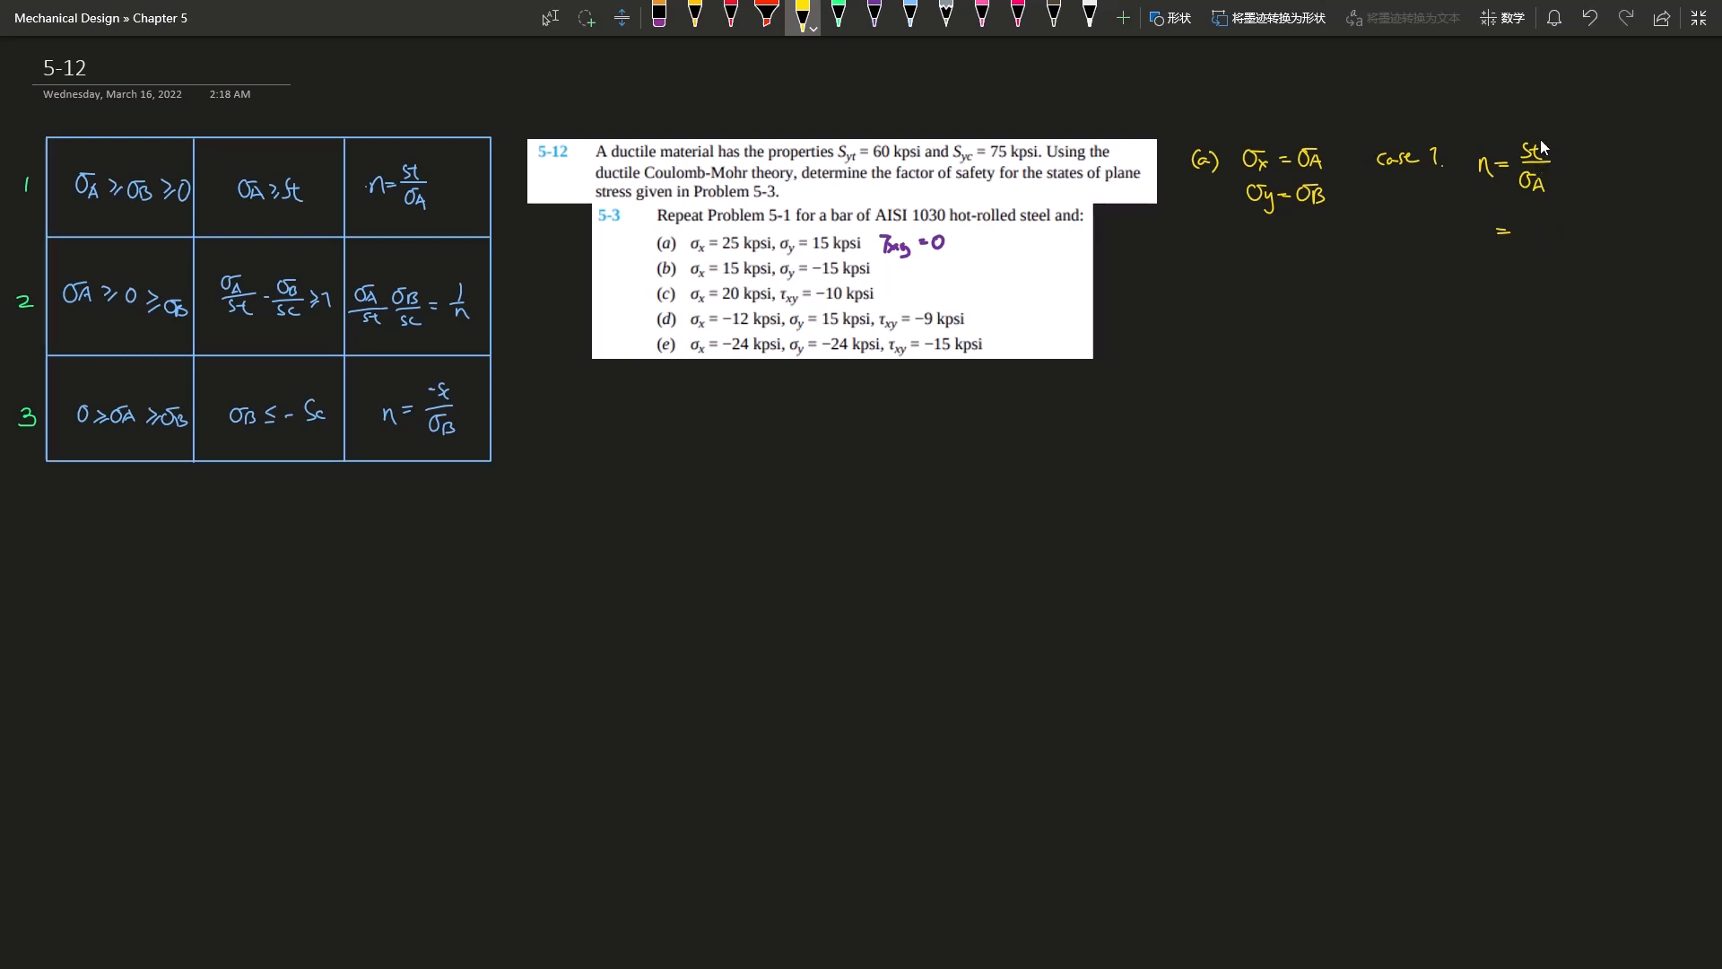
pyautogui.moveTo(1526, 231)
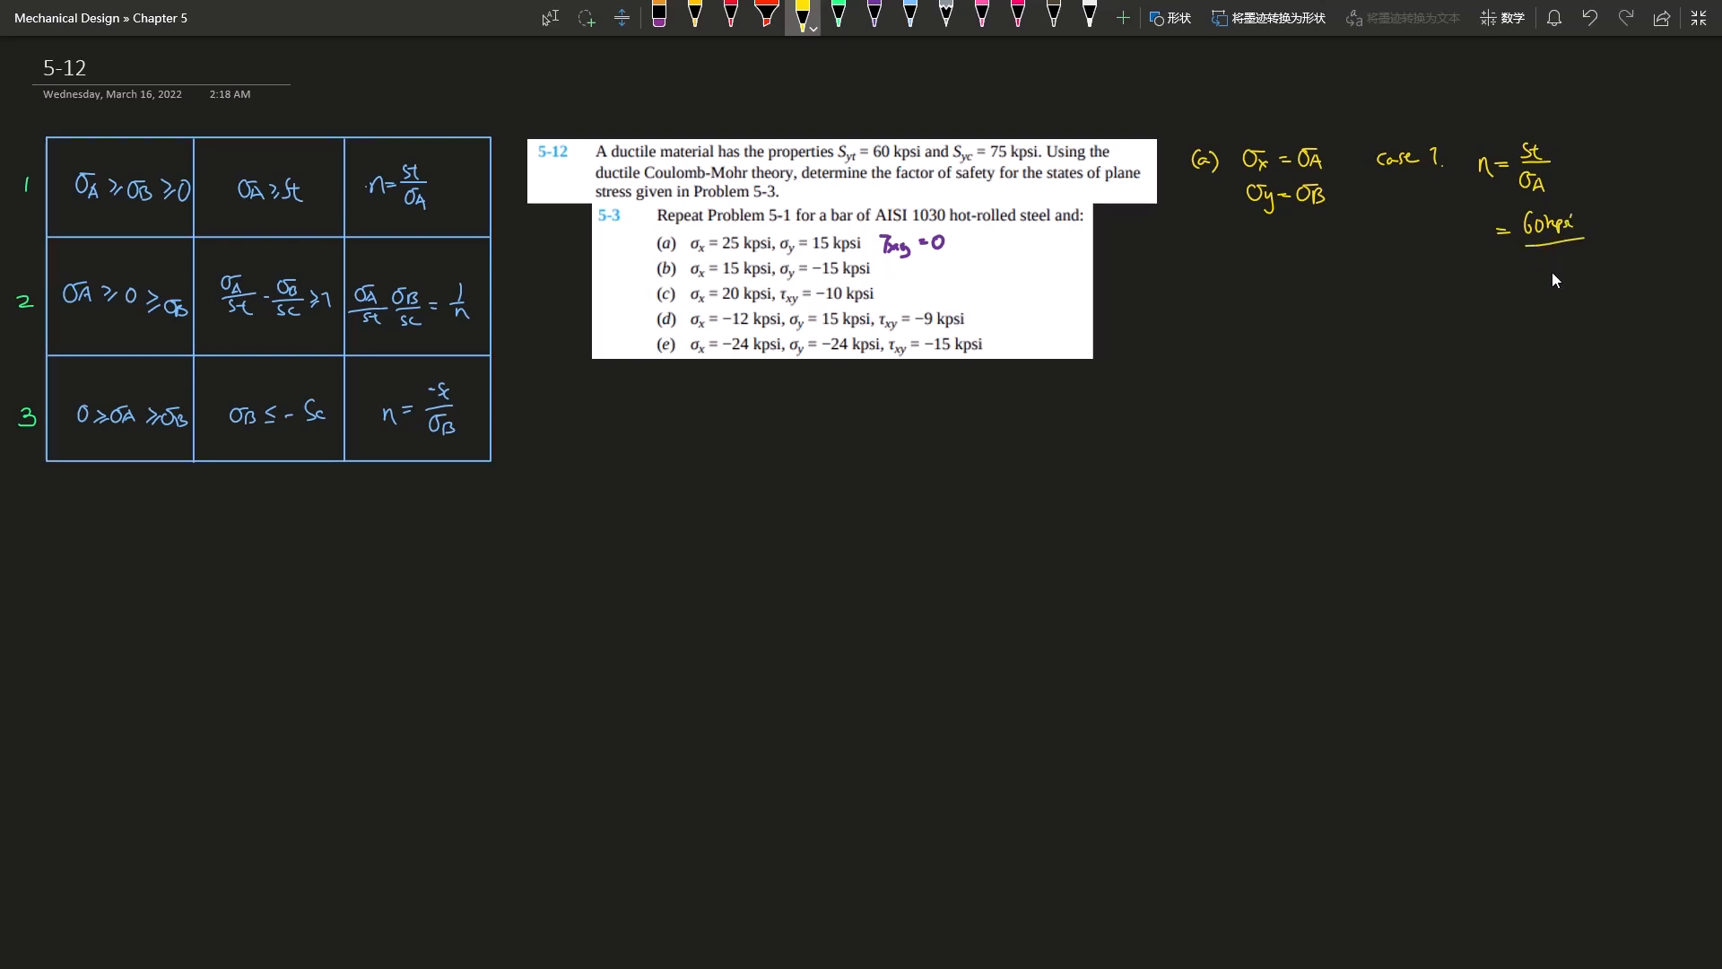
pyautogui.write('2')
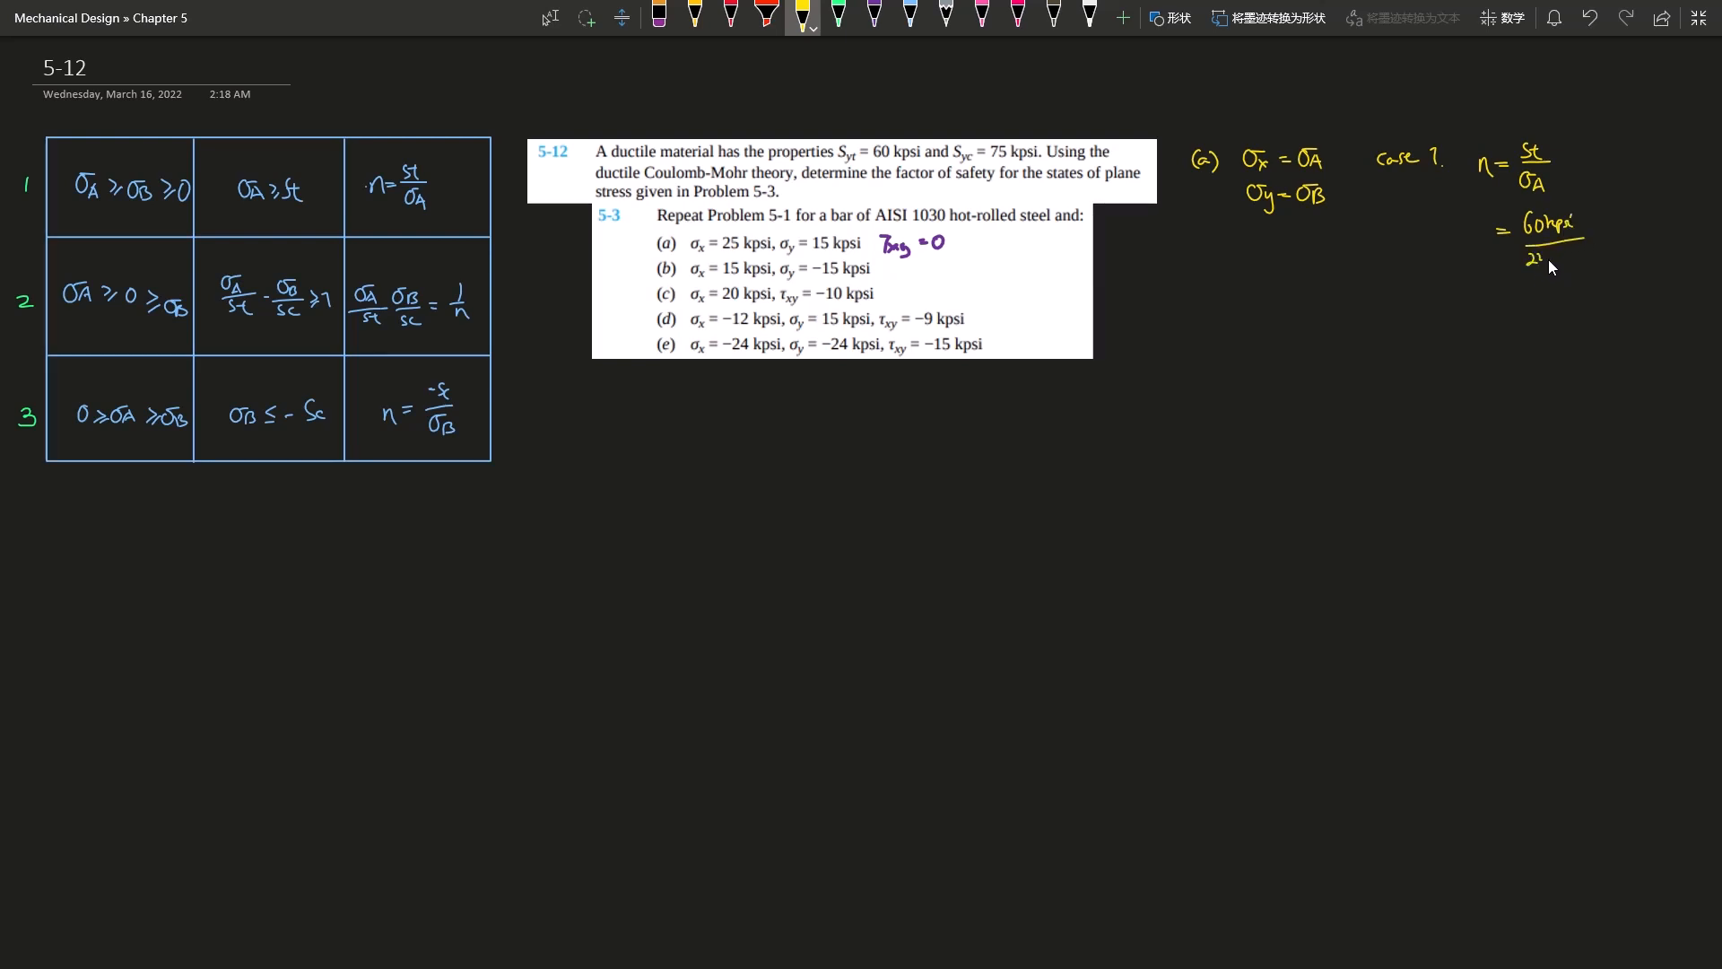
pyautogui.write('25kpsi')
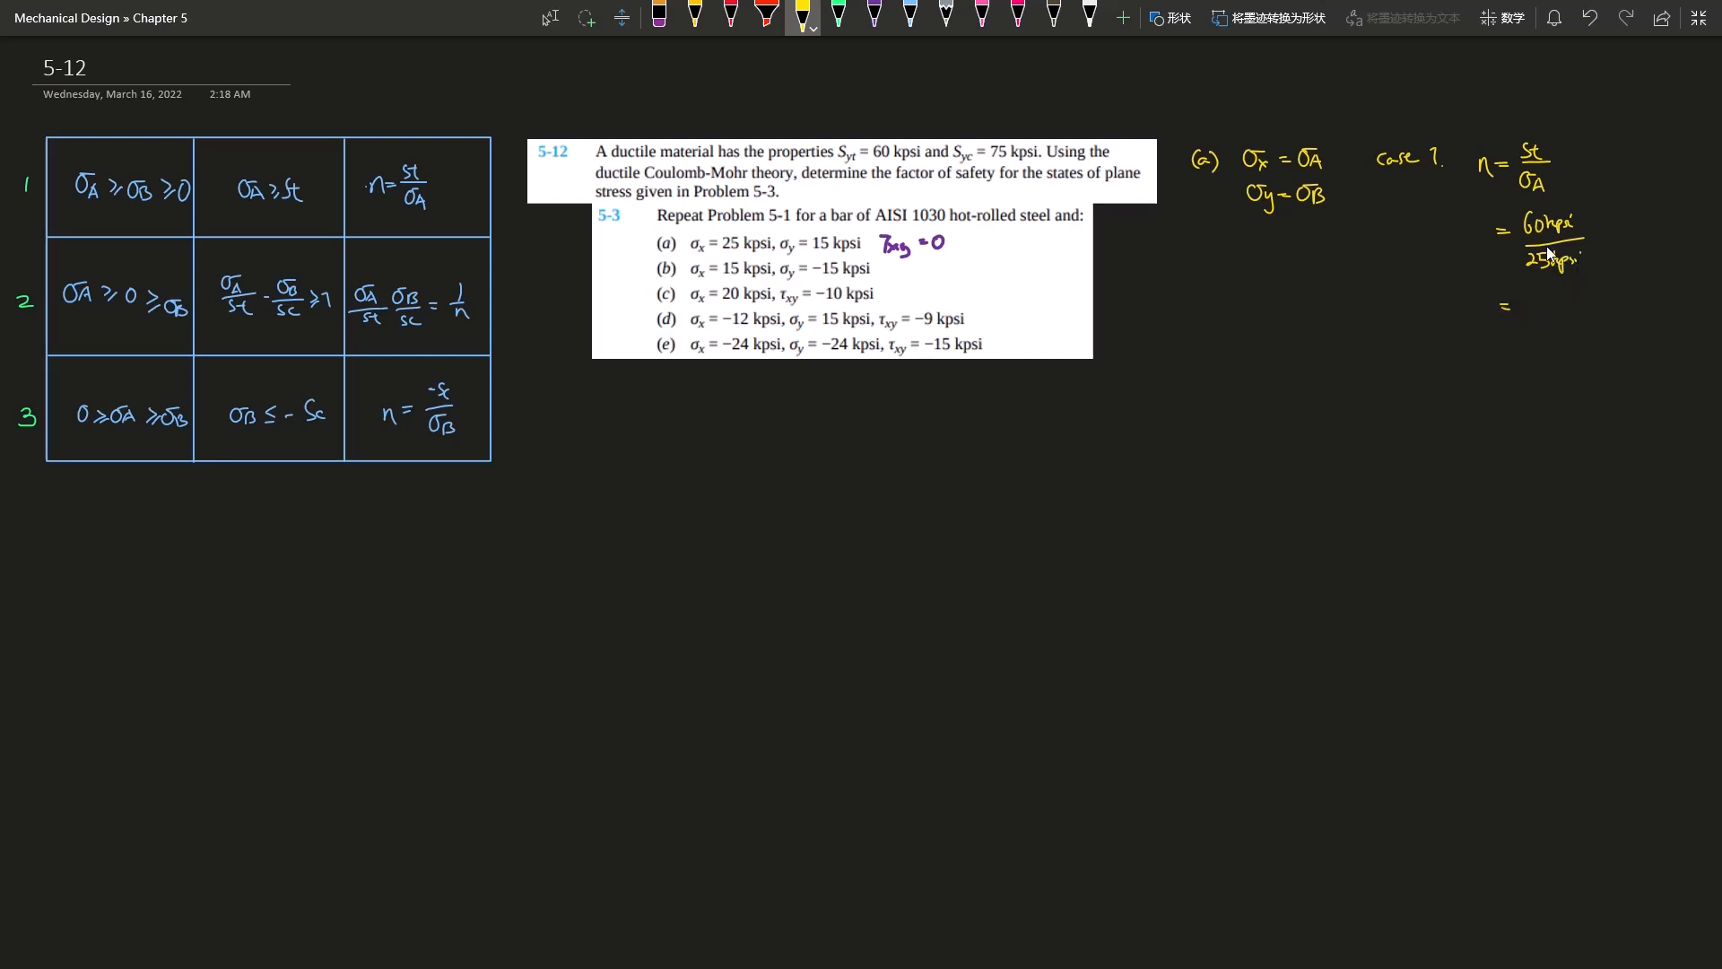
pyautogui.moveTo(1533, 320)
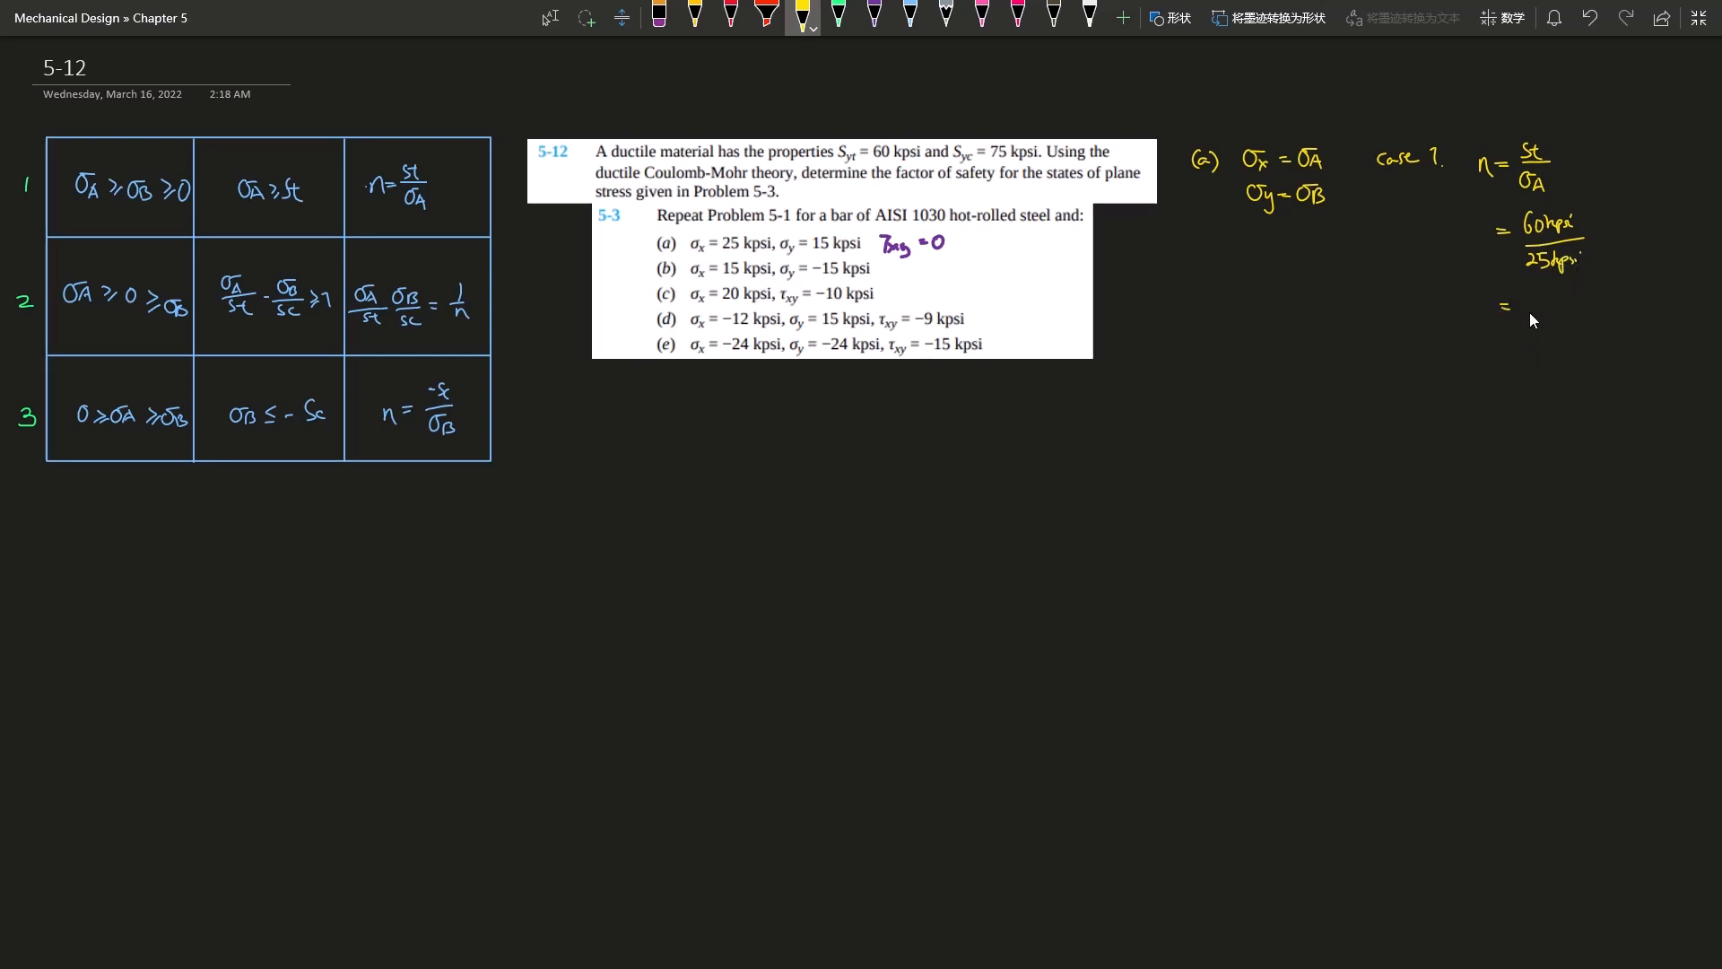
pyautogui.write('=2.4')
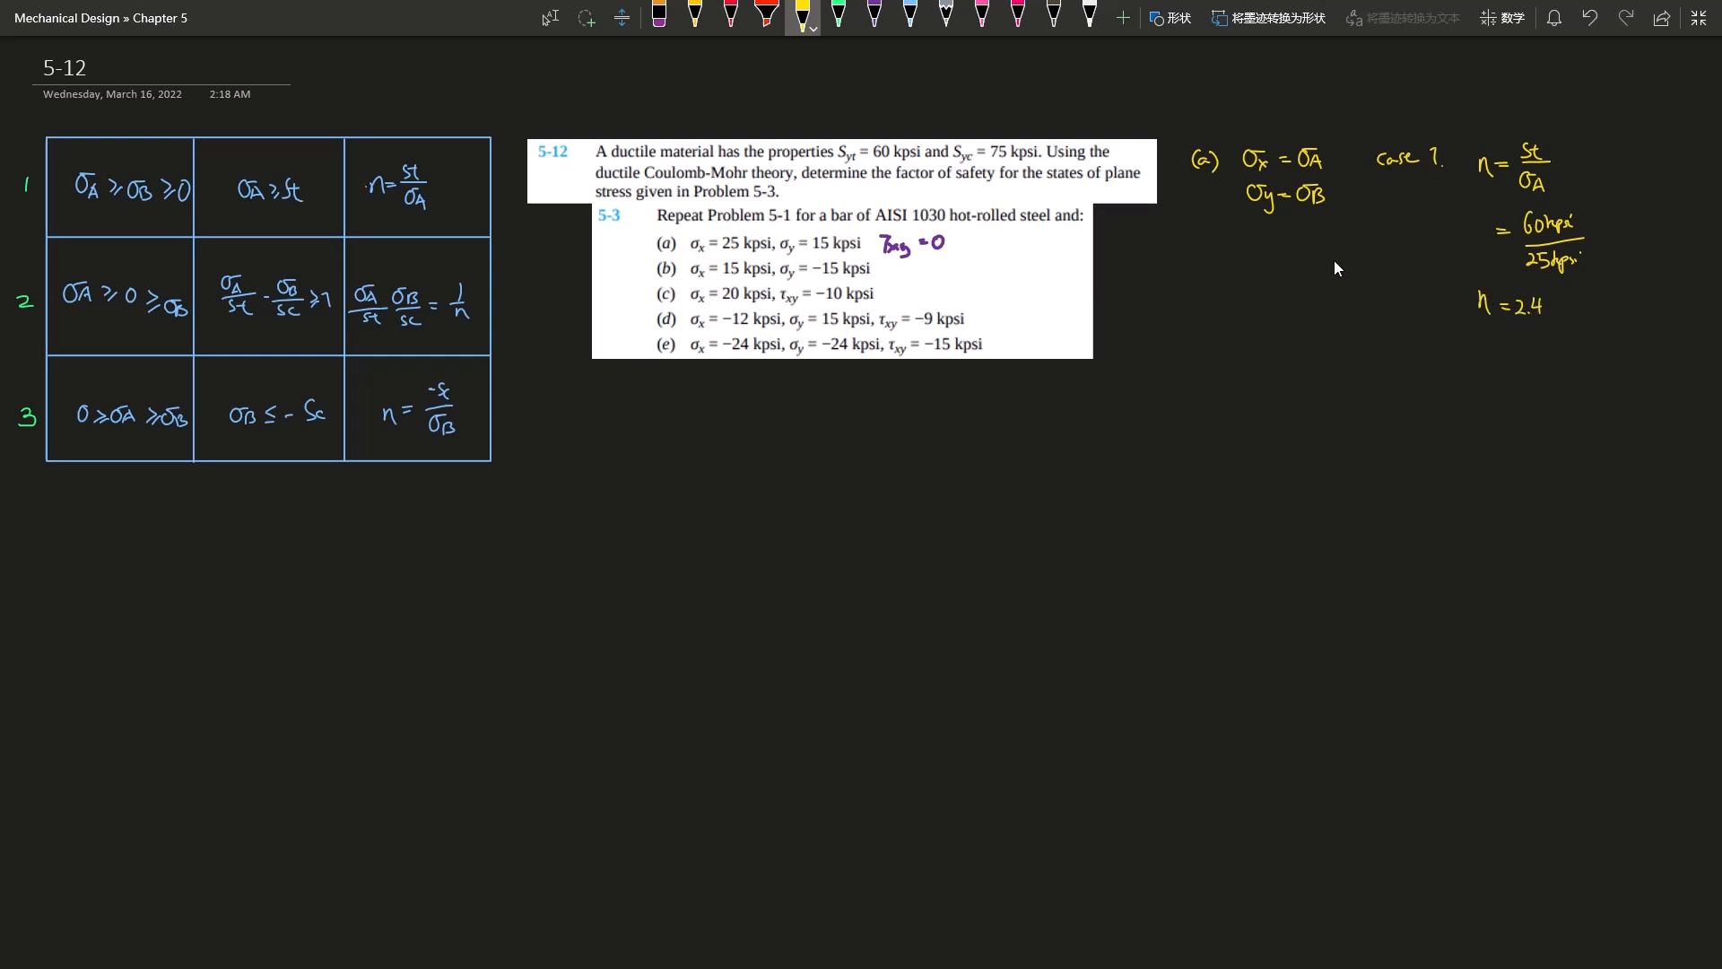
pyautogui.moveTo(1139, 357)
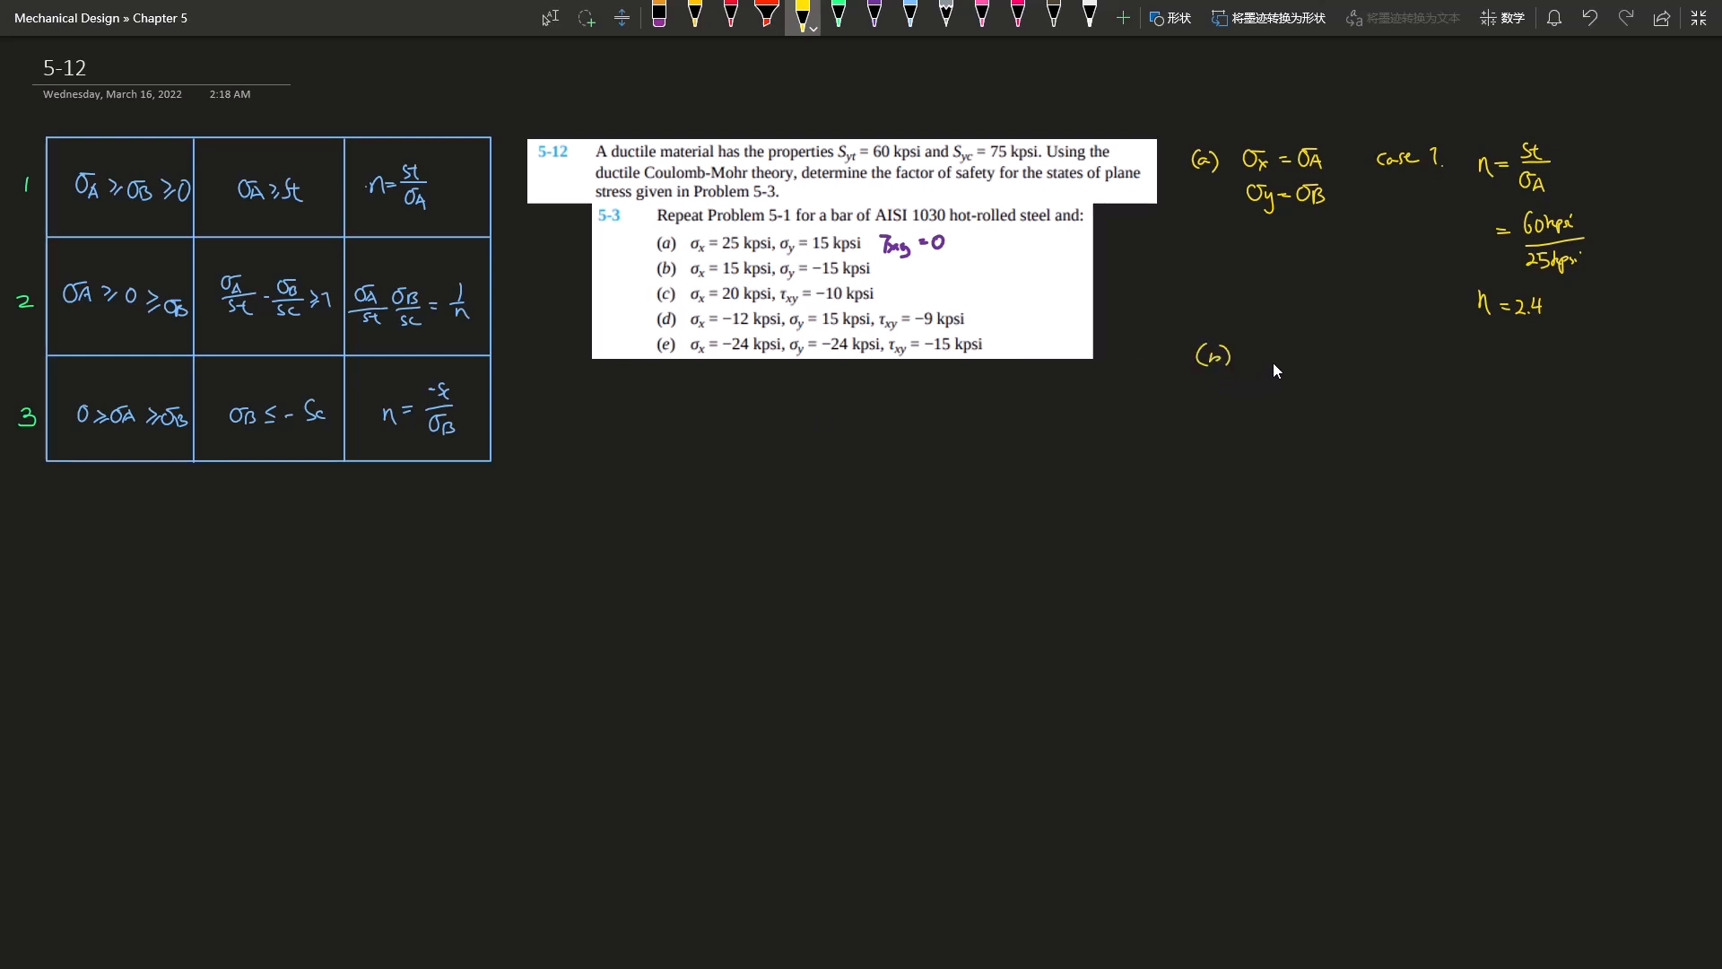
pyautogui.moveTo(887, 274)
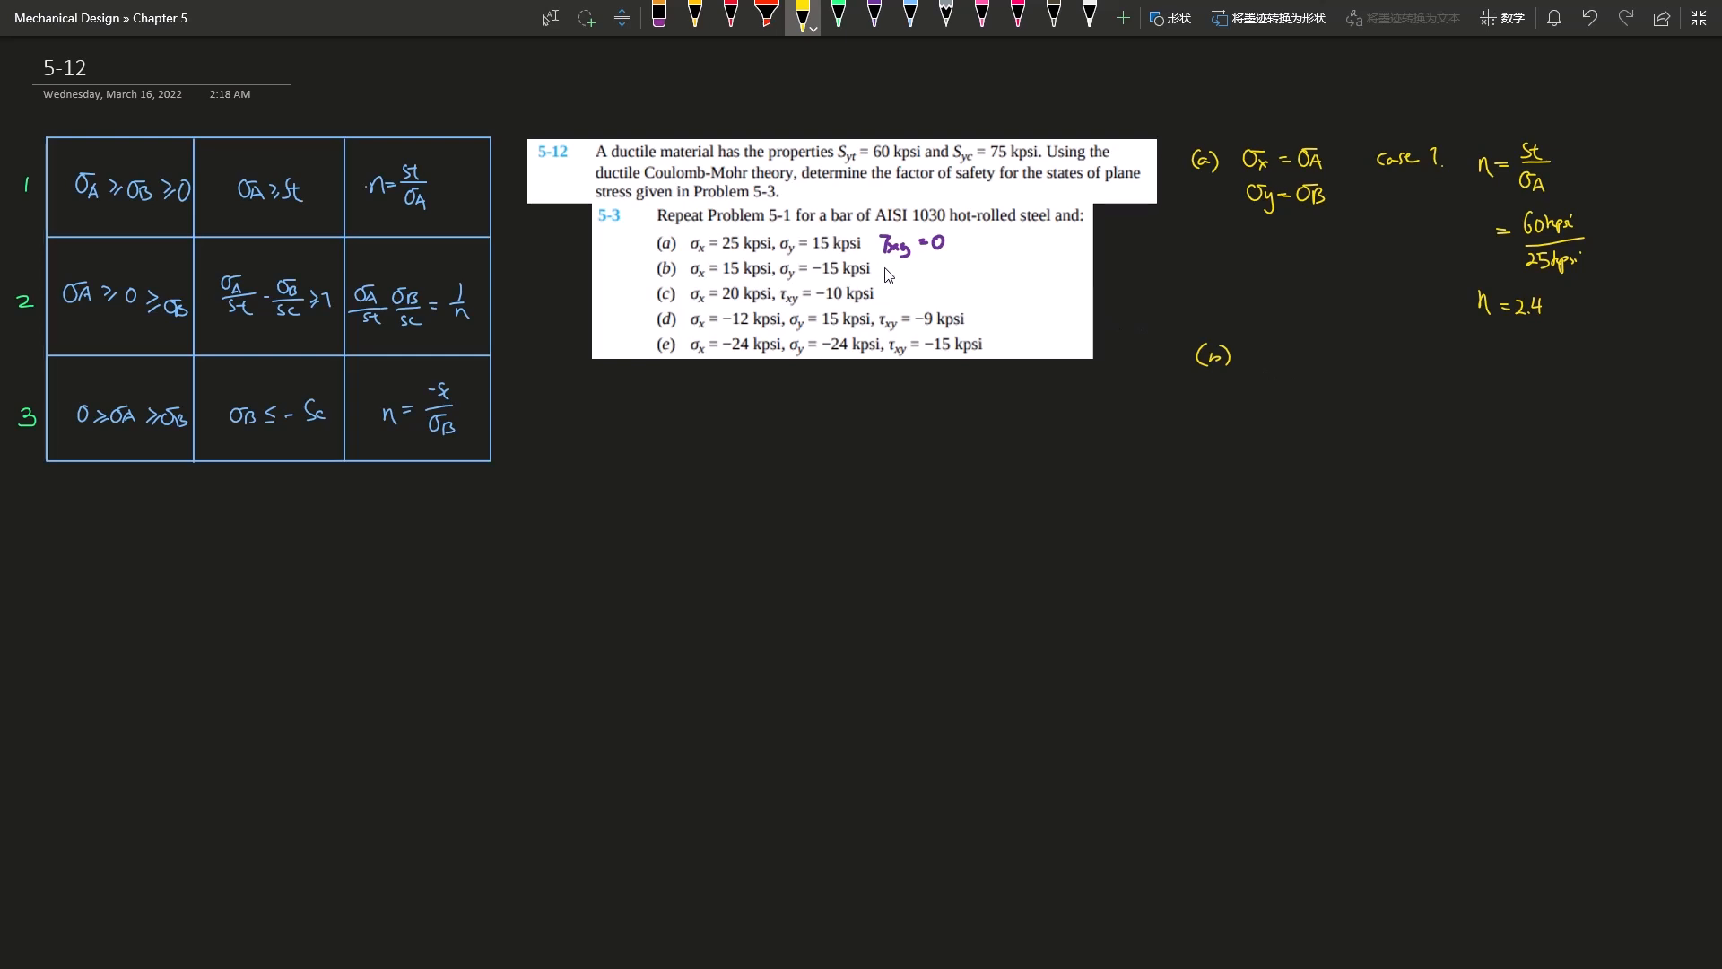
pyautogui.moveTo(1290, 394)
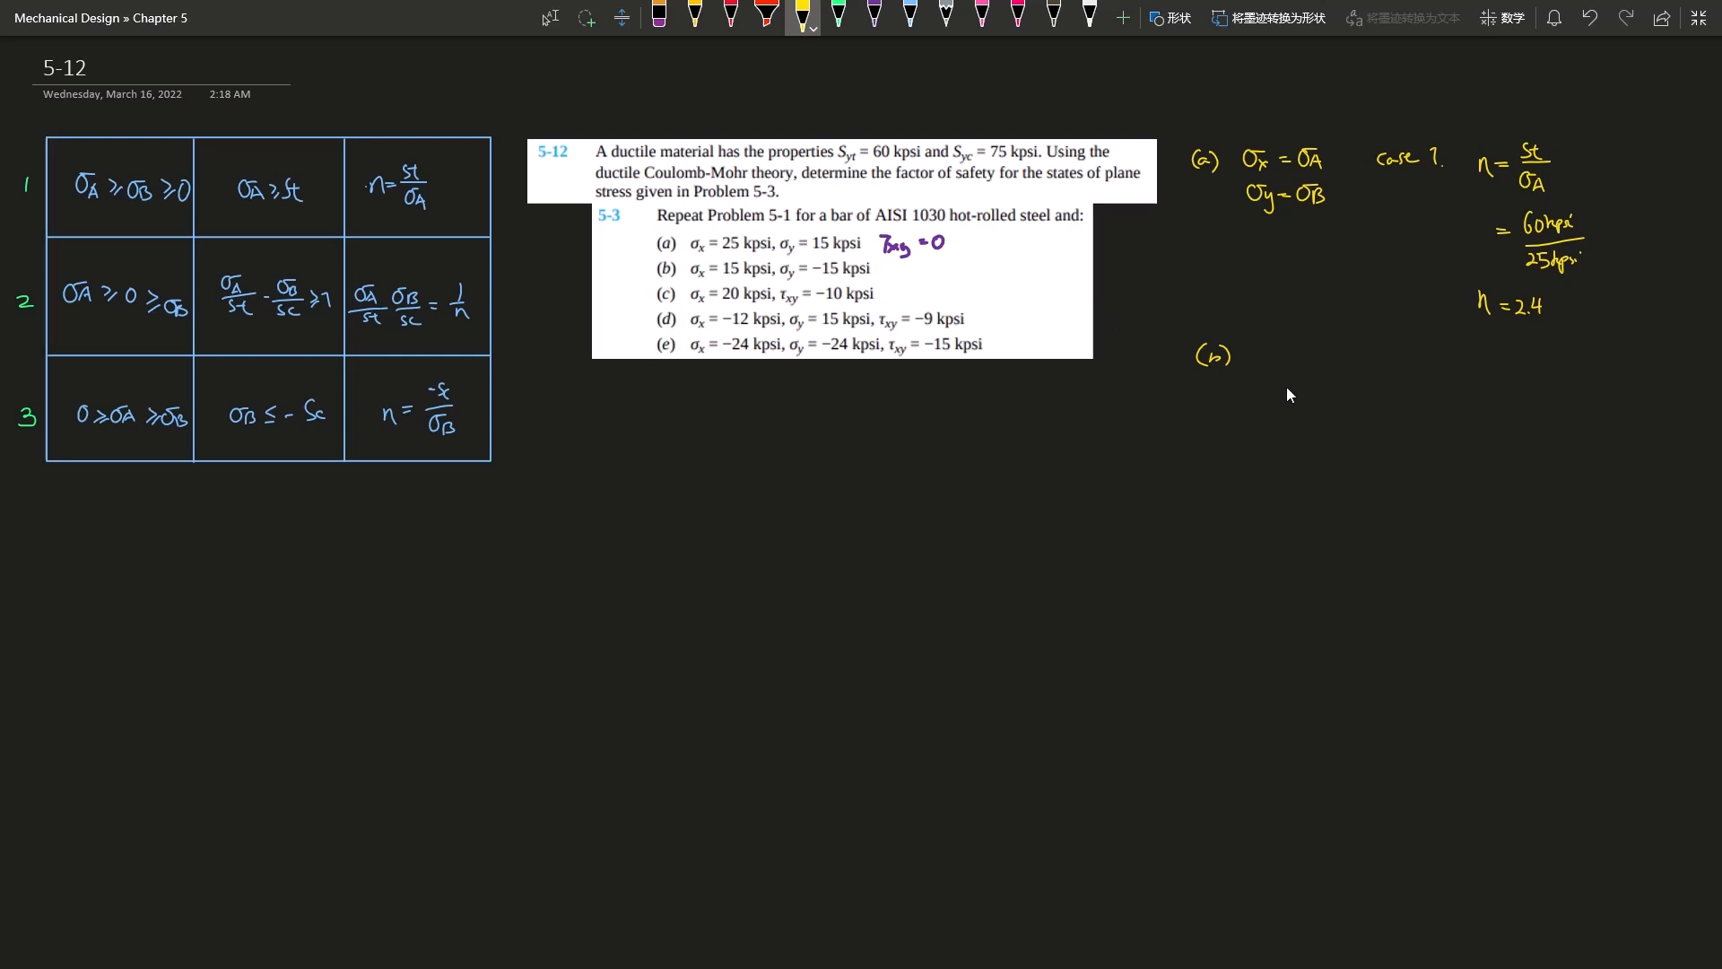
pyautogui.moveTo(1234, 336)
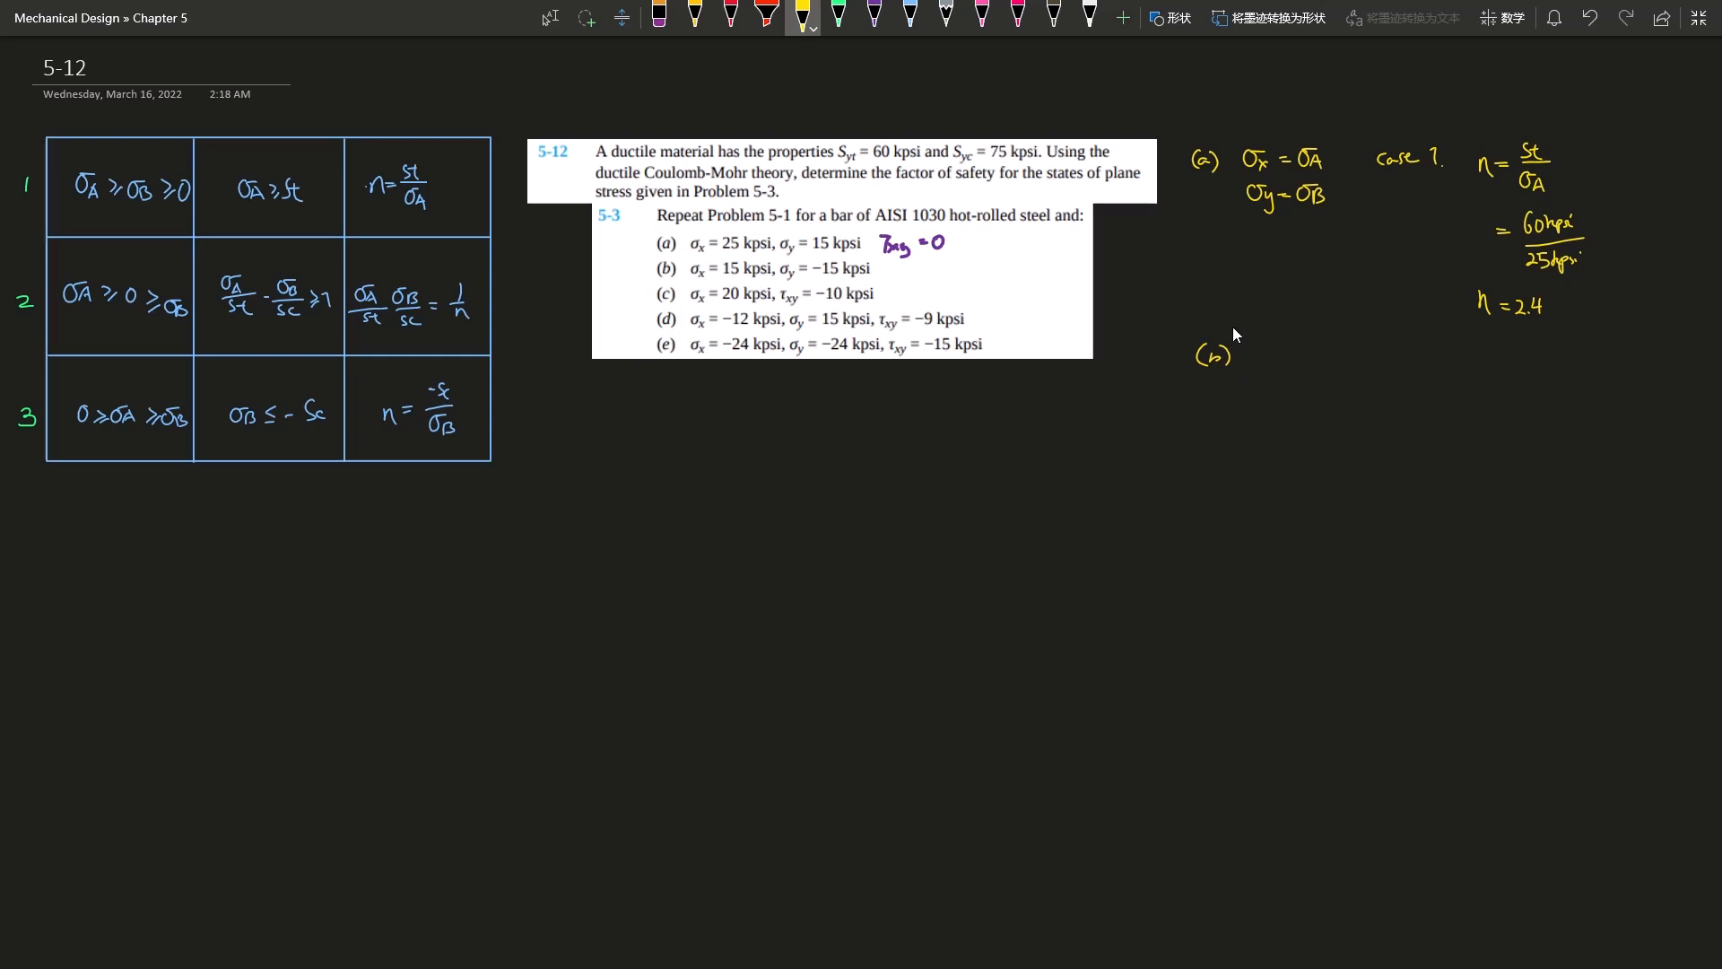
pyautogui.moveTo(877, 276)
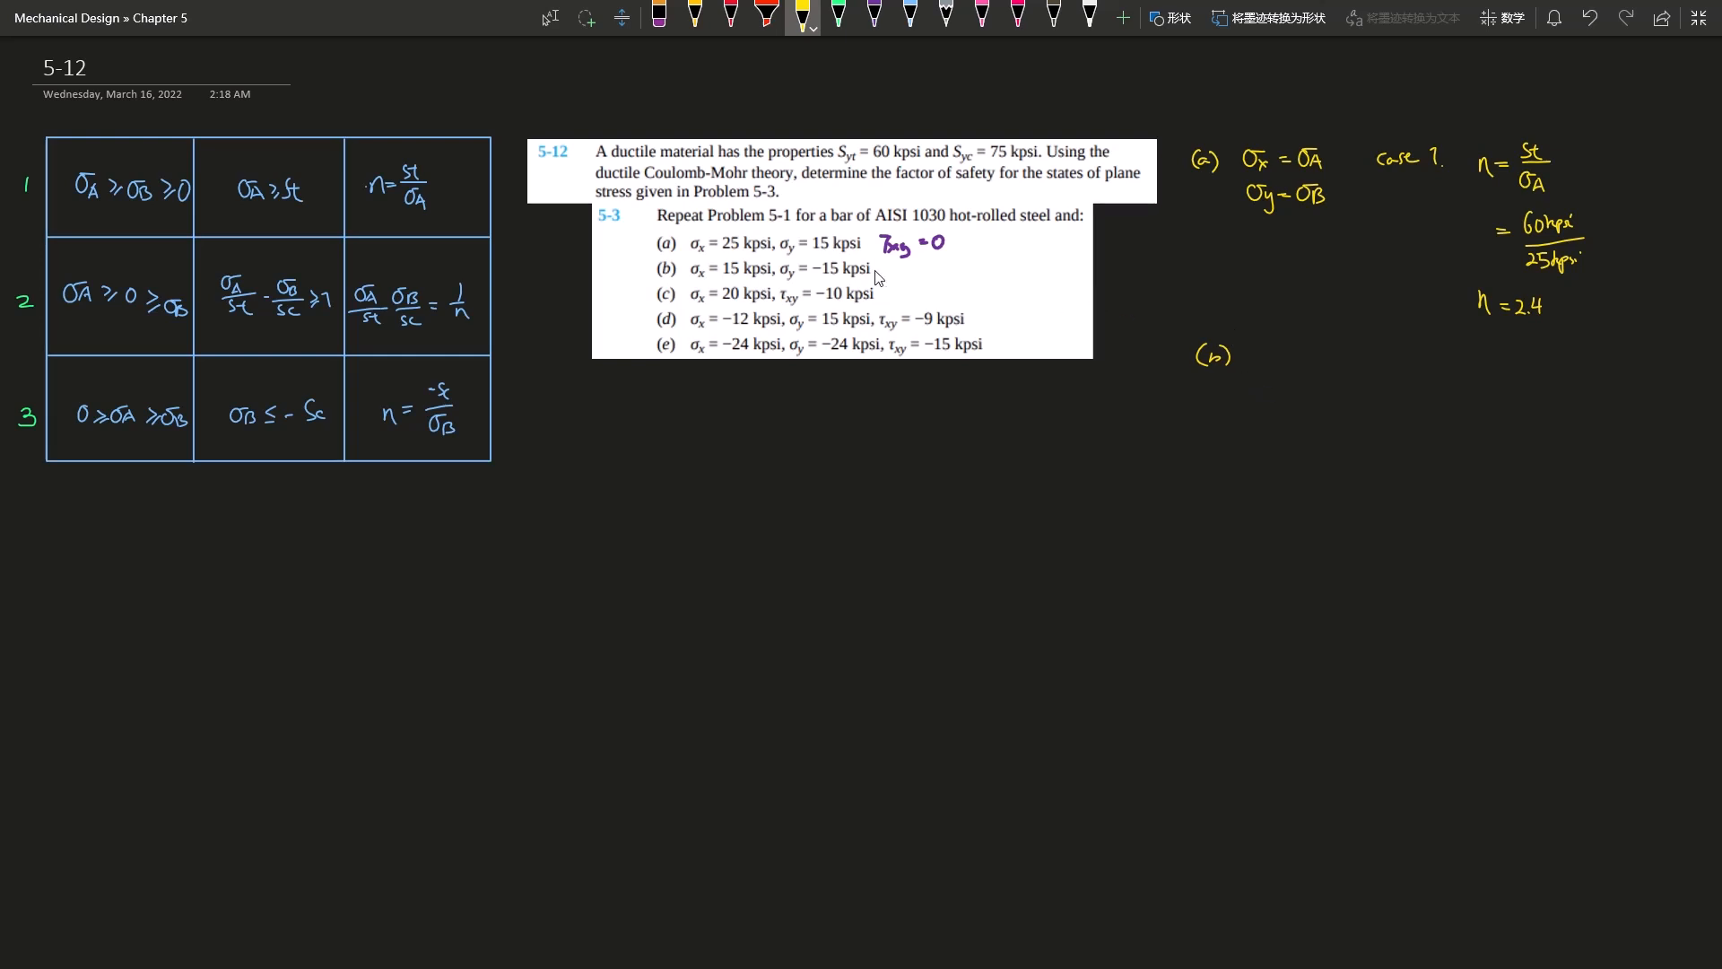
pyautogui.moveTo(1019, 336)
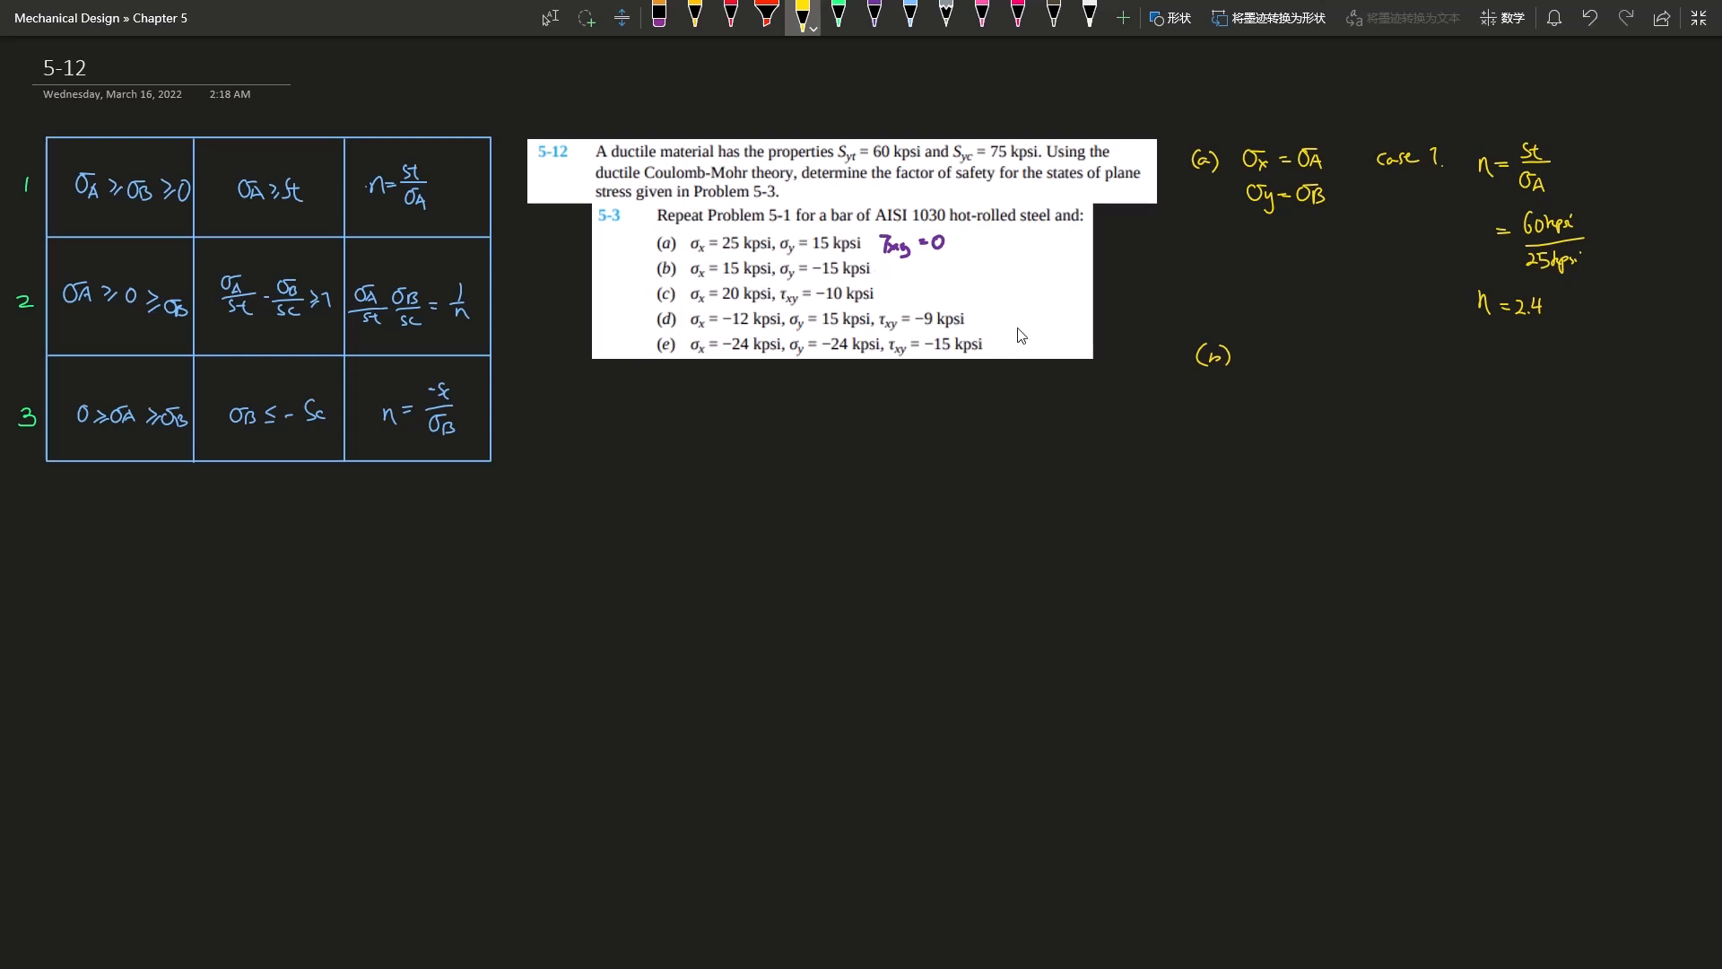
pyautogui.moveTo(1271, 347)
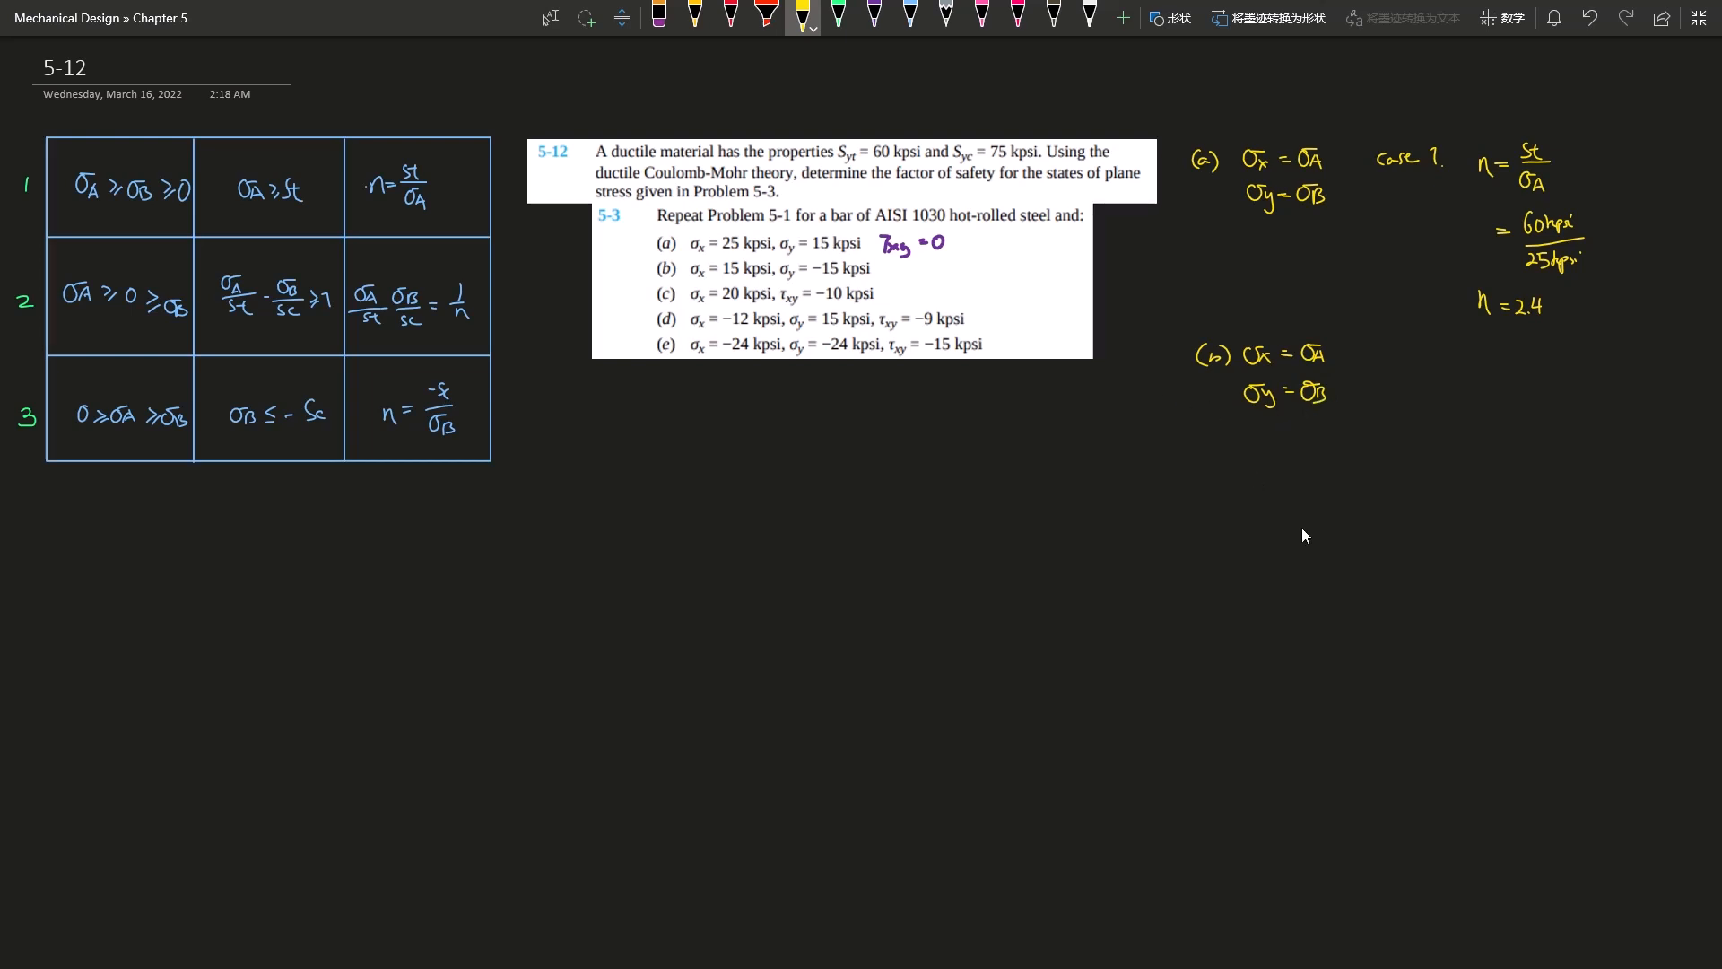
pyautogui.moveTo(726, 285)
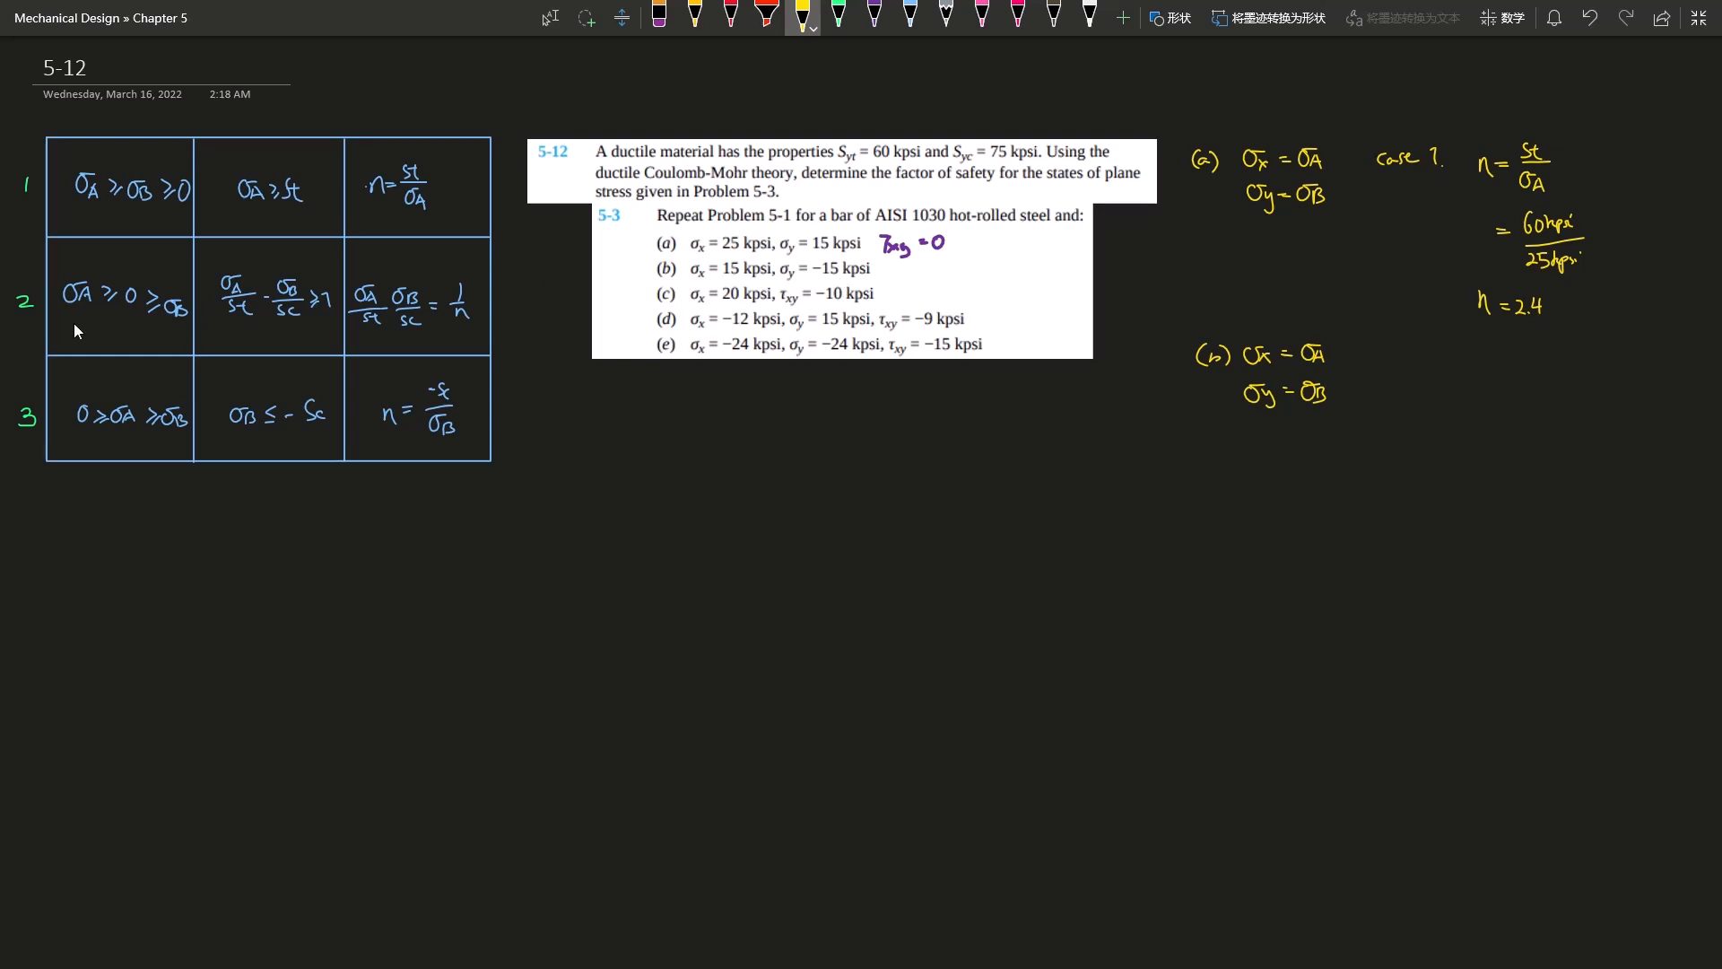
pyautogui.moveTo(1374, 354)
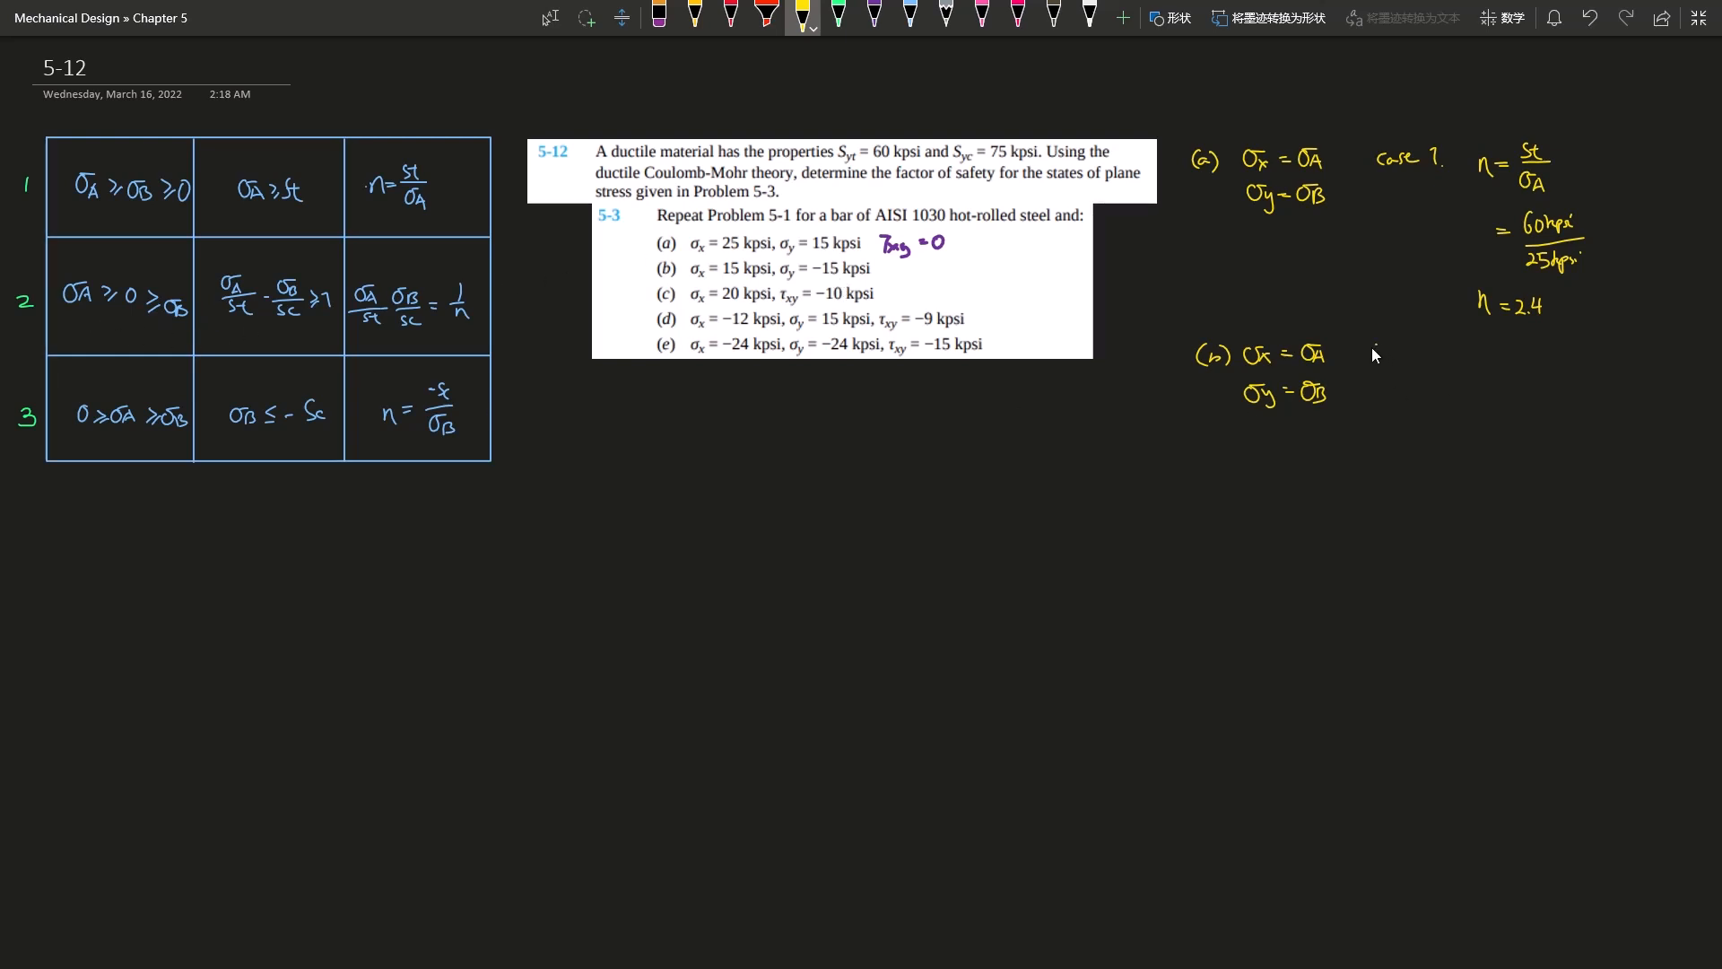
# Step: Write Case 2 with 15/60 − (−15)/75 = 1/n giving n = 2.22, then label part (c)
pyautogui.write('Case 2')
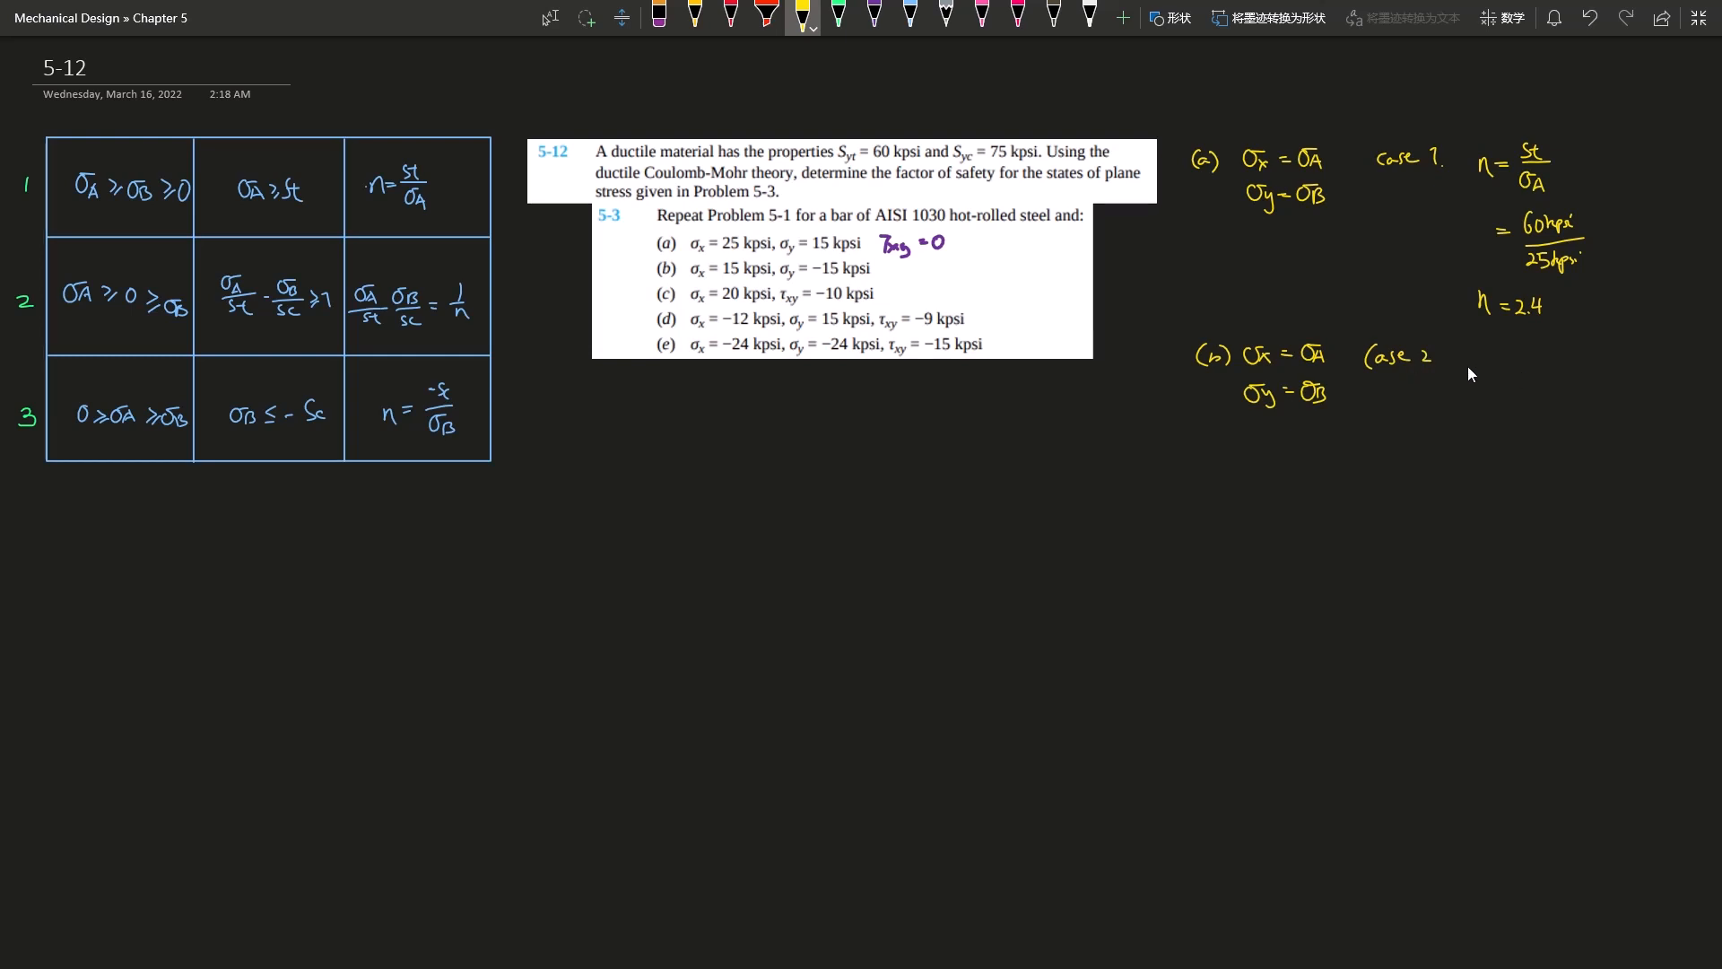
pyautogui.moveTo(1482, 361)
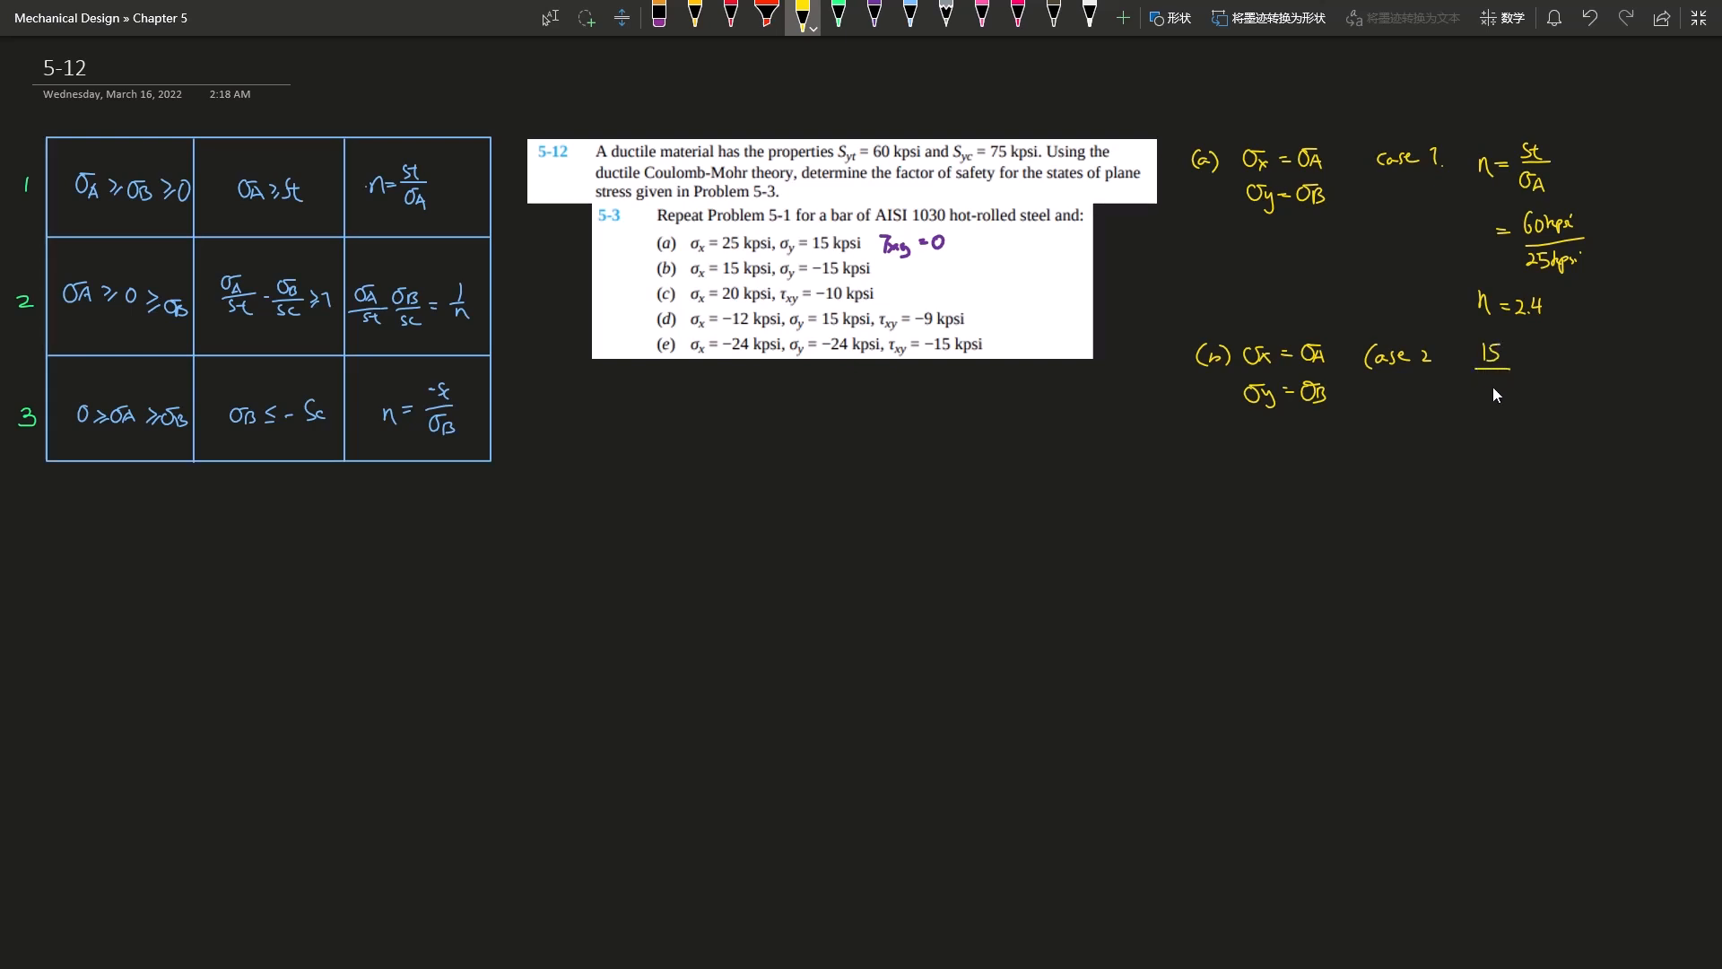
pyautogui.write('6')
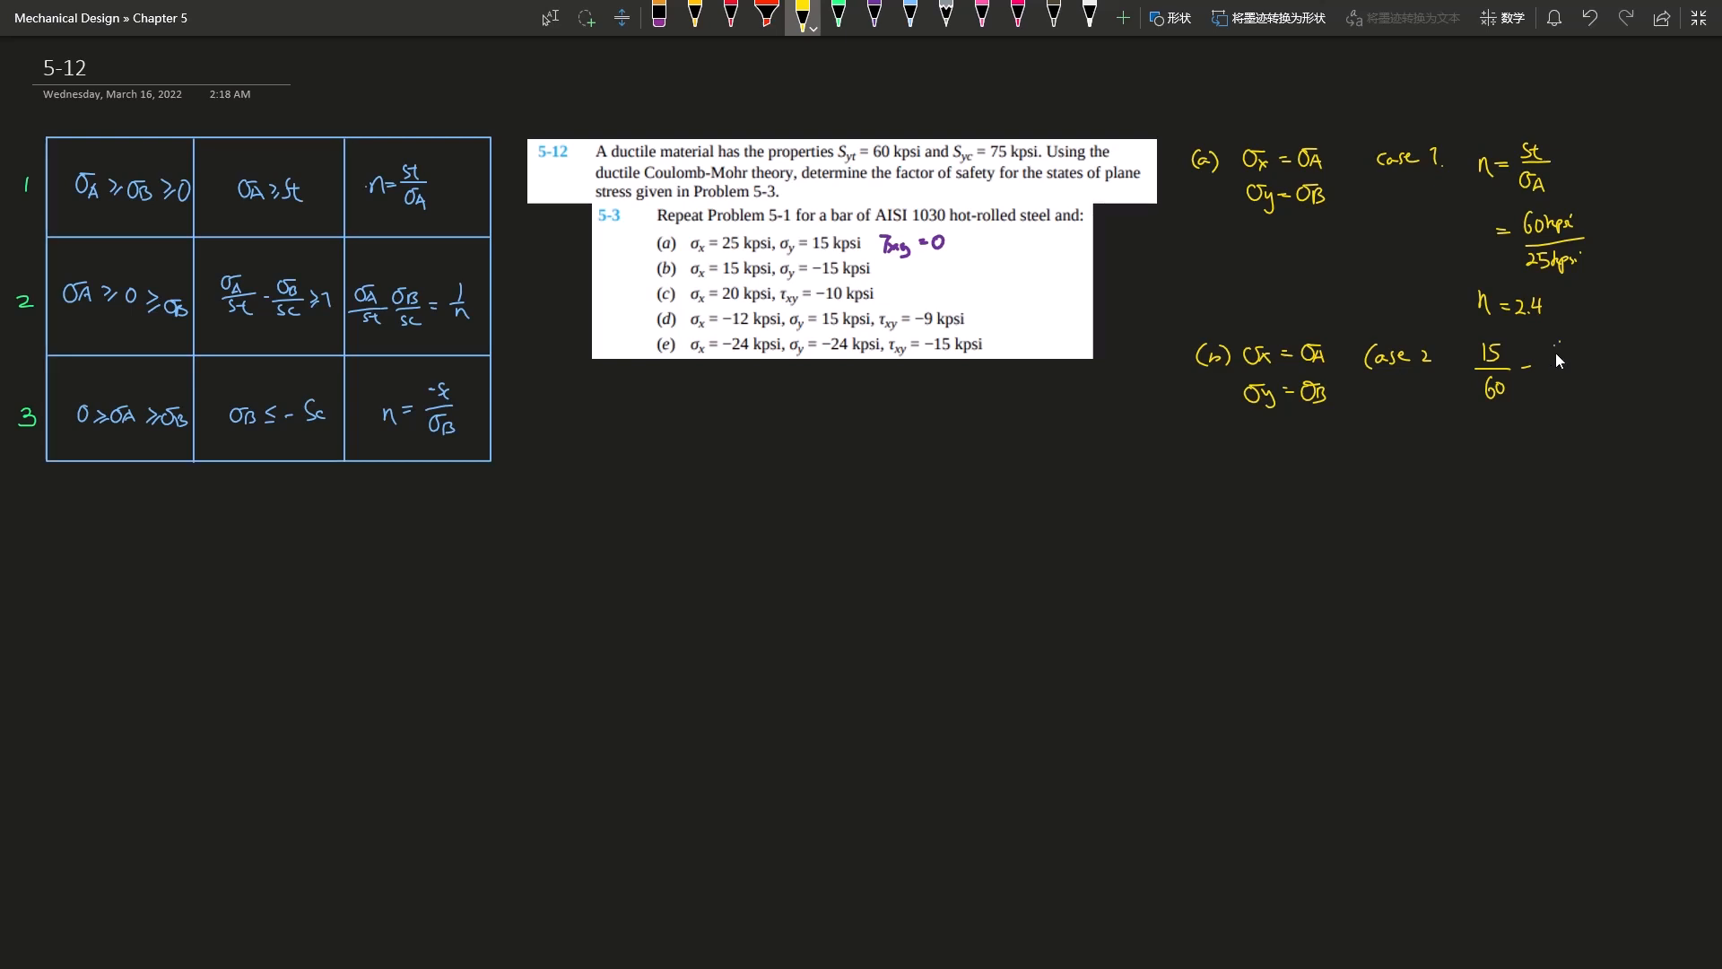
pyautogui.moveTo(1548, 351); pyautogui.dragTo(1588, 349)
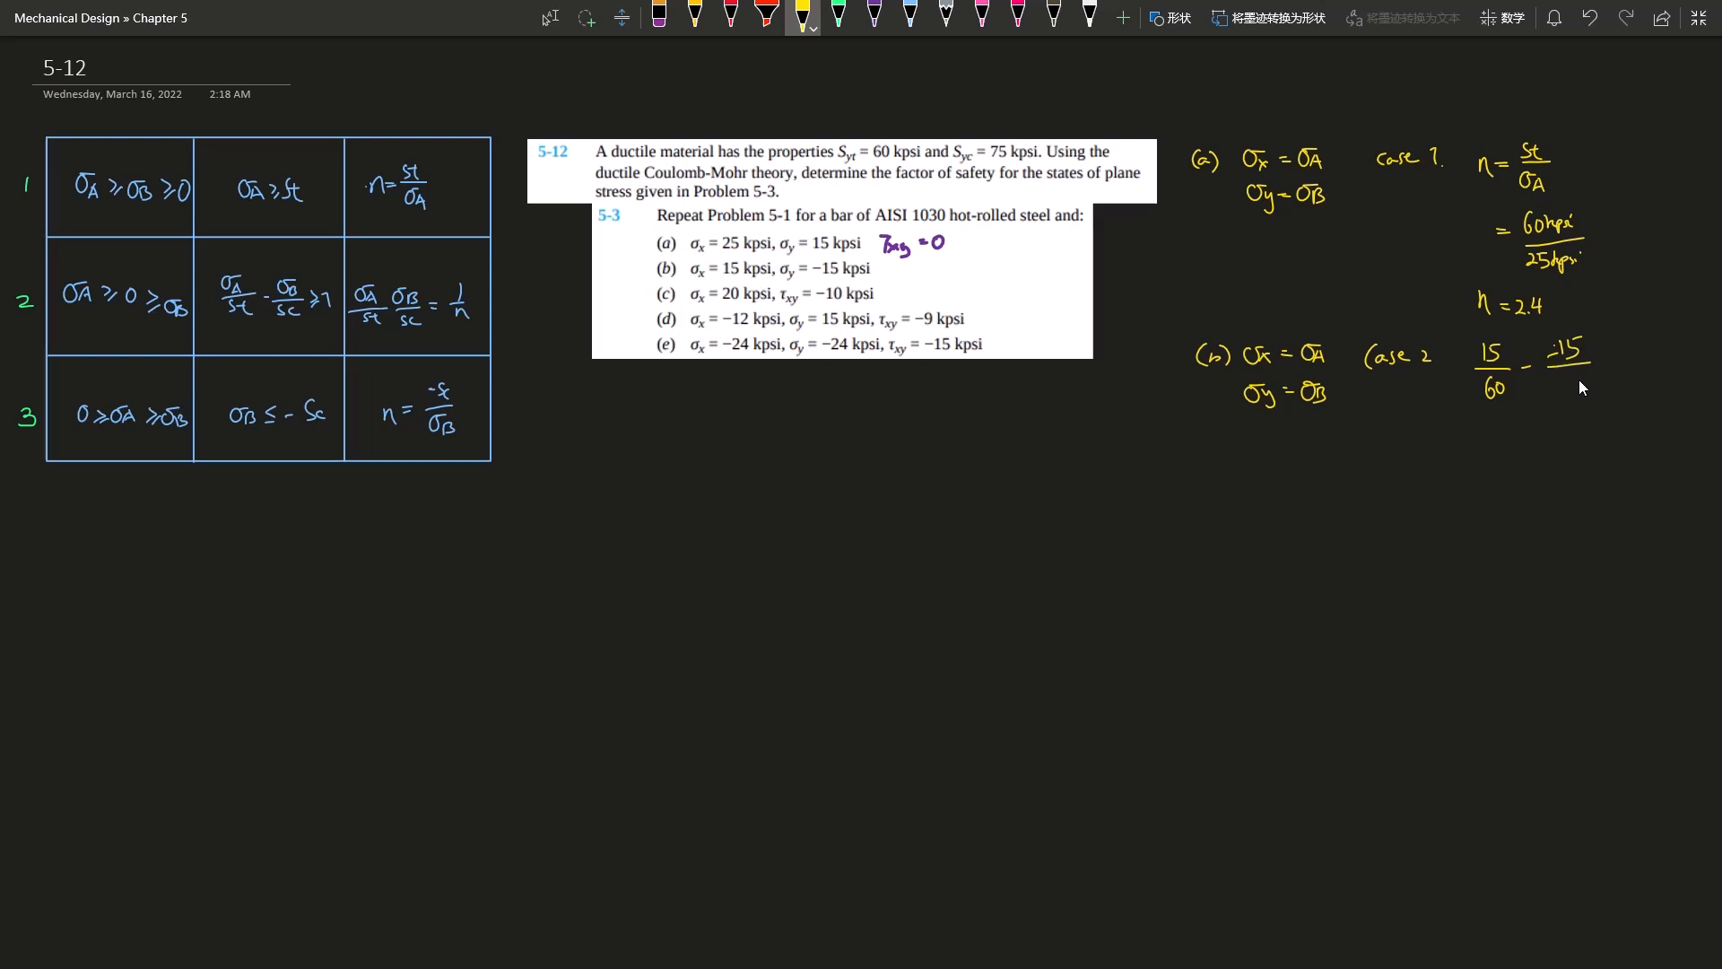
pyautogui.write('7')
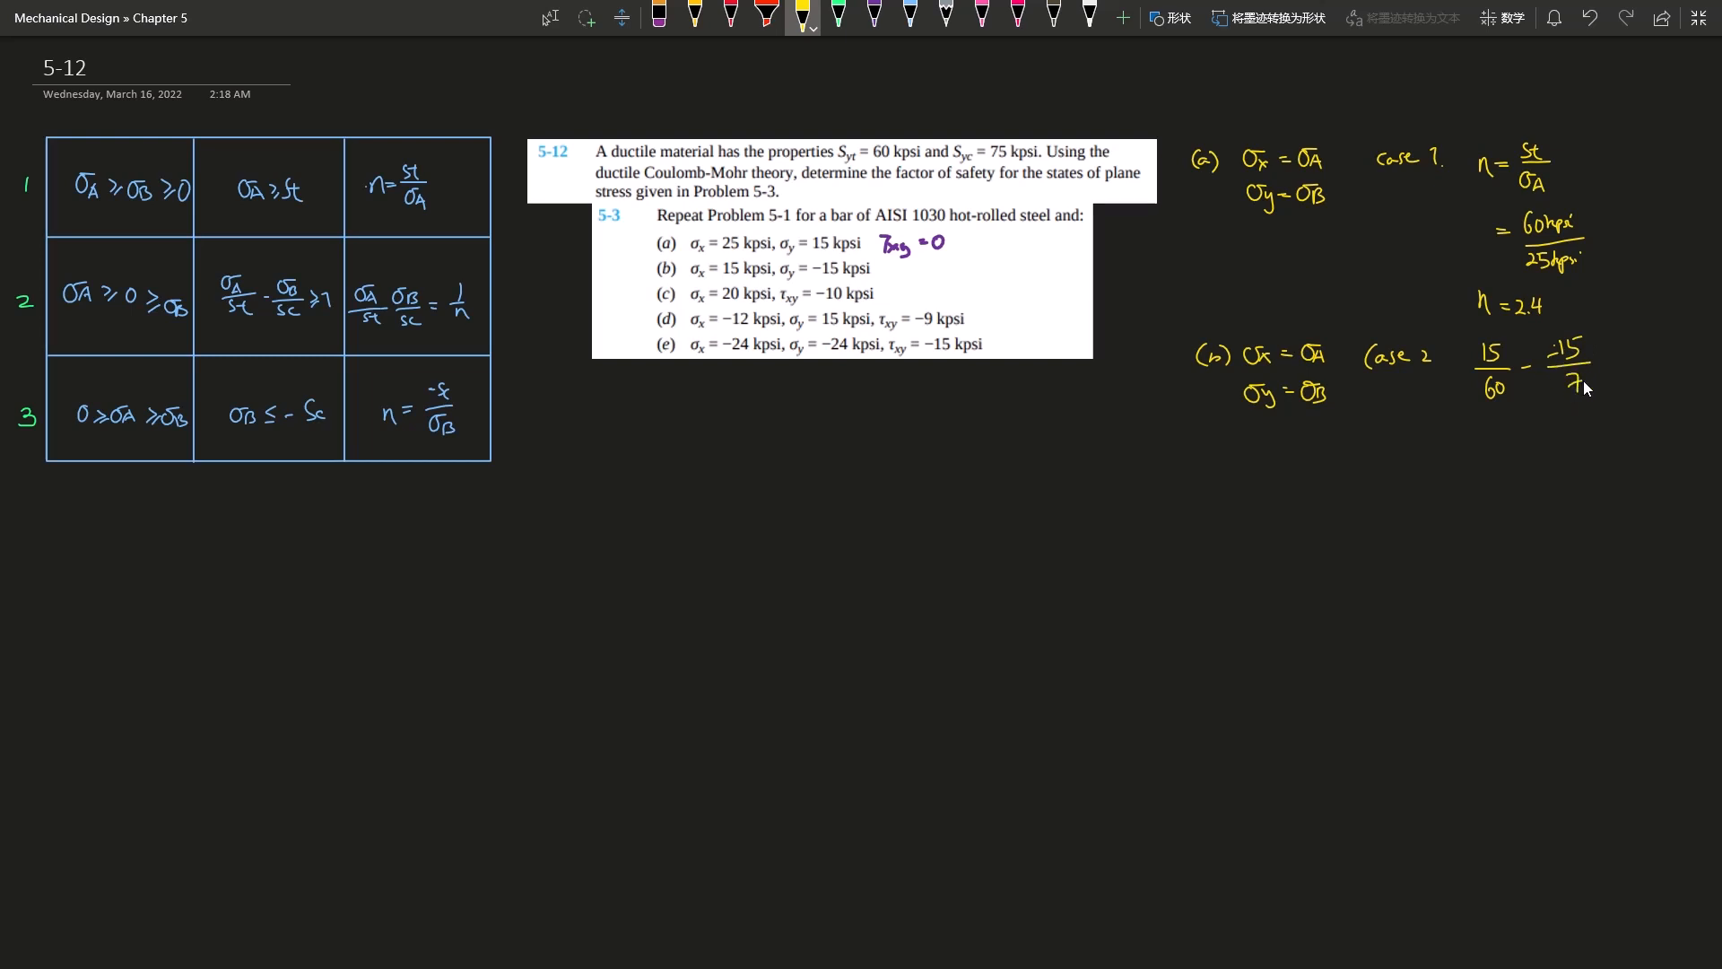
pyautogui.write('5')
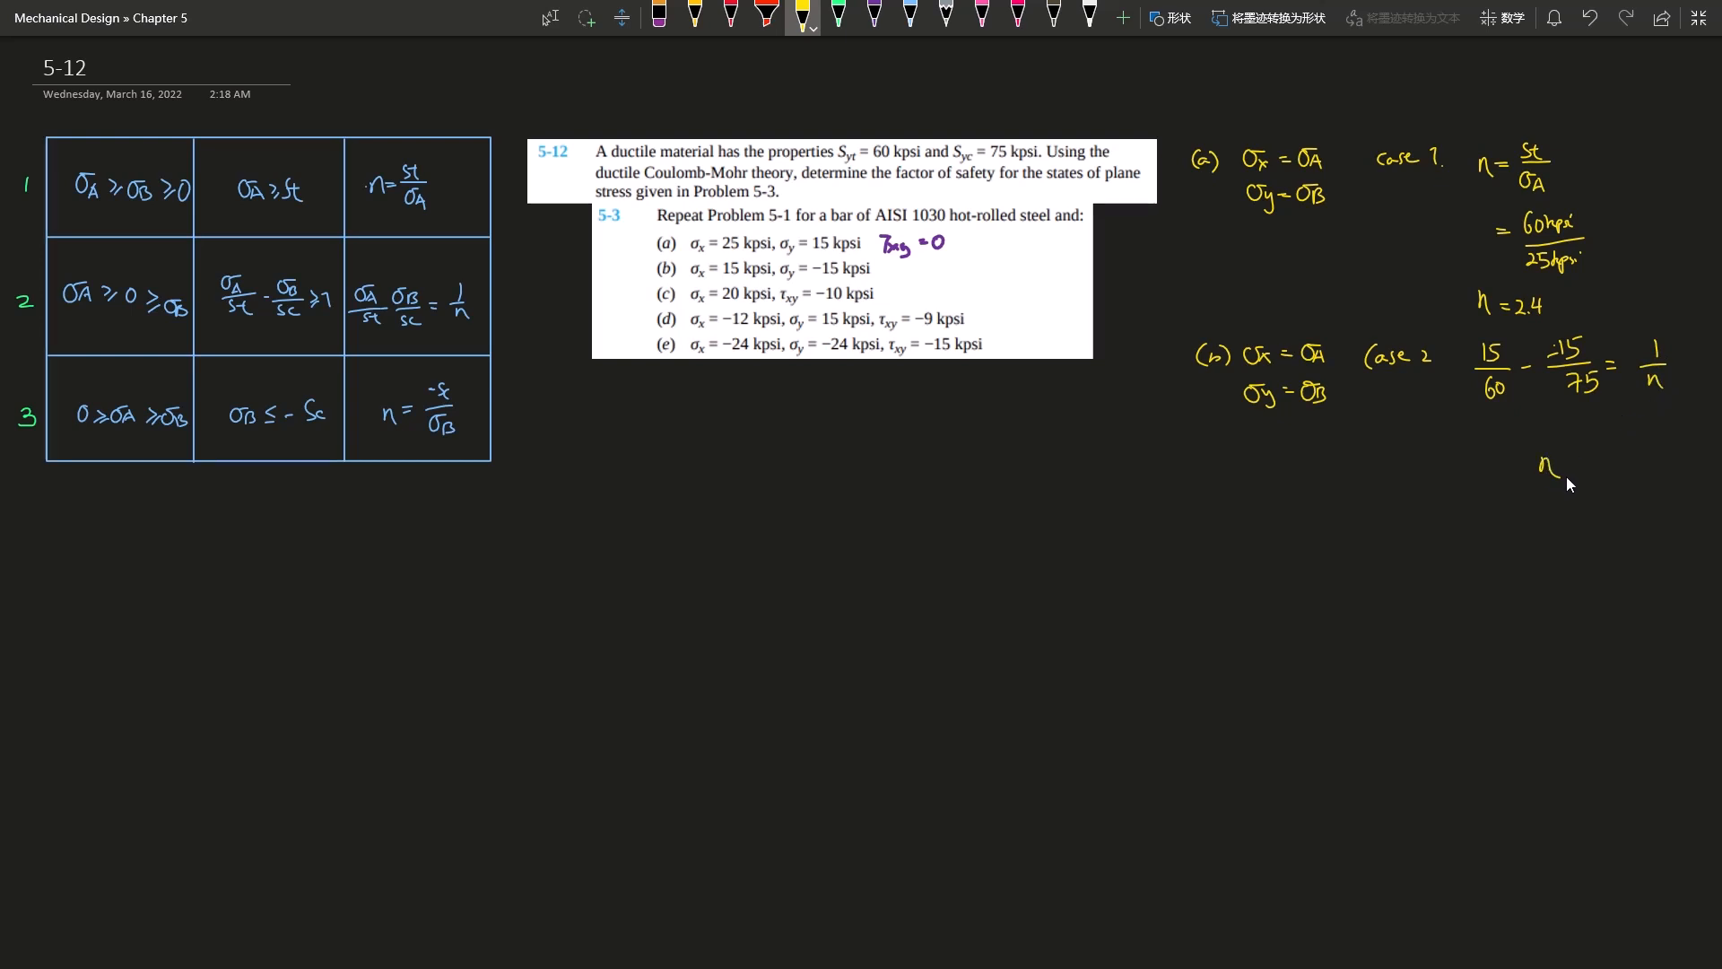
pyautogui.write('=')
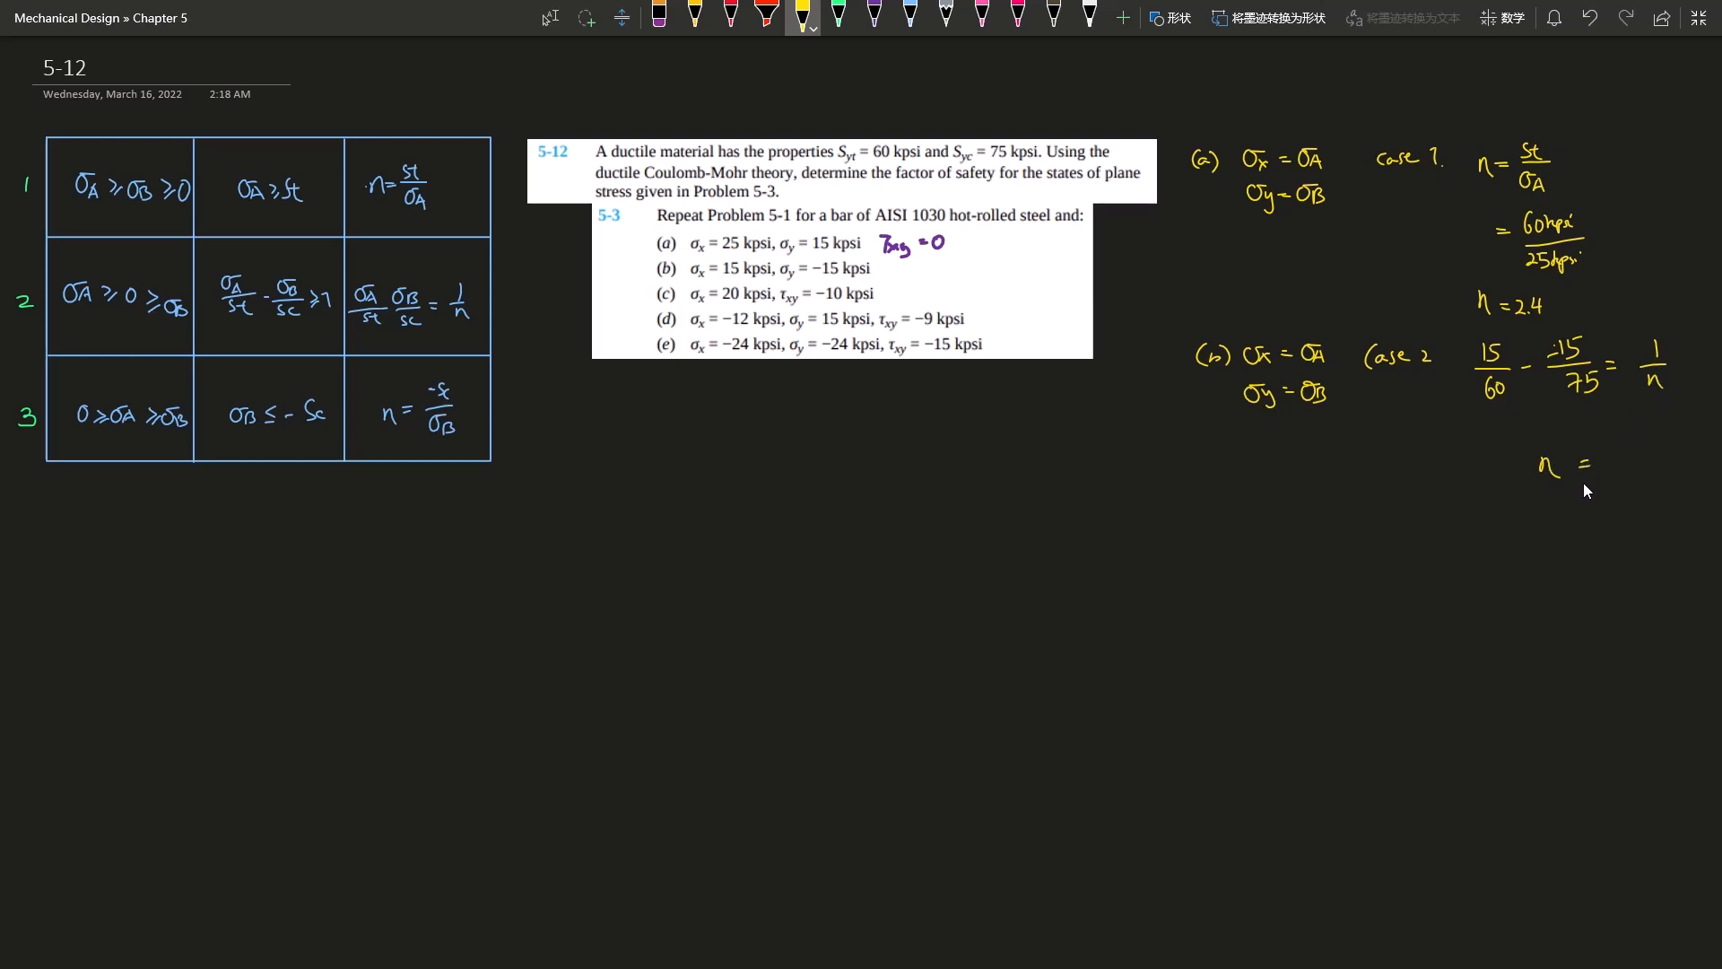
pyautogui.moveTo(1593, 574)
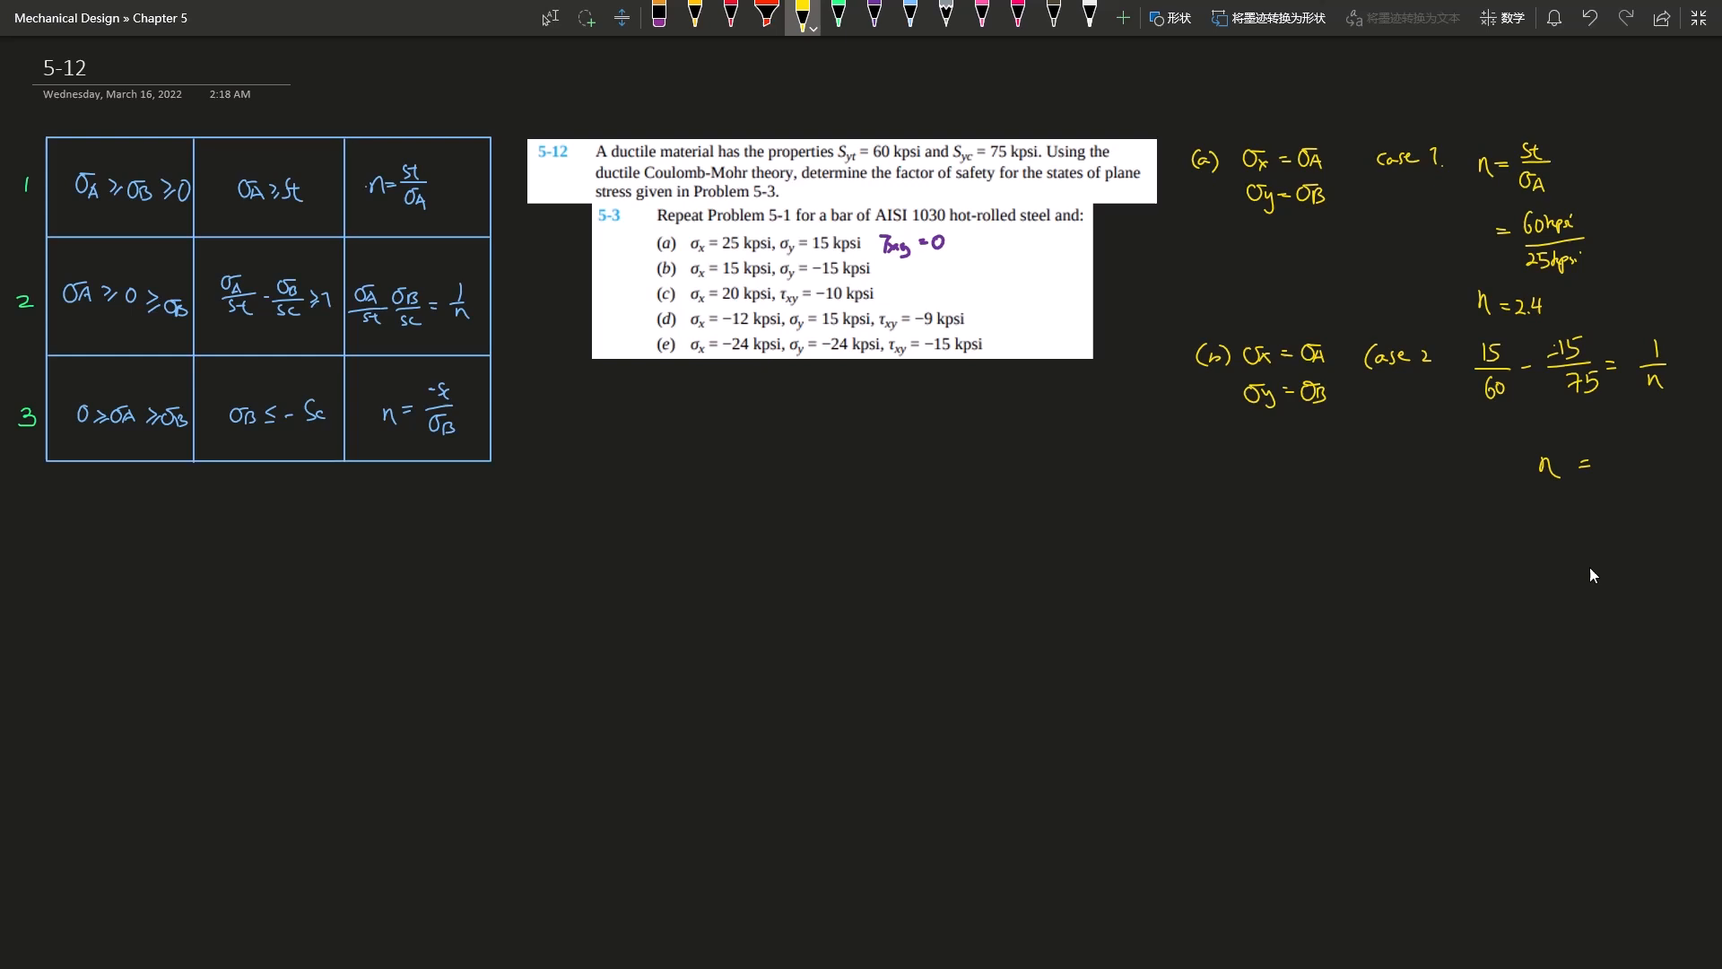
pyautogui.moveTo(1614, 464)
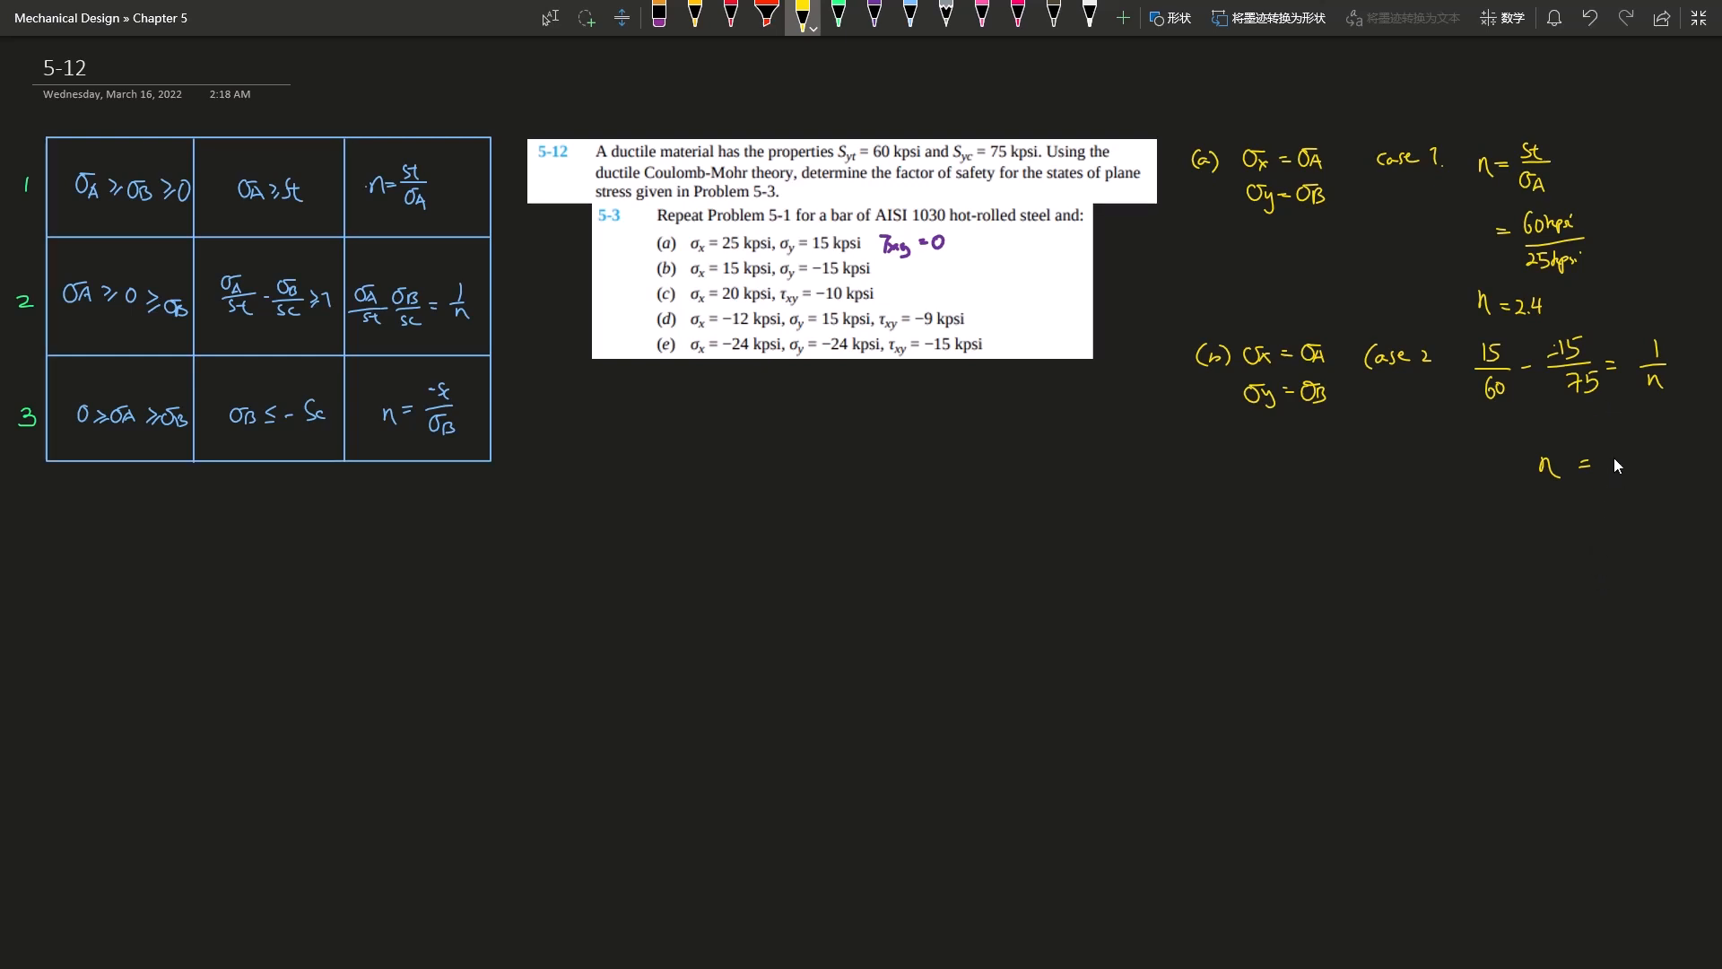
pyautogui.write('2.22')
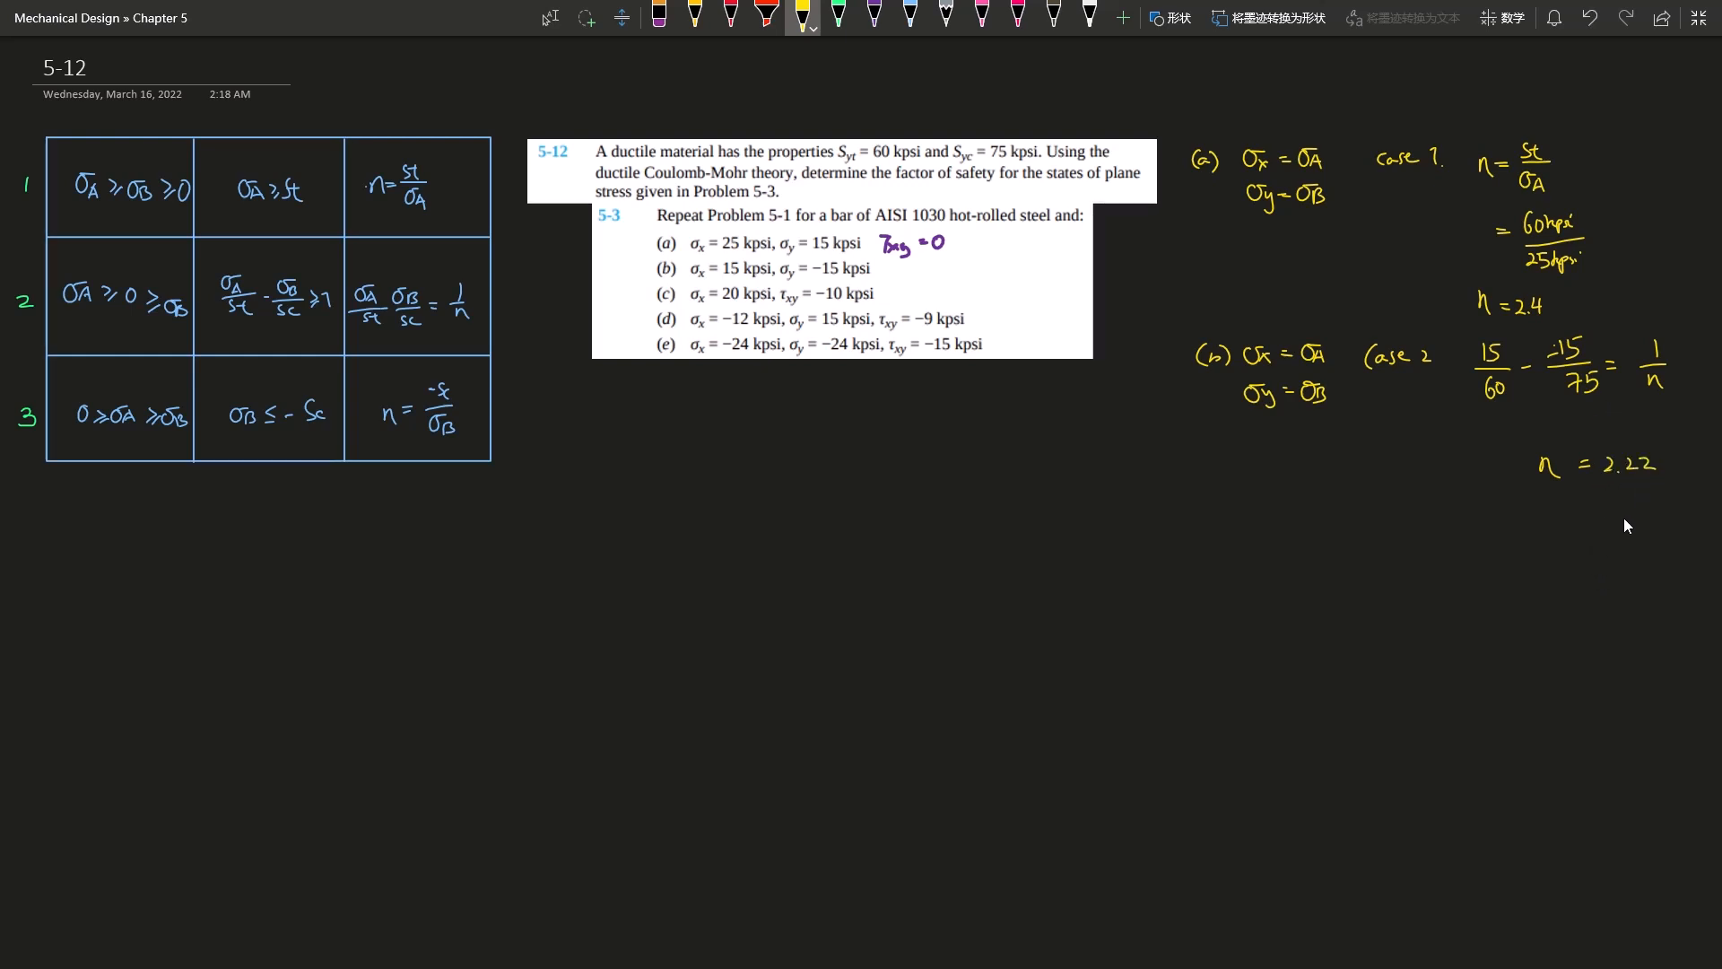
pyautogui.moveTo(1611, 517)
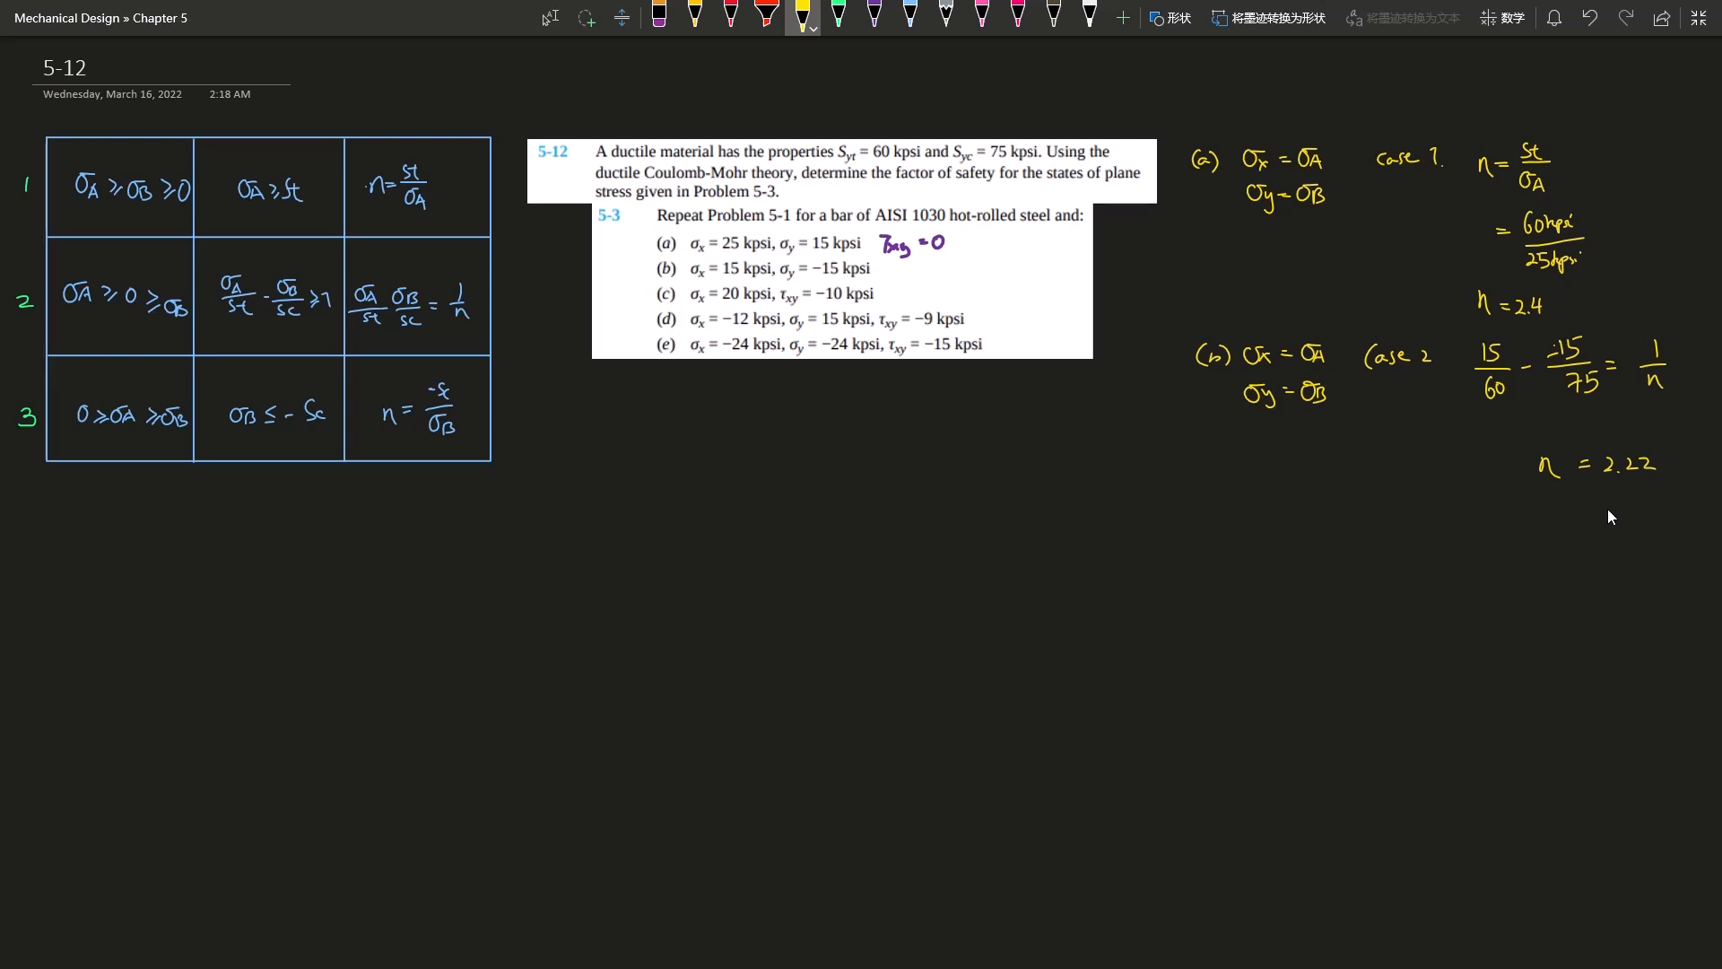
pyautogui.moveTo(1245, 471)
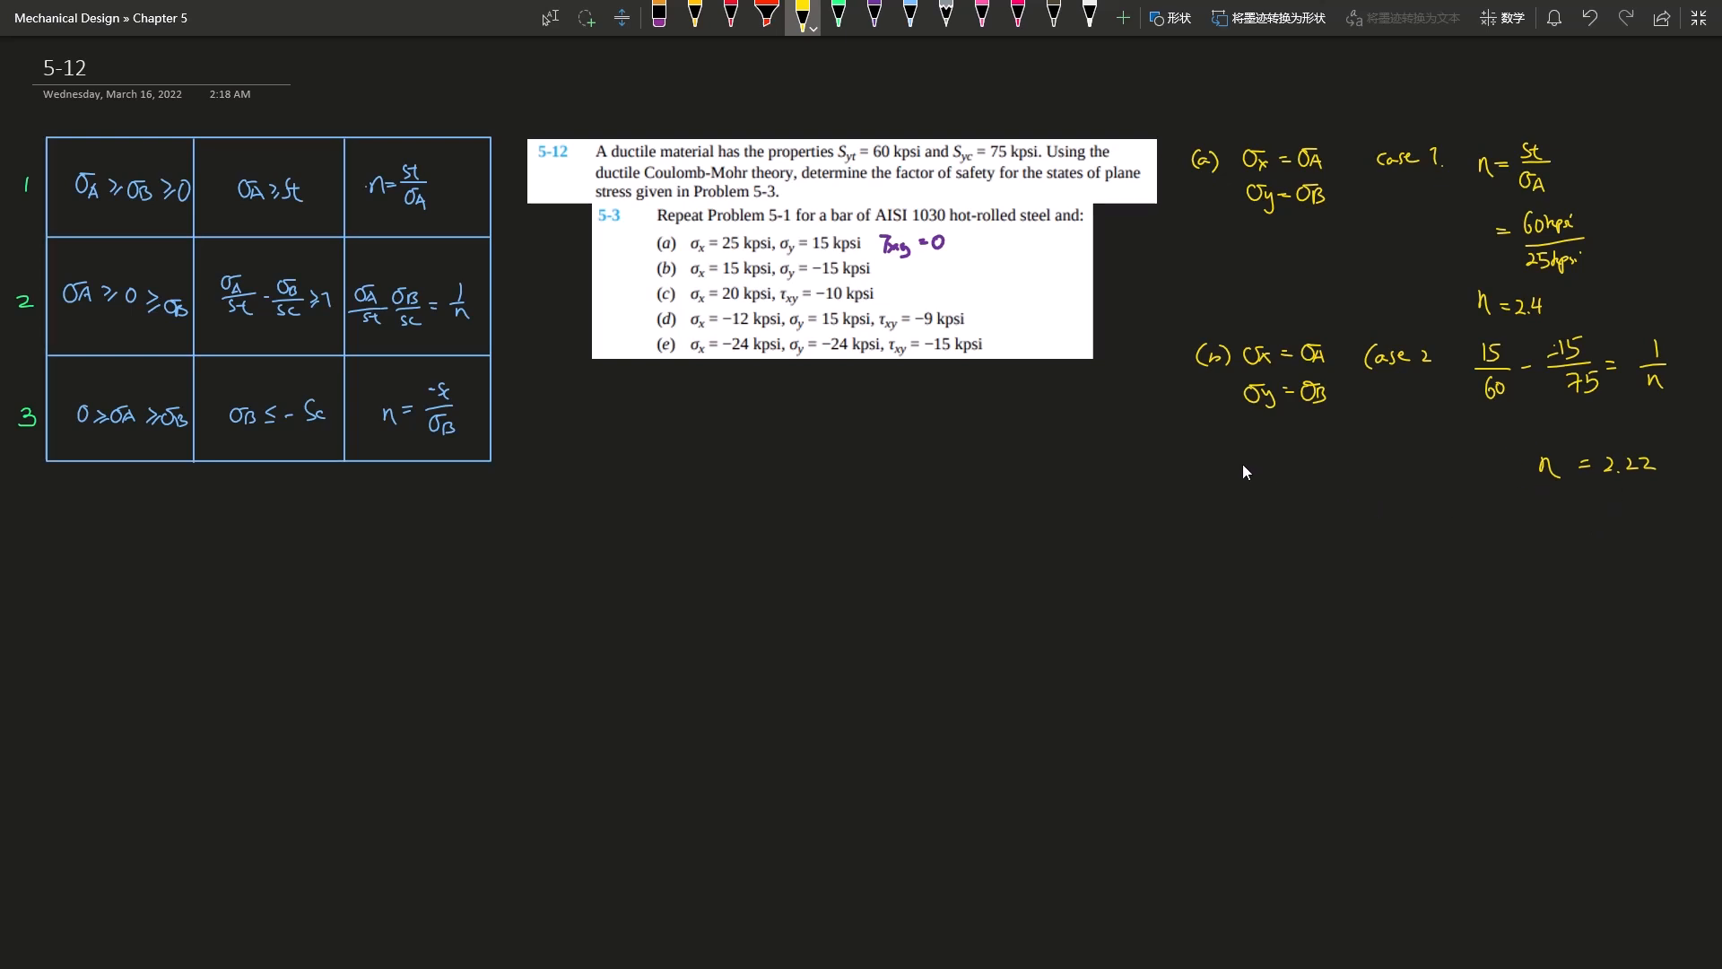
pyautogui.moveTo(1131, 489)
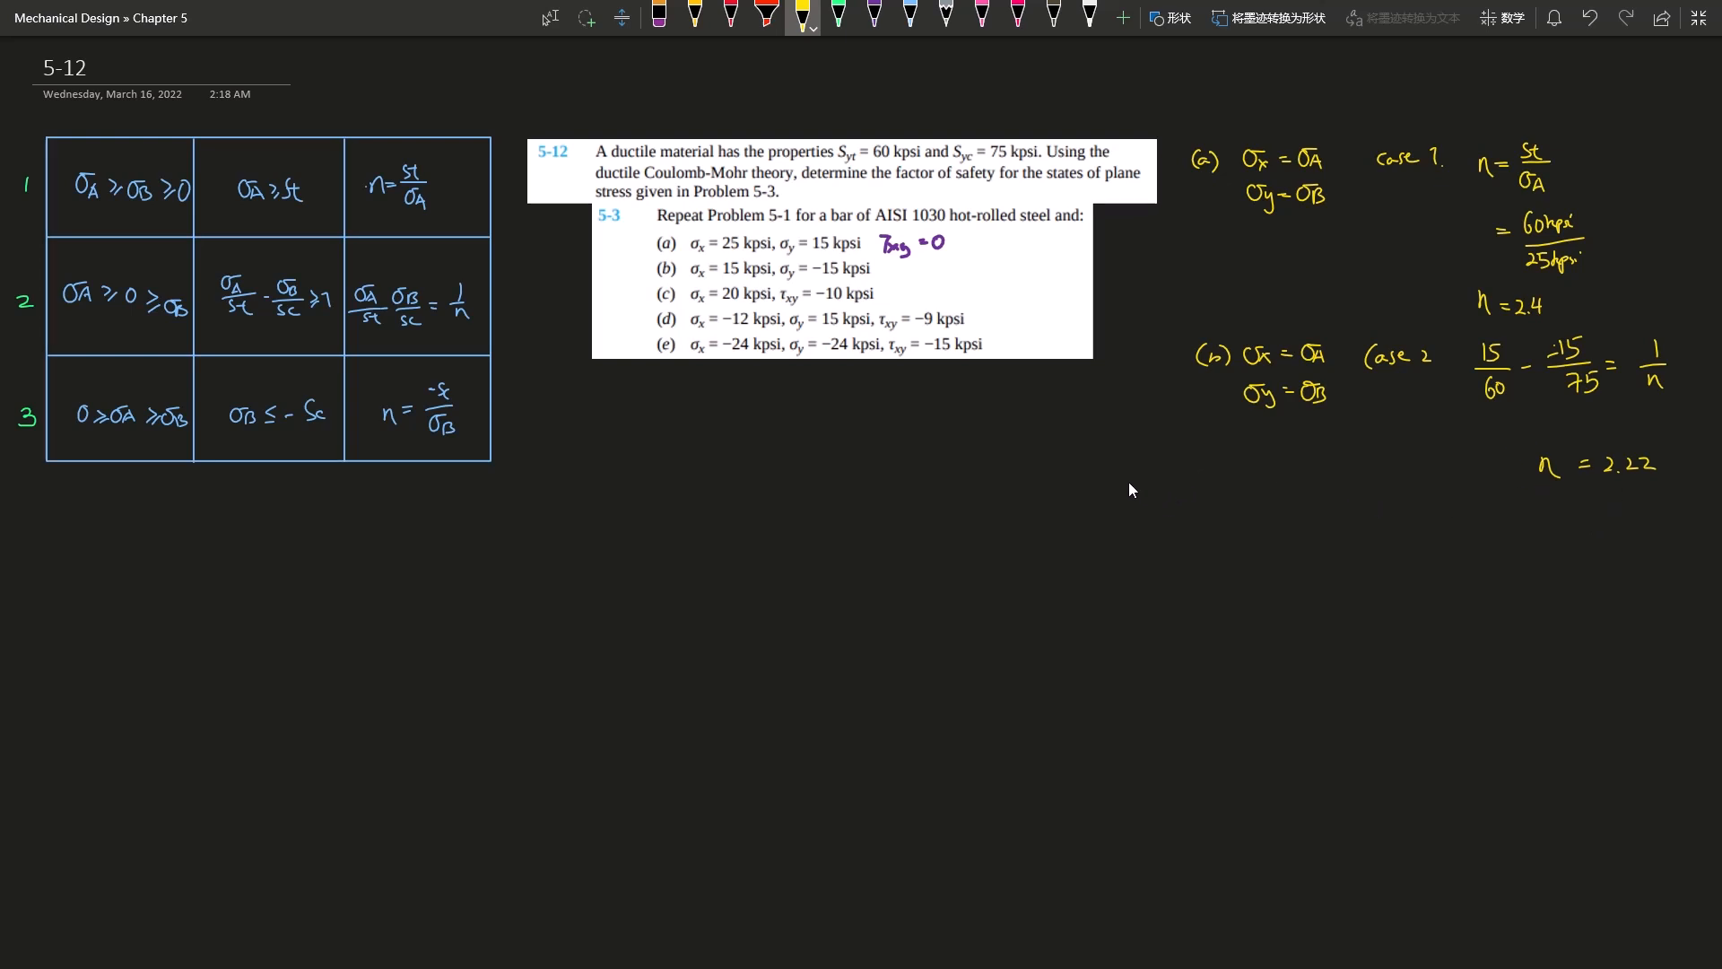
pyautogui.moveTo(590, 398)
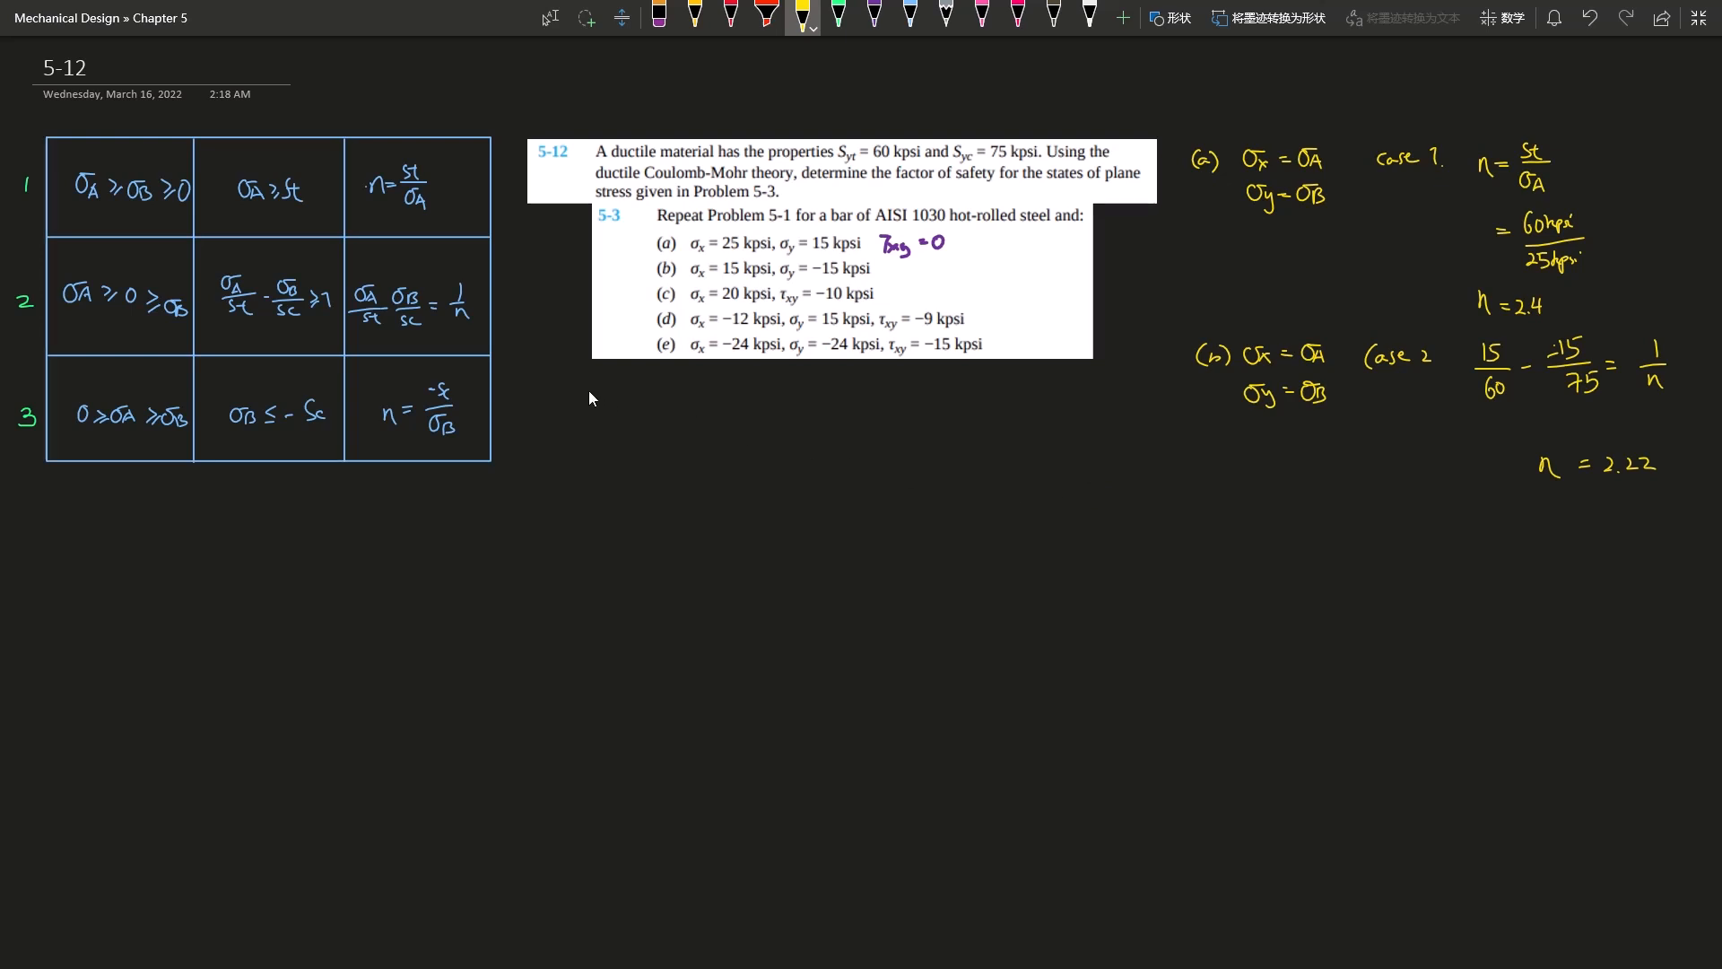
pyautogui.write('(c)')
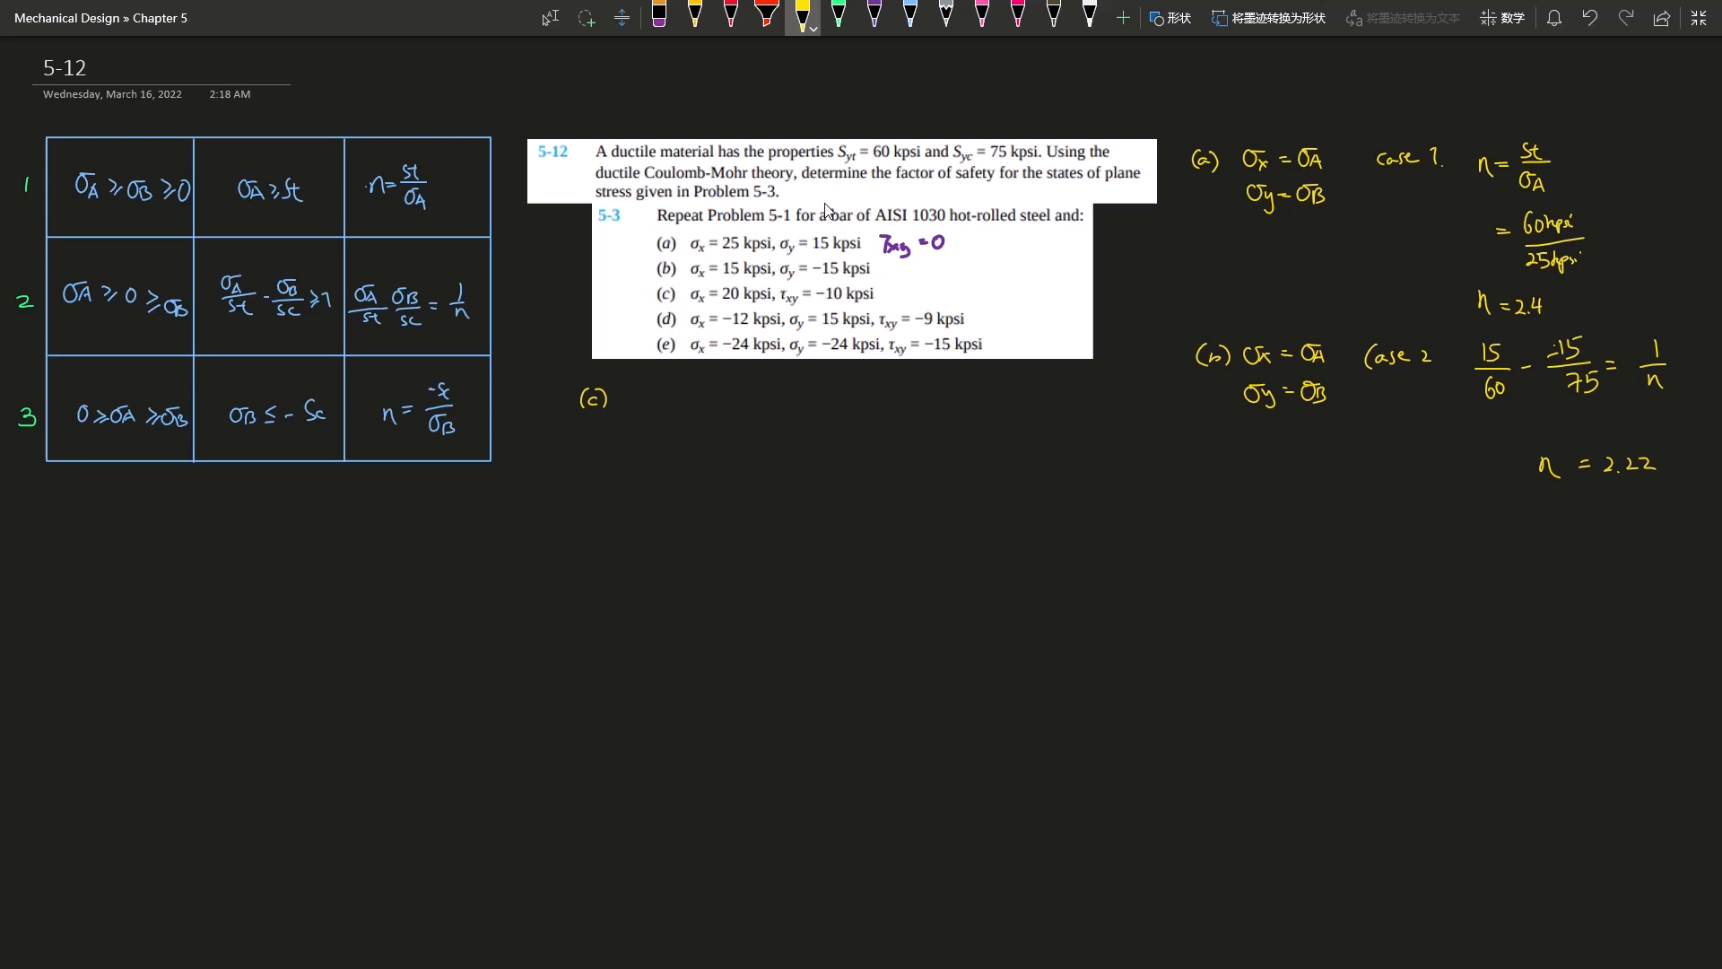
# Step: Sketch a rough Mohr's circle with axes for part (c) beside the (c) label
pyautogui.moveTo(681, 400); pyautogui.dragTo(703, 440)
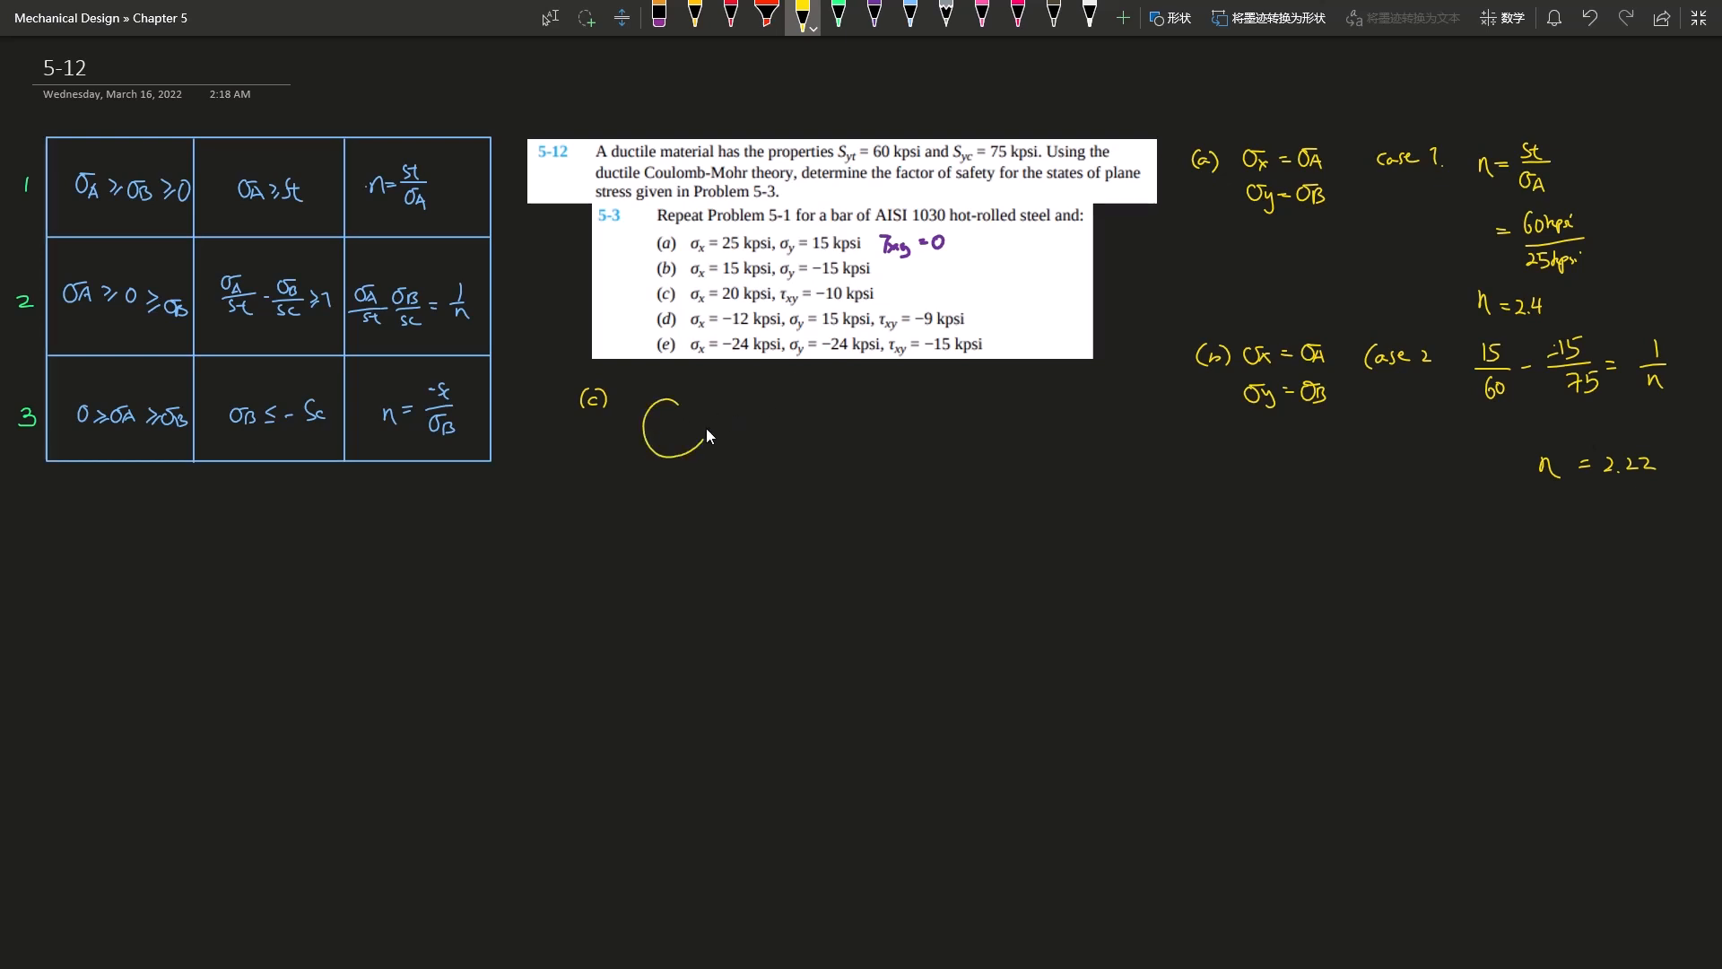
pyautogui.moveTo(681, 400); pyautogui.dragTo(658, 434)
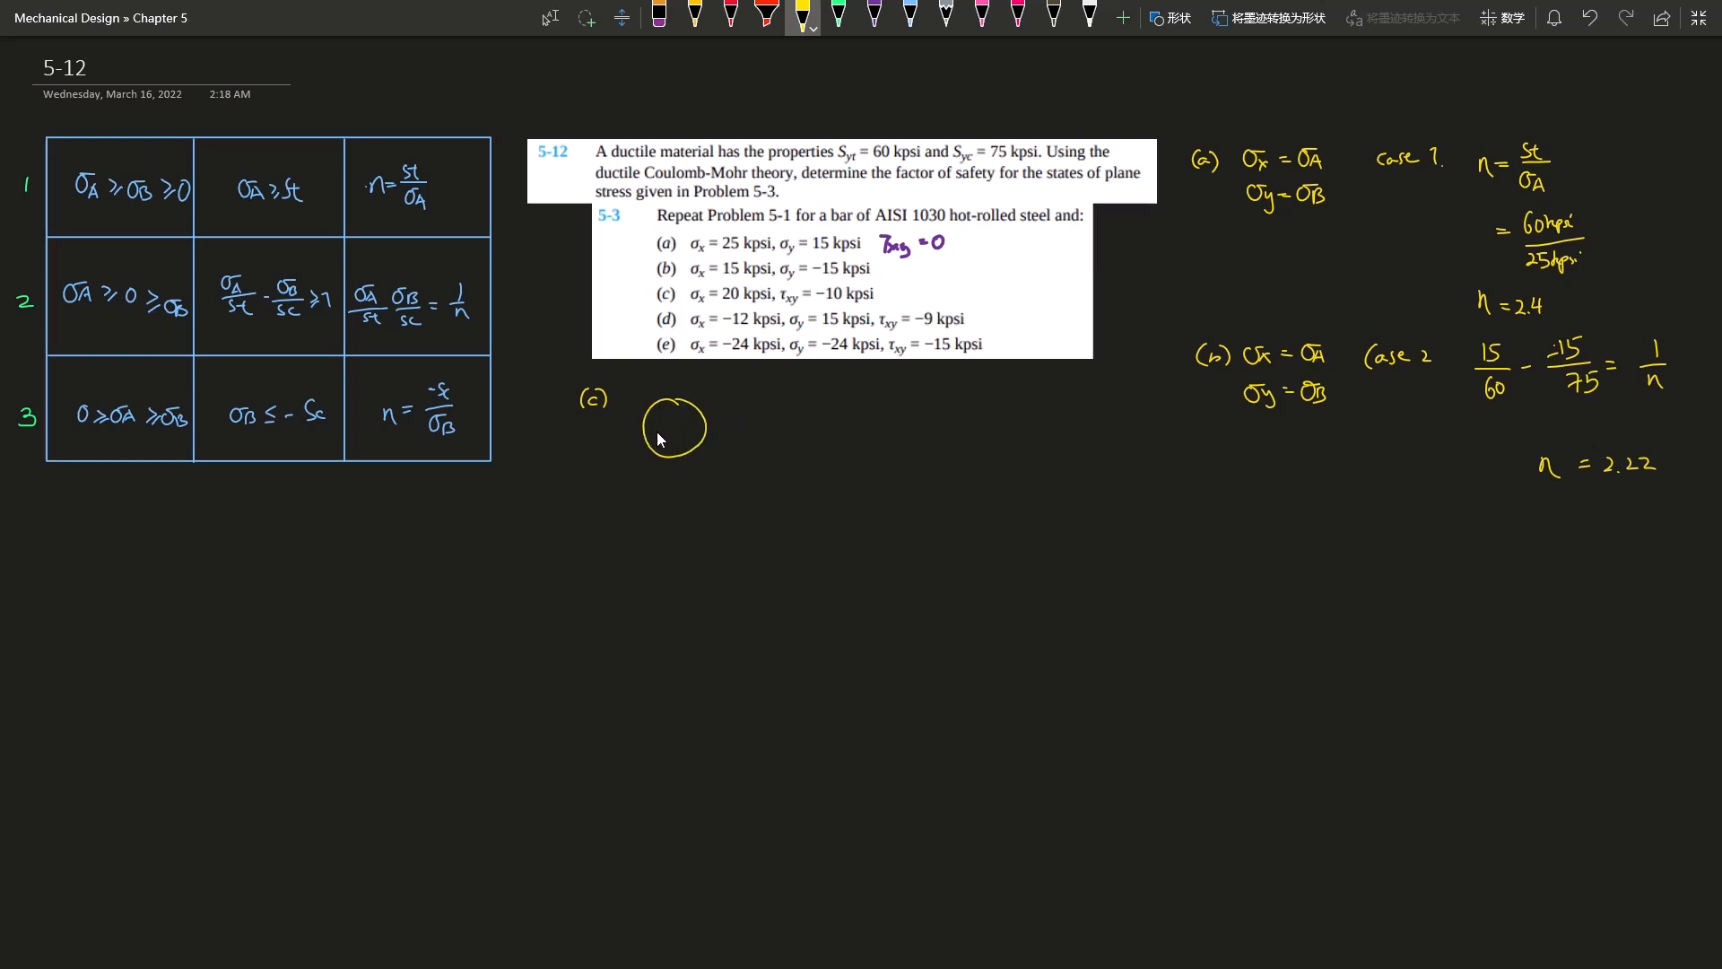
pyautogui.moveTo(708, 412)
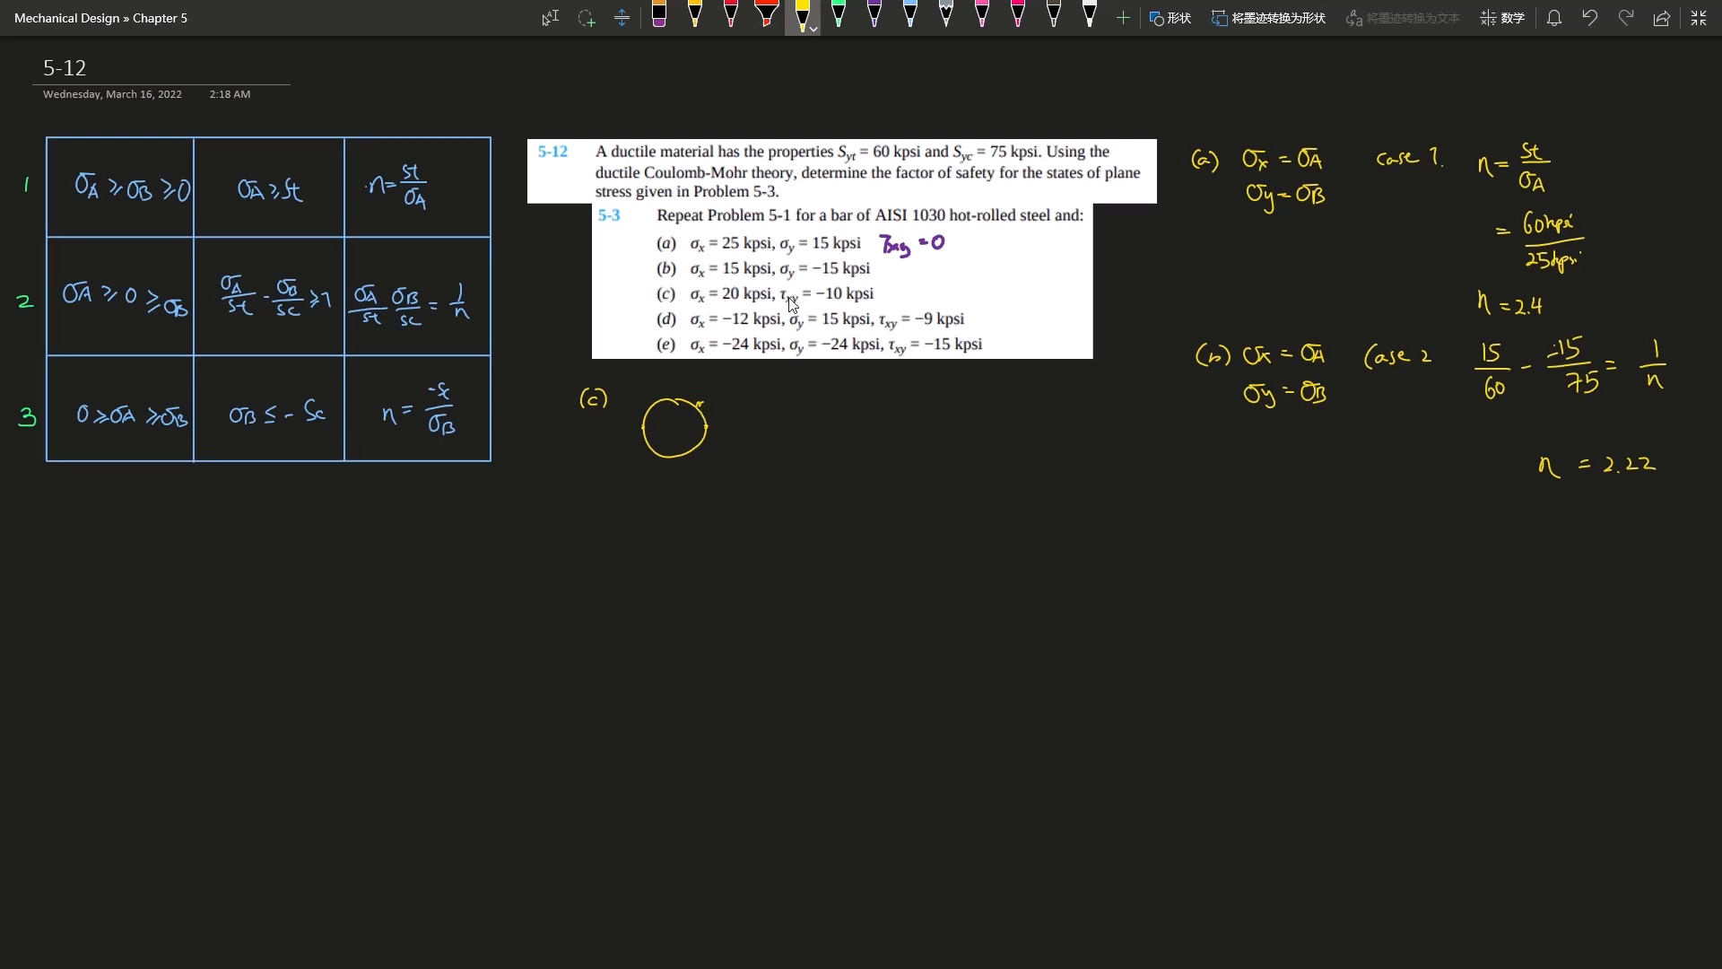
pyautogui.moveTo(648, 434)
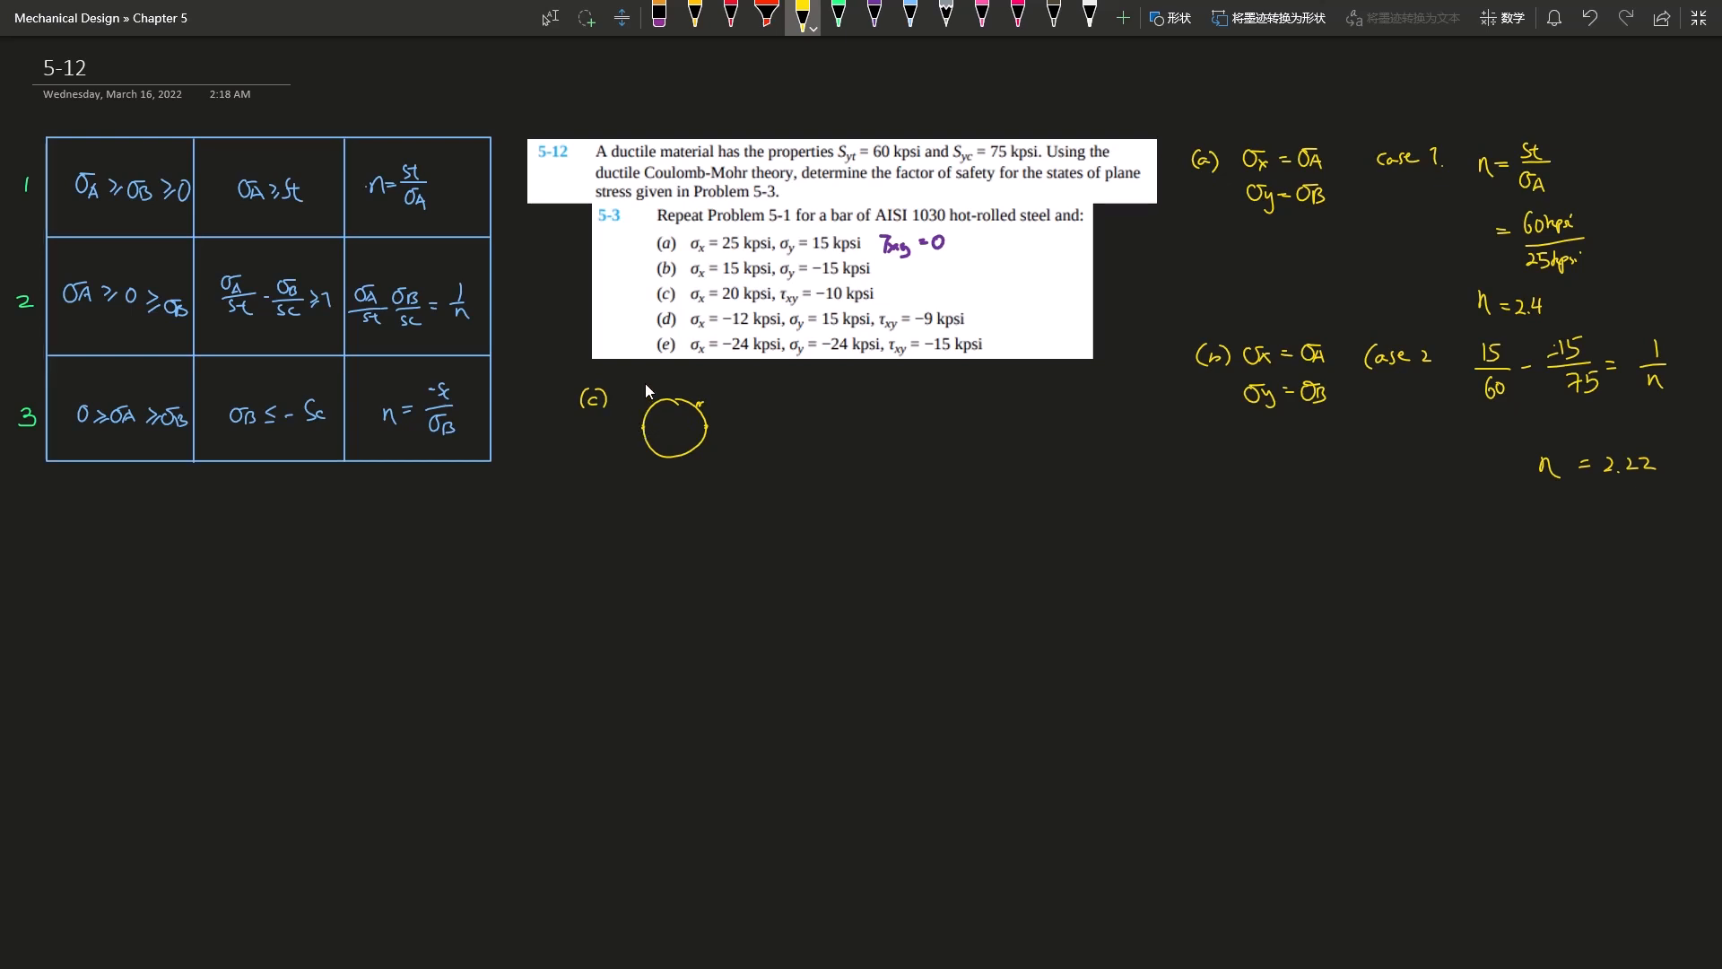
pyautogui.moveTo(615, 427); pyautogui.dragTo(743, 426)
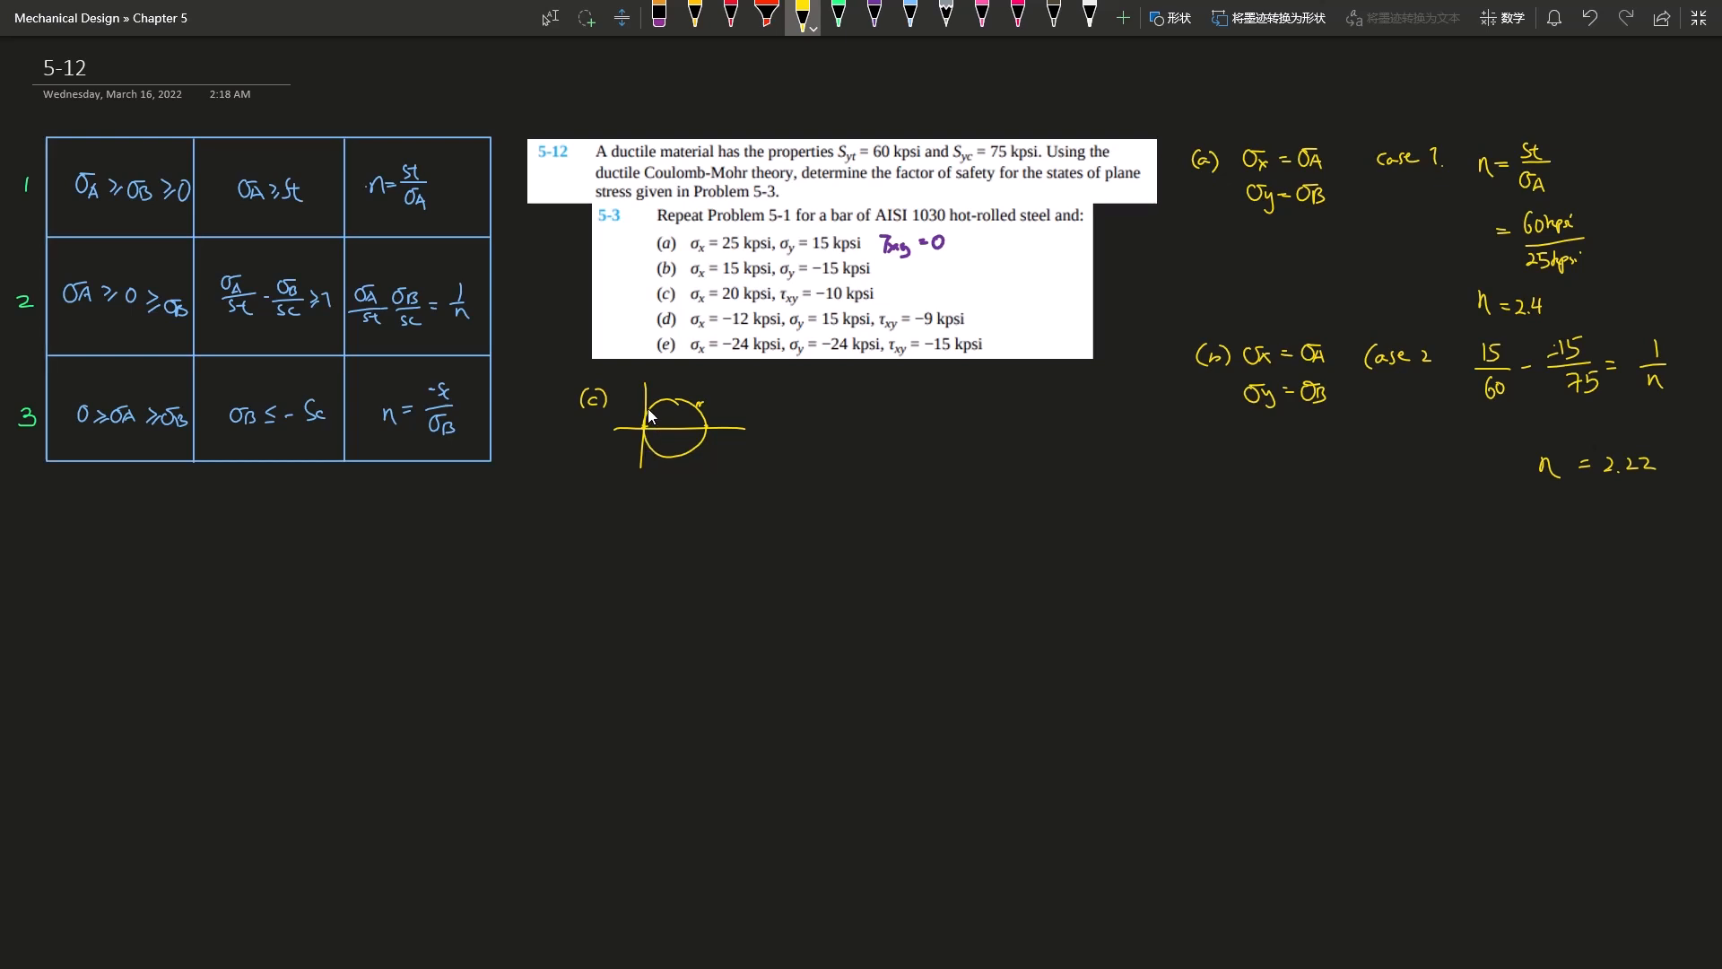
pyautogui.moveTo(649, 398)
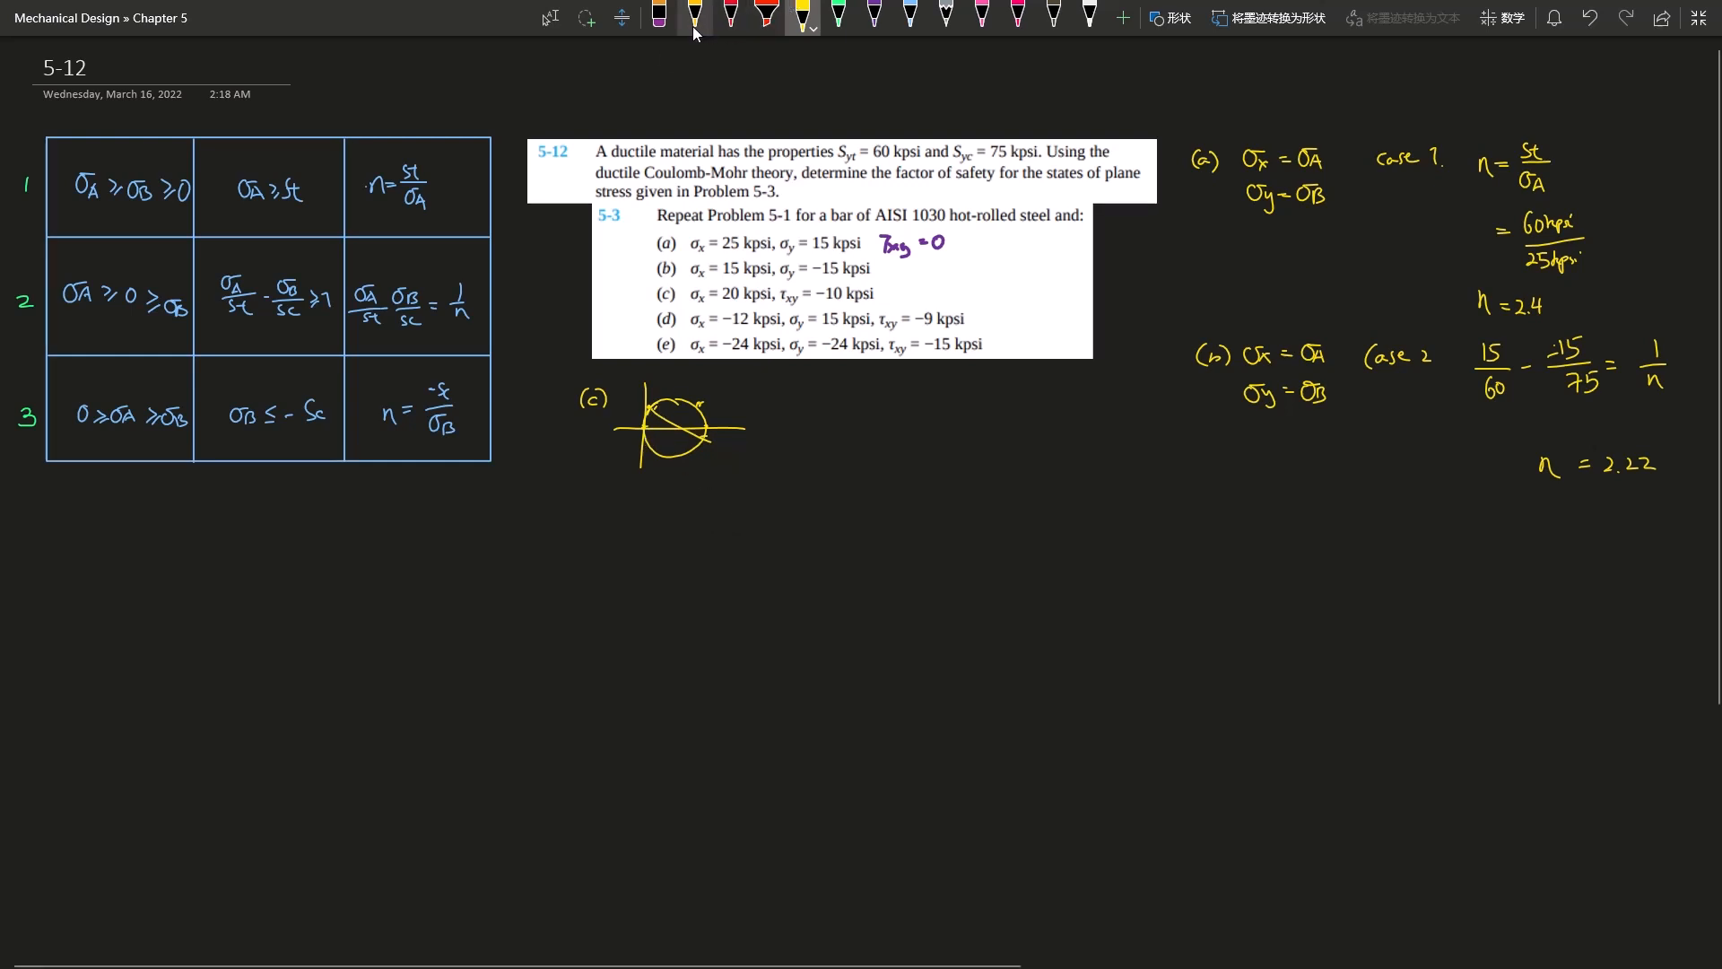
# Step: Erase the rough Mohr's circle sketch and the stray stroke, leaving only the (c) label
pyautogui.click(659, 18)
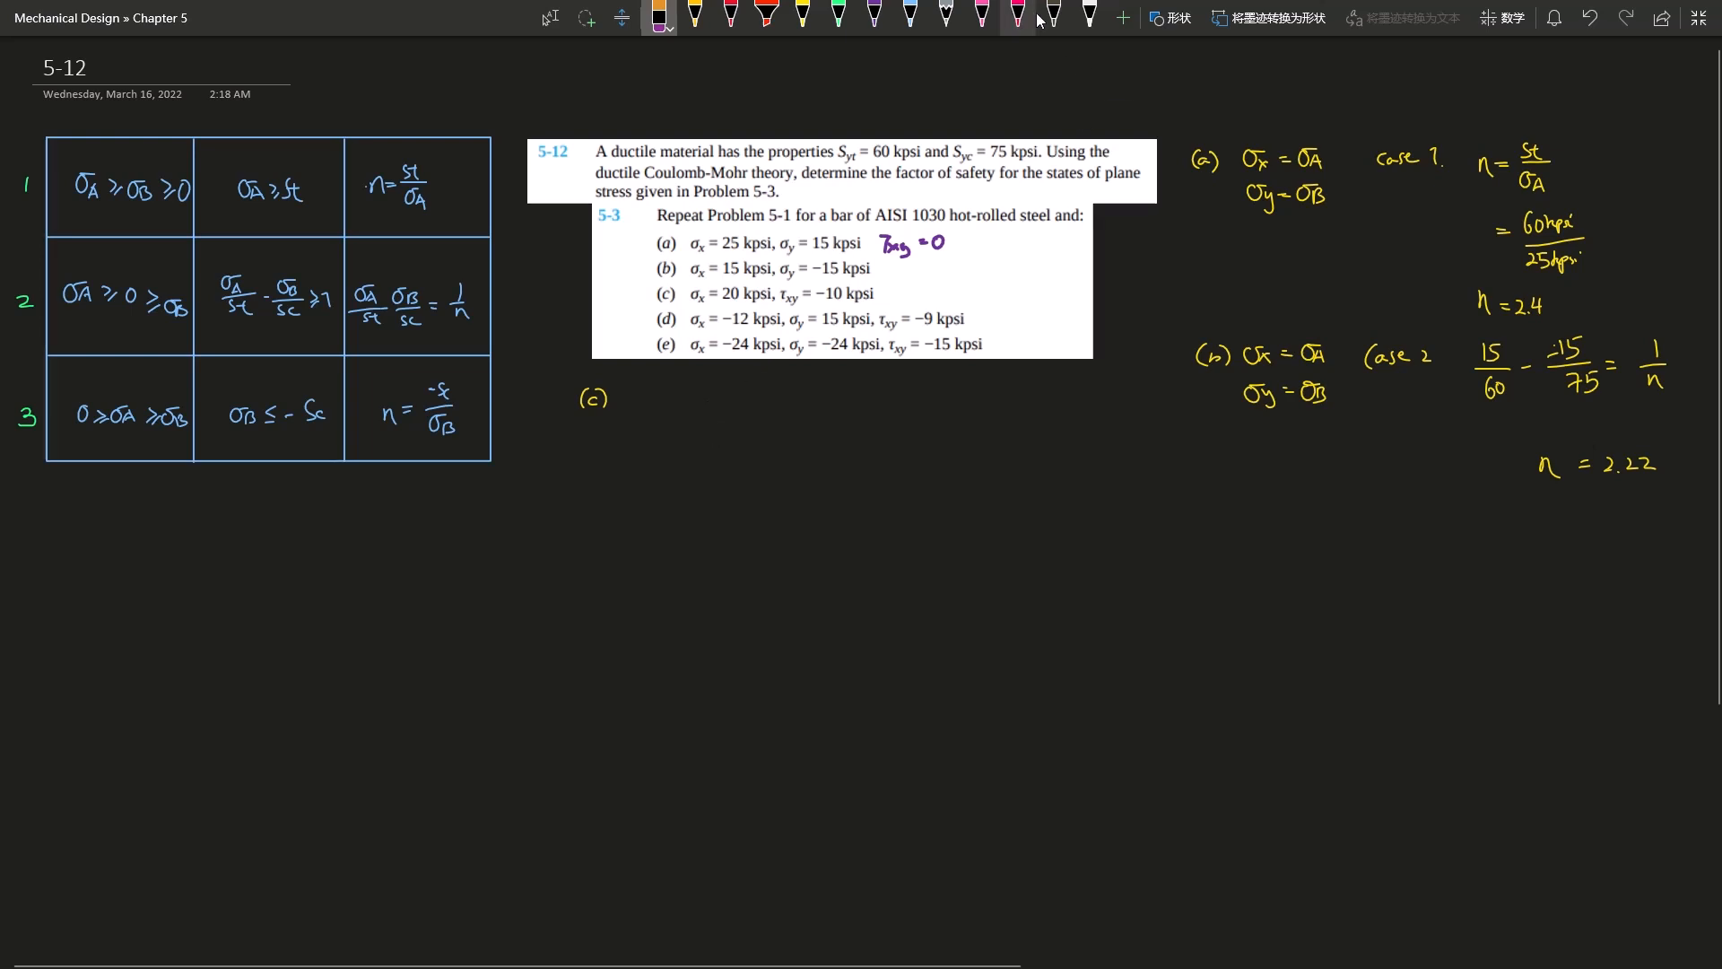
pyautogui.click(801, 17)
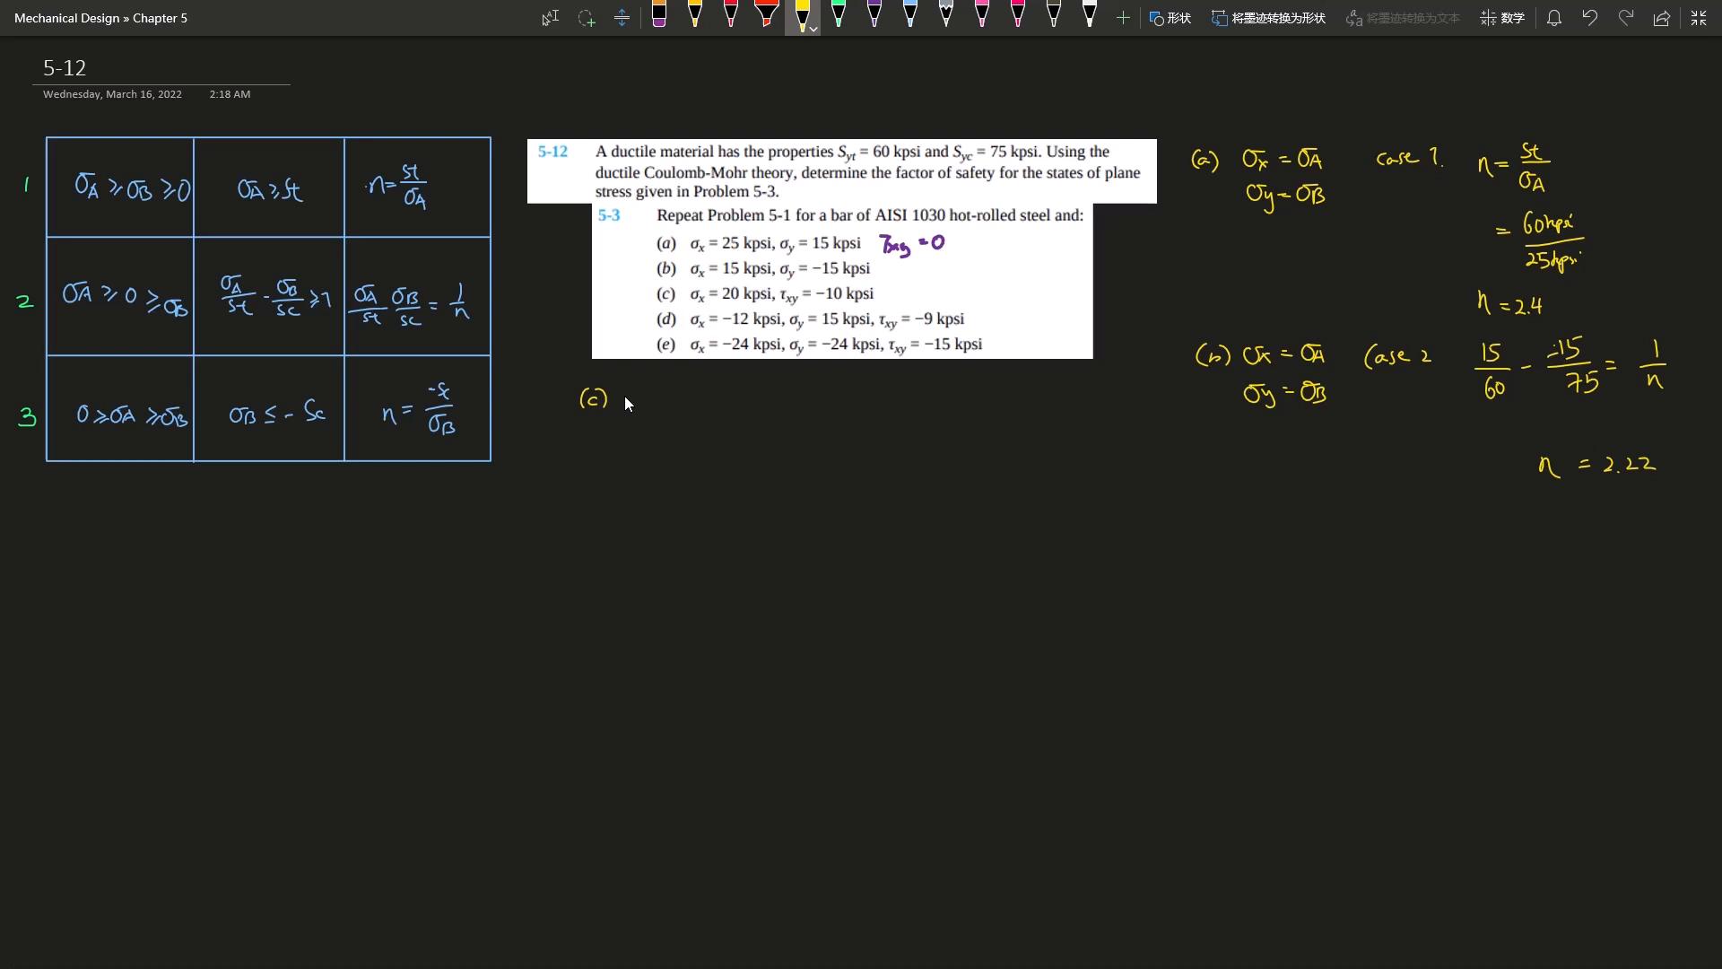
pyautogui.moveTo(619, 431); pyautogui.dragTo(669, 404)
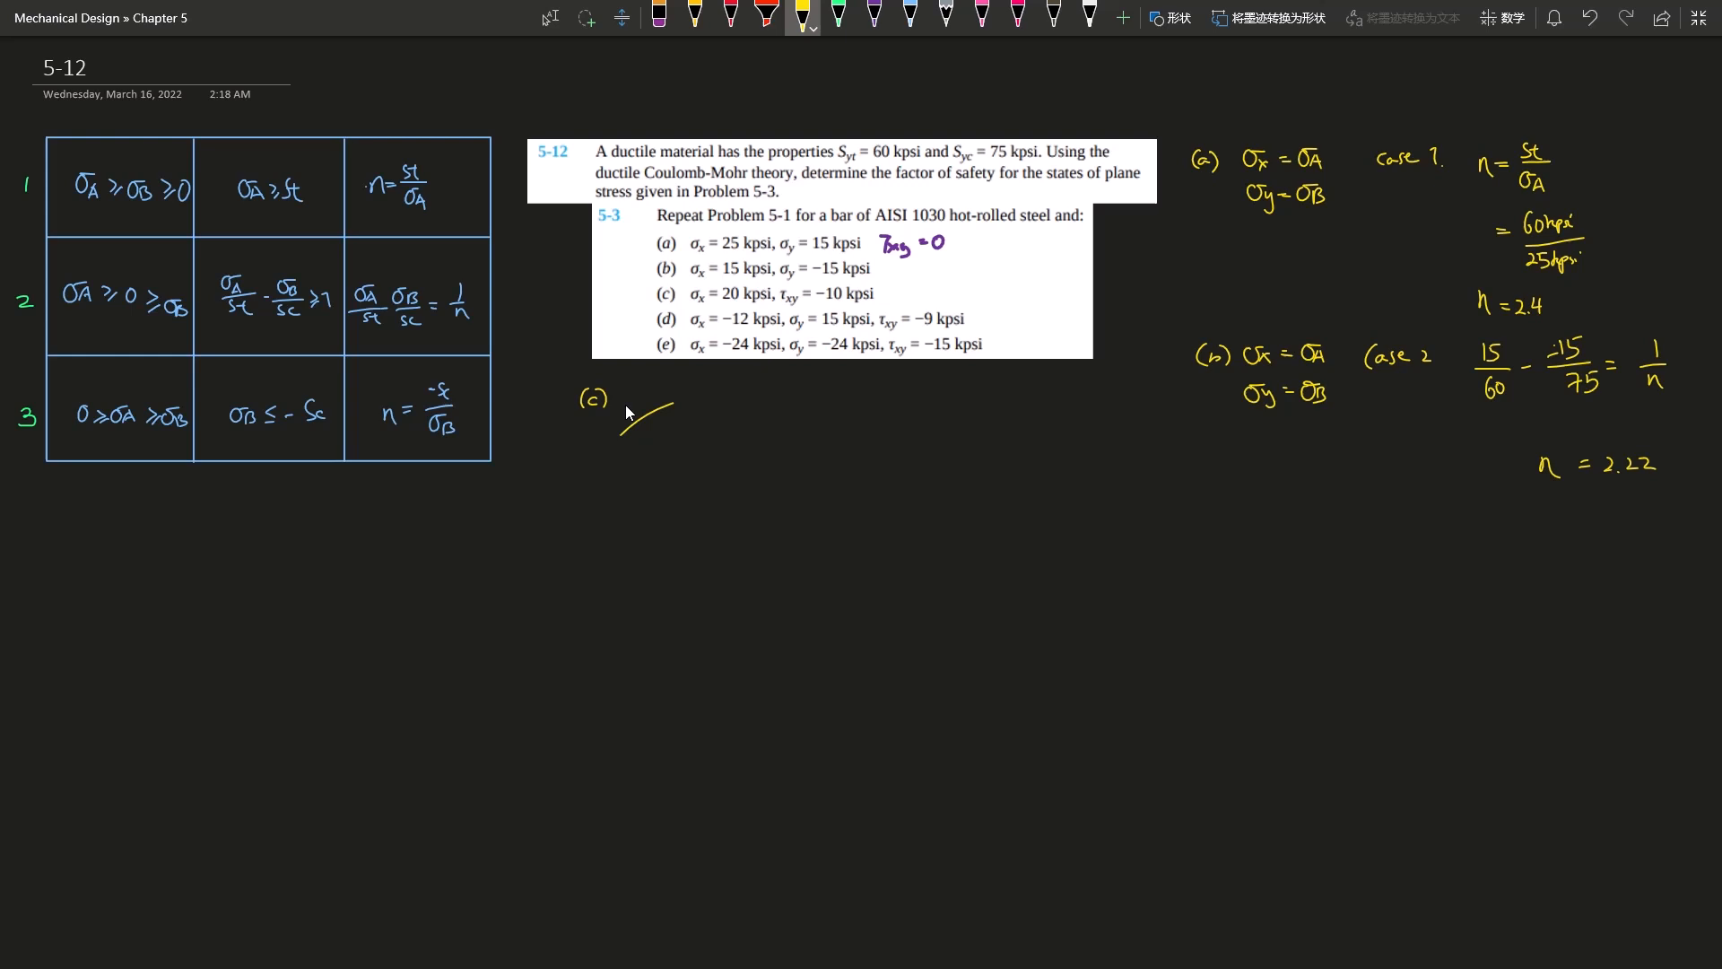
pyautogui.moveTo(621, 395); pyautogui.dragTo(653, 439)
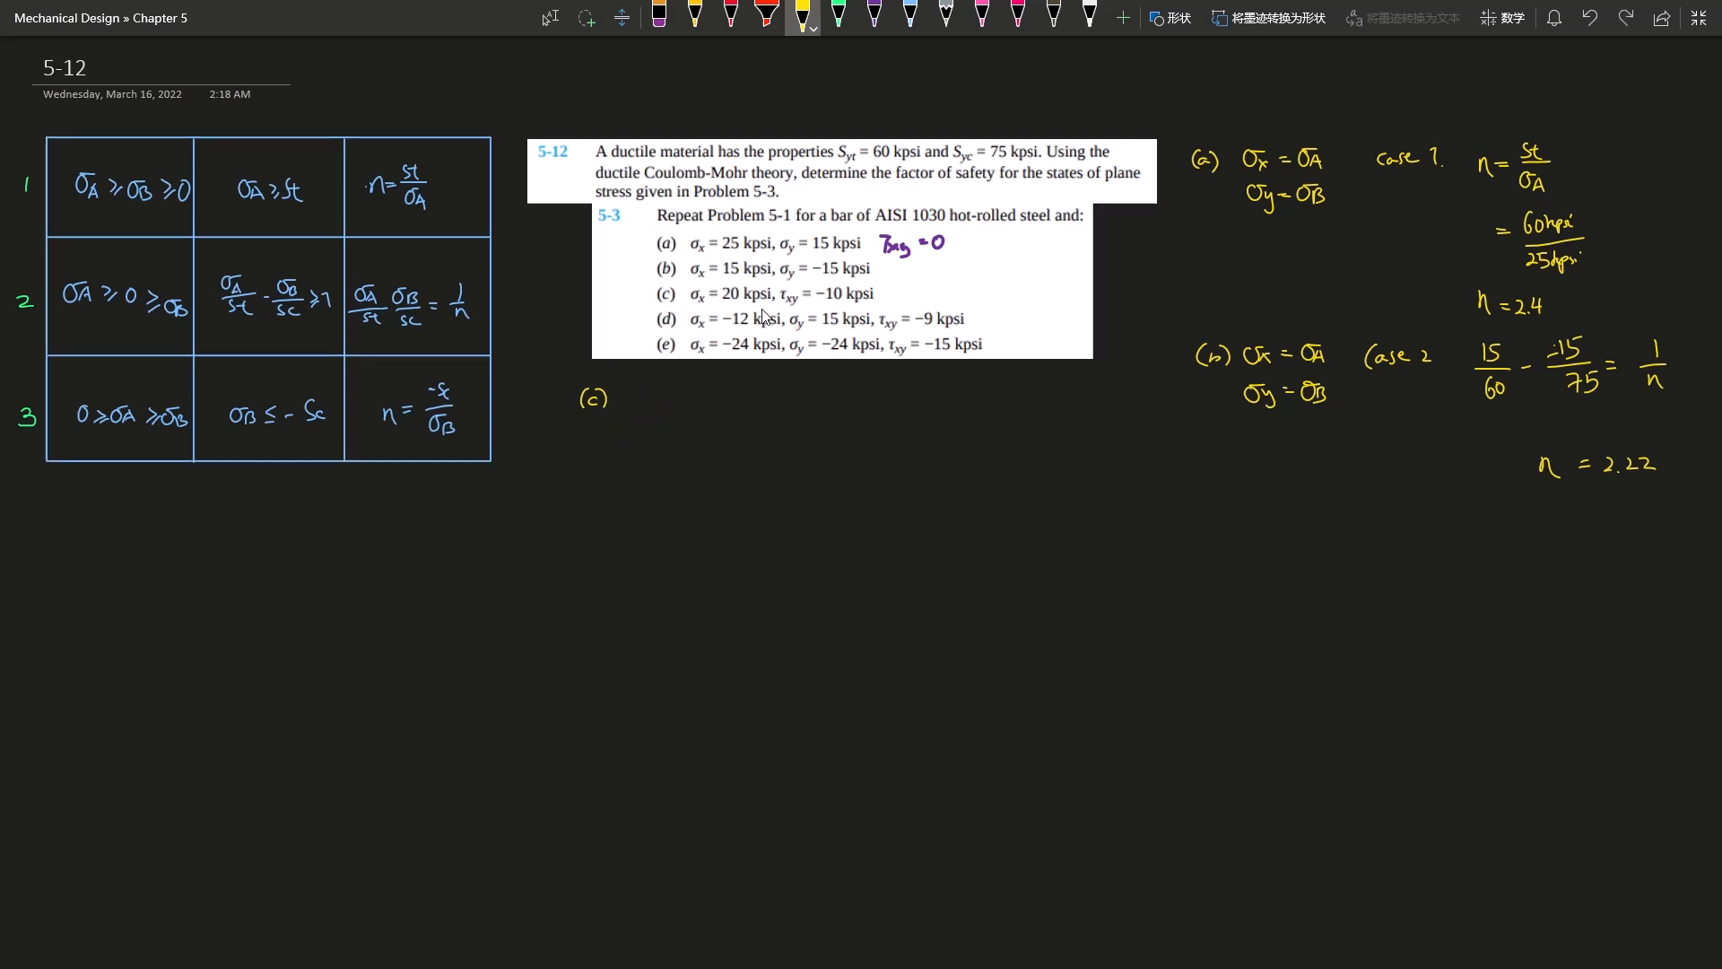
pyautogui.moveTo(654, 486)
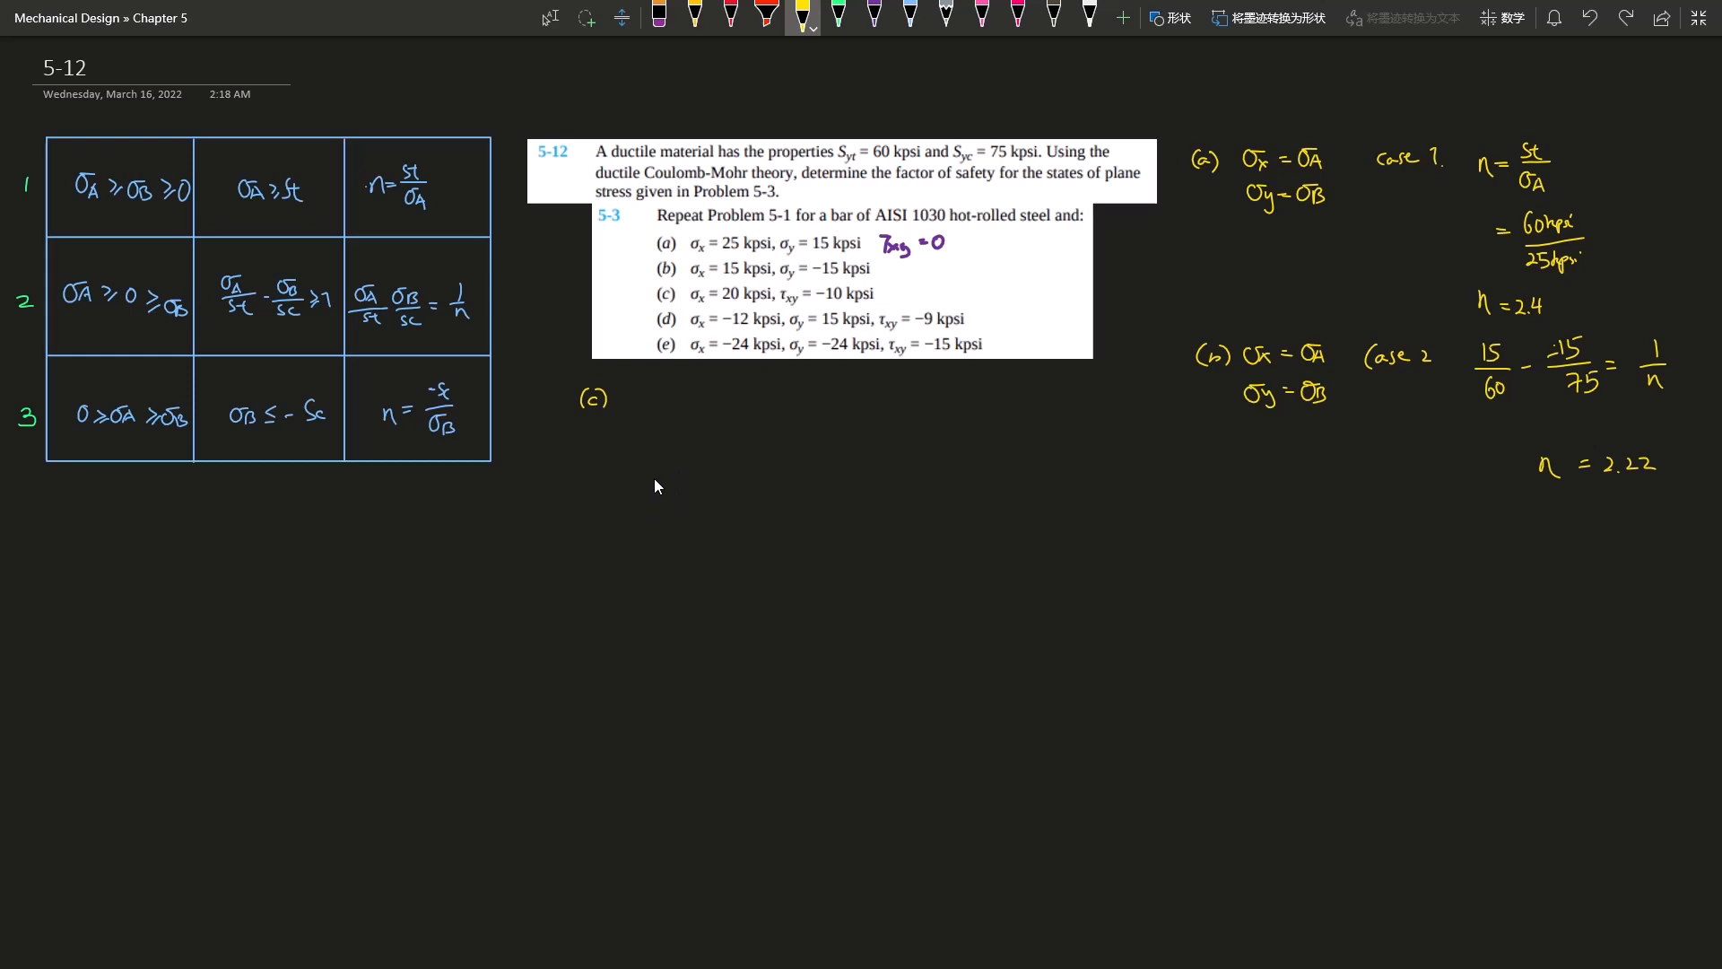
pyautogui.moveTo(662, 238)
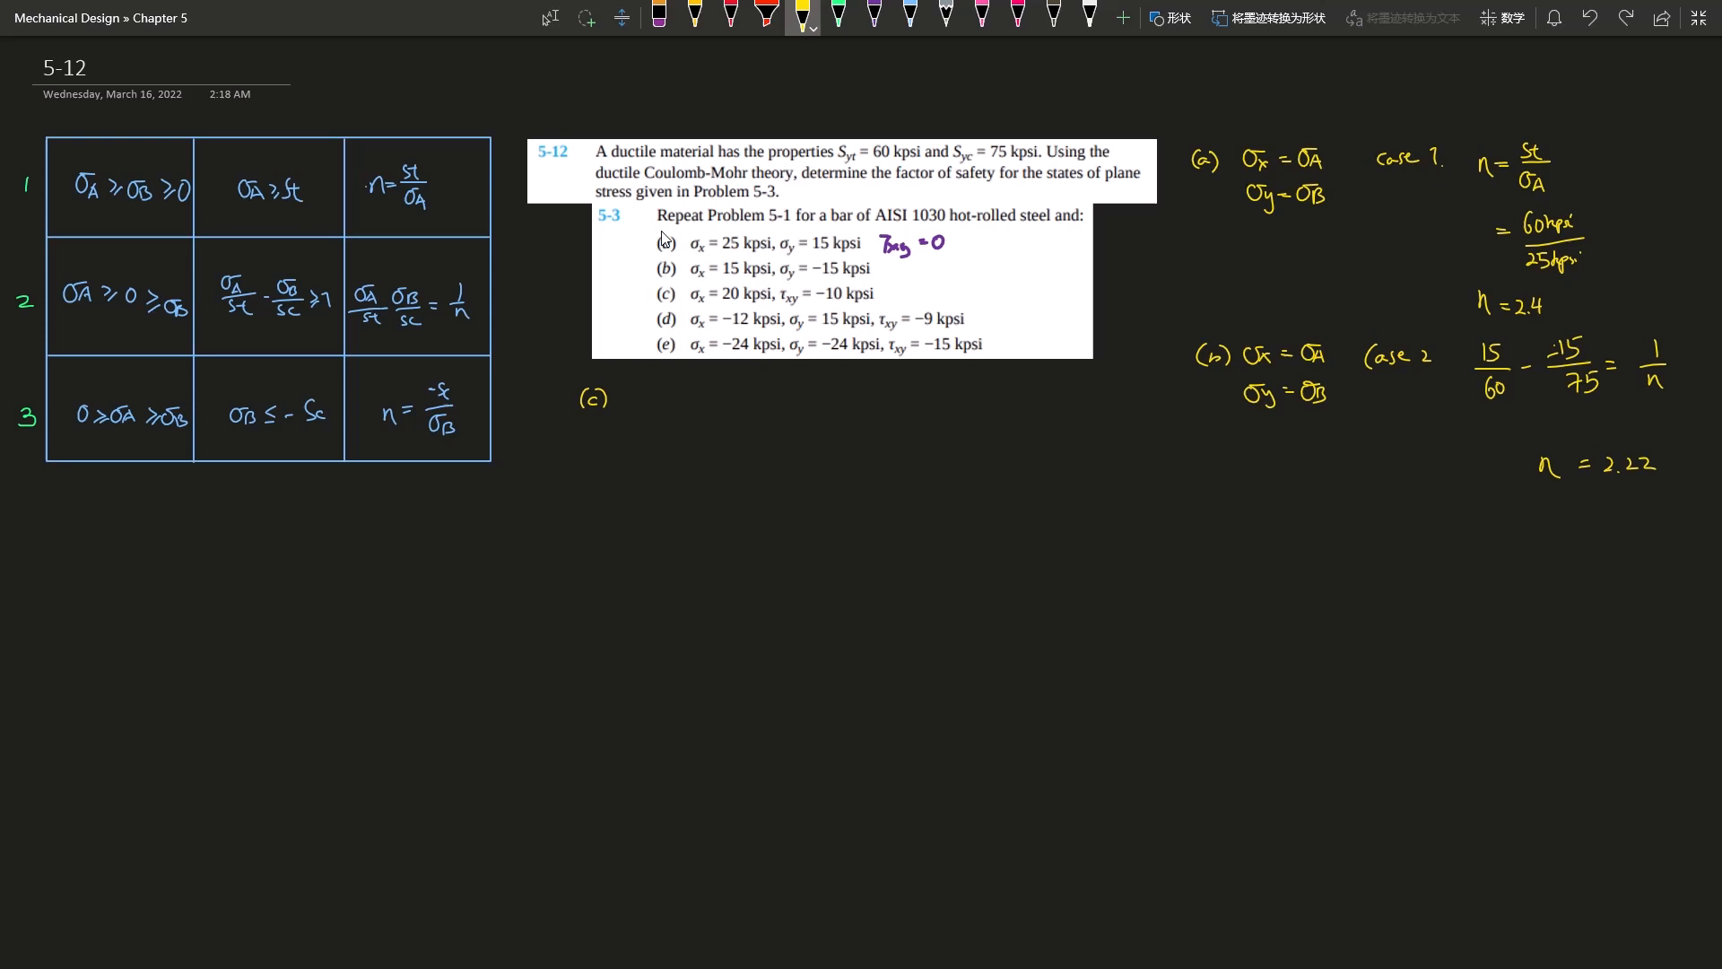
# Step: Write σA,B = (σx+σy)/2 ± √(((σx−σy)/2)² + τxy²) in blue below the table, striking out σy in yellow
pyautogui.click(907, 18)
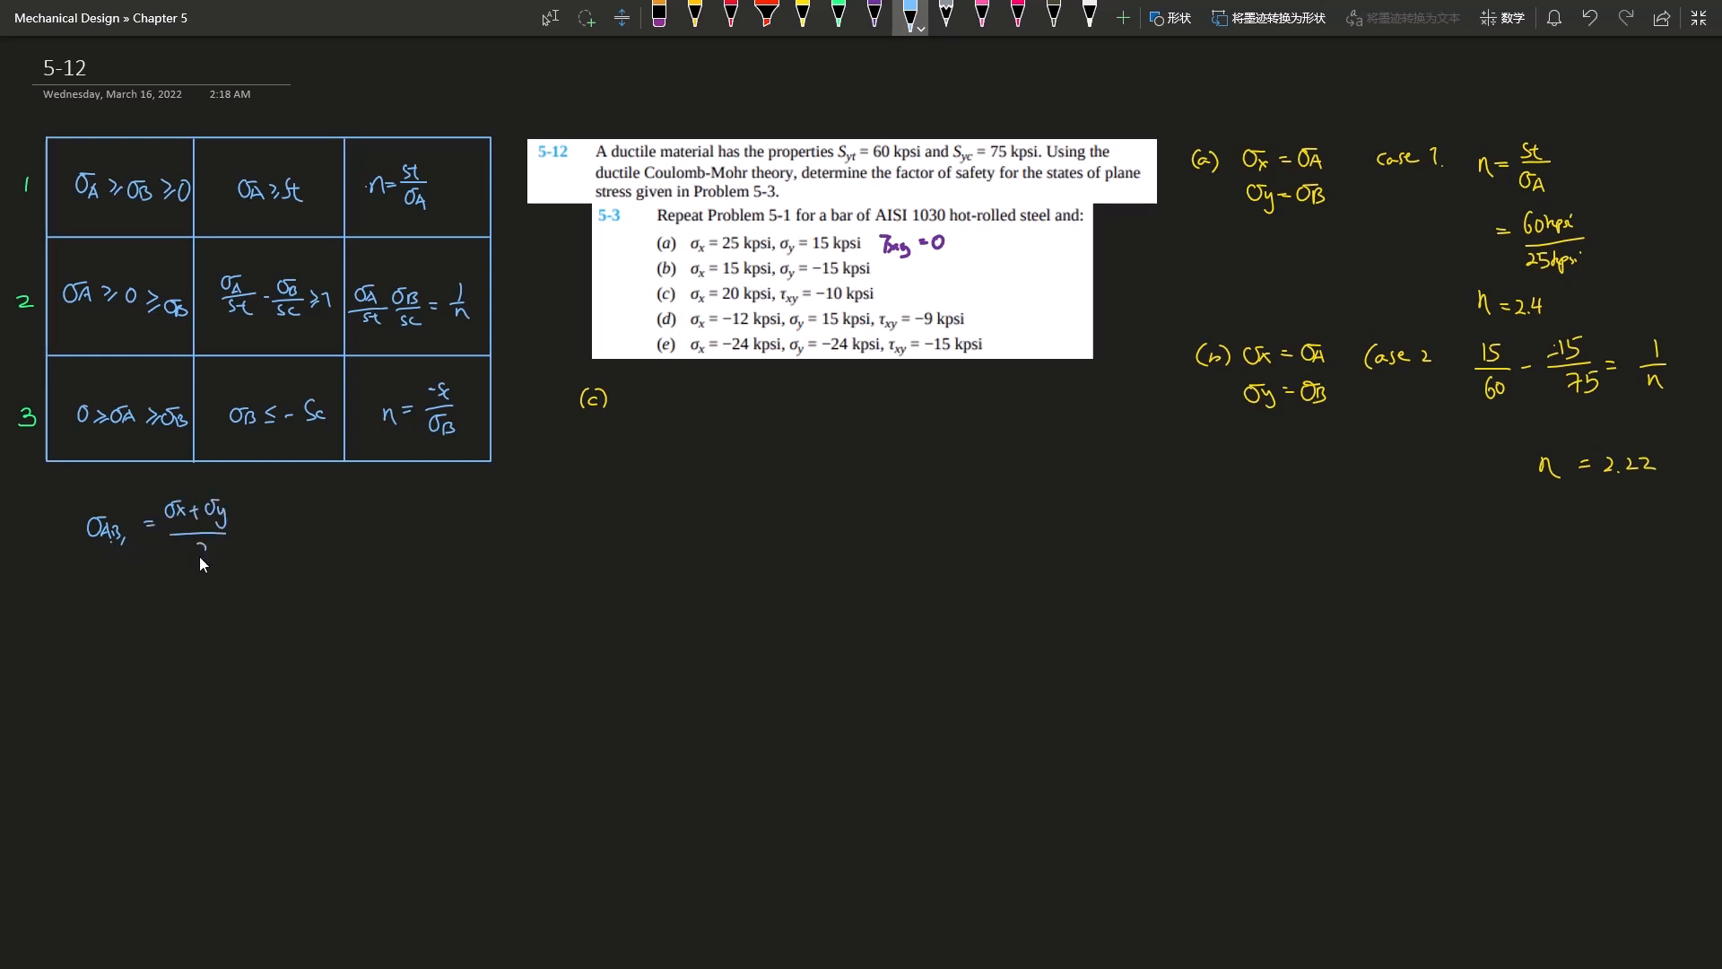
pyautogui.moveTo(264, 501); pyautogui.dragTo(366, 500)
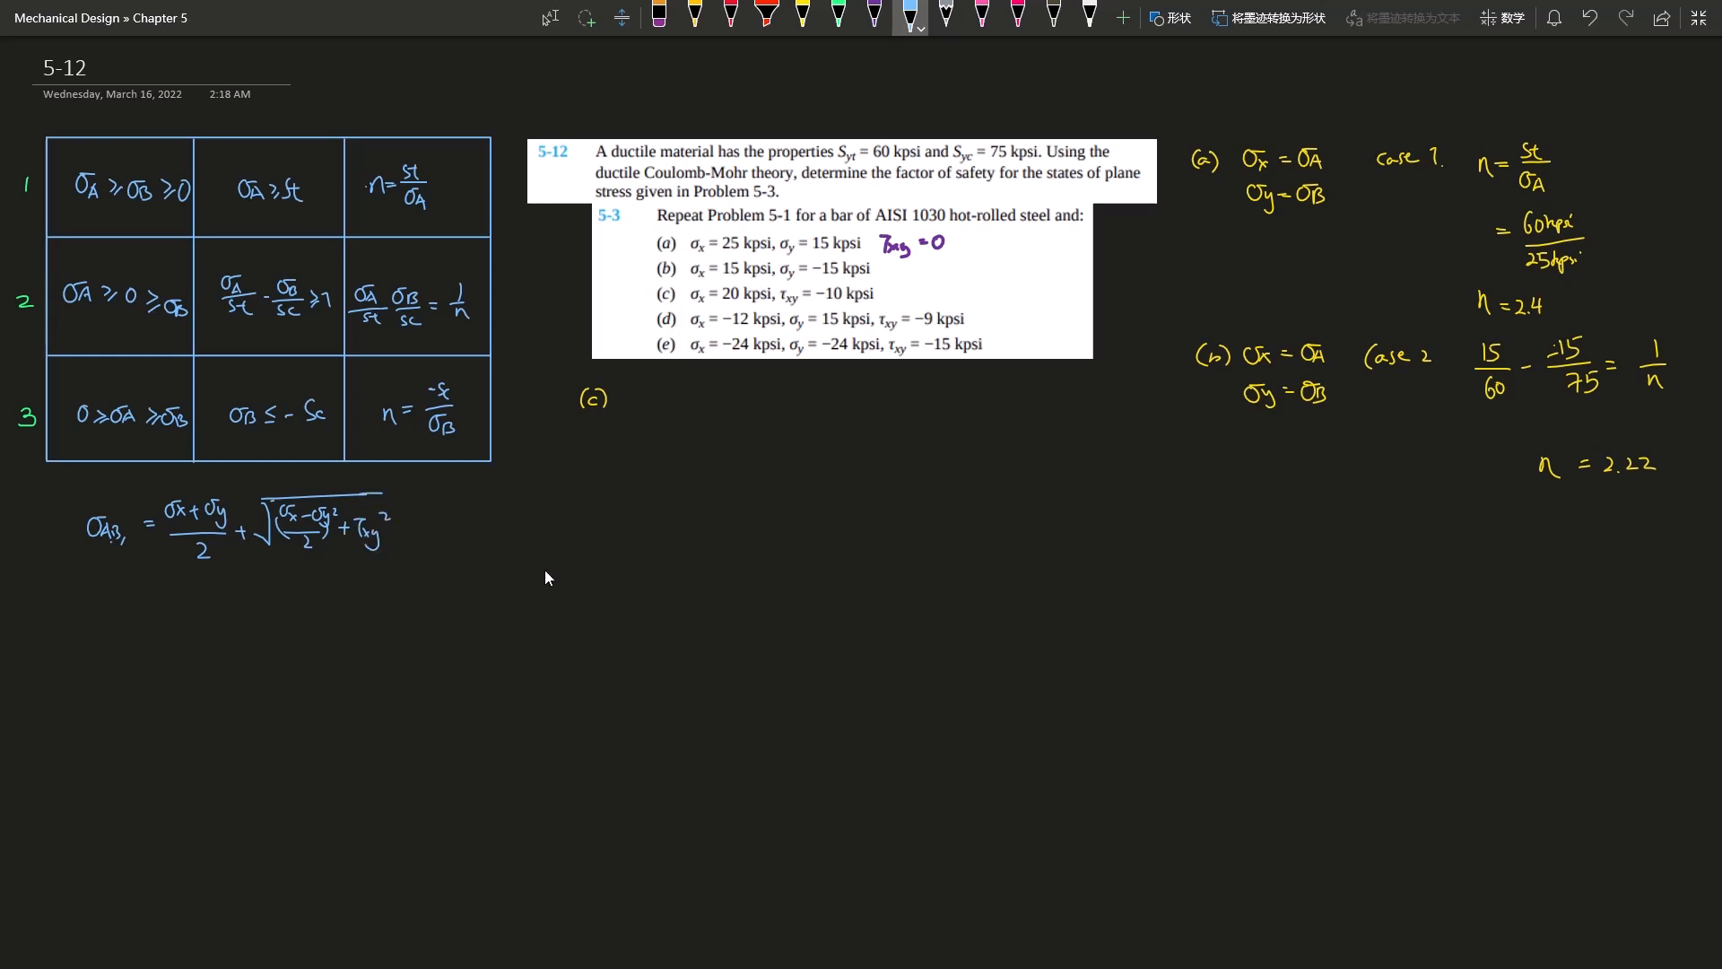
pyautogui.moveTo(811, 52)
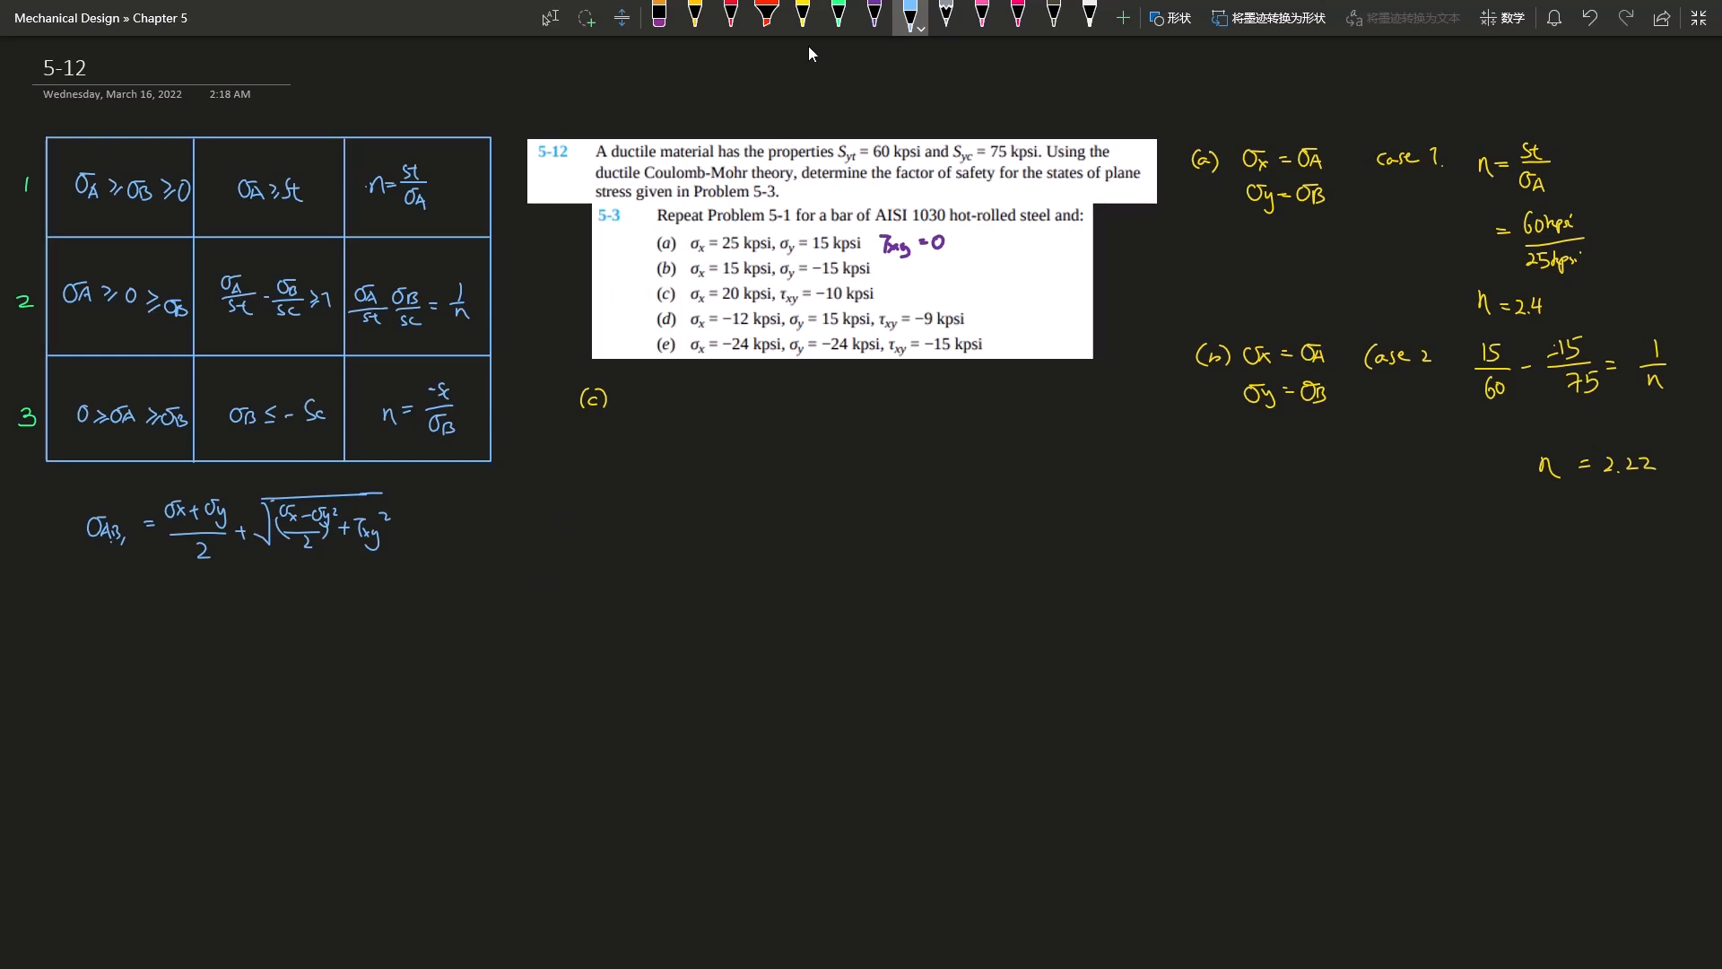
pyautogui.click(802, 18)
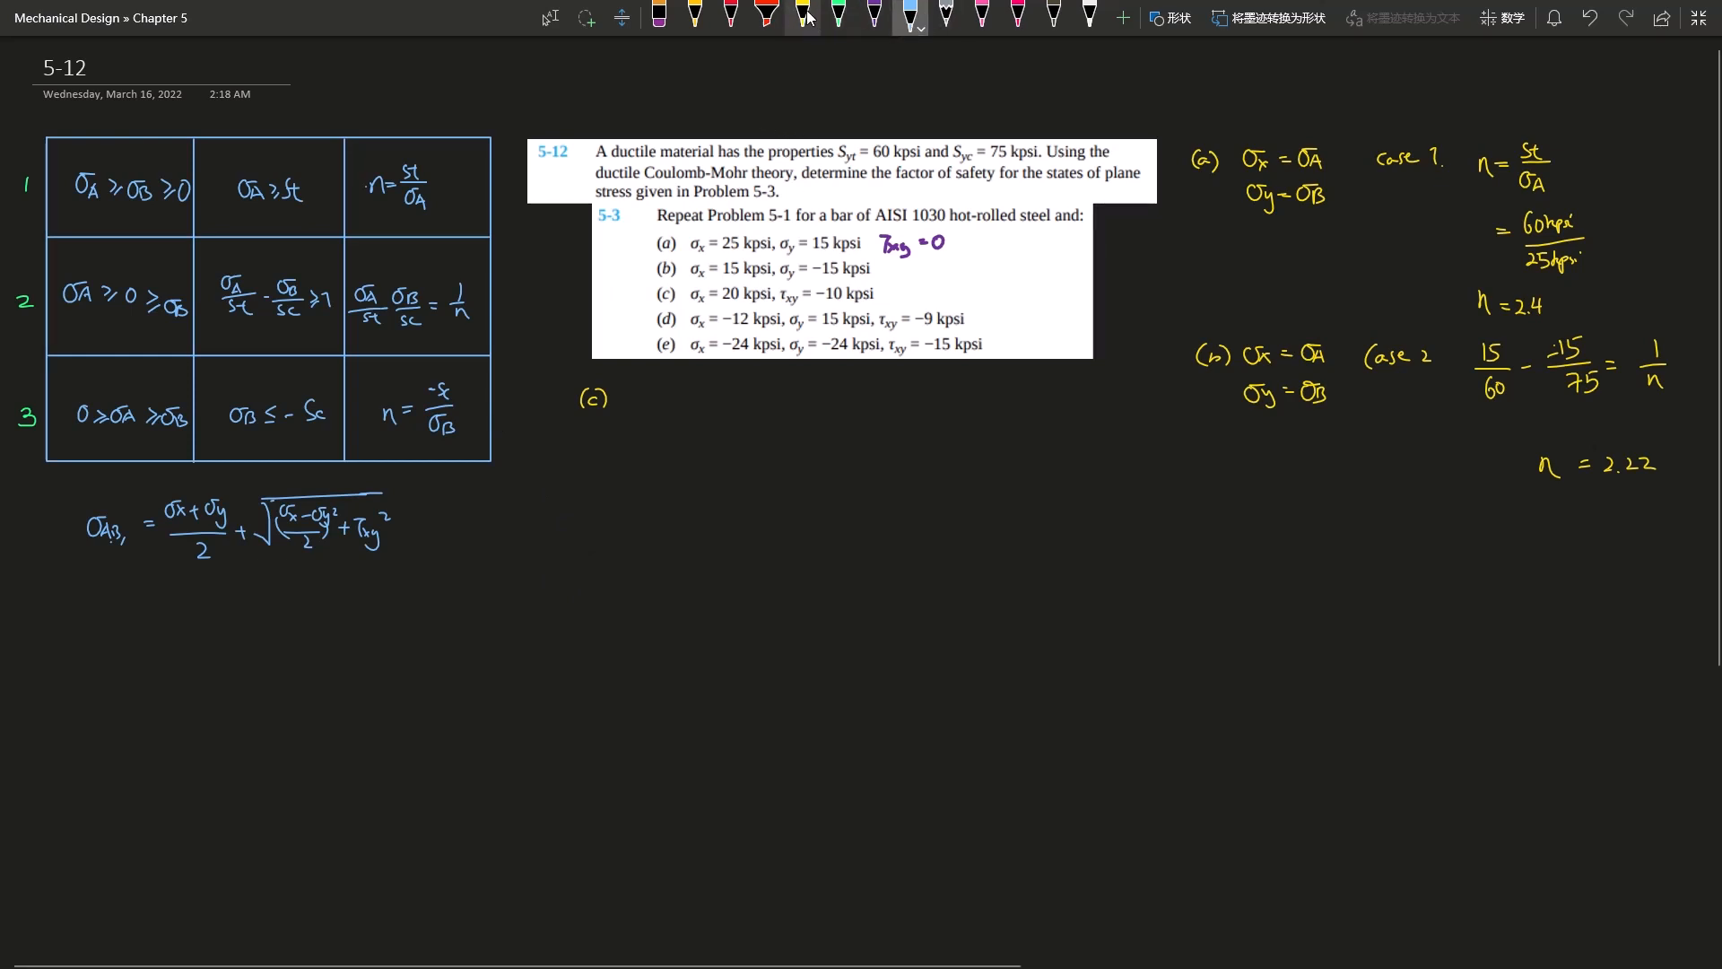
pyautogui.click(803, 20)
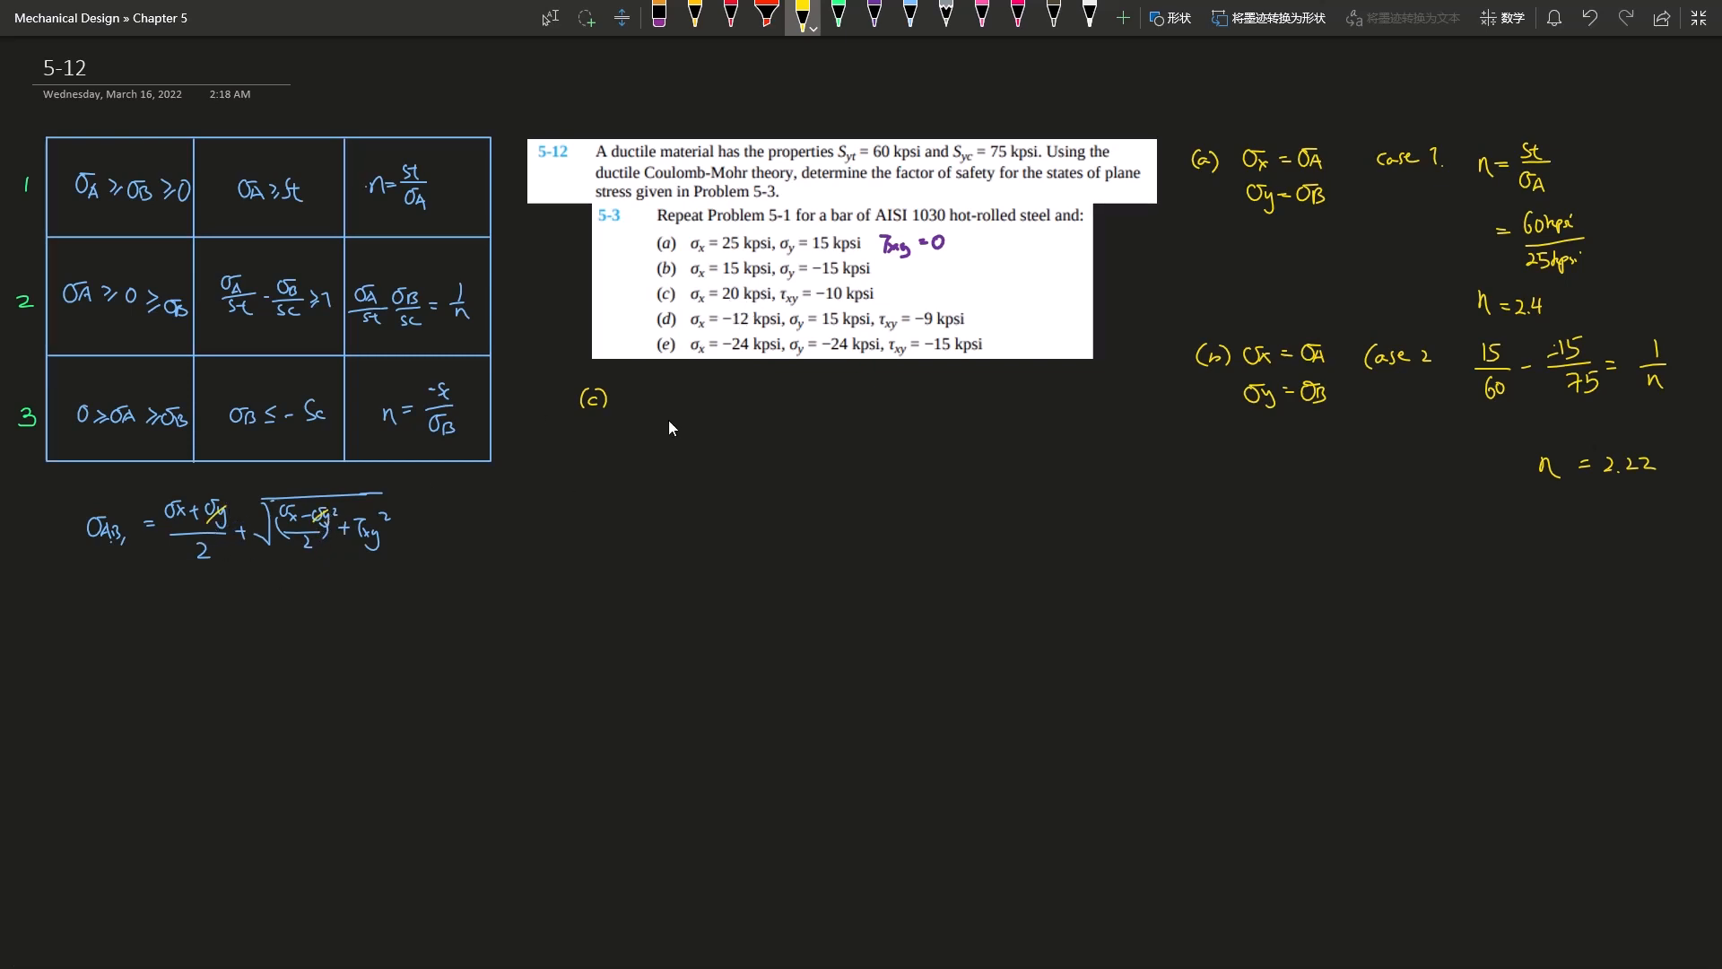
pyautogui.moveTo(169, 589)
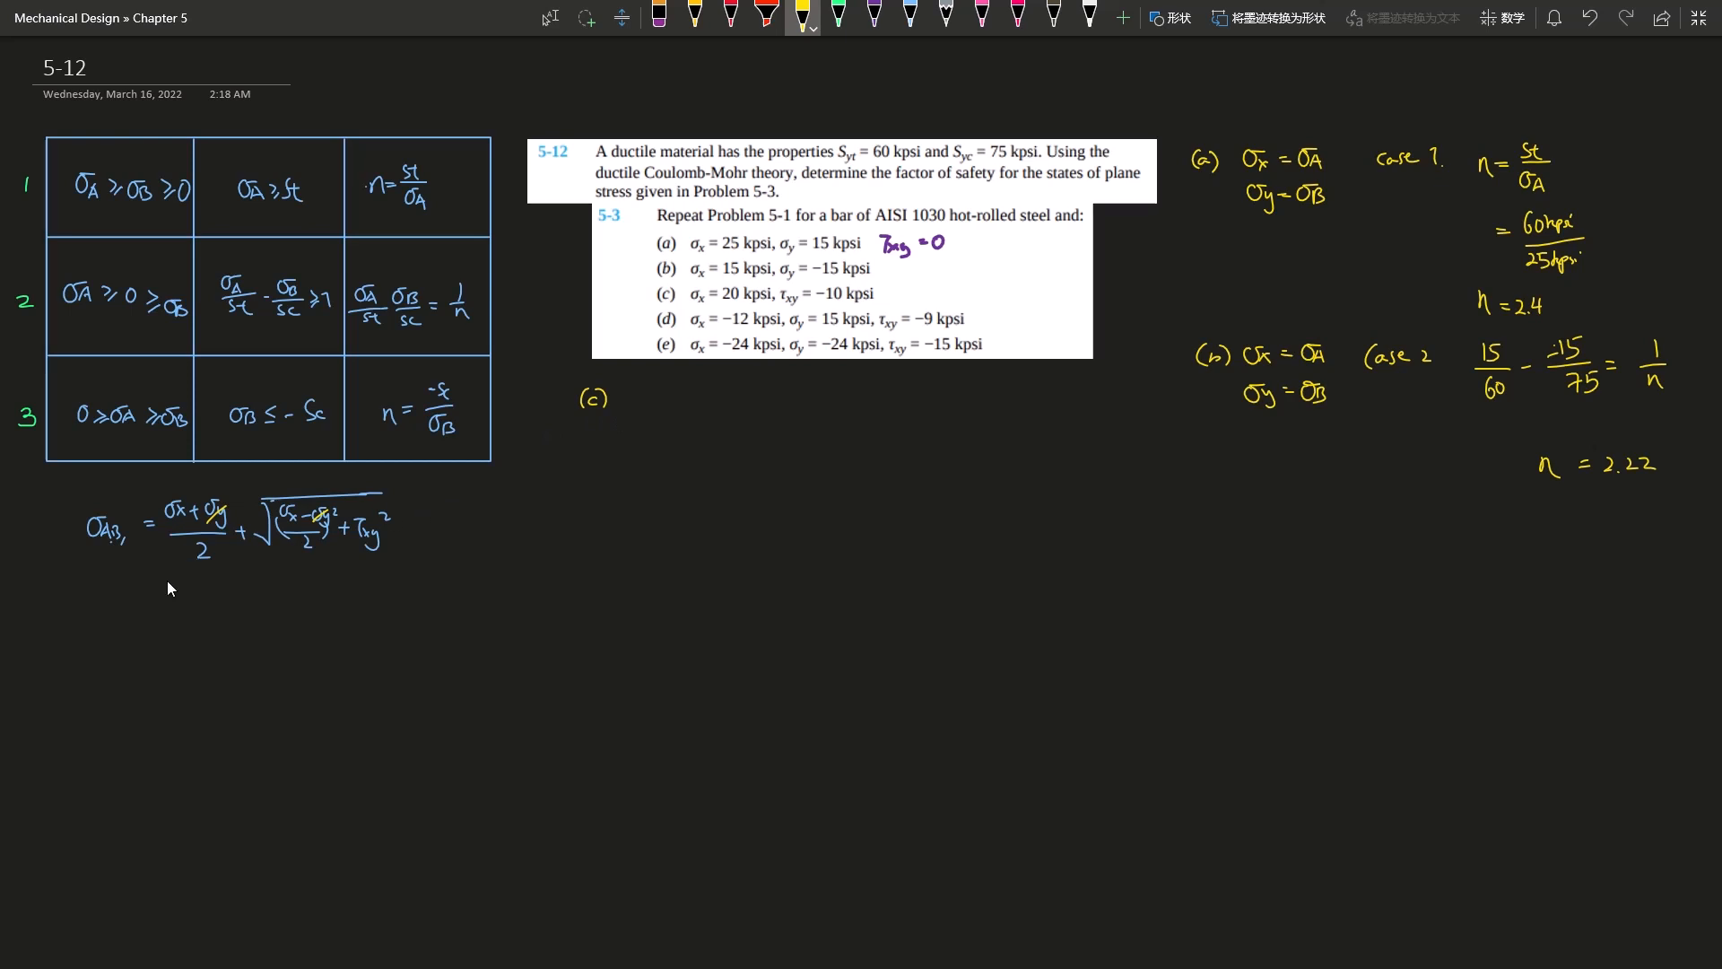
pyautogui.moveTo(357, 502)
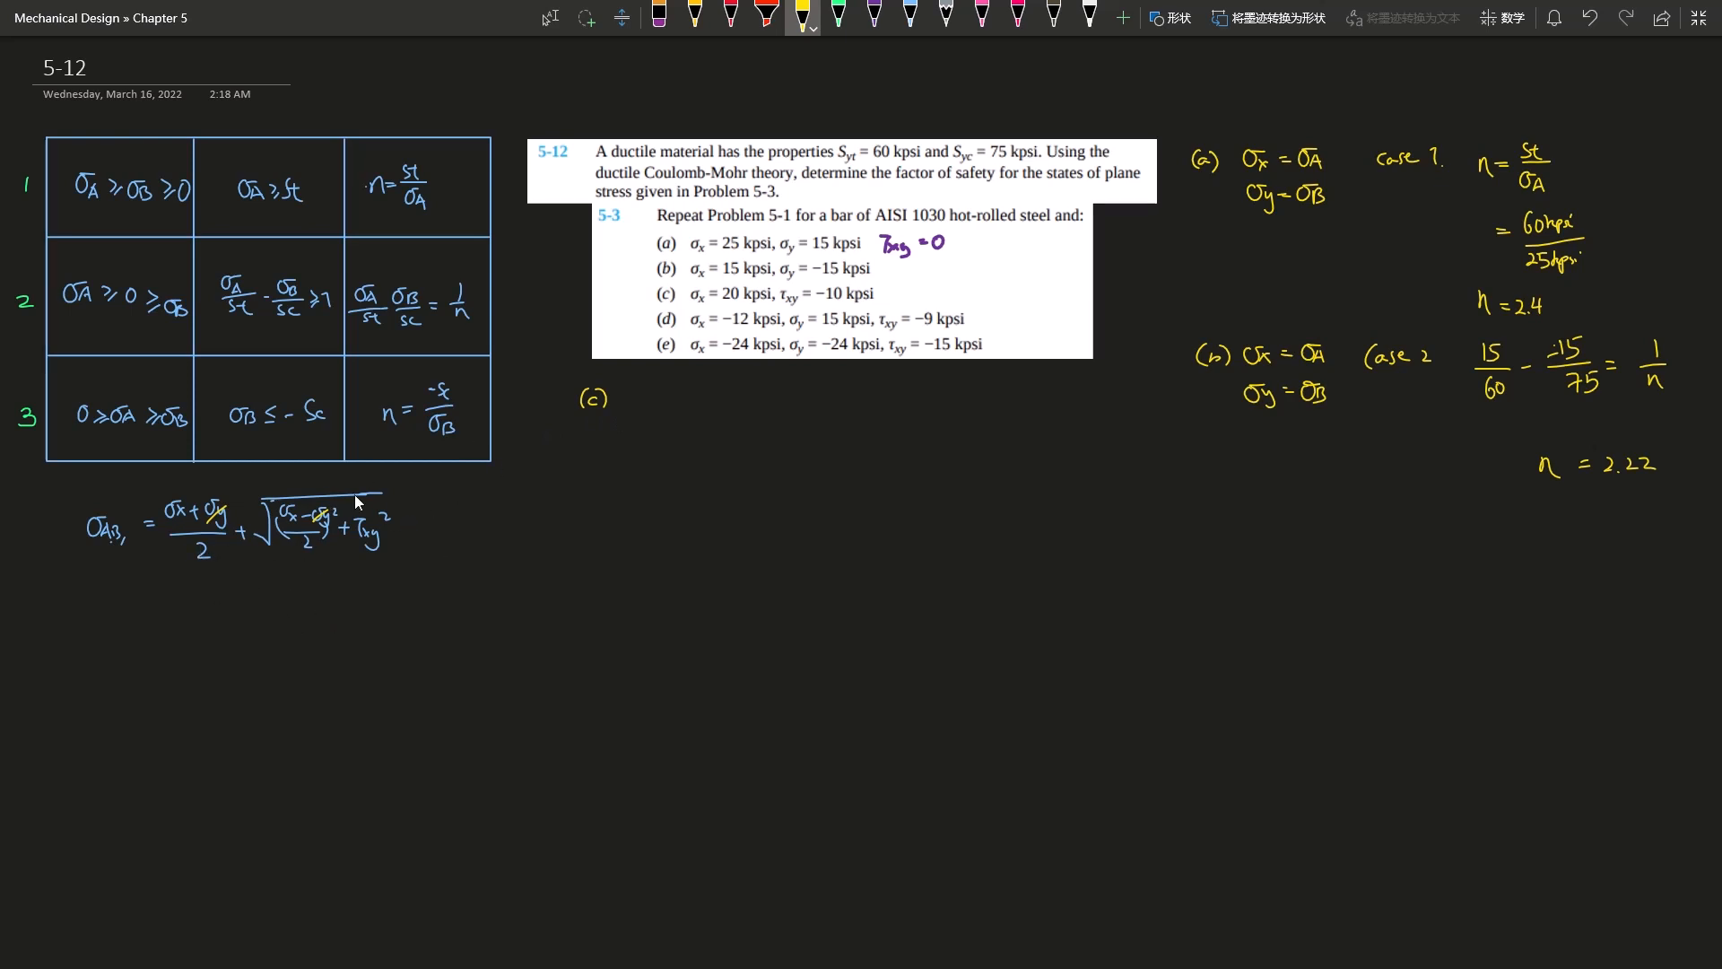
pyautogui.moveTo(204, 556)
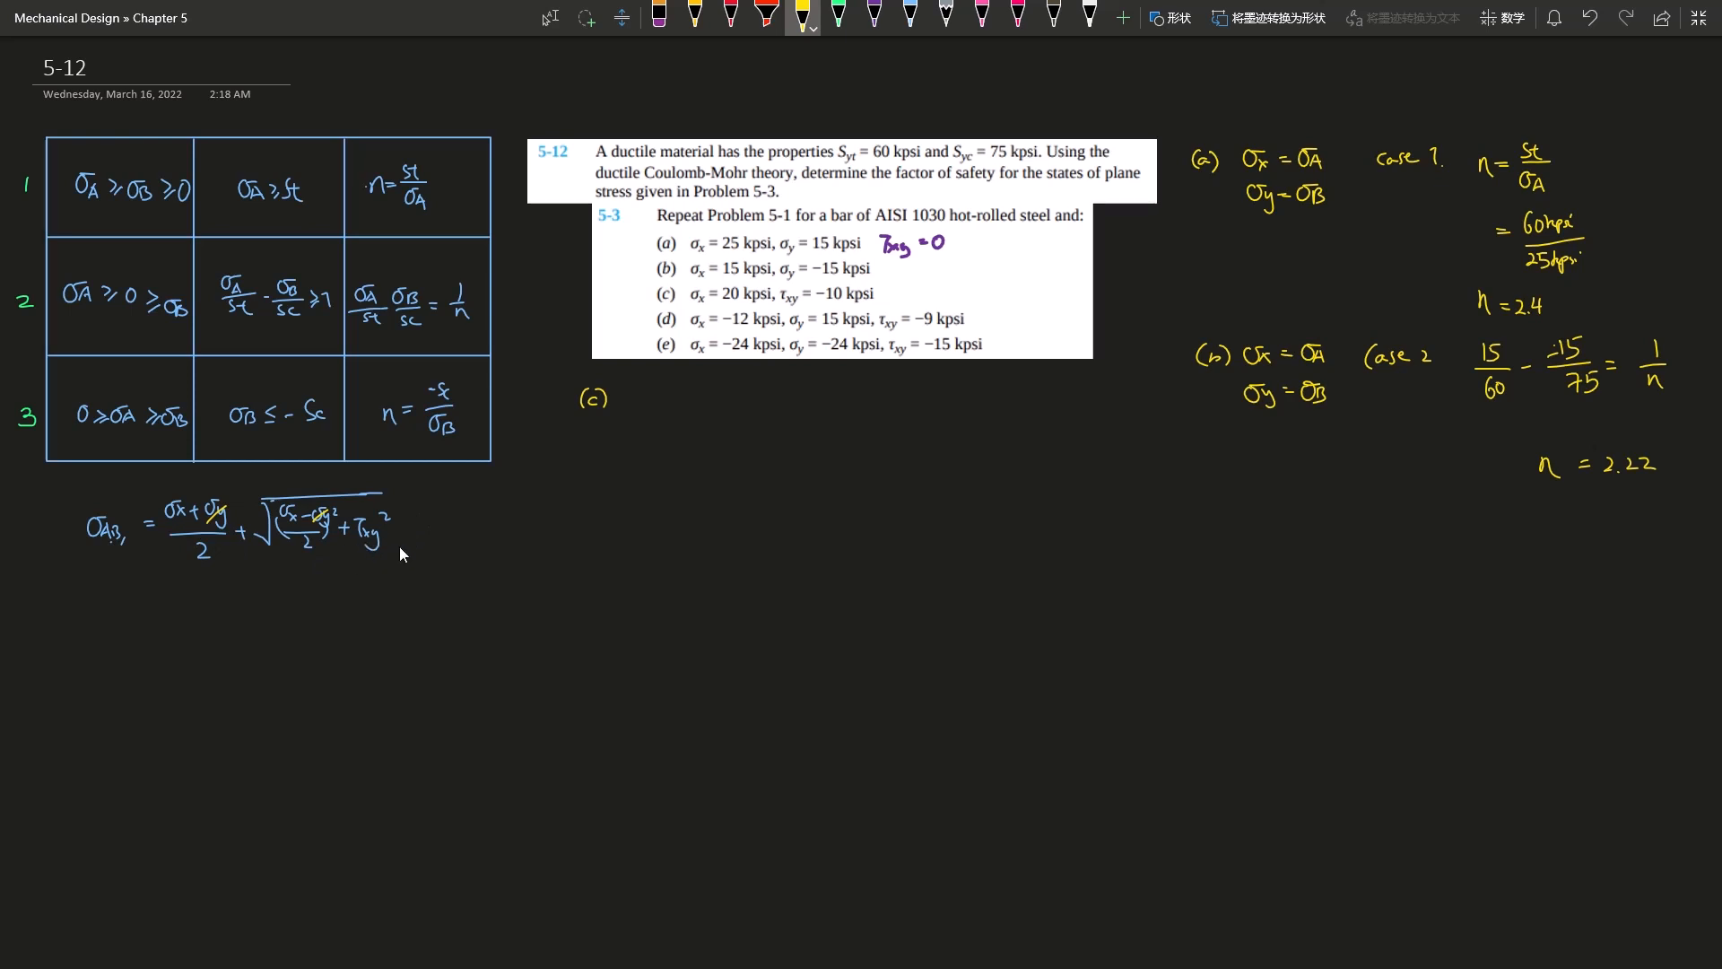
pyautogui.moveTo(626, 434)
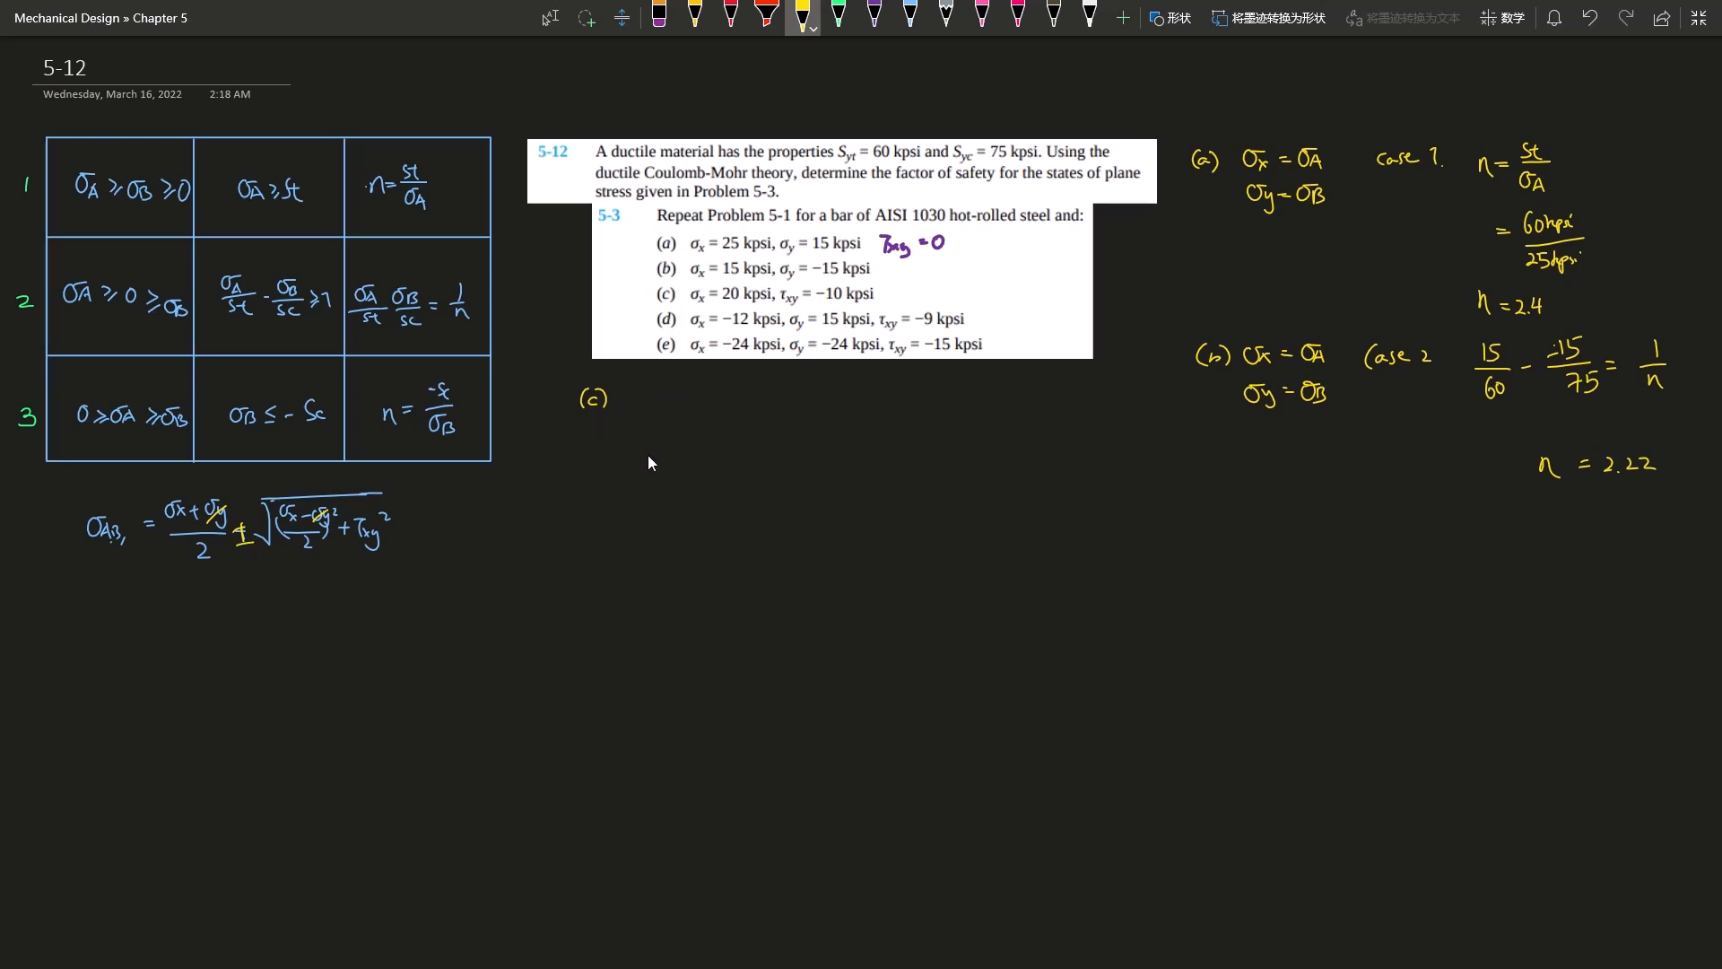
pyautogui.moveTo(630, 406)
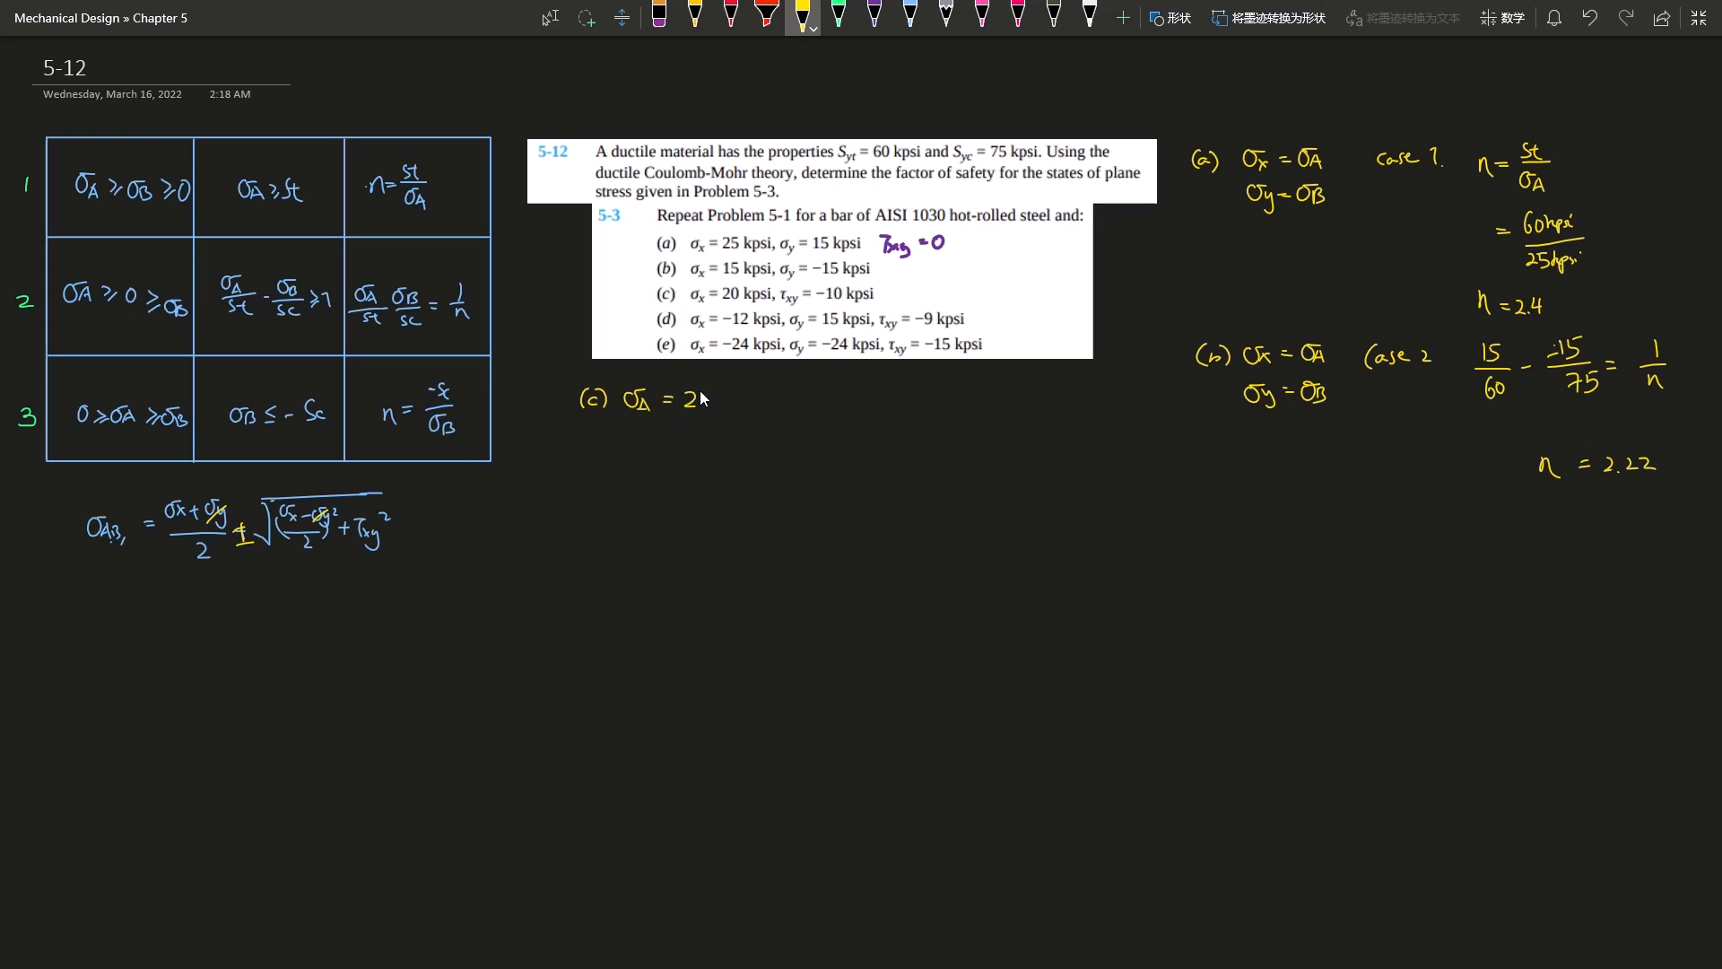
# Step: Write part (c)'s principal stresses σA = 24.1 kpsi and σB = −4.4 kpsi
pyautogui.write('4.1')
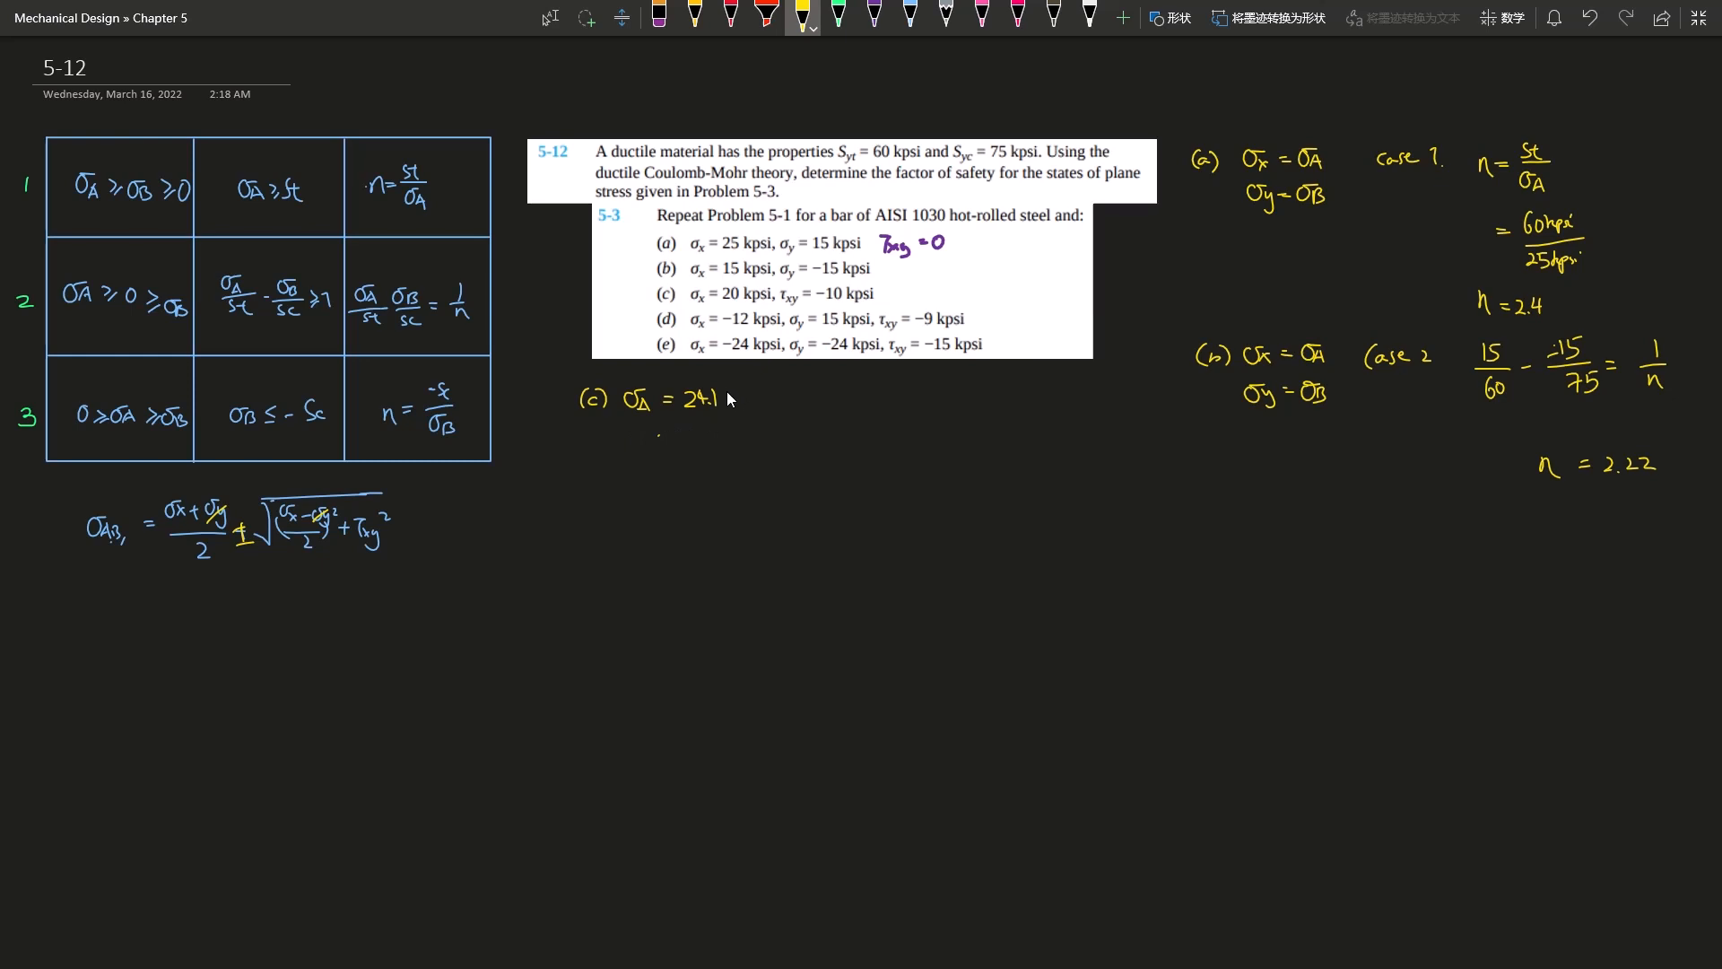
pyautogui.write('kpsi')
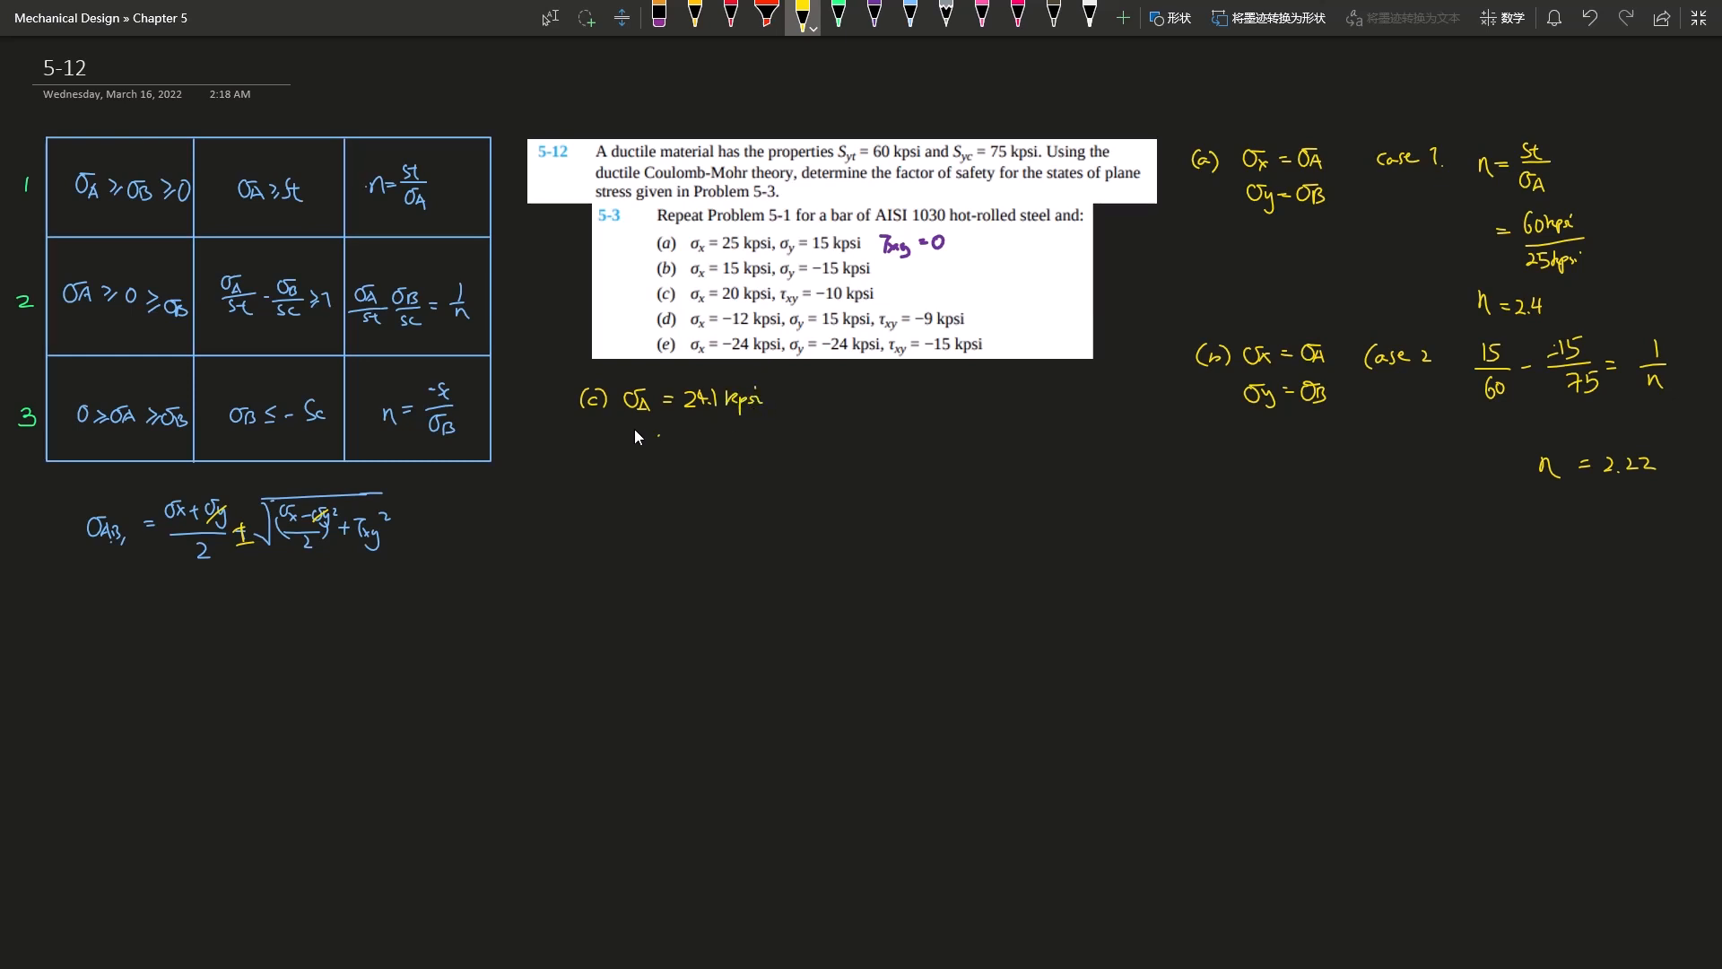
pyautogui.write('σB =')
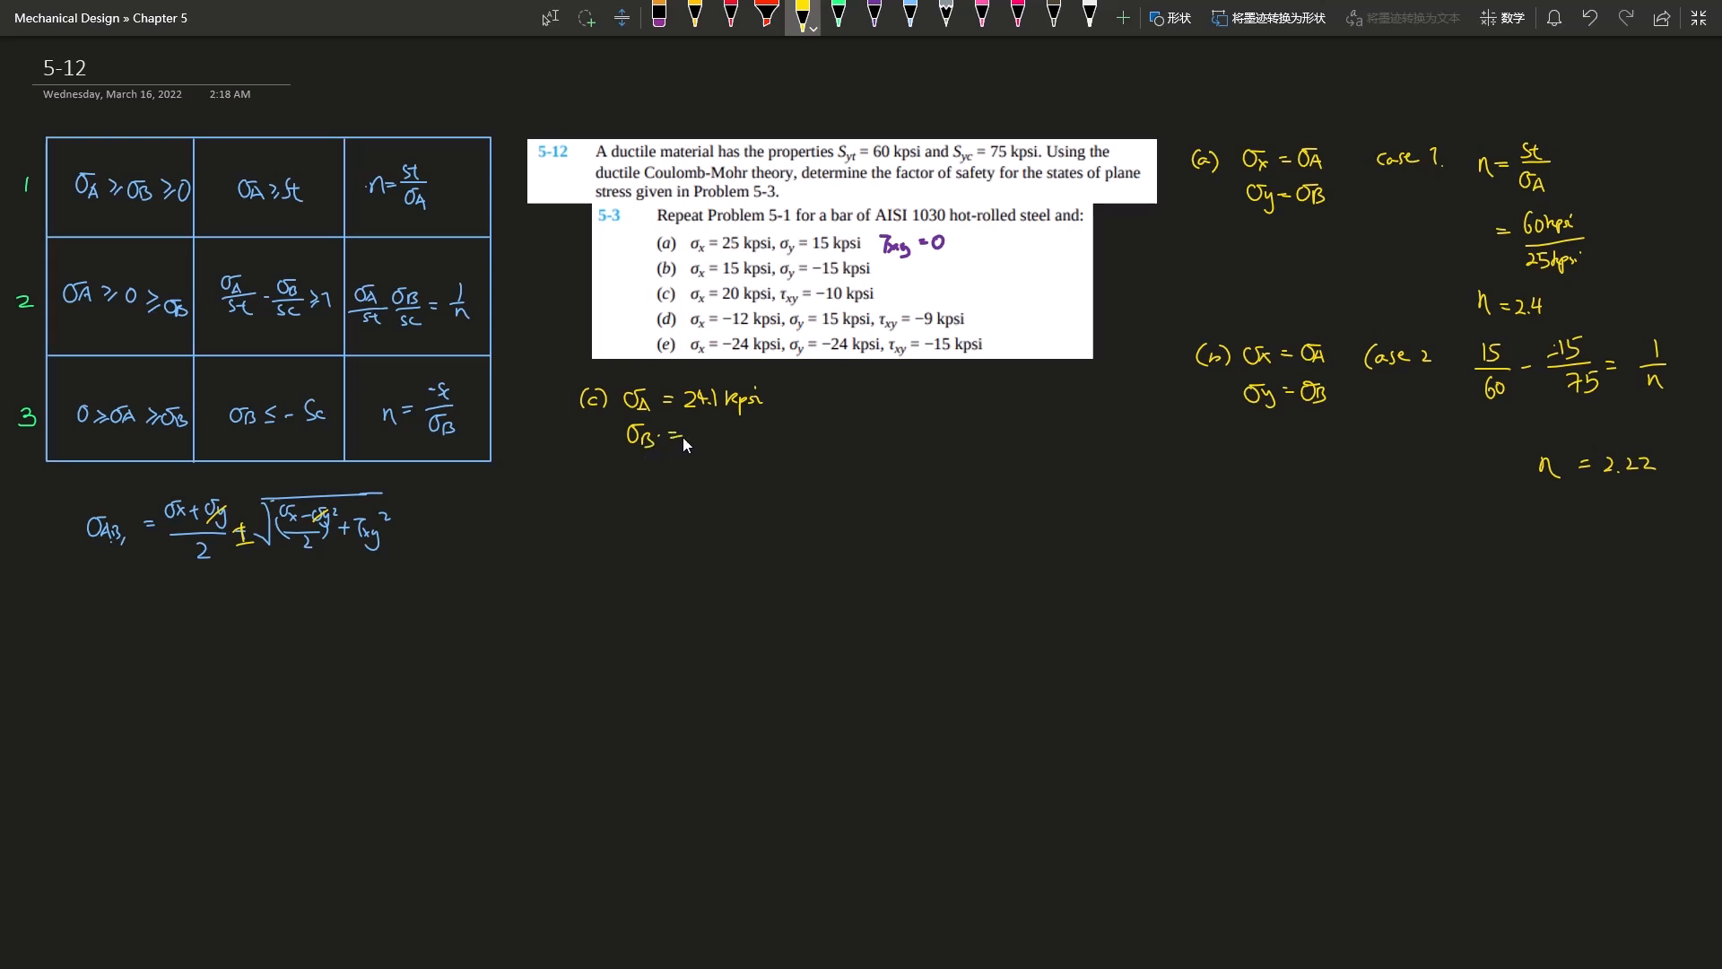
pyautogui.write('-Δ')
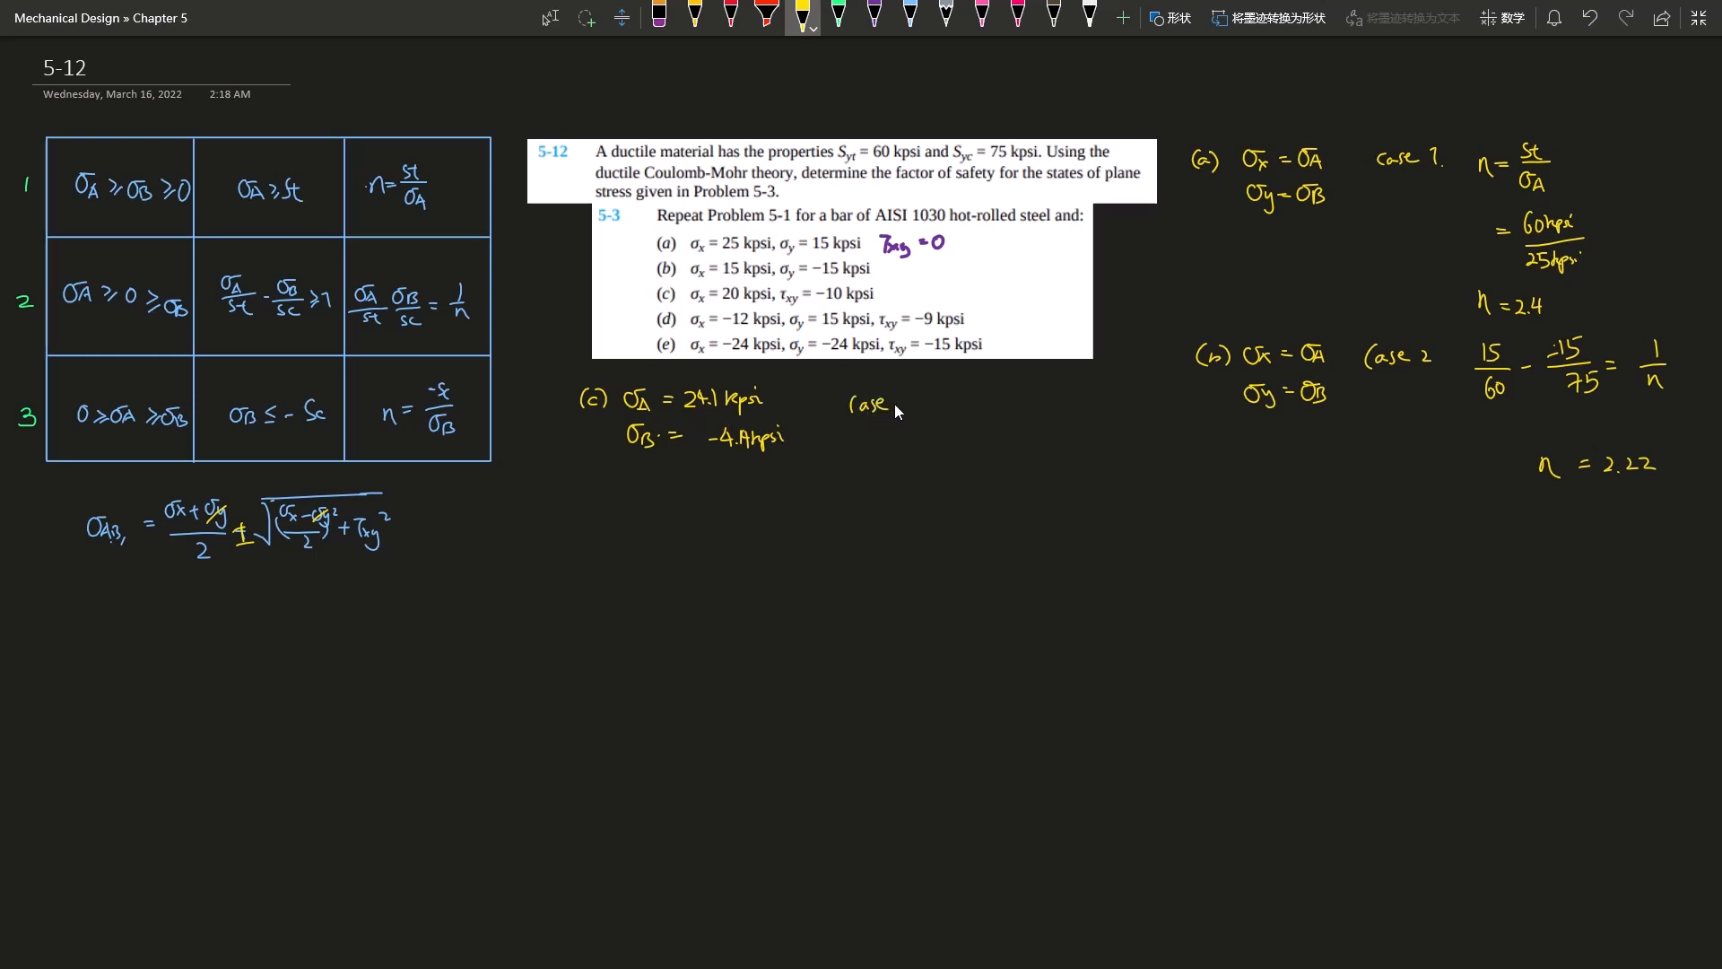
# Step: Note Case 2 and solve 24.1/60 − (−4.4)/75 = 1/n, giving n = 2.19
pyautogui.write('2')
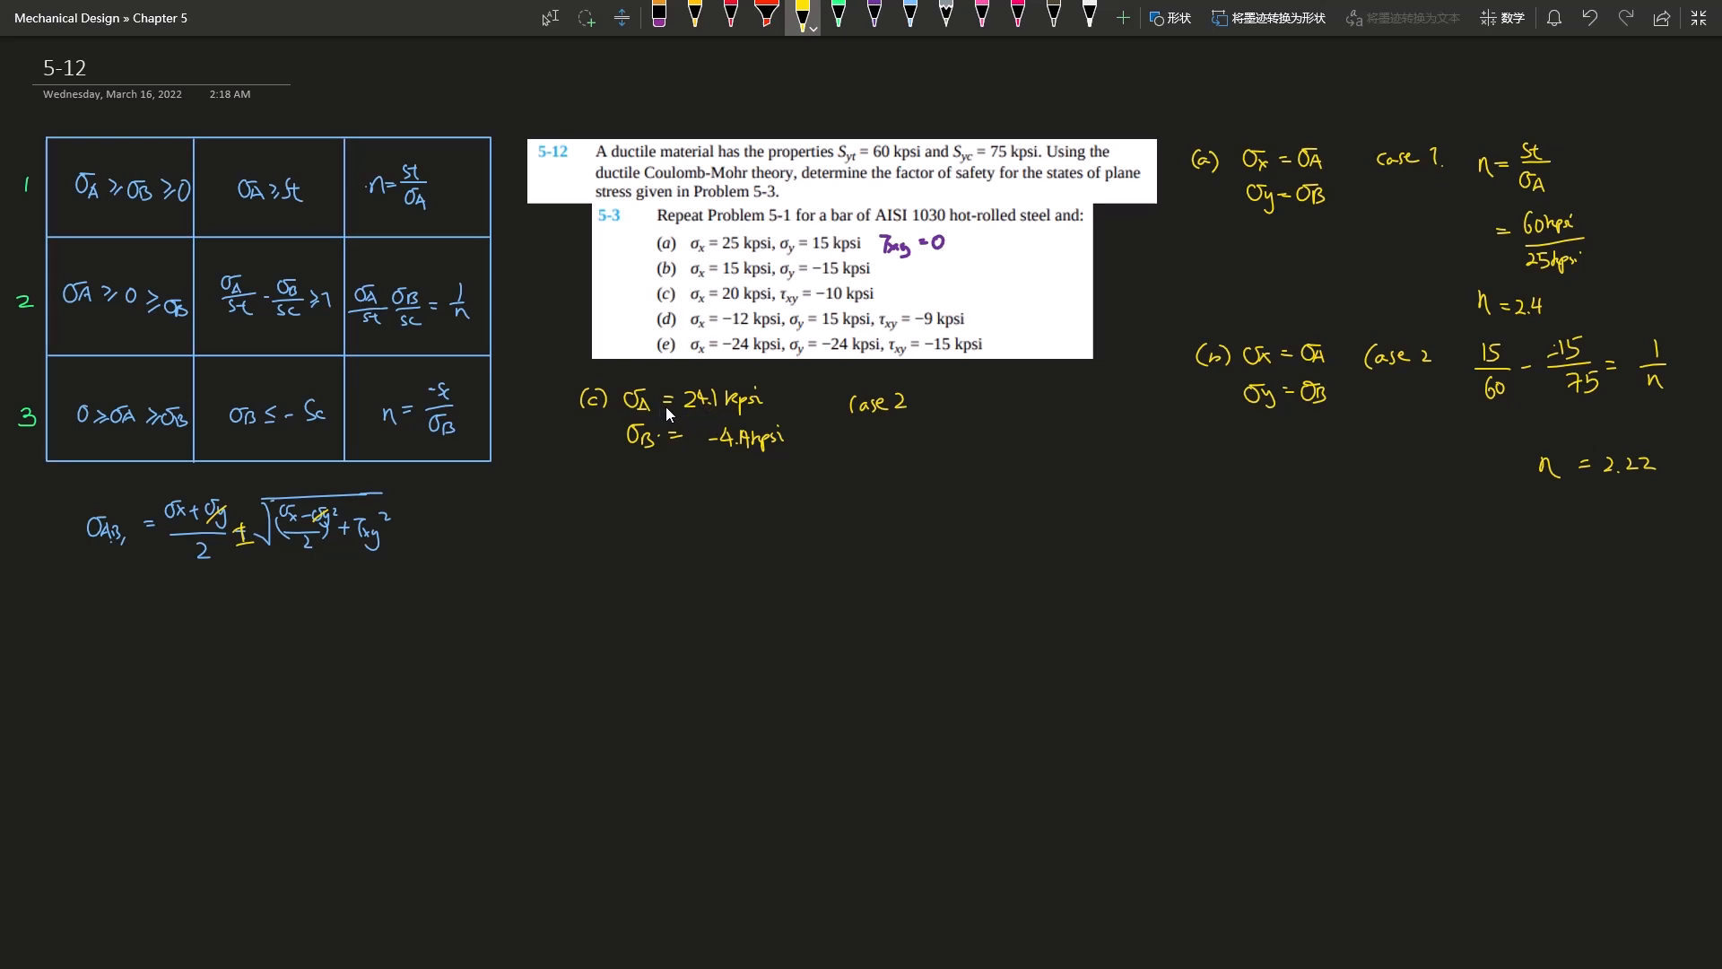
pyautogui.moveTo(949, 427)
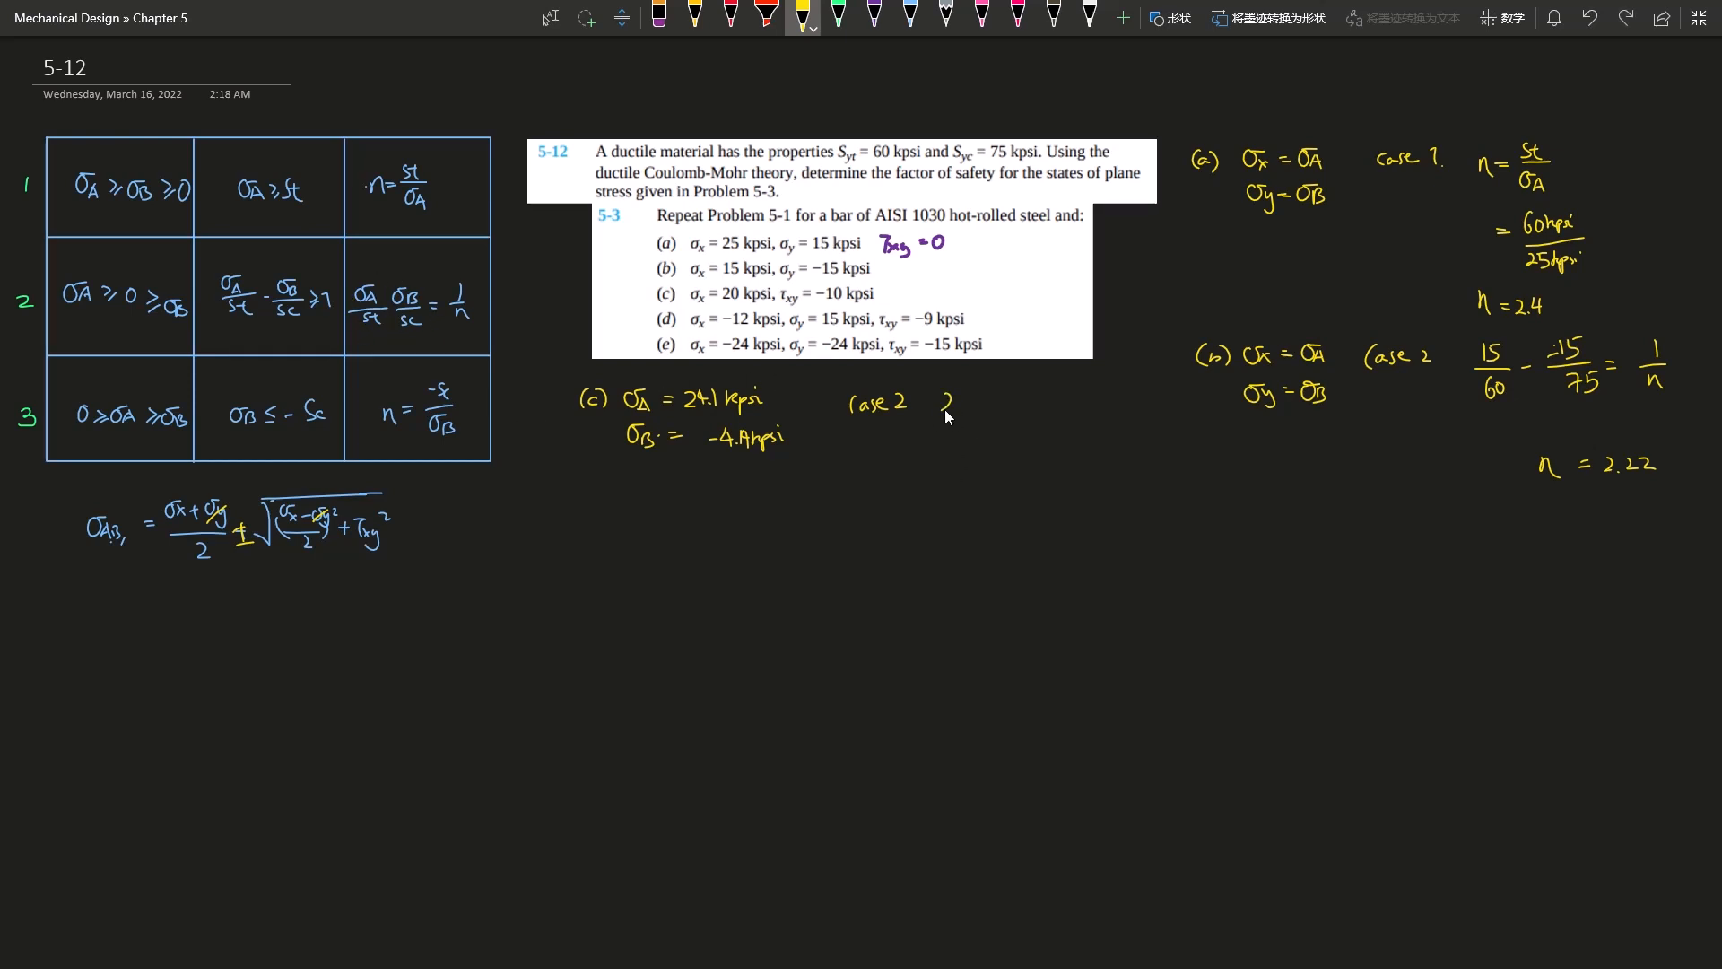
pyautogui.write('24.1')
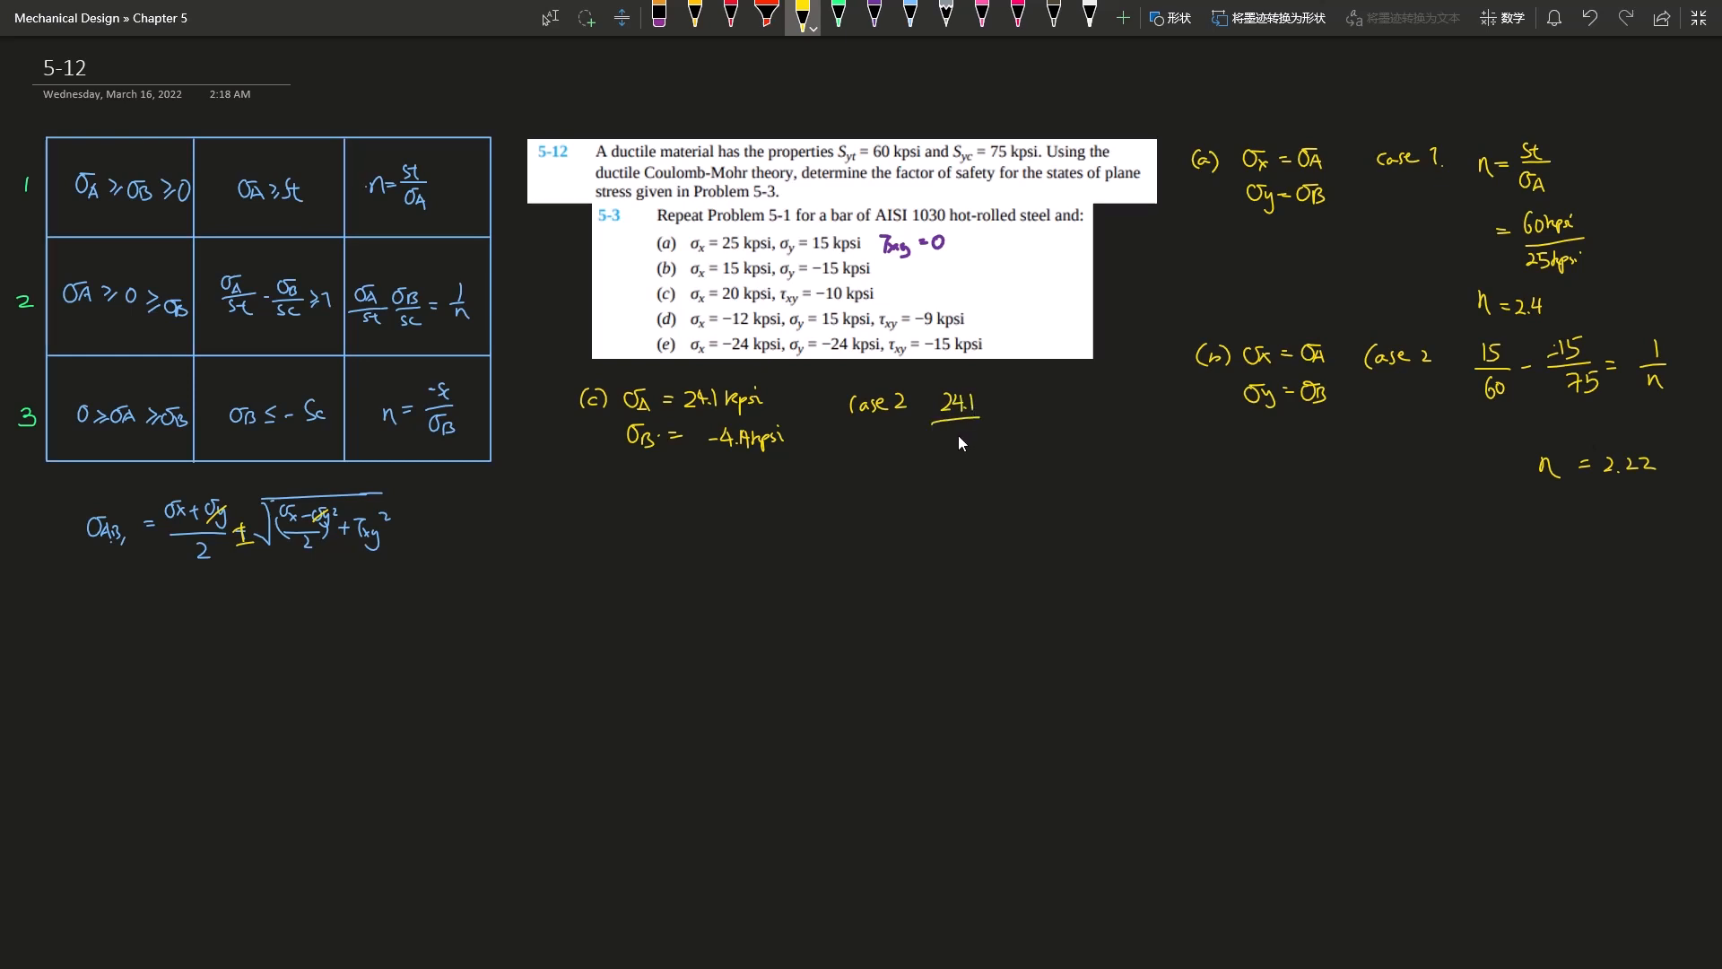
pyautogui.moveTo(925, 452)
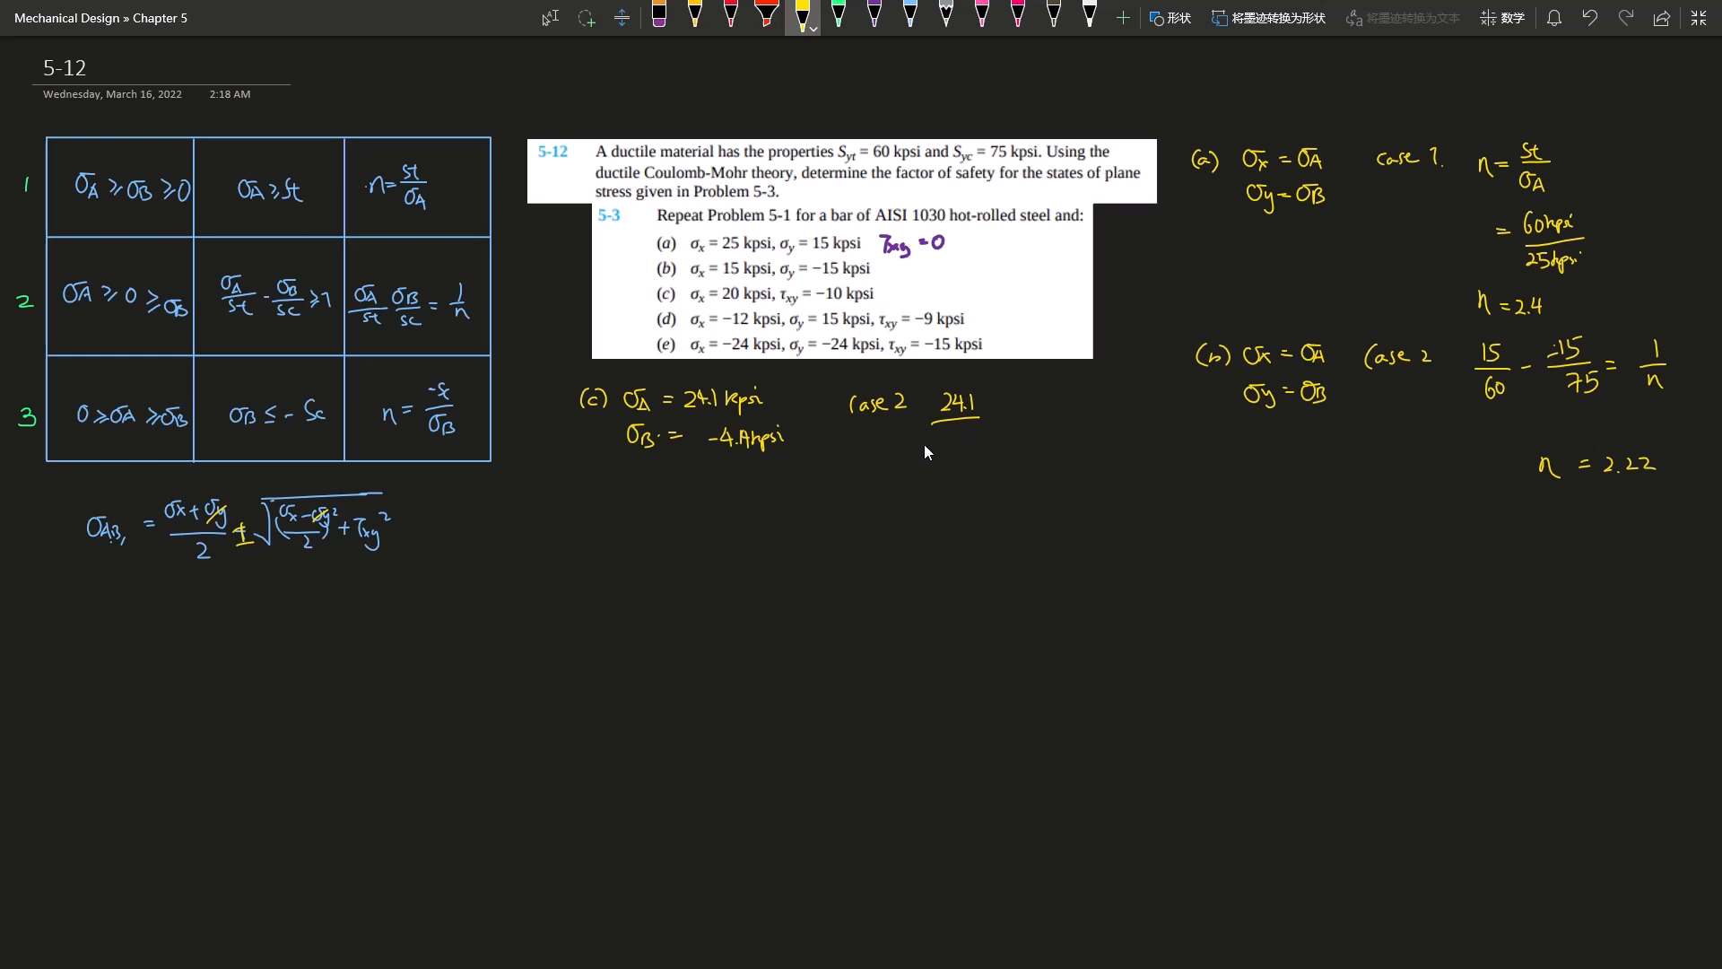
pyautogui.moveTo(965, 426)
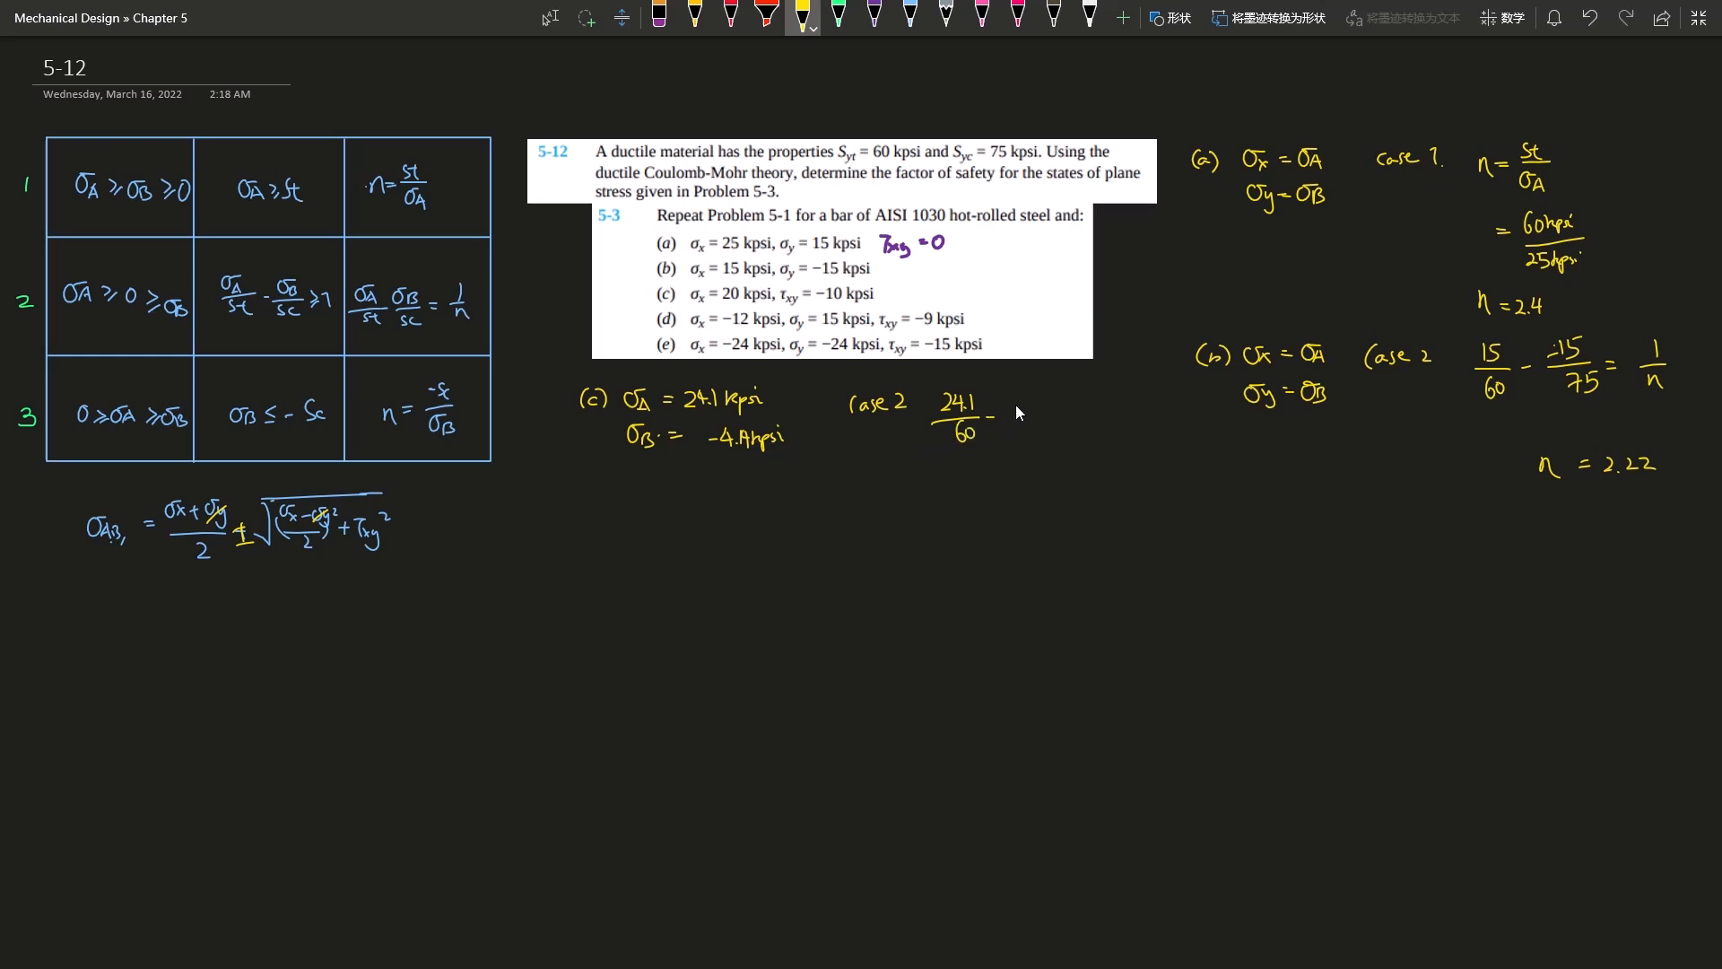
pyautogui.write('-4.14')
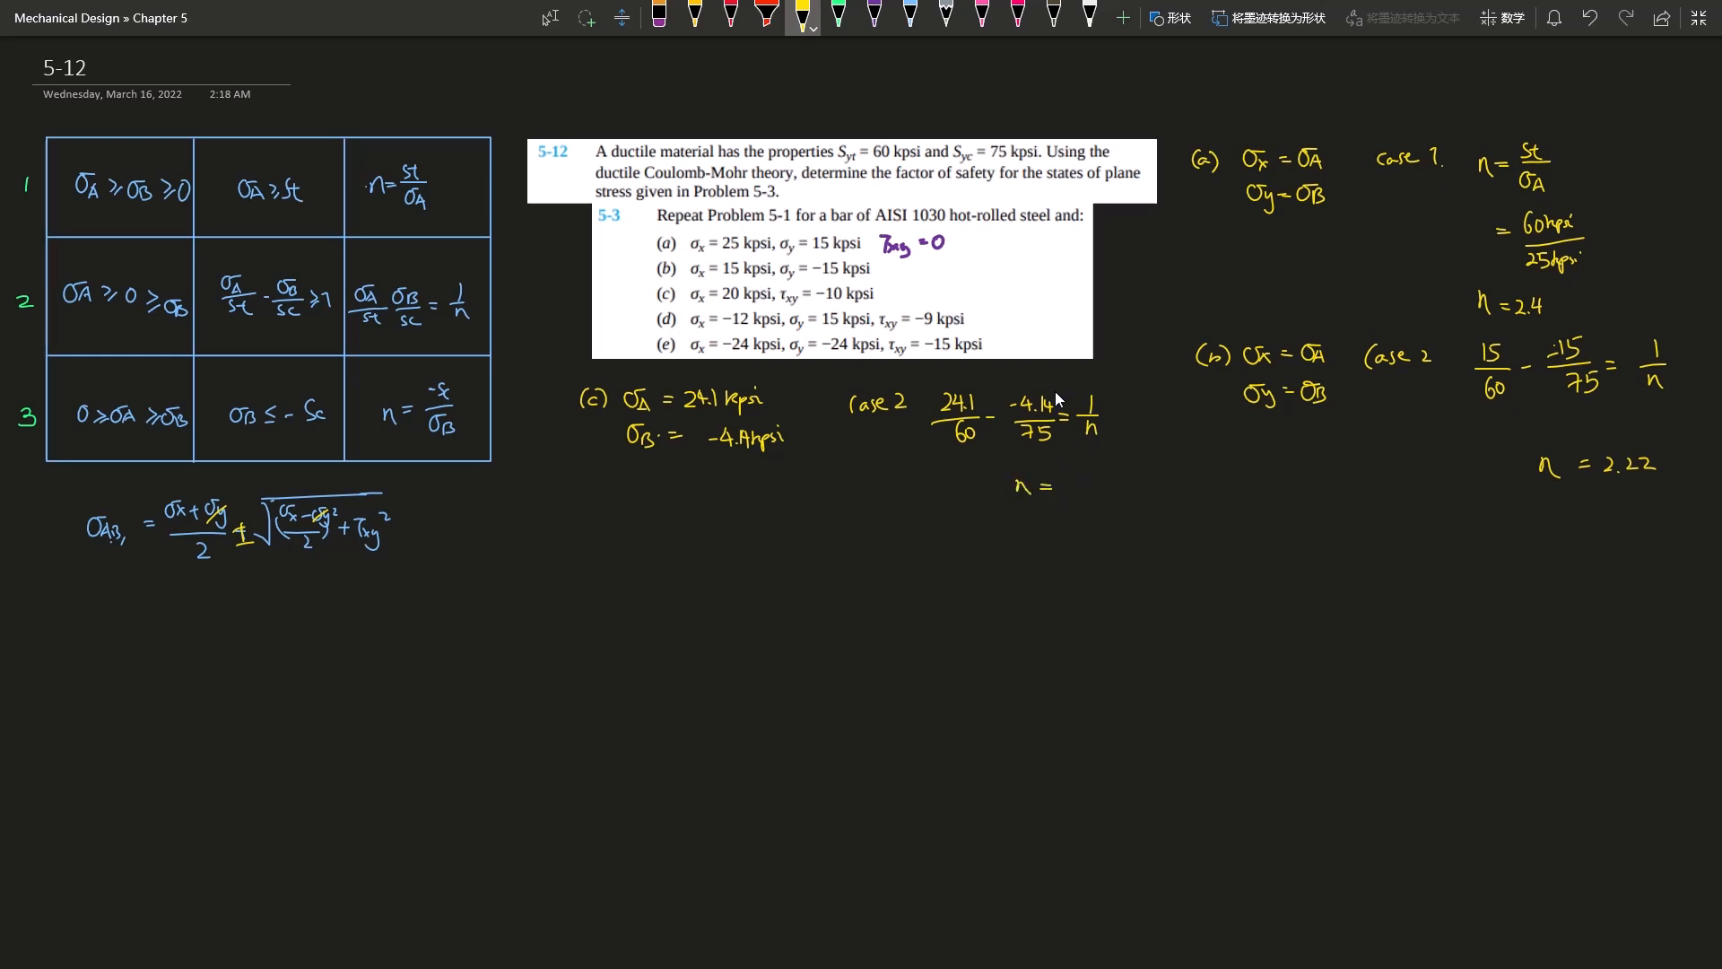
pyautogui.moveTo(1096, 490)
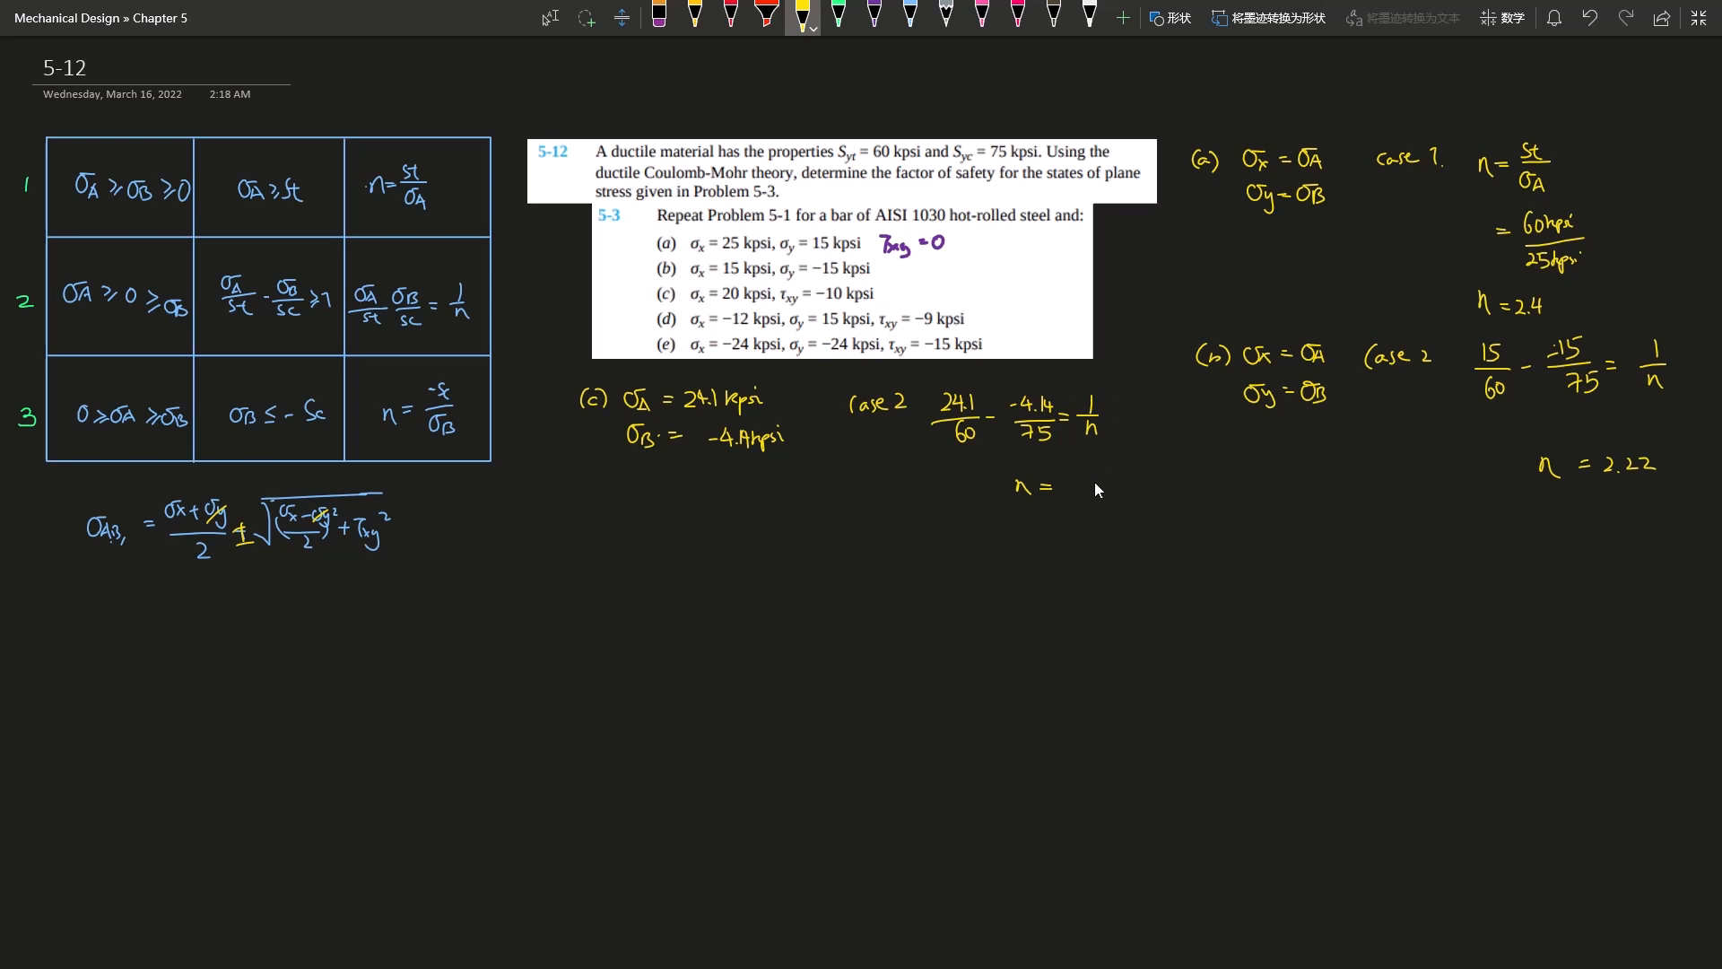
pyautogui.write('2.19')
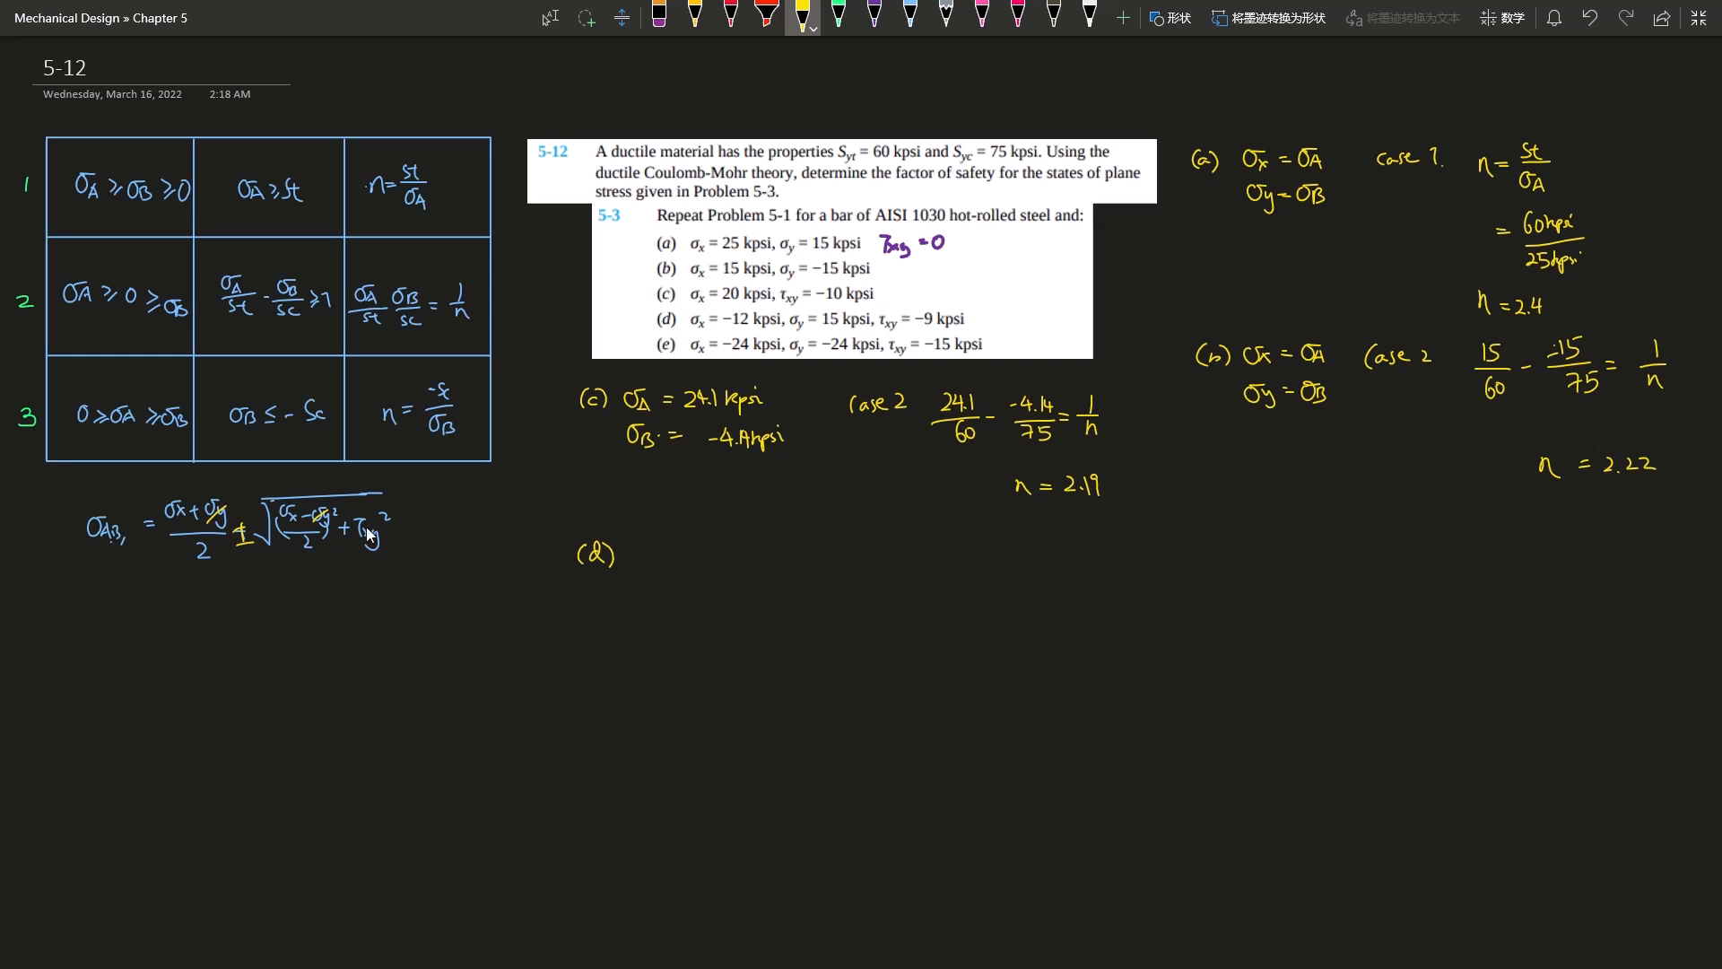
# Step: Underline the formula and write σA = 17.7 kpsi and σB = −14.72 kpsi under (d)
pyautogui.moveTo(83, 565); pyautogui.dragTo(398, 555)
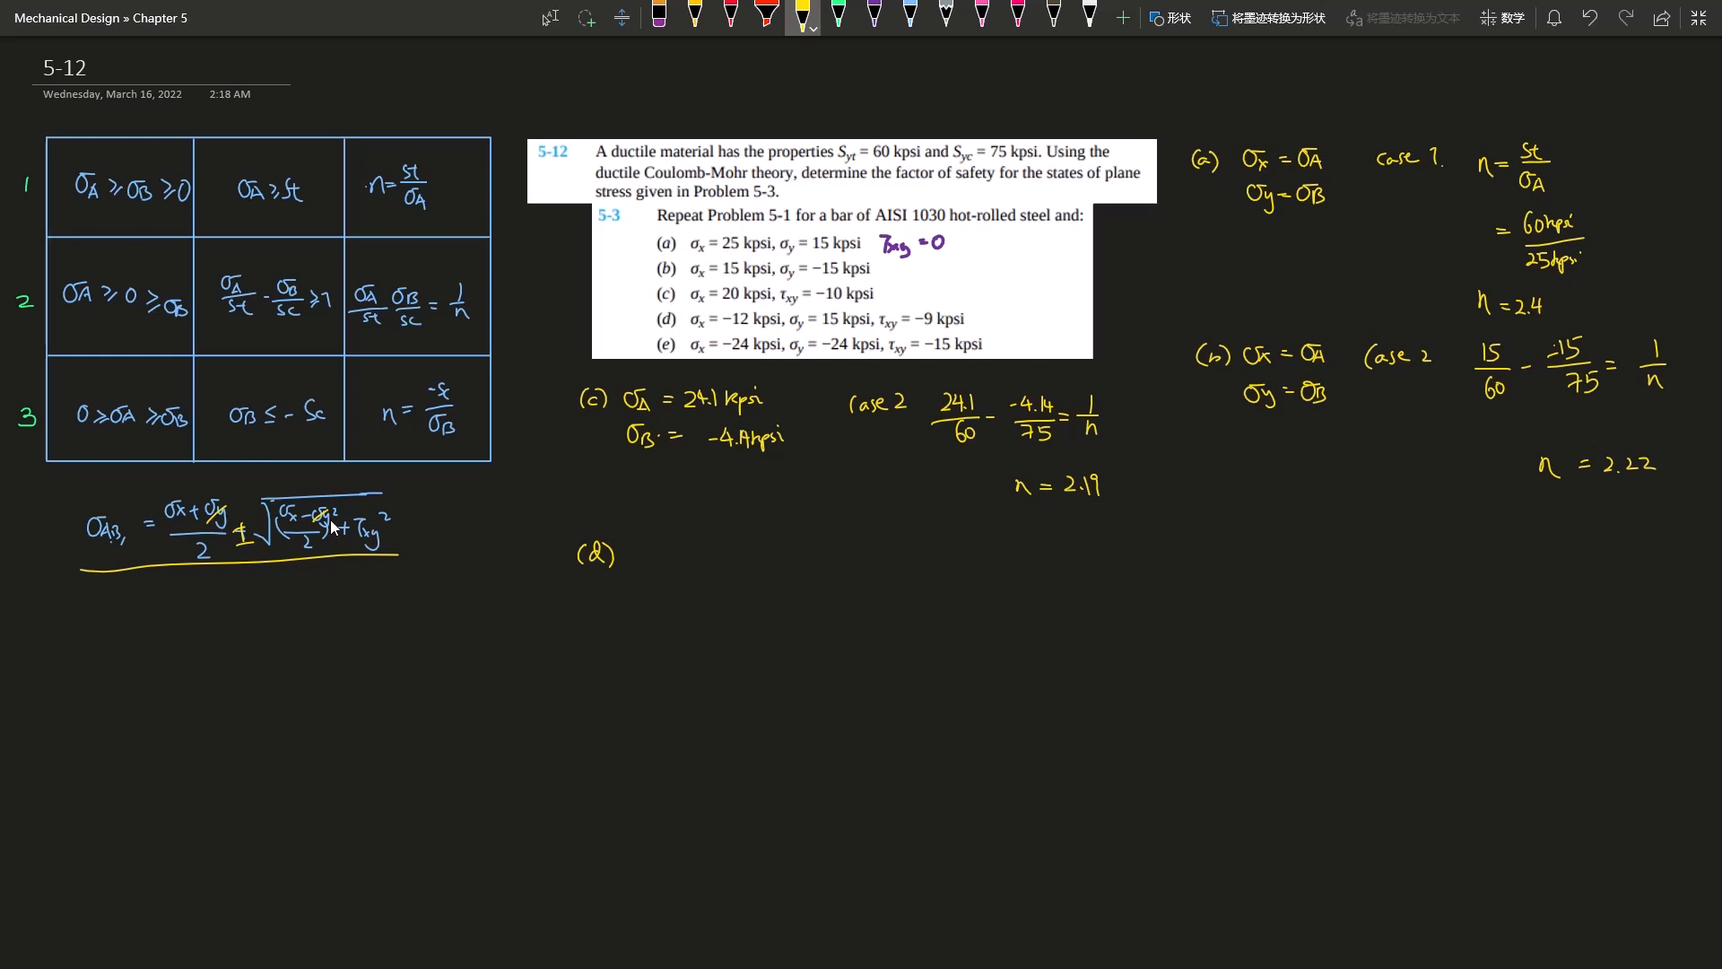
pyautogui.moveTo(791, 343)
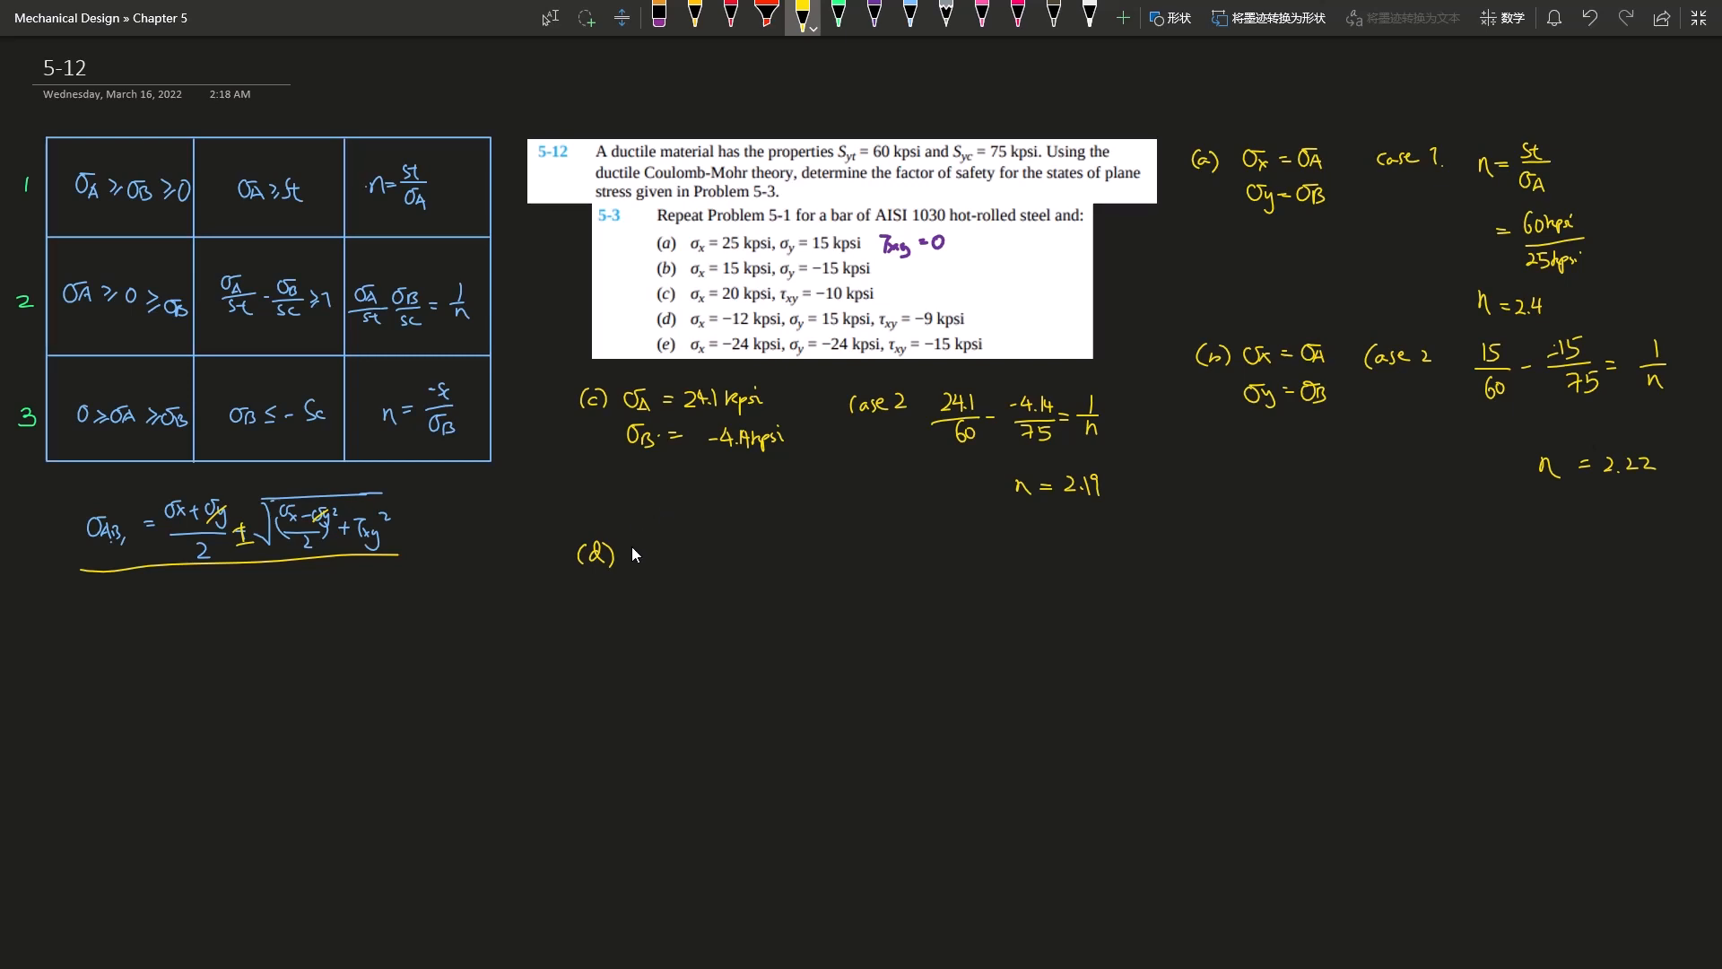
pyautogui.write('σA =')
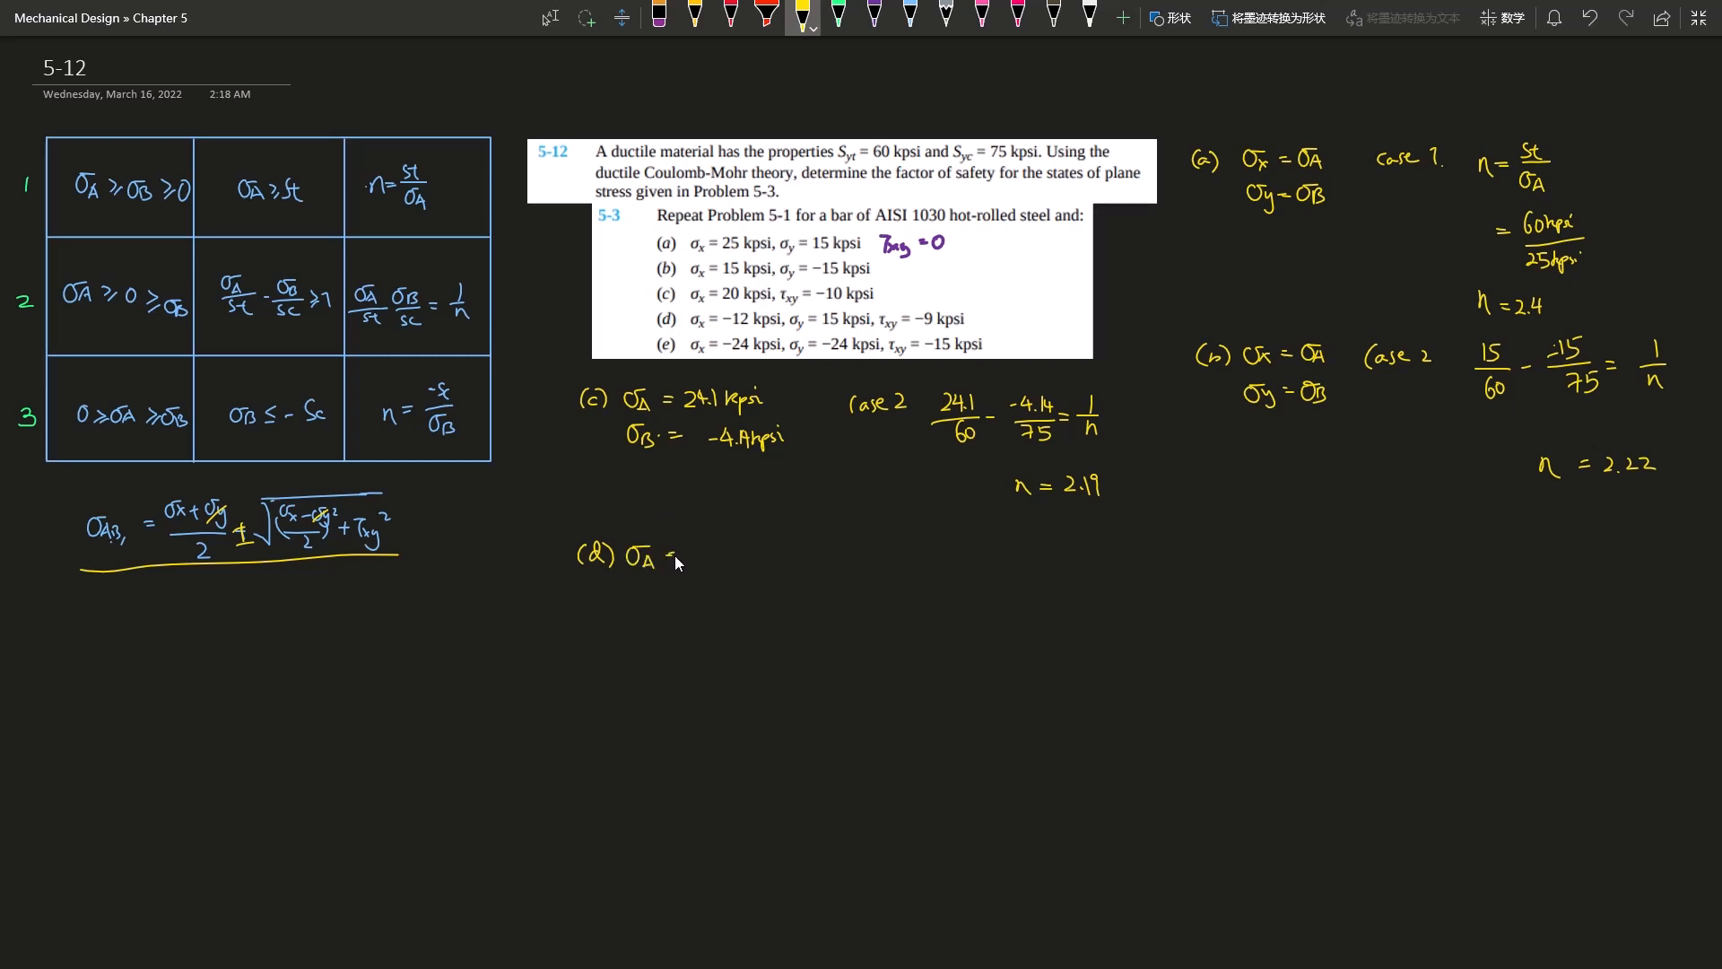
pyautogui.write('17')
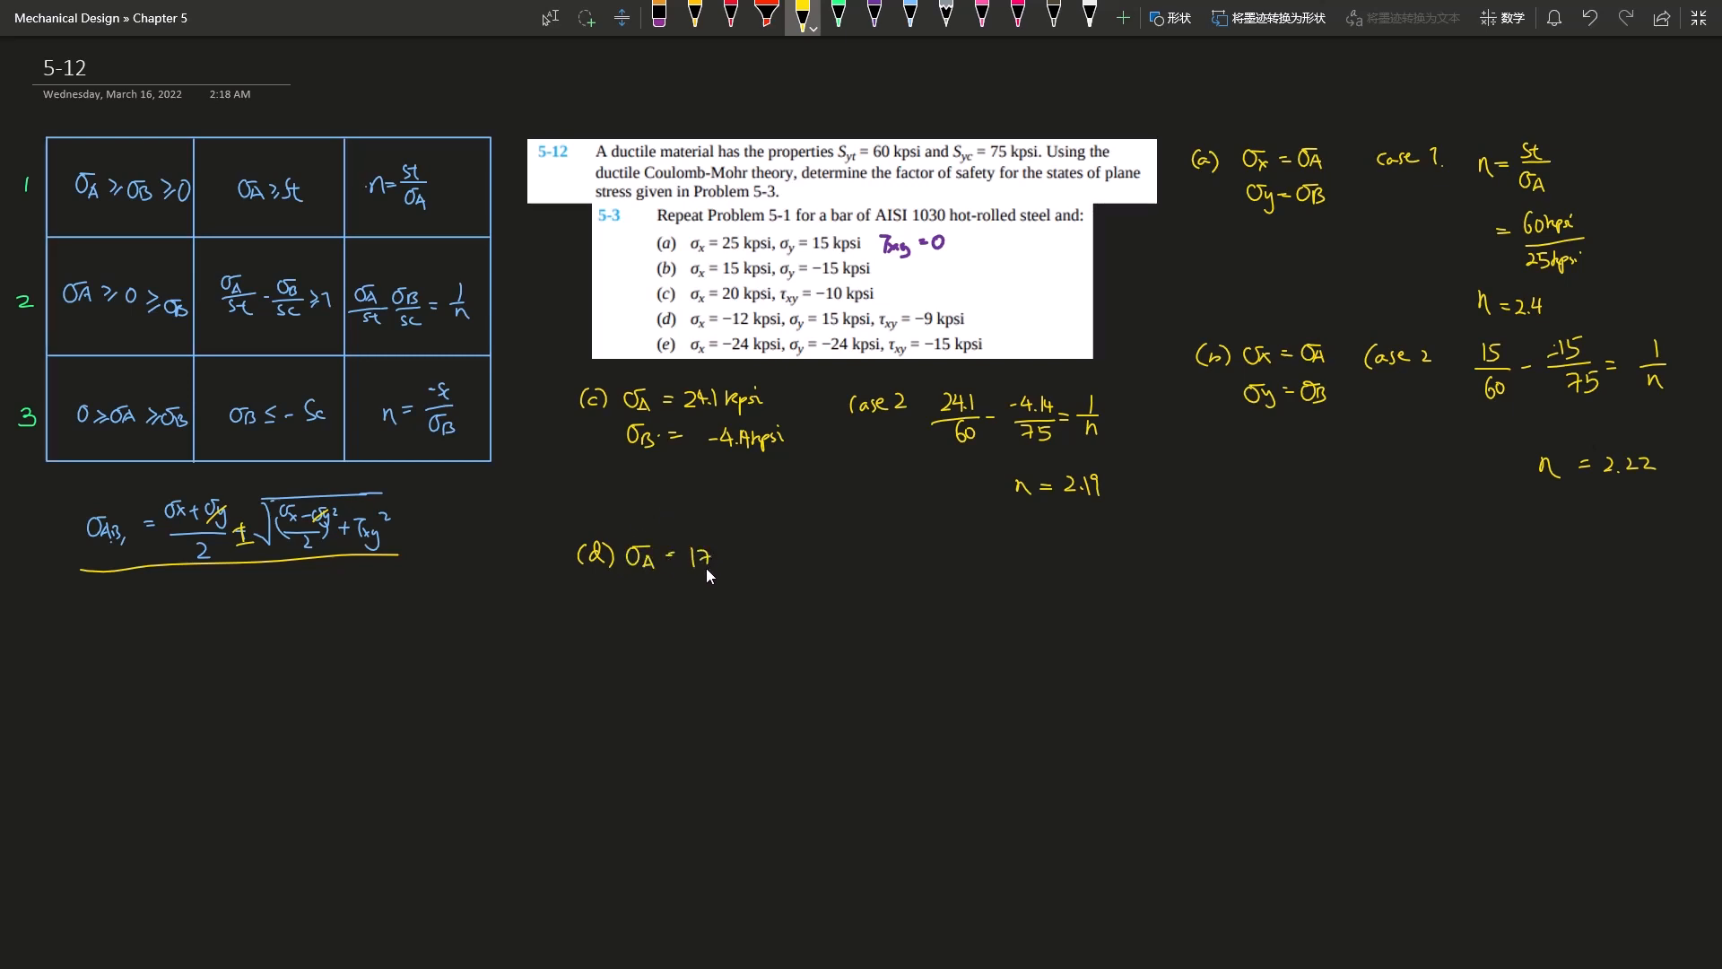
pyautogui.write('.5')
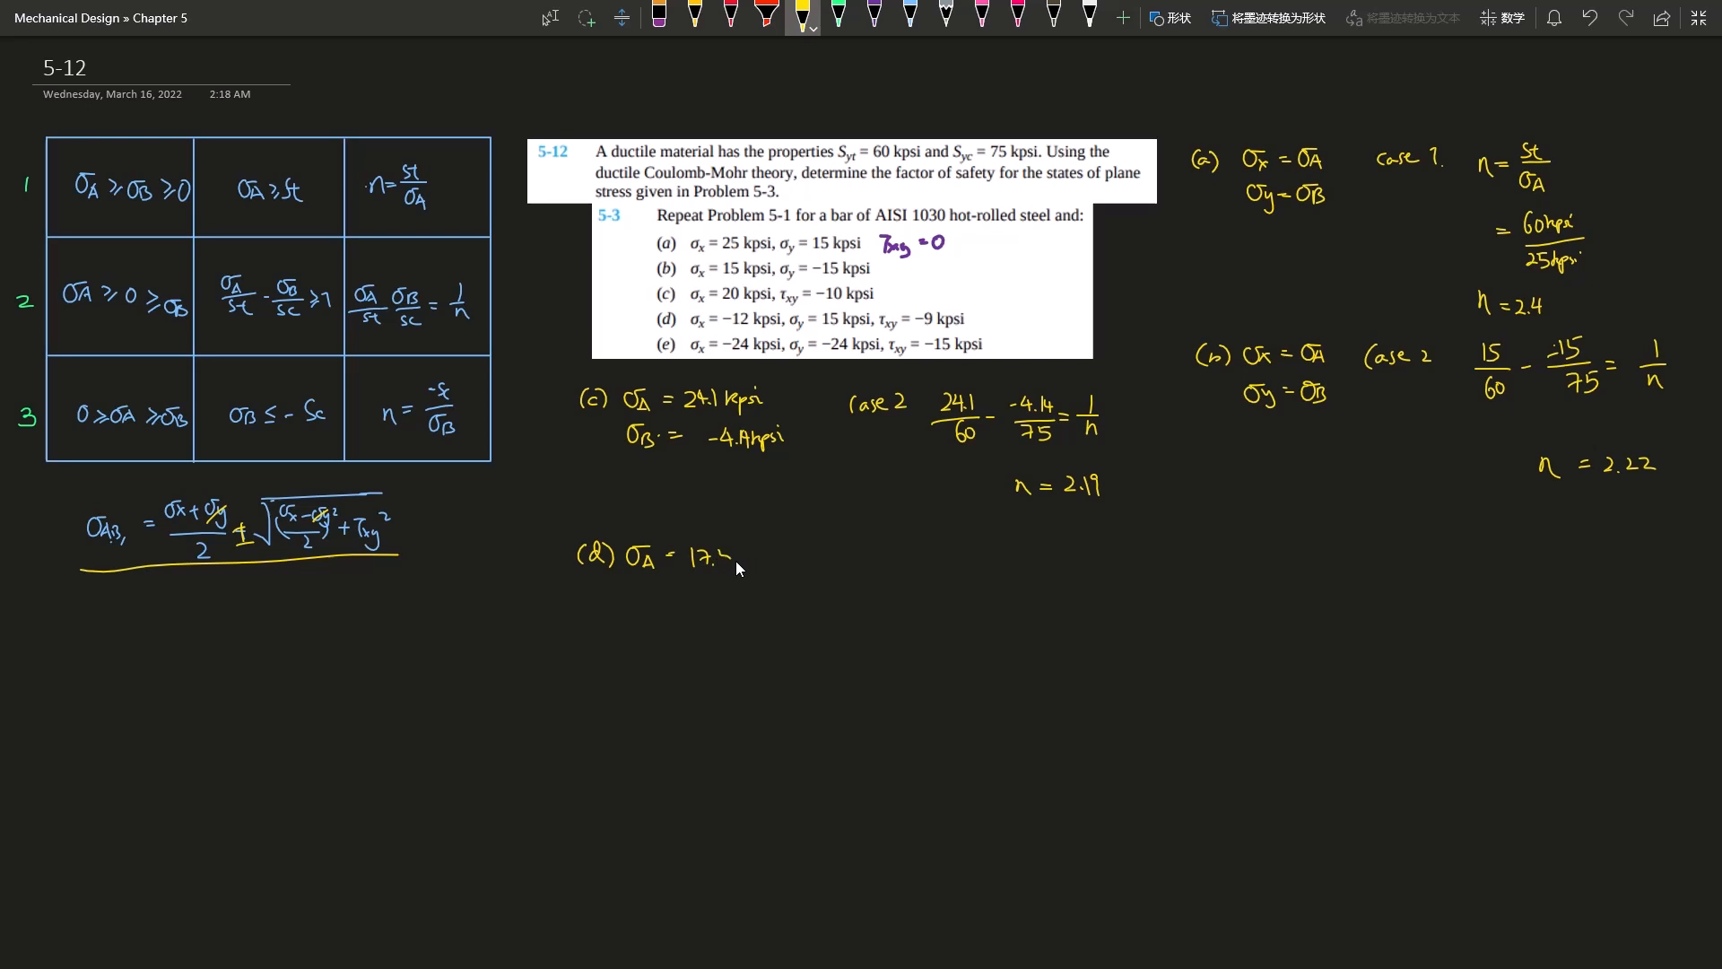
pyautogui.write('17.7 k')
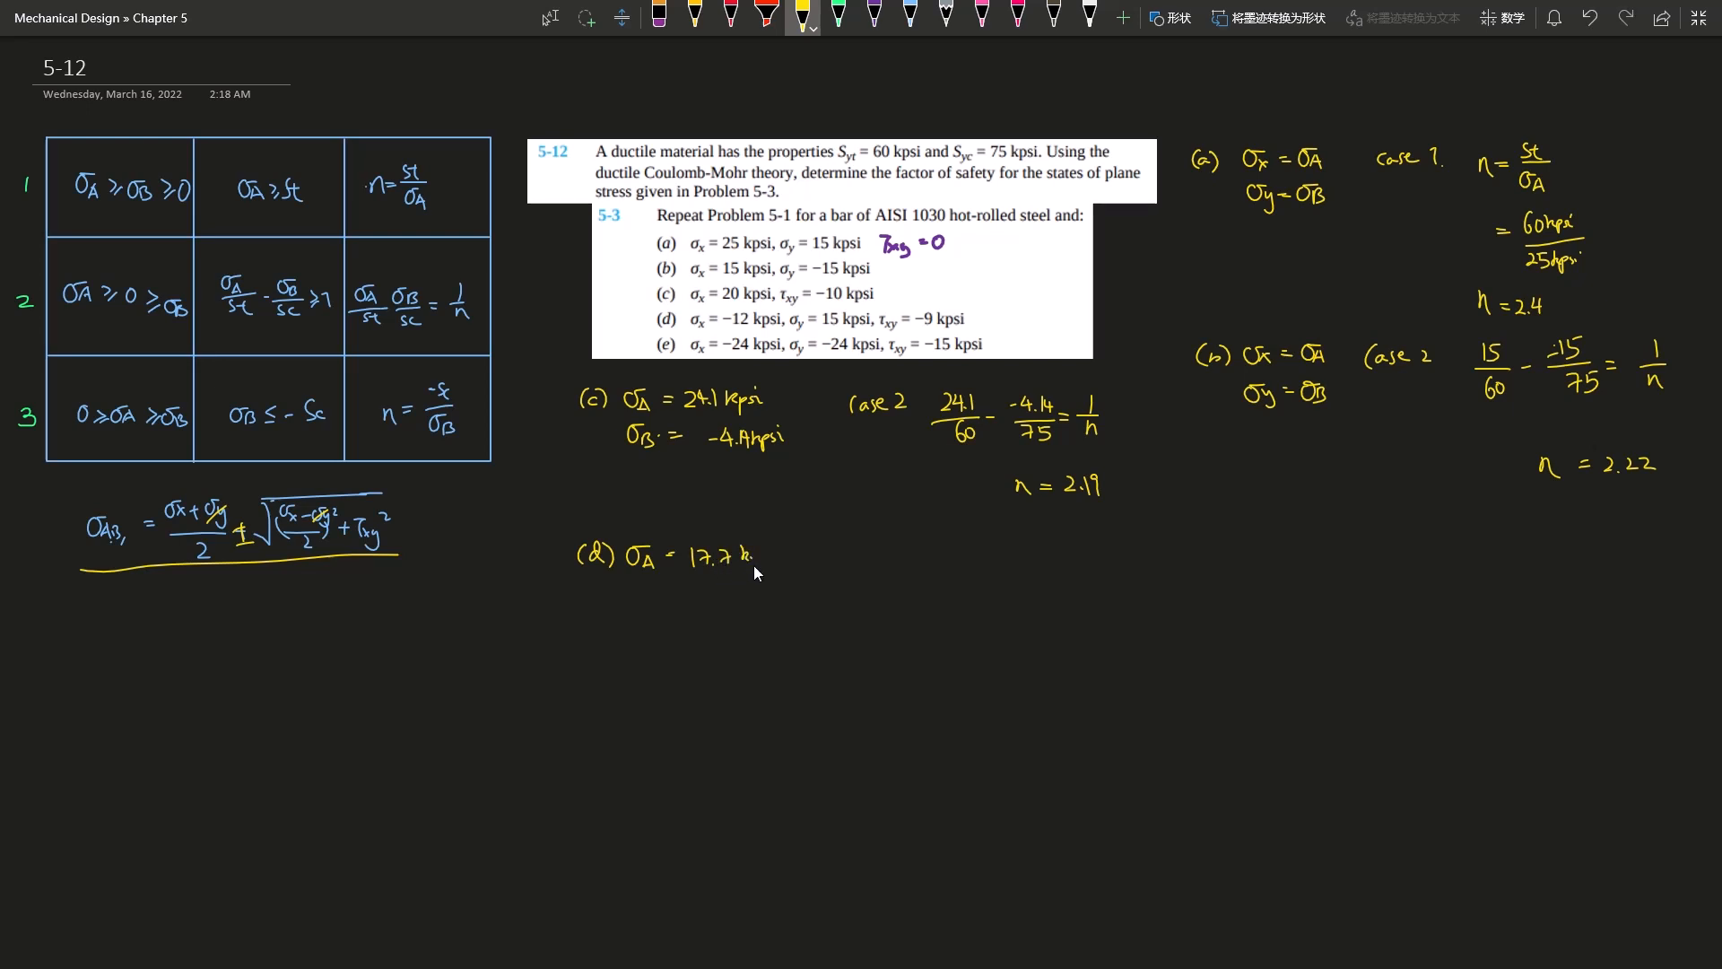
pyautogui.write('kpsi')
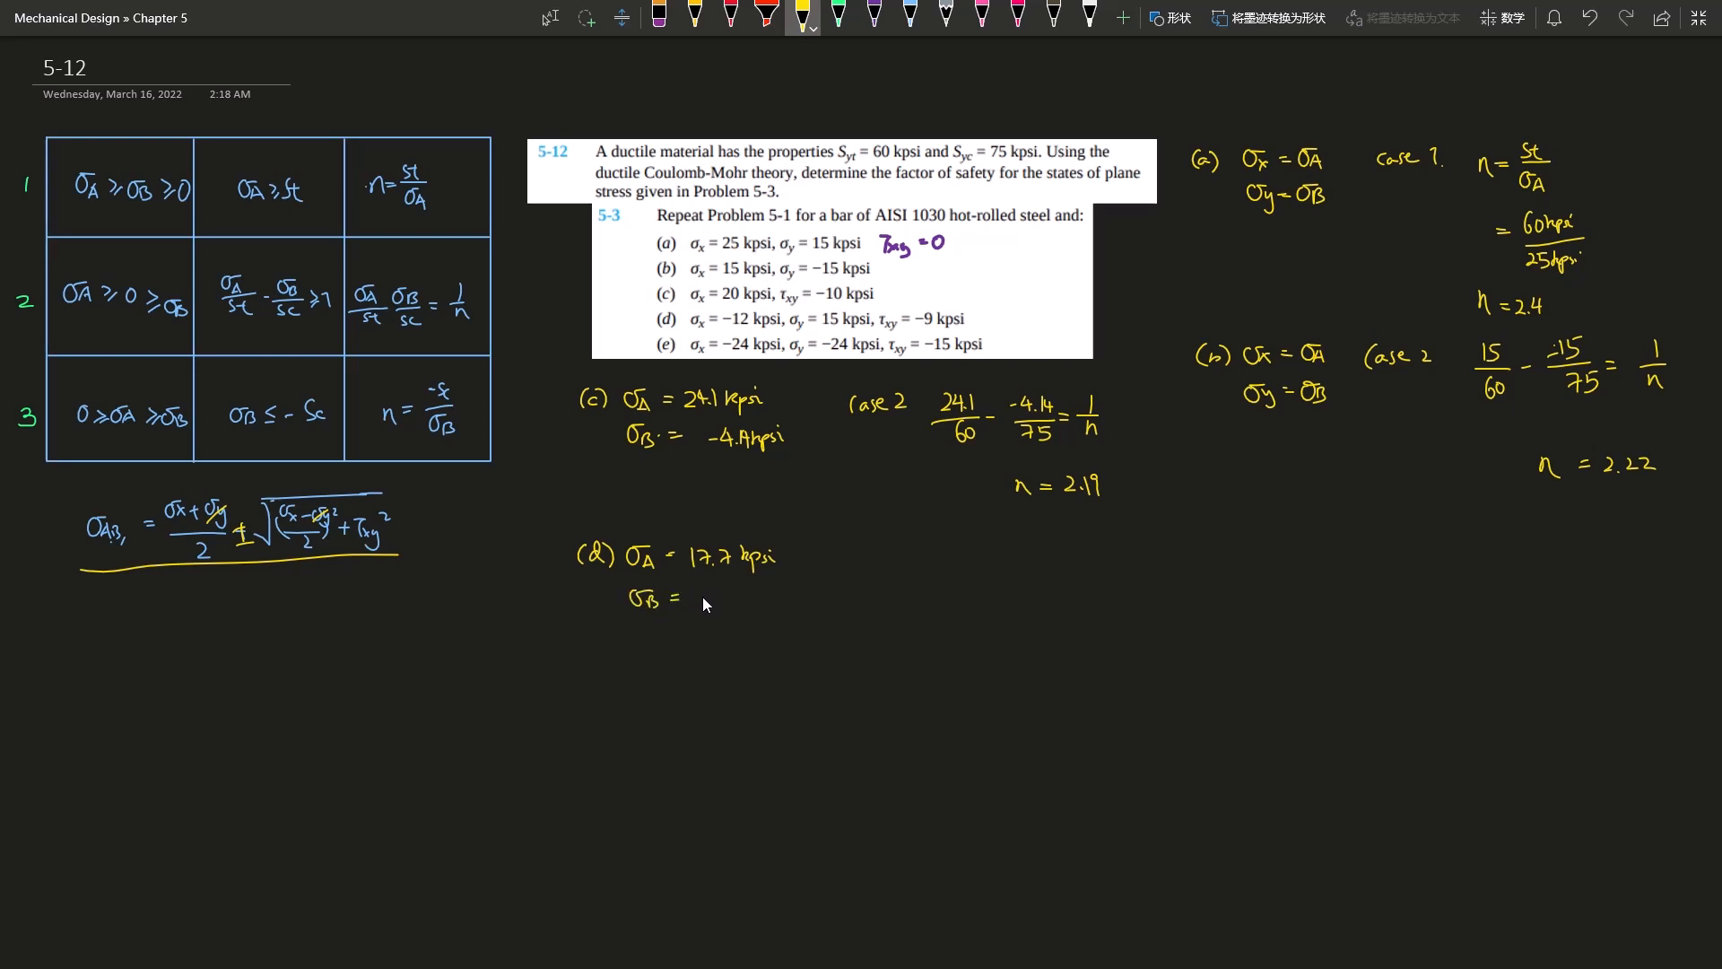
pyautogui.write('-14.72kpsi')
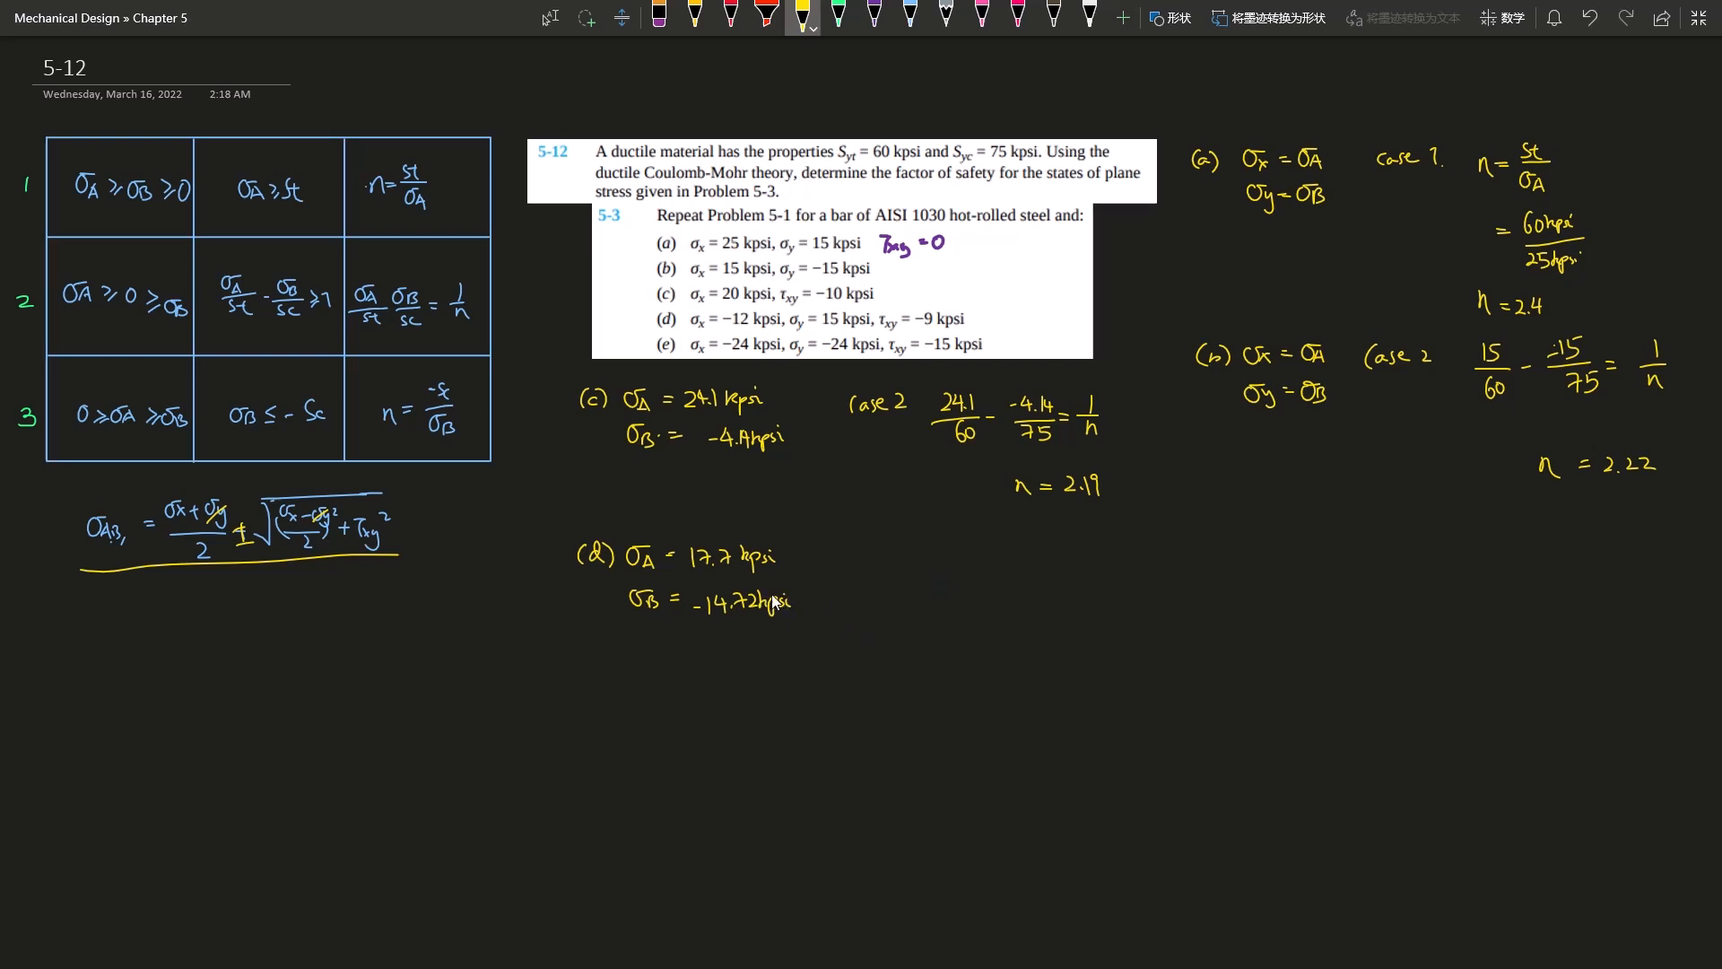
pyautogui.moveTo(798, 590)
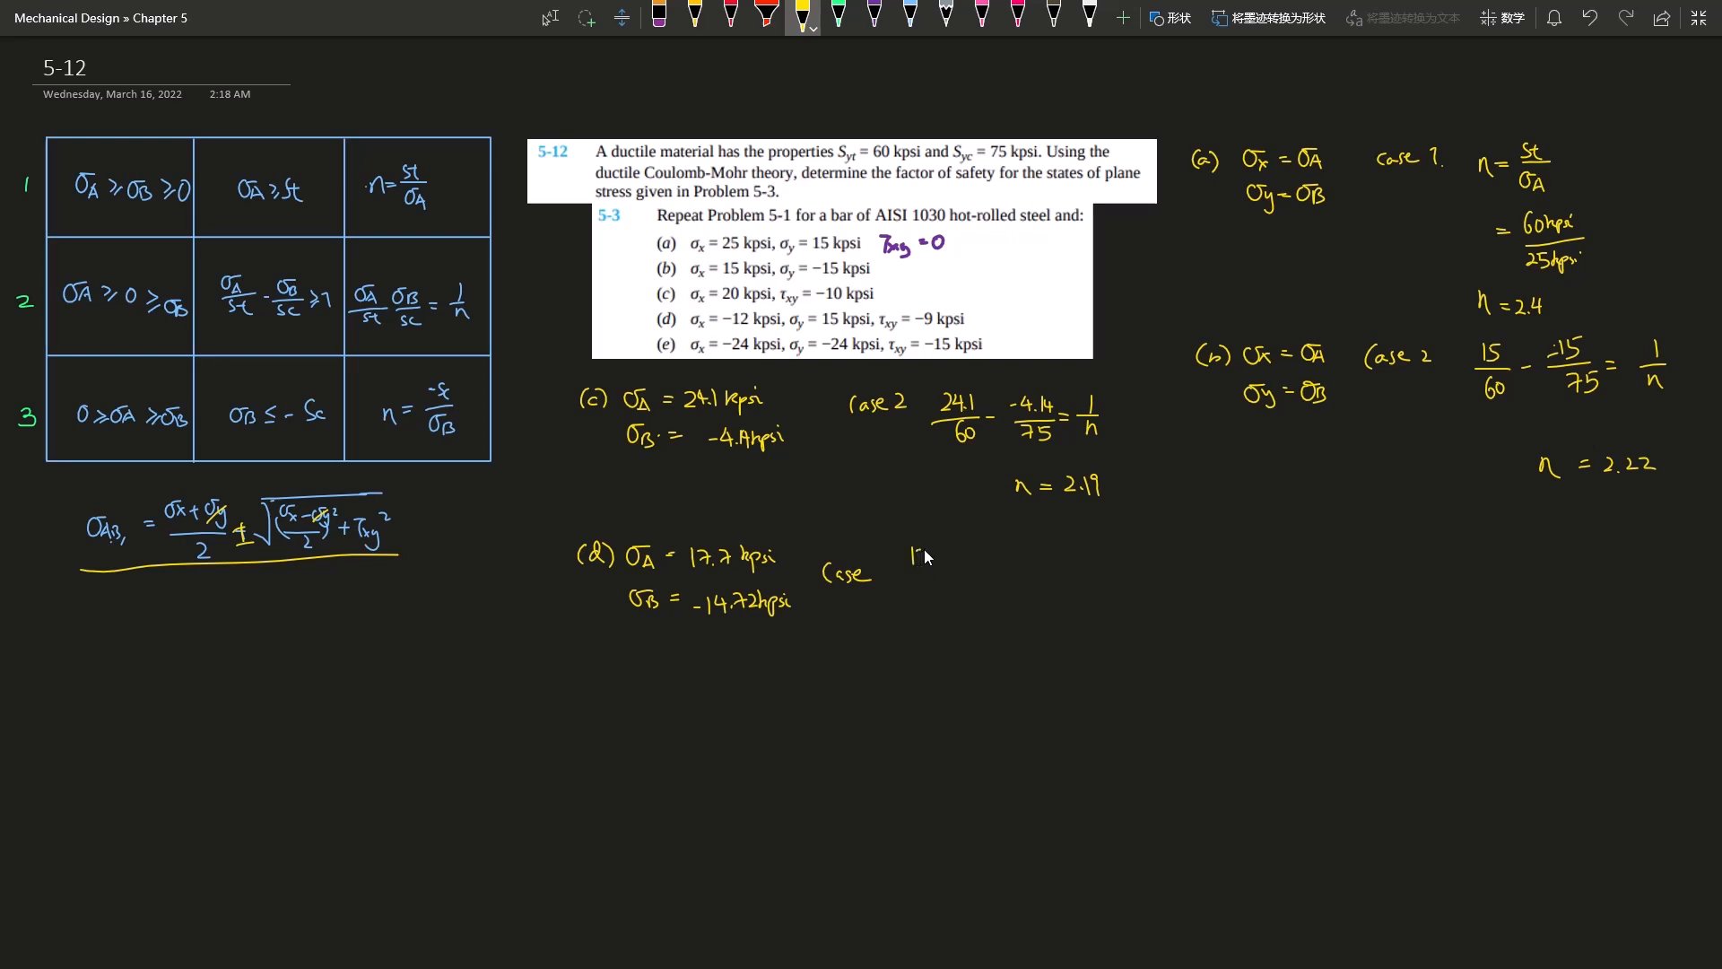
# Step: Solve part (d) as 17.7/60 − (−14.72)/75 = 1/n giving n = 2.03, then label part (e)
pyautogui.write('17.7')
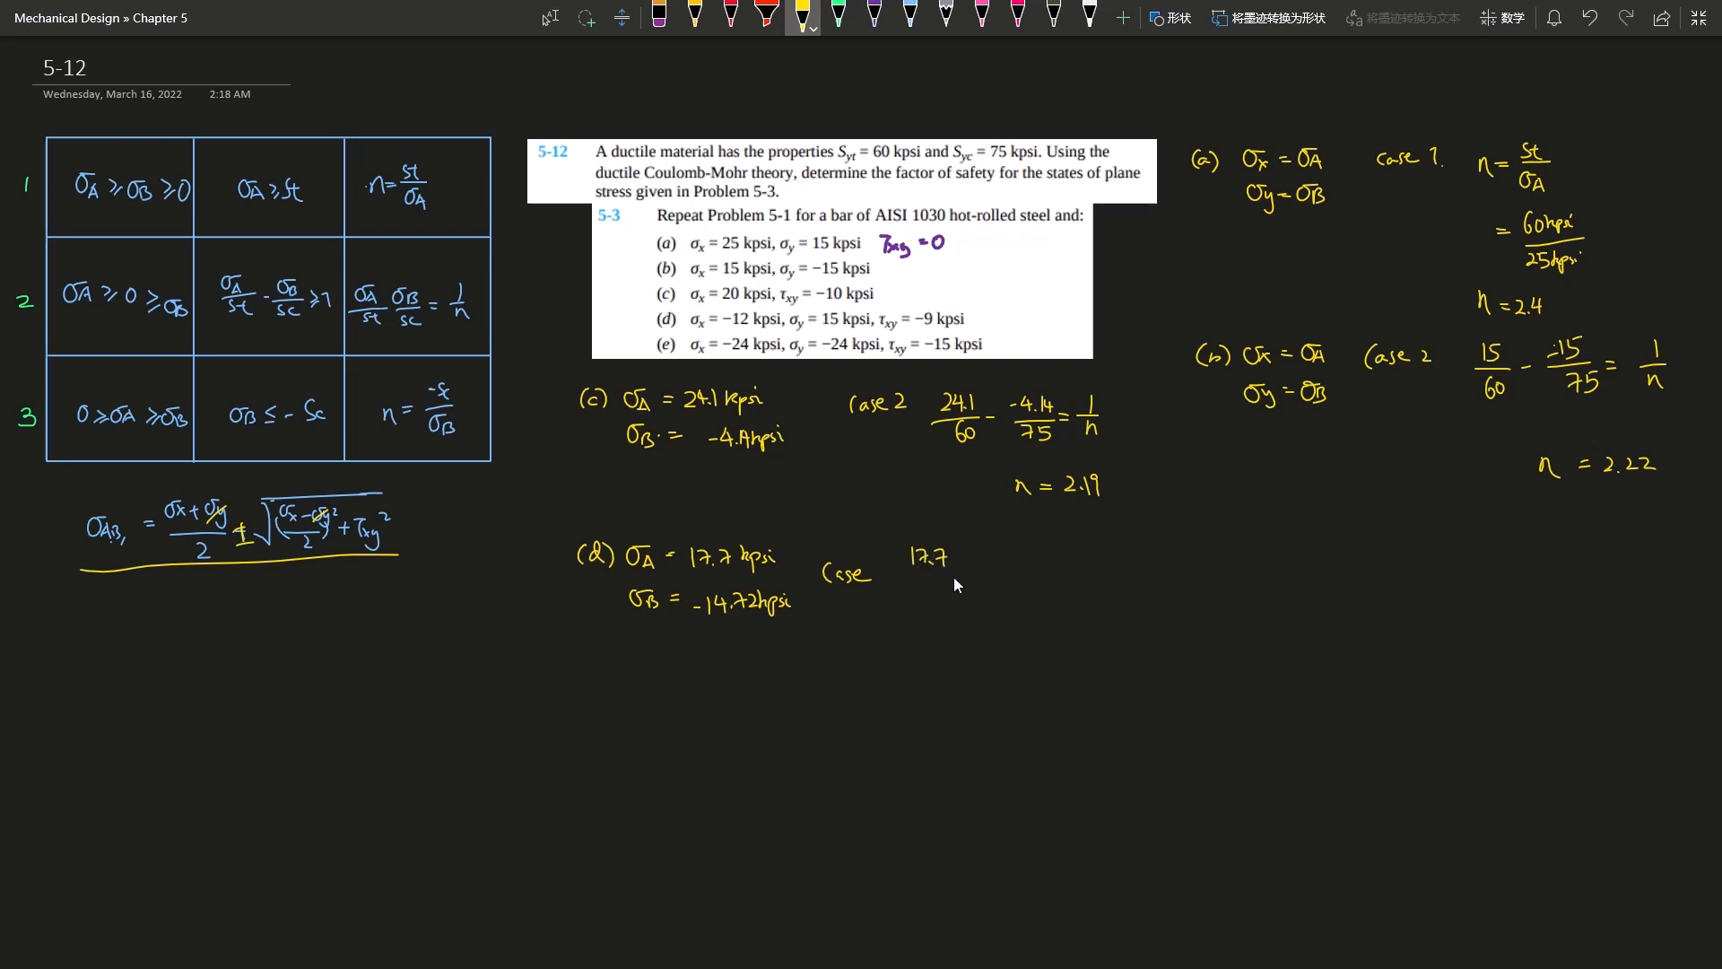
pyautogui.moveTo(909, 577); pyautogui.dragTo(956, 579)
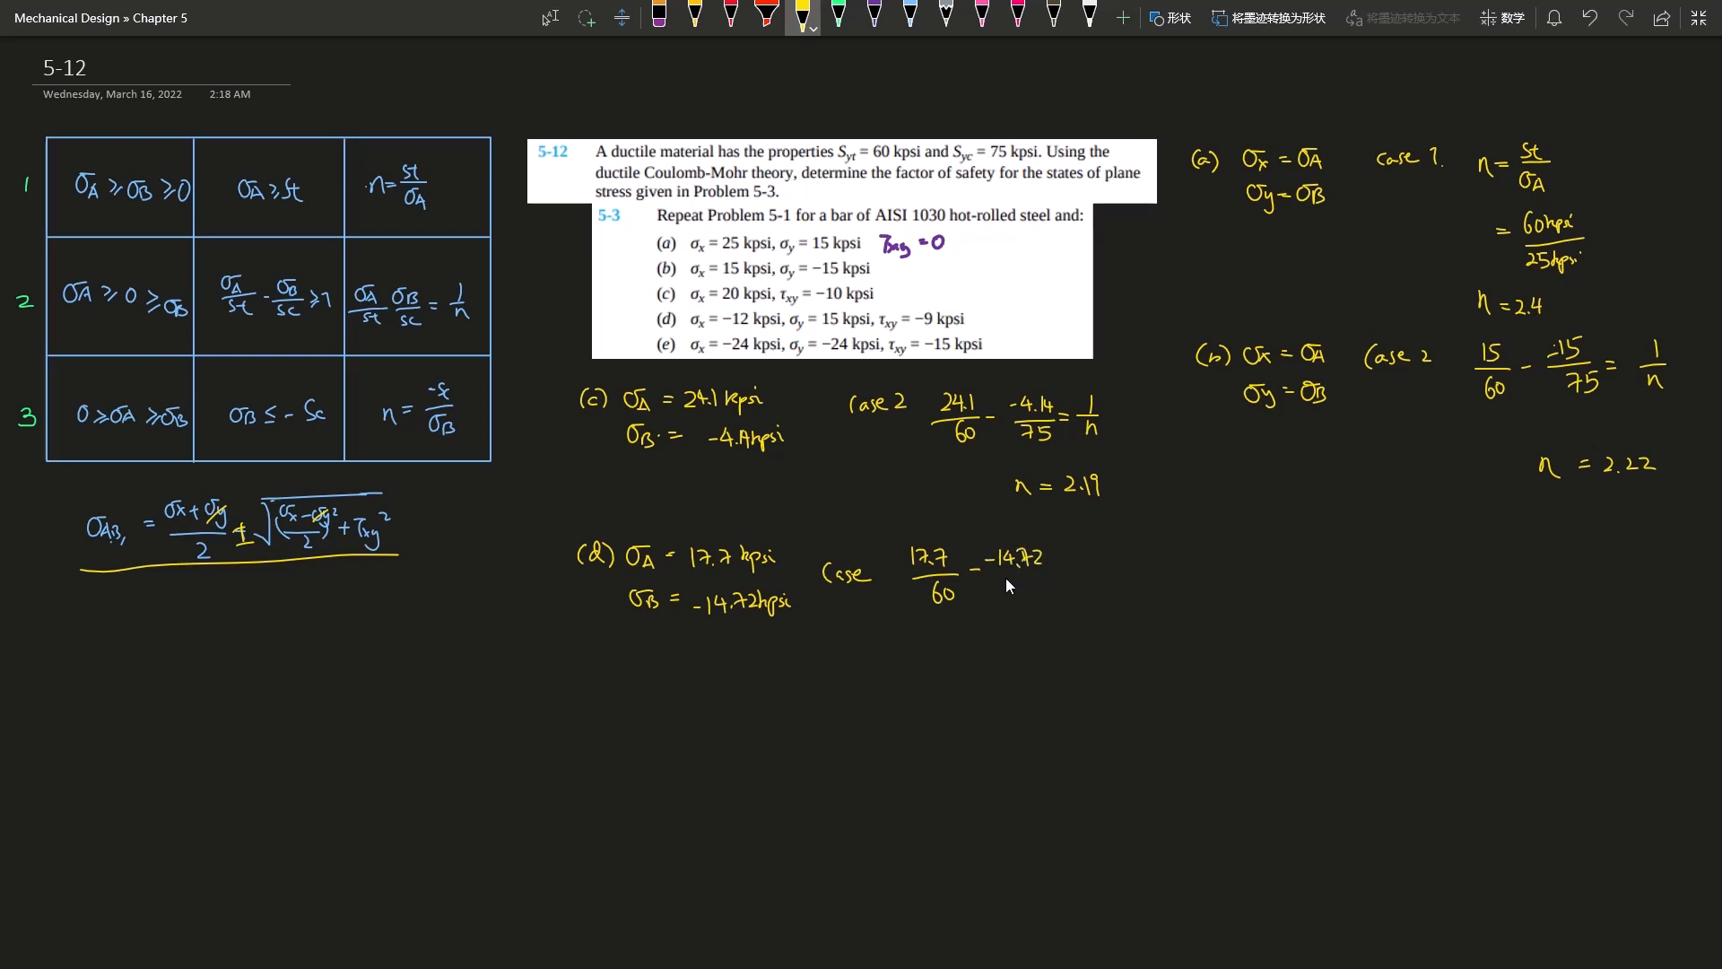
pyautogui.write('75')
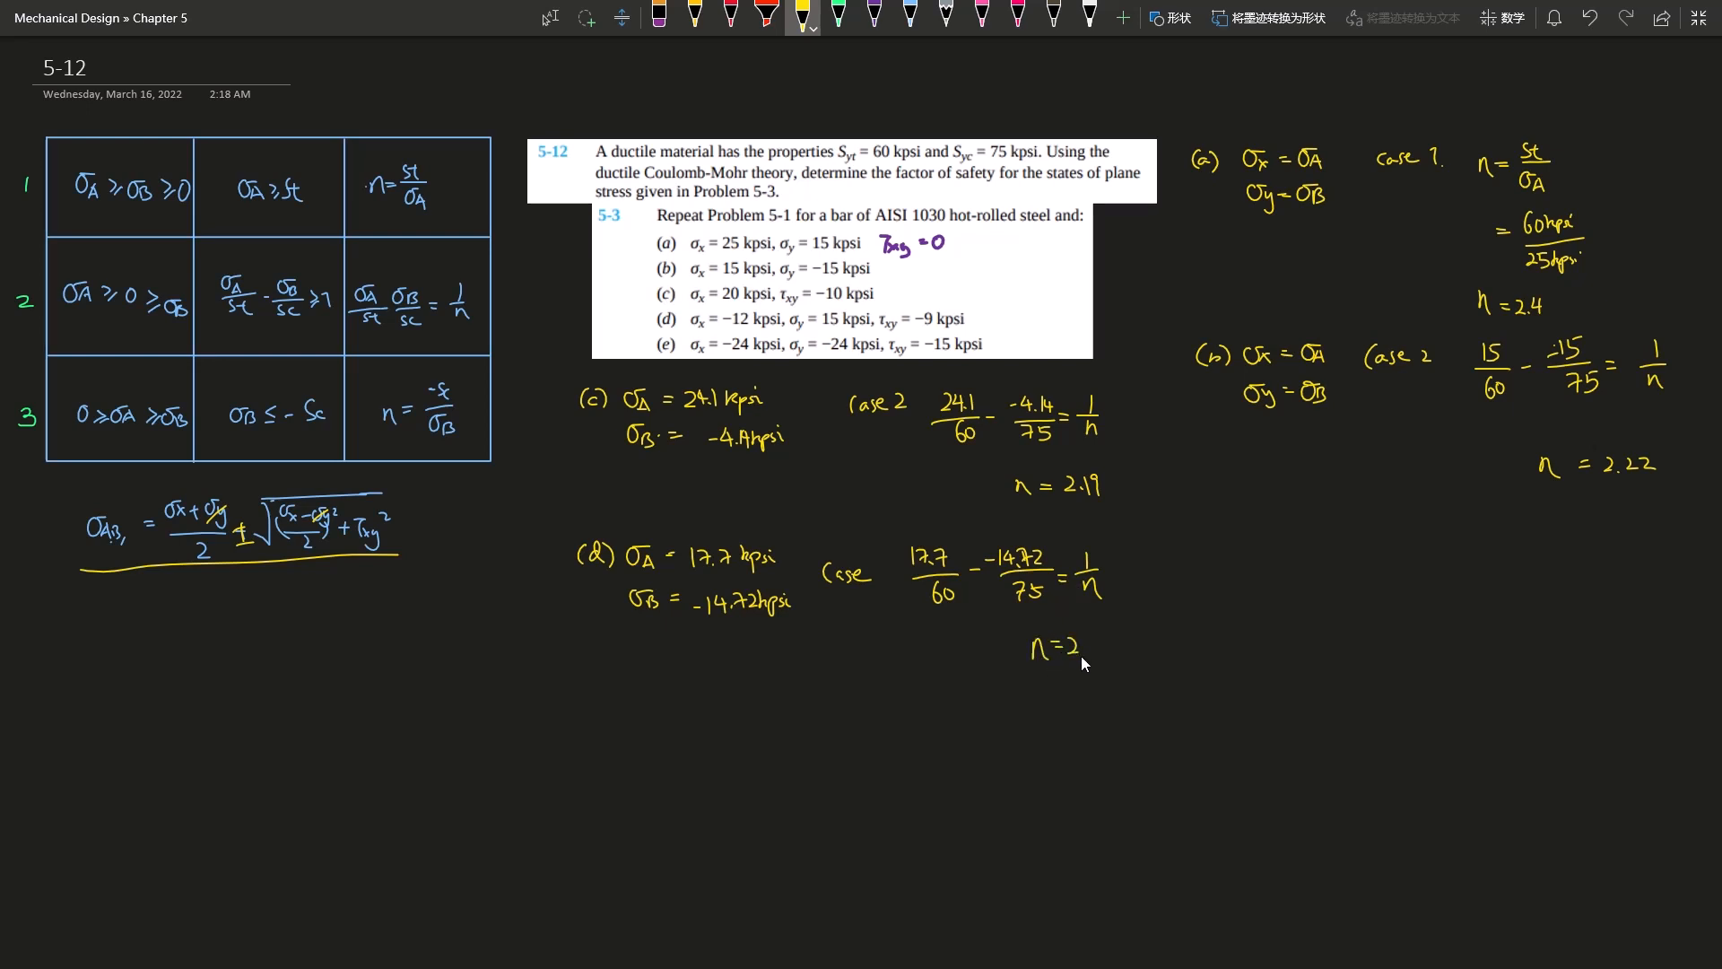
pyautogui.write('.03')
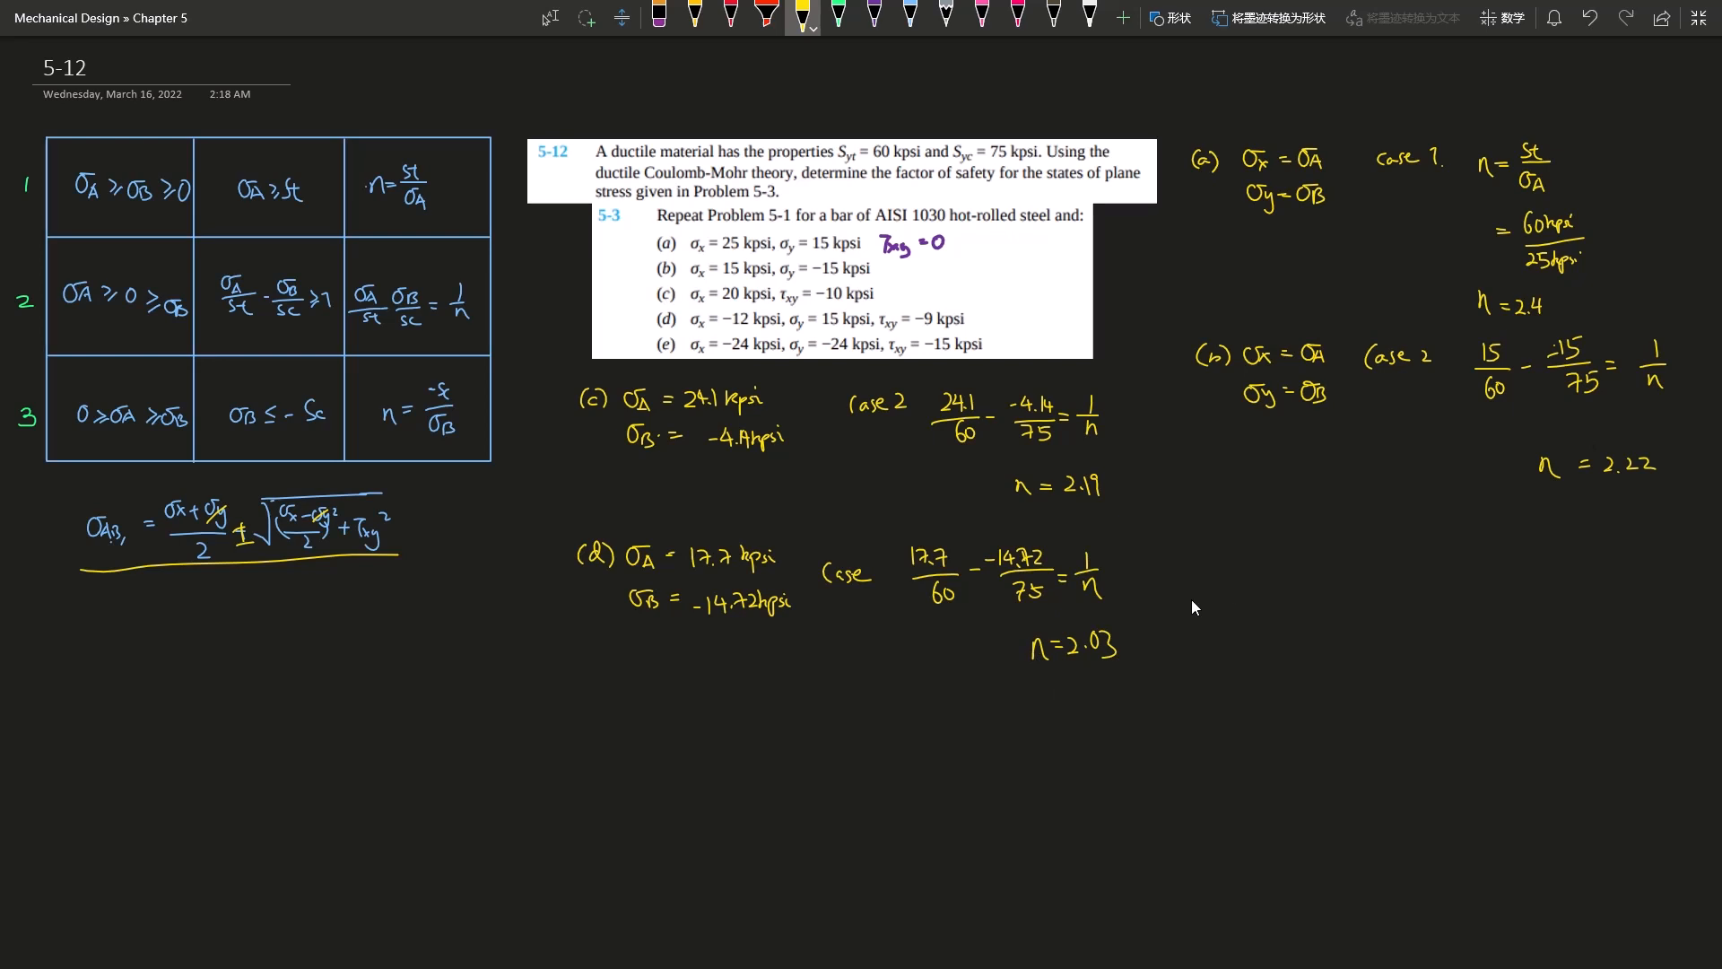
pyautogui.moveTo(1191, 554); pyautogui.dragTo(1219, 575)
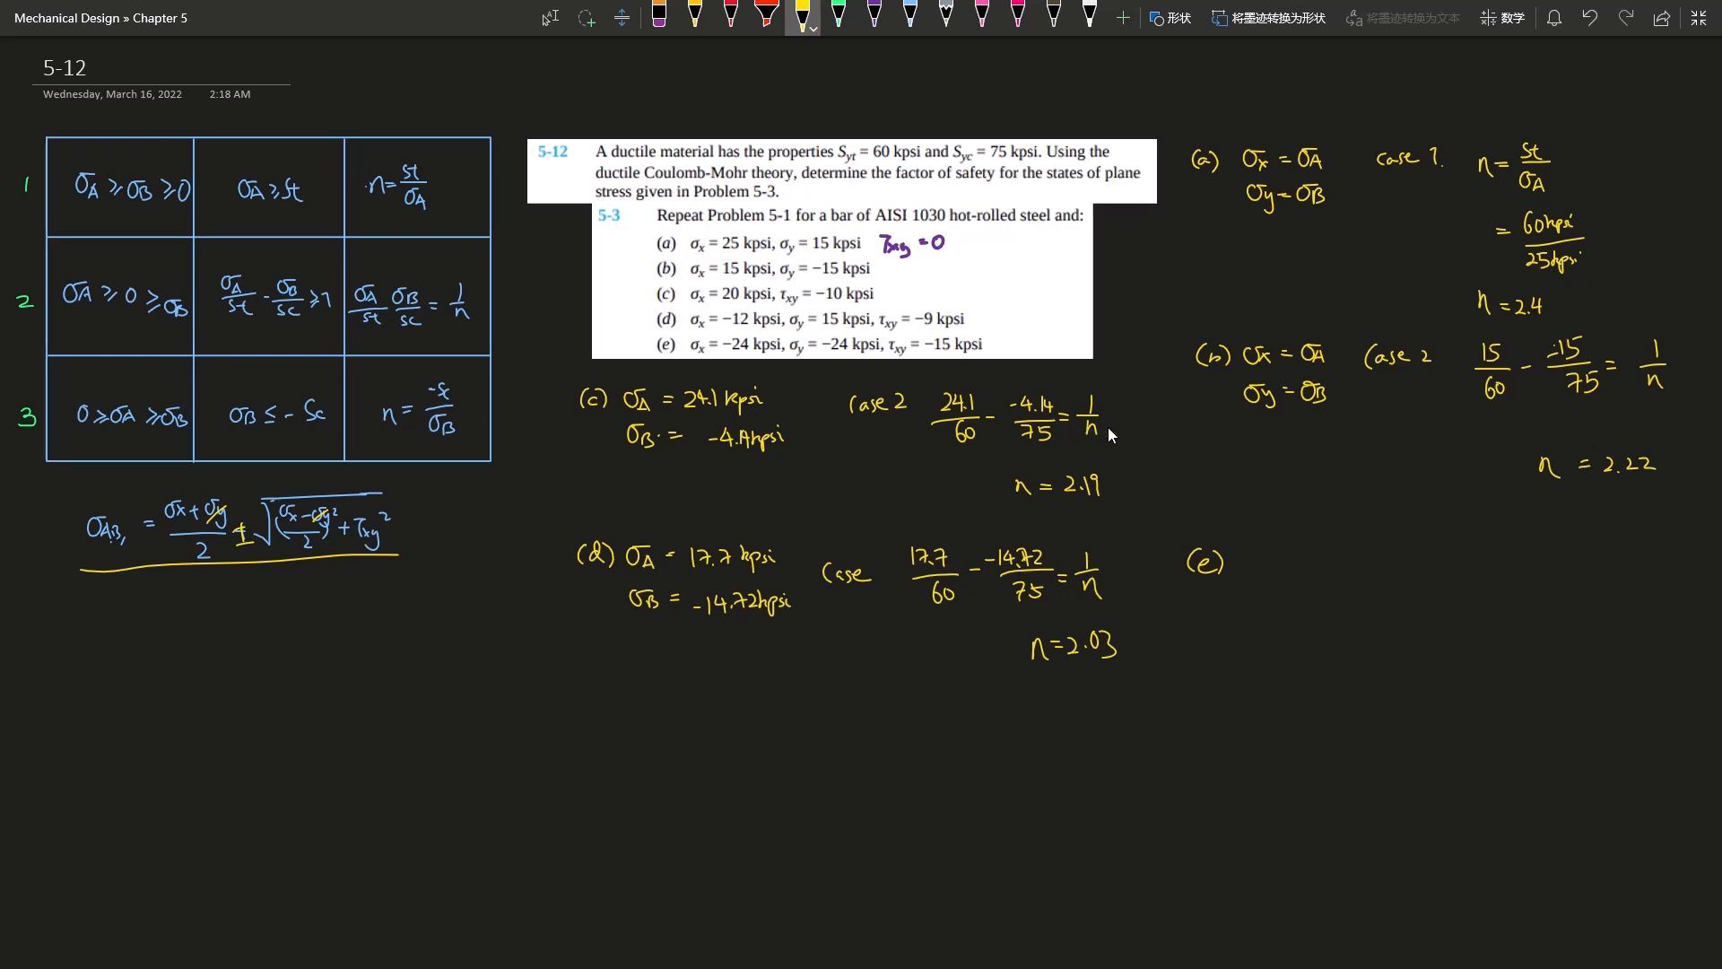
pyautogui.moveTo(1195, 486)
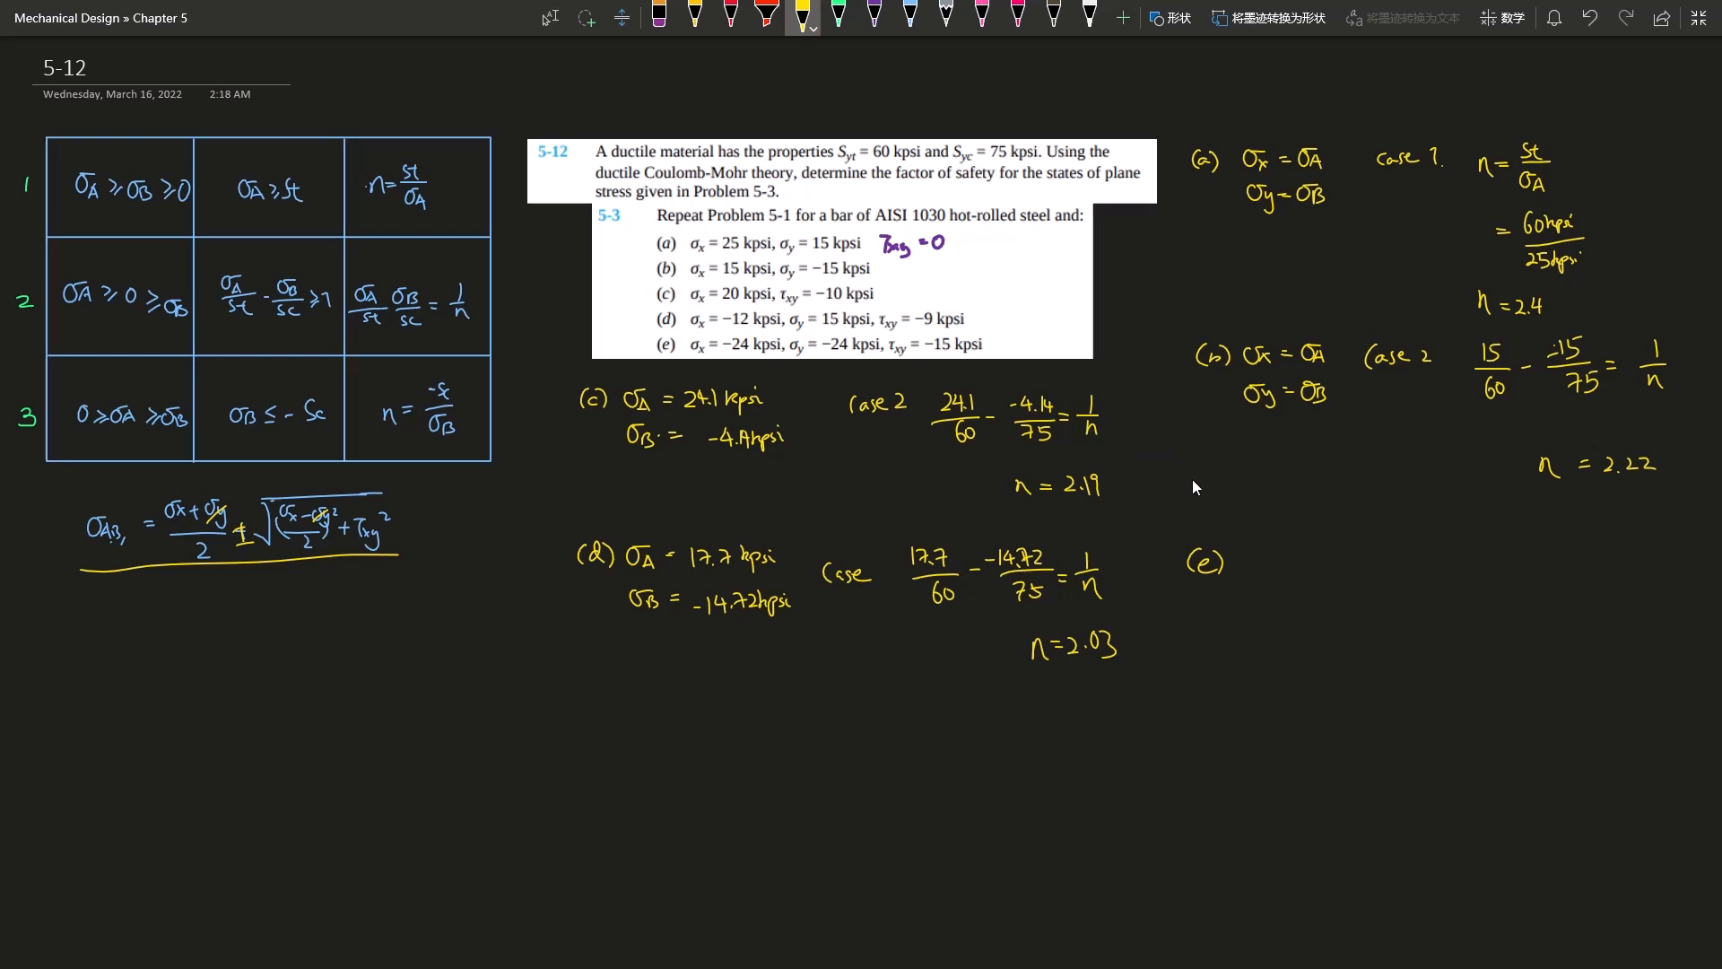
pyautogui.moveTo(1257, 503)
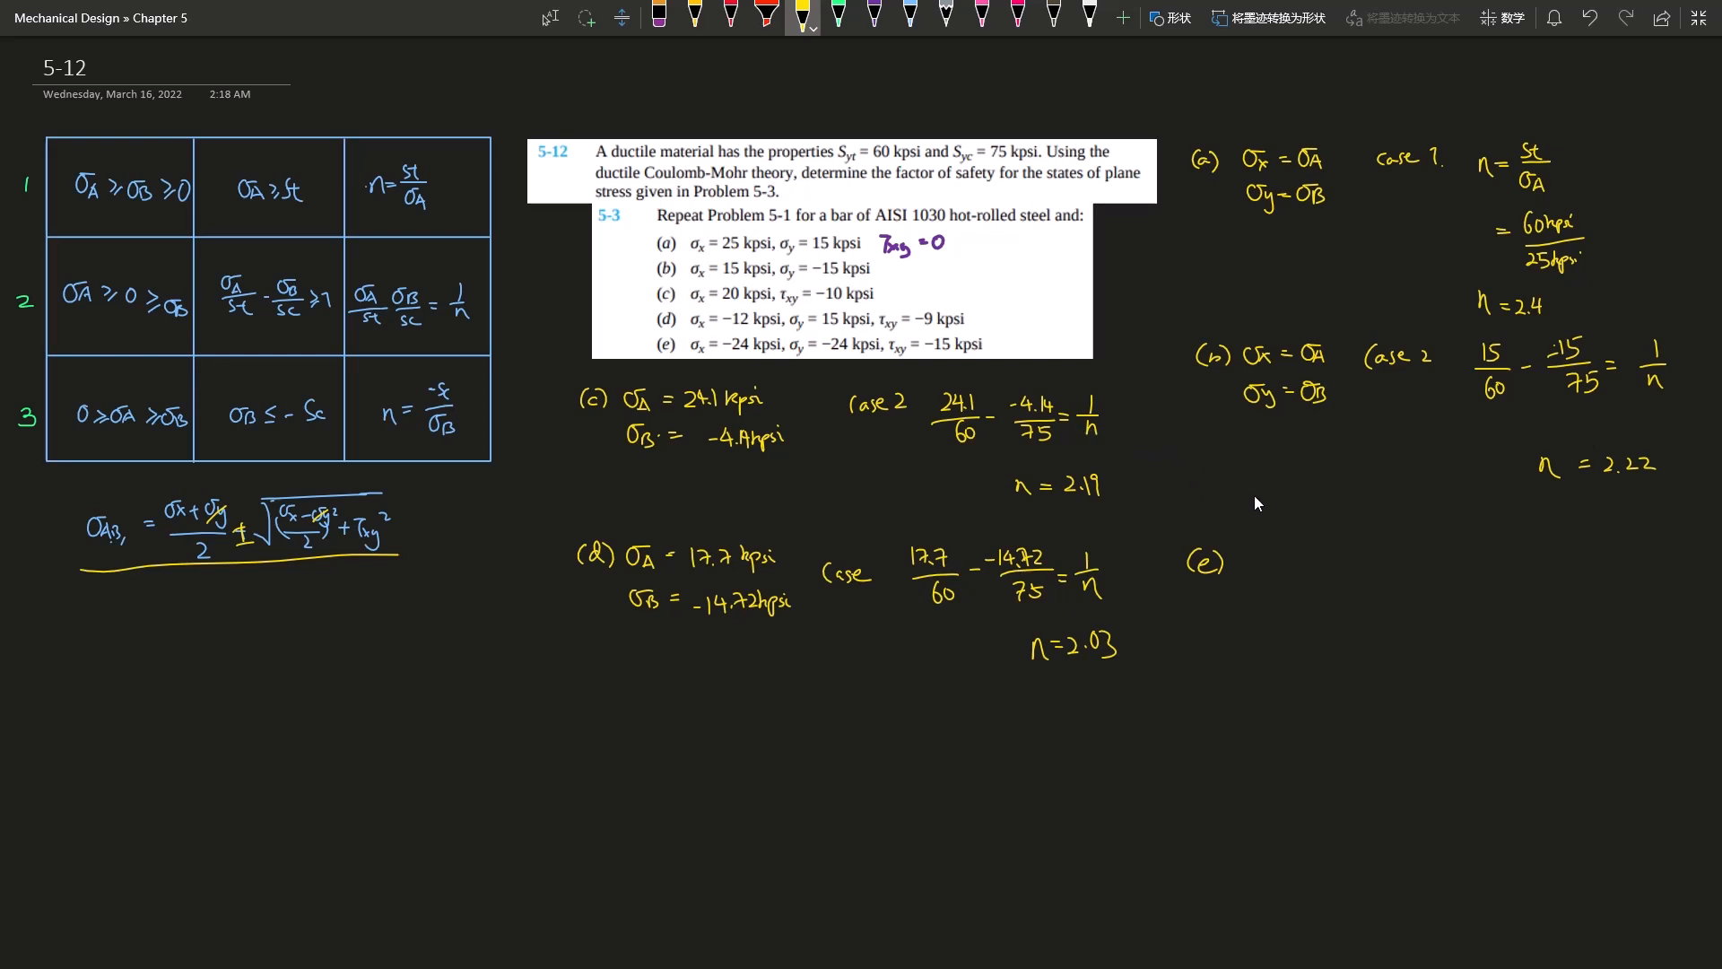
# Step: Write σA = −9 kpsi and σB = −39 kpsi for part (e) and mark it Case 3
pyautogui.write('σA =')
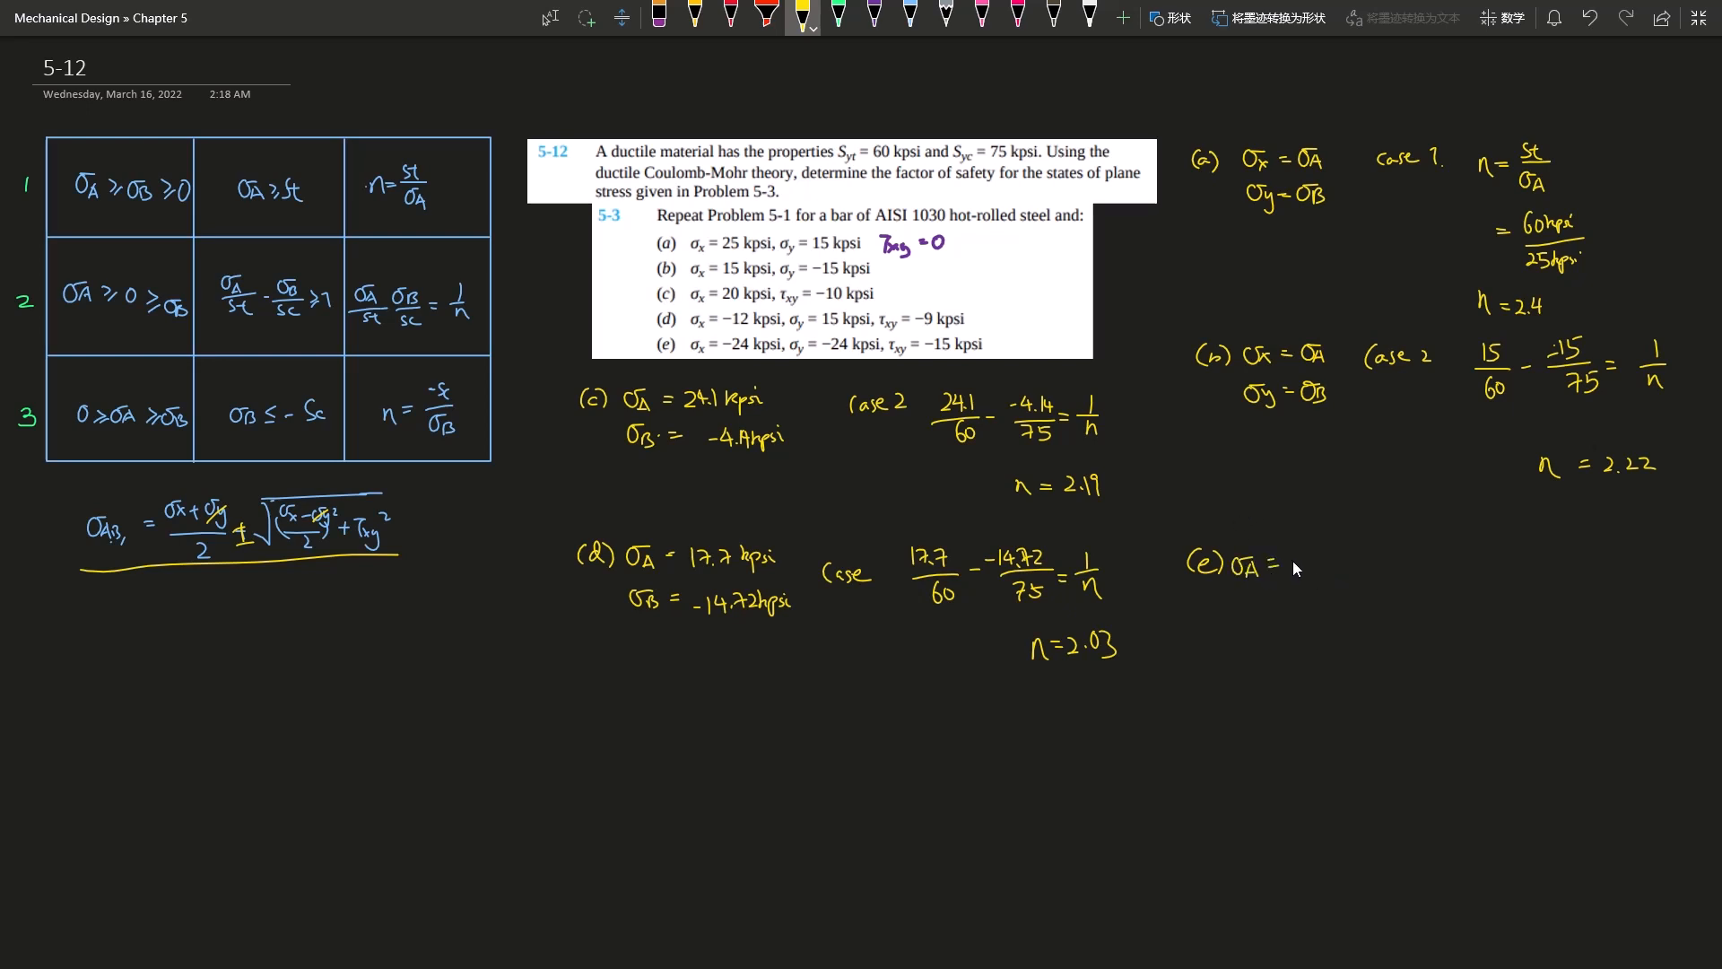
pyautogui.write('-9kpsi')
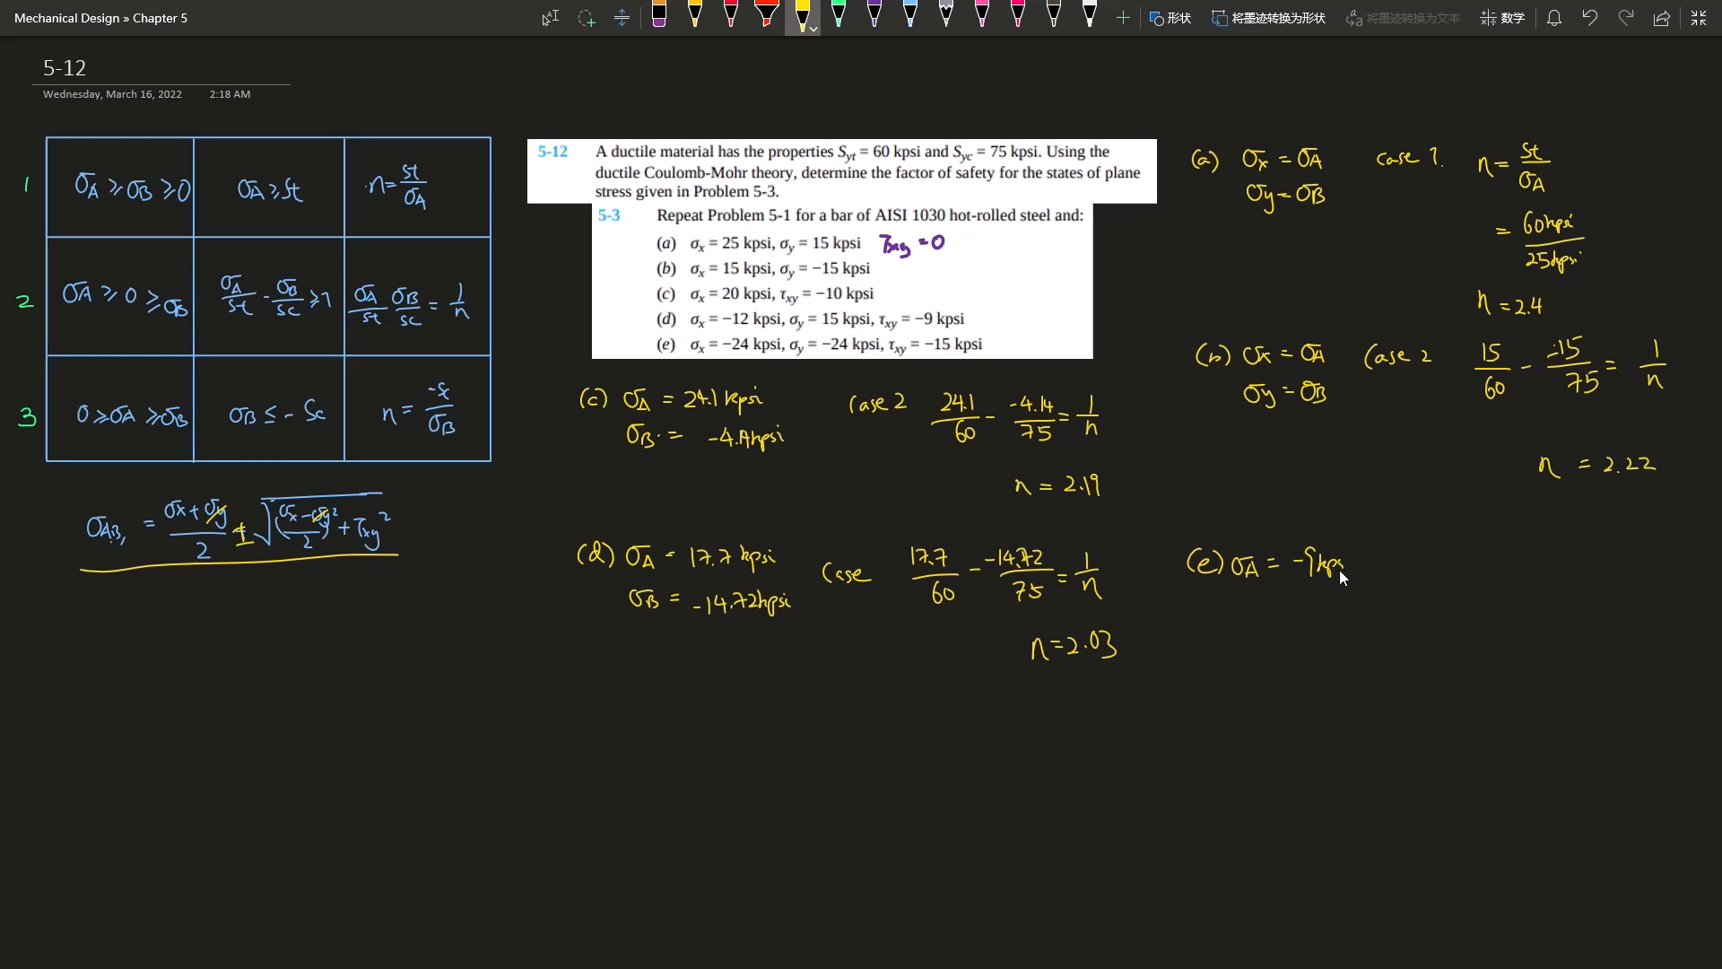
pyautogui.write('σB =')
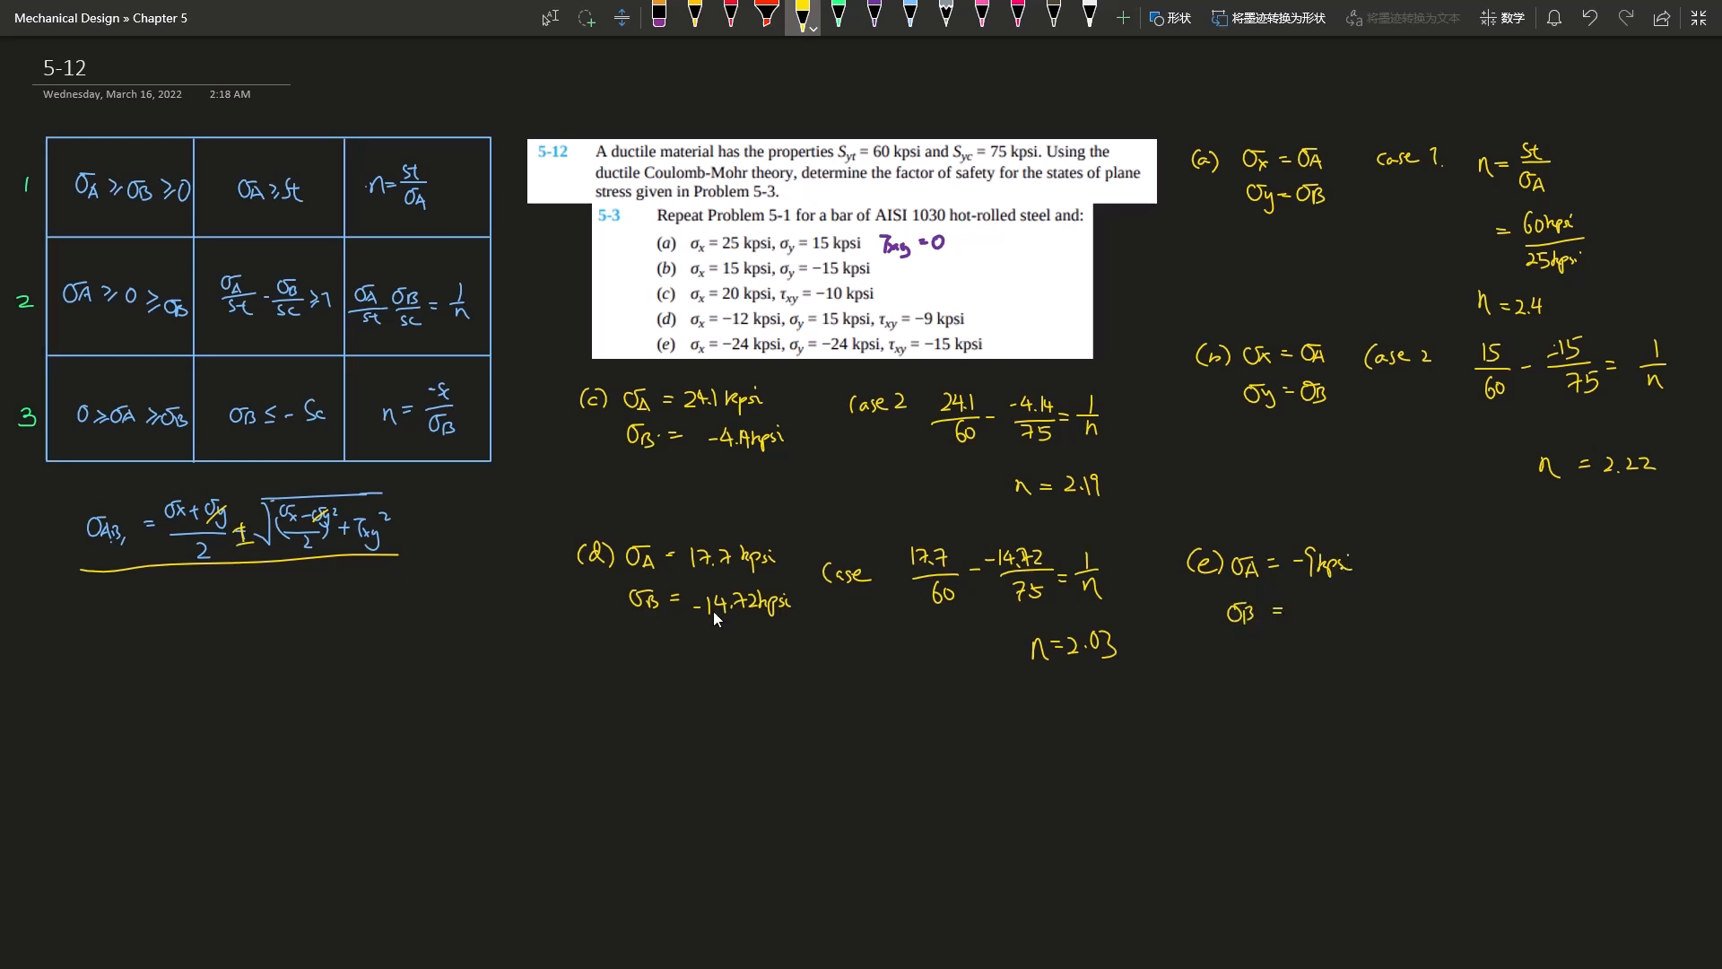
pyautogui.moveTo(1318, 633)
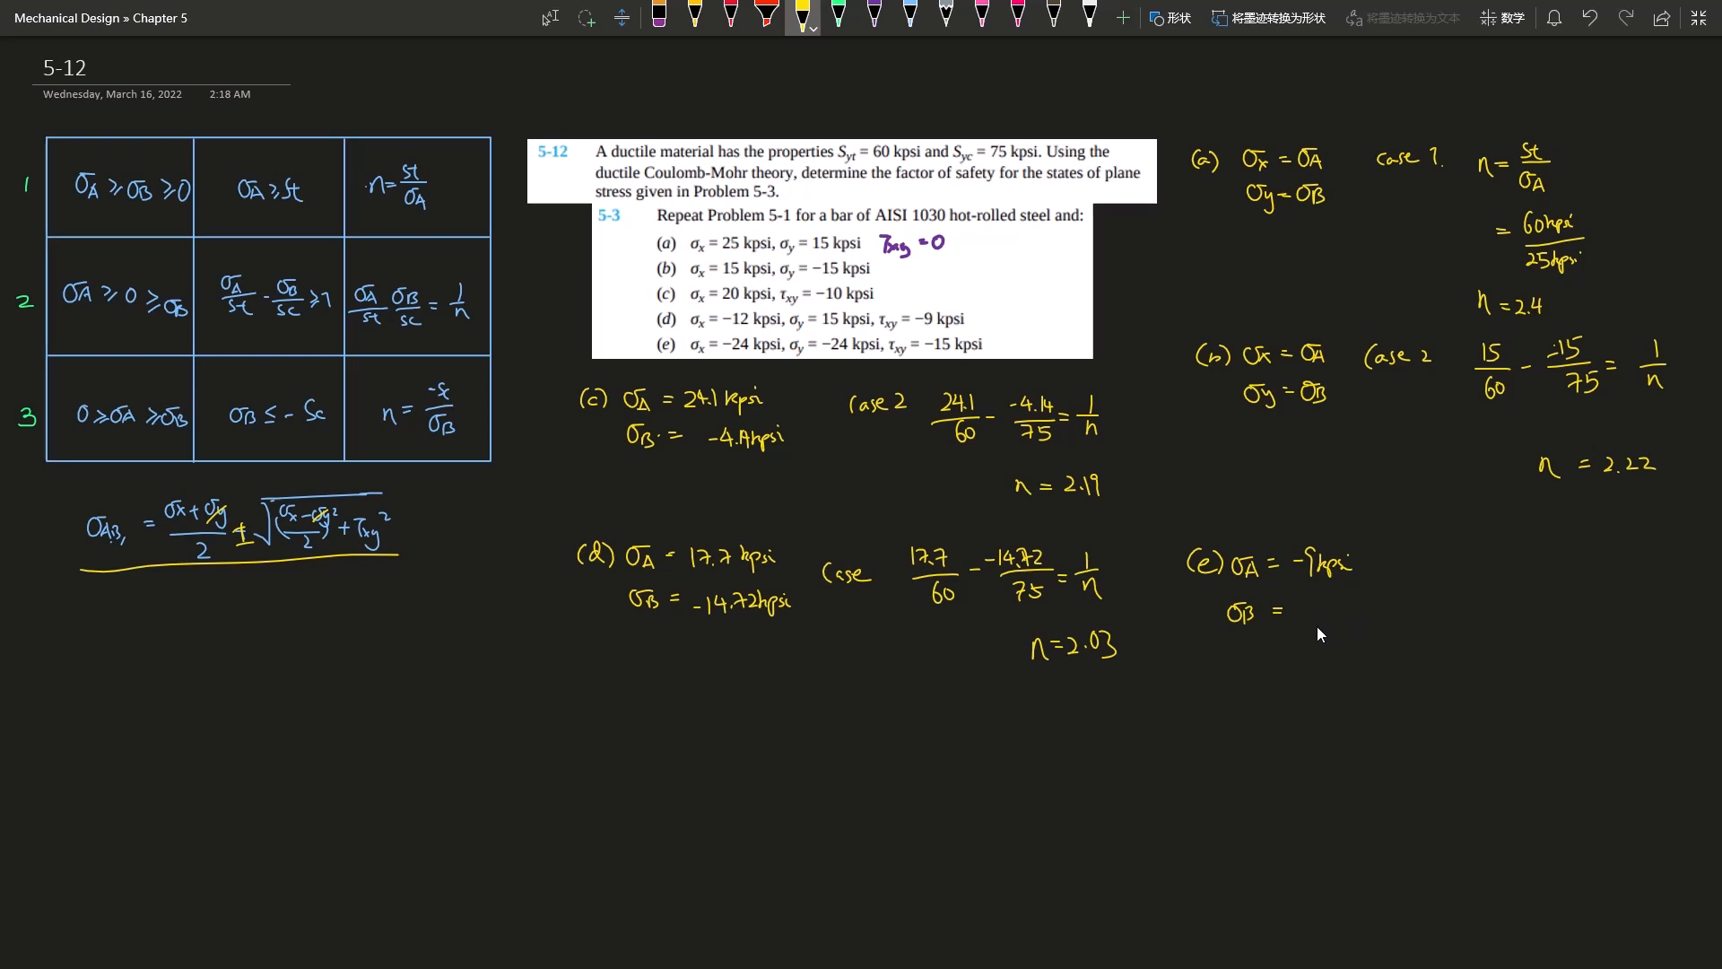
pyautogui.write('-39')
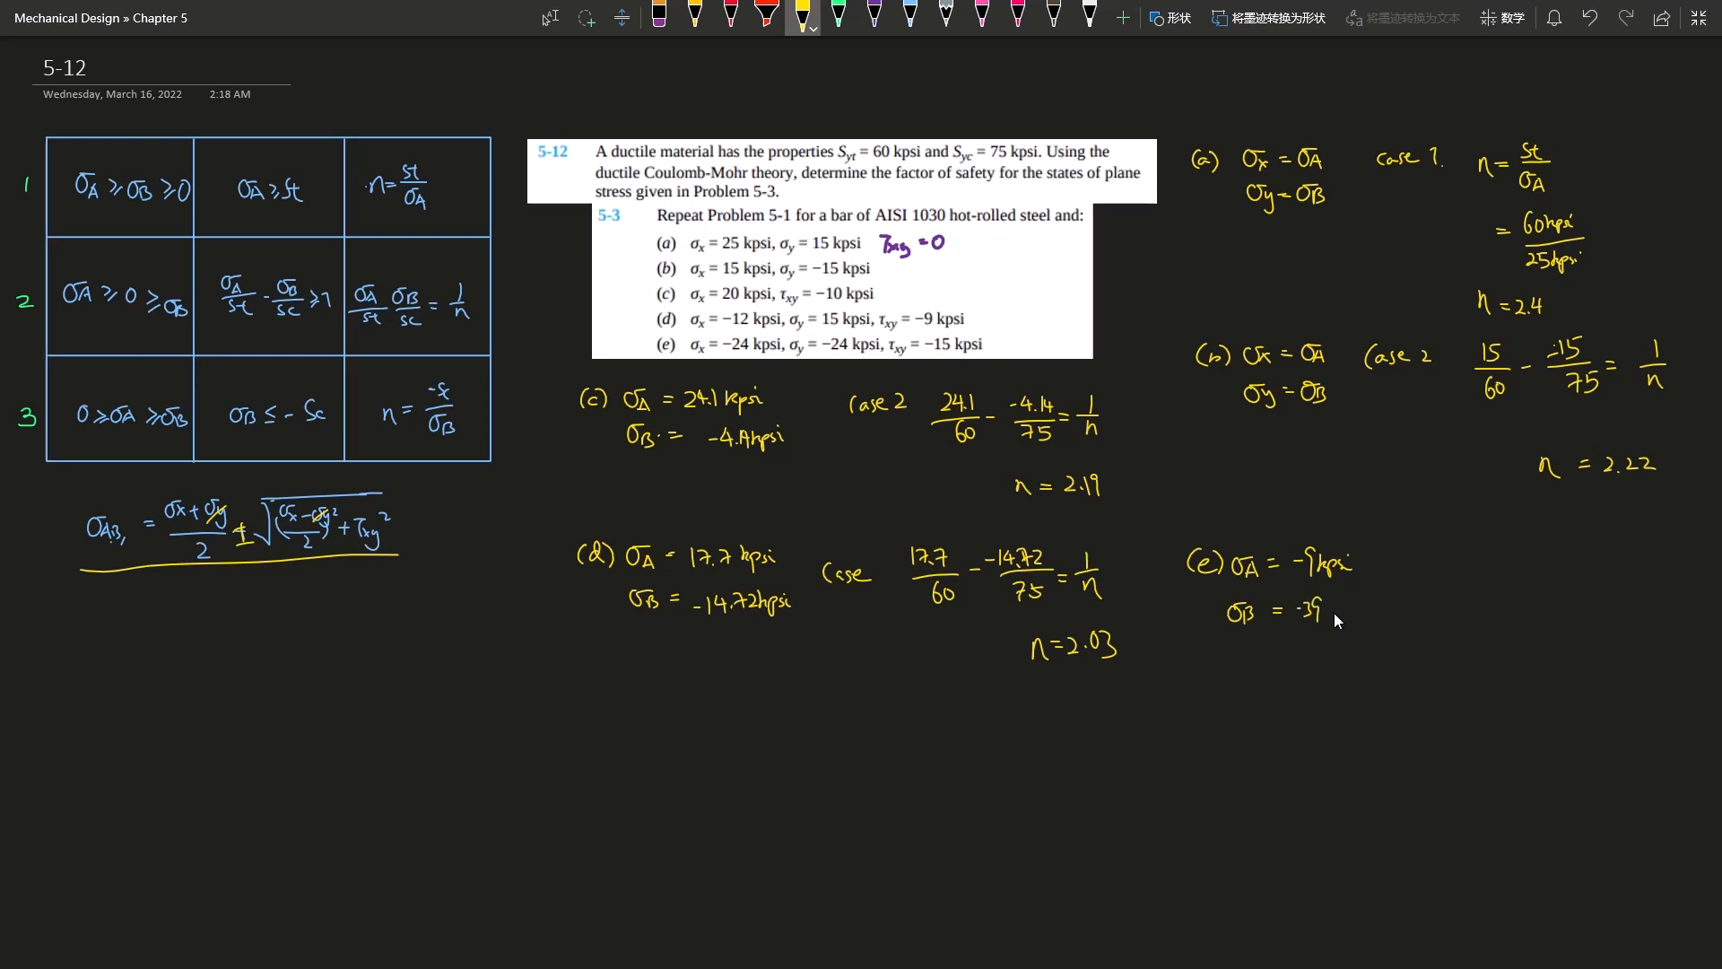
pyautogui.write('kpsi')
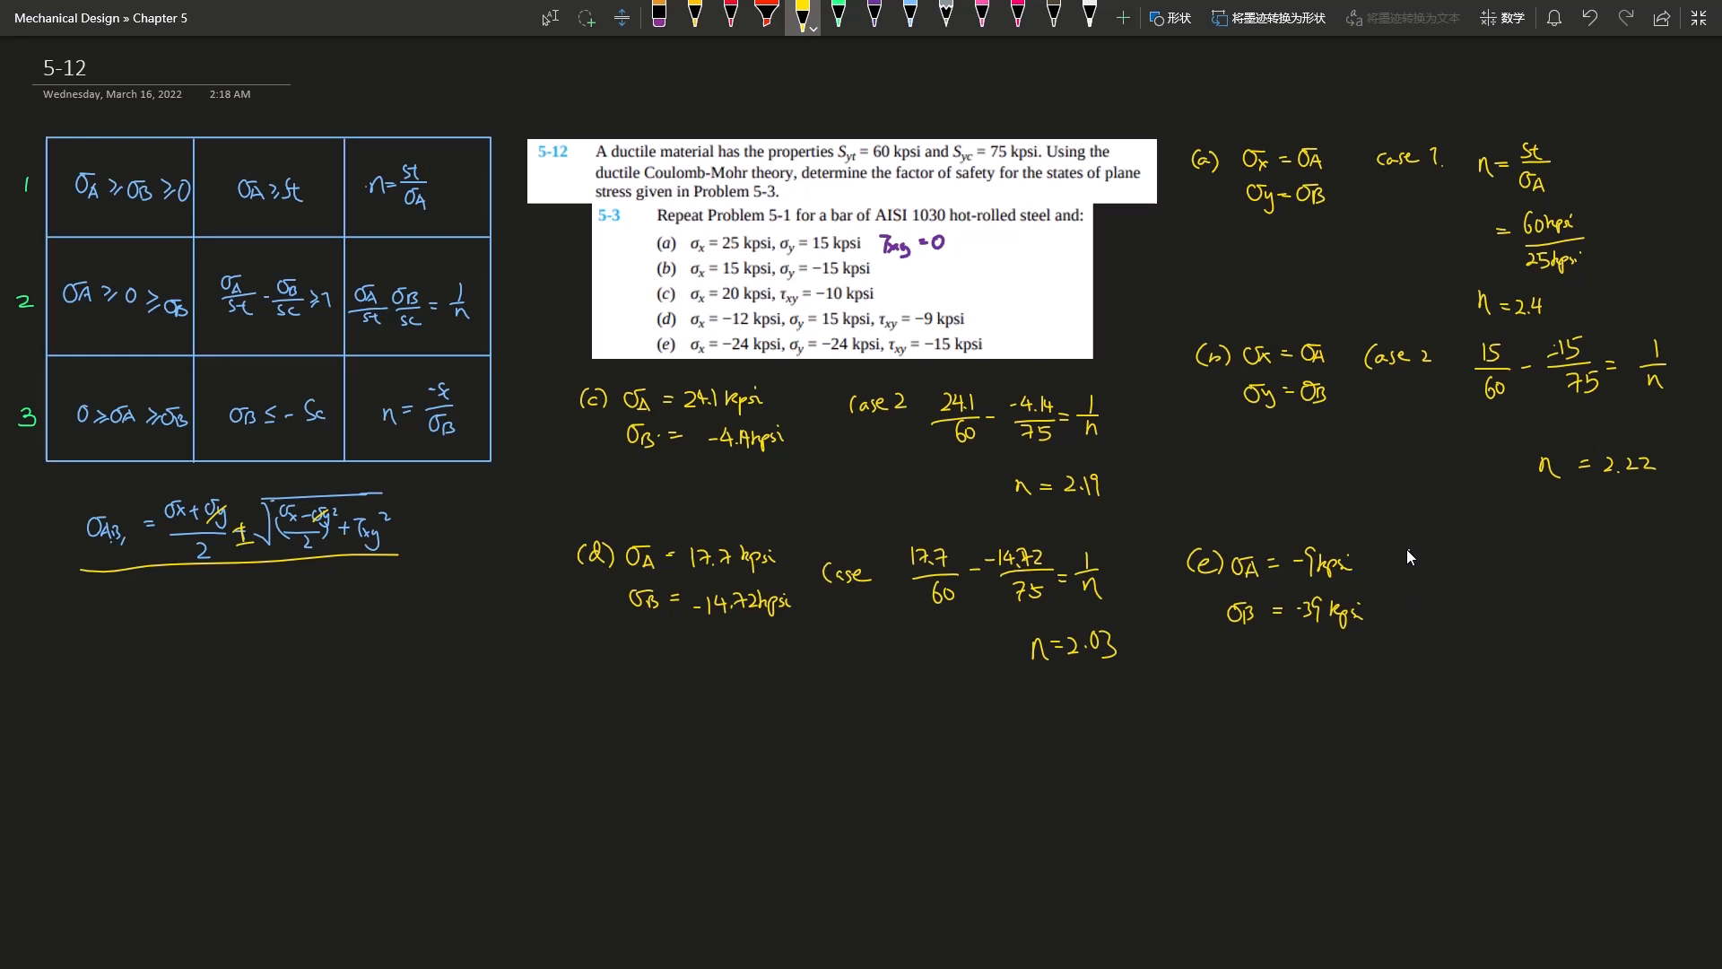
pyautogui.write('Case 3')
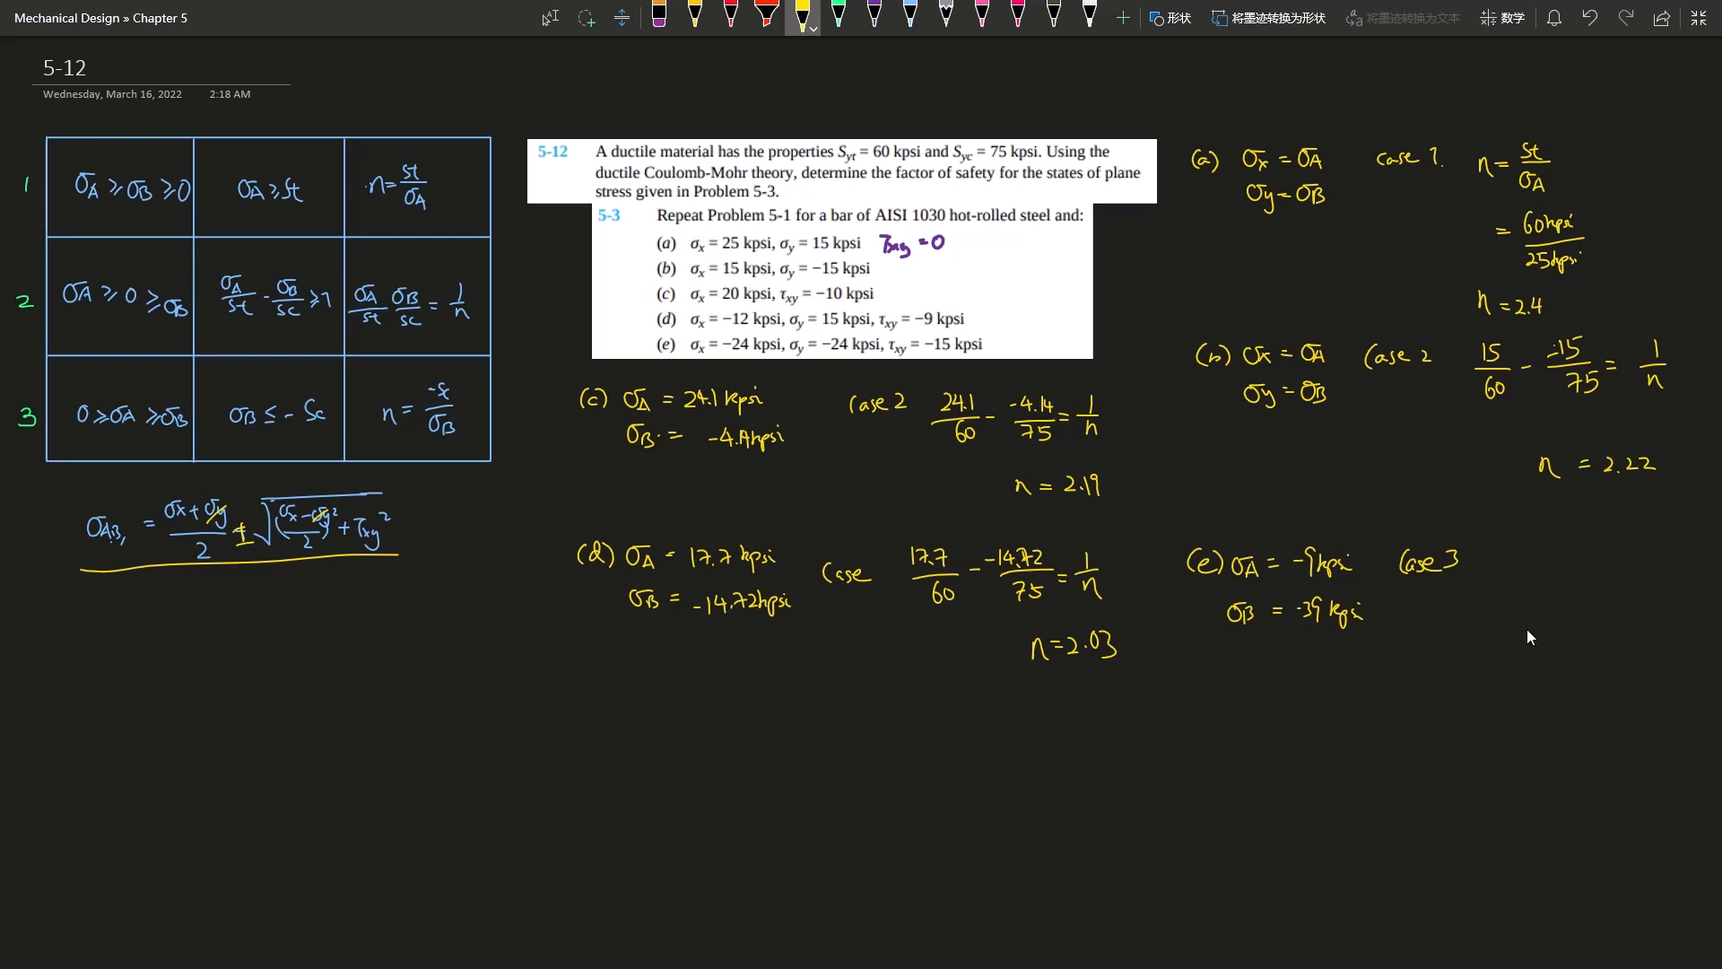
pyautogui.moveTo(1494, 576)
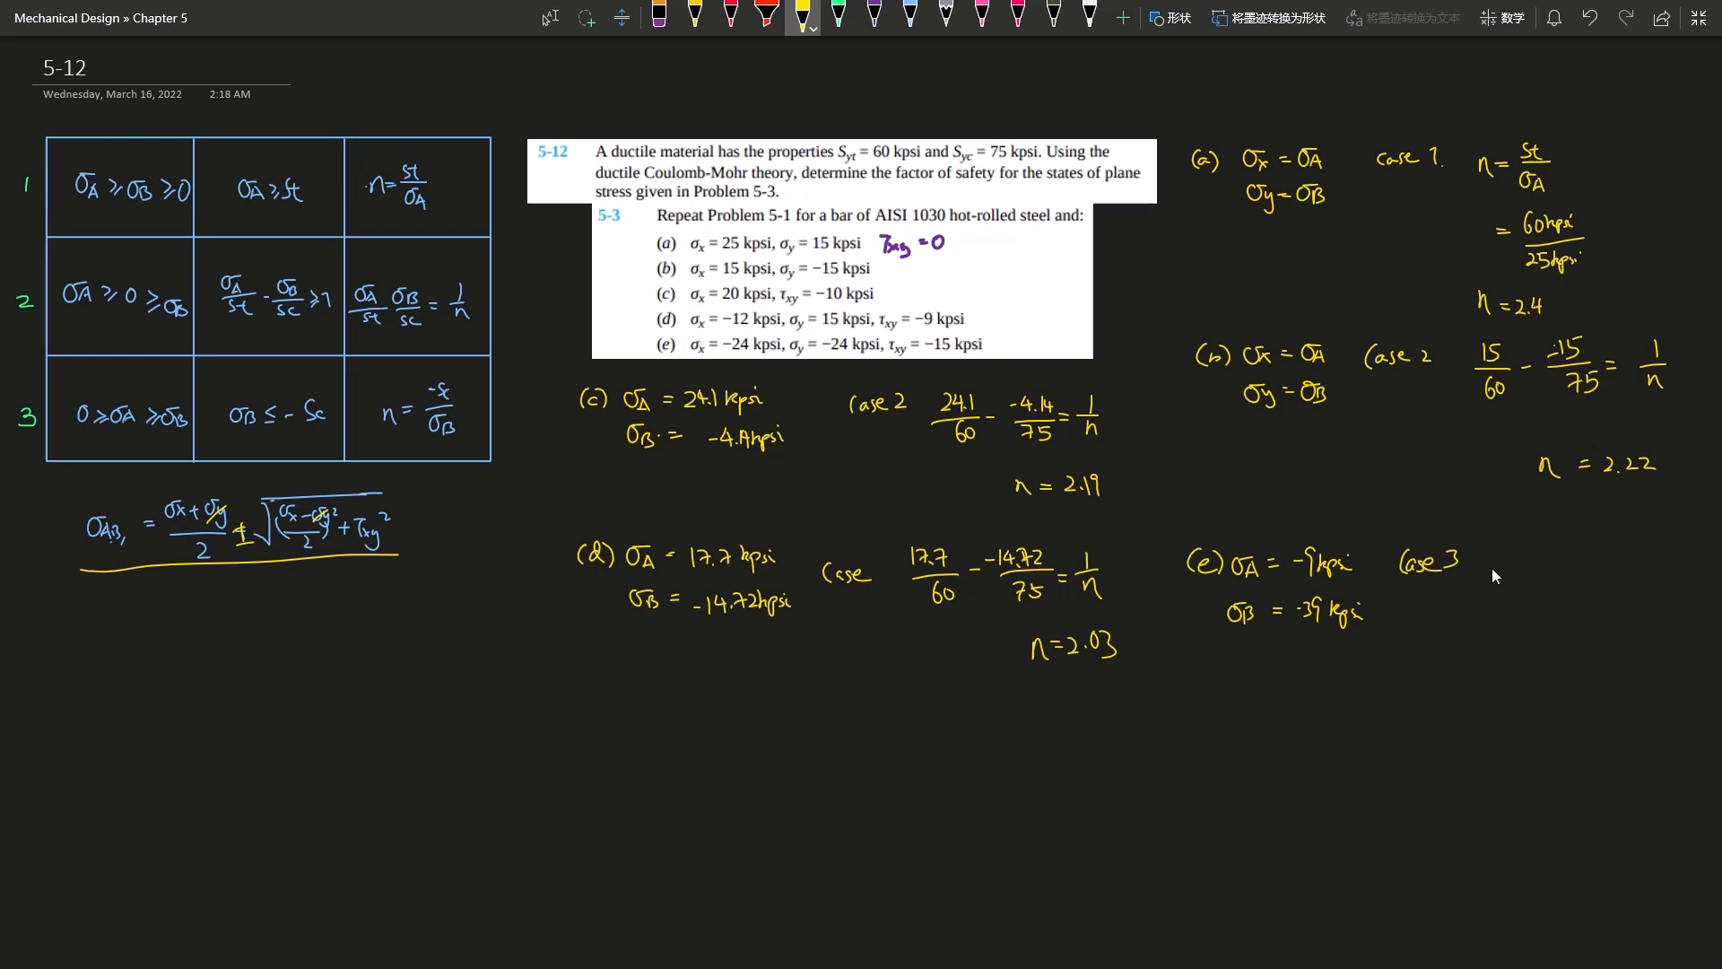
# Step: Write n = −Sc/σB = −75/−39, giving n = 1.92 for part (e)
pyautogui.write('n = -SC')
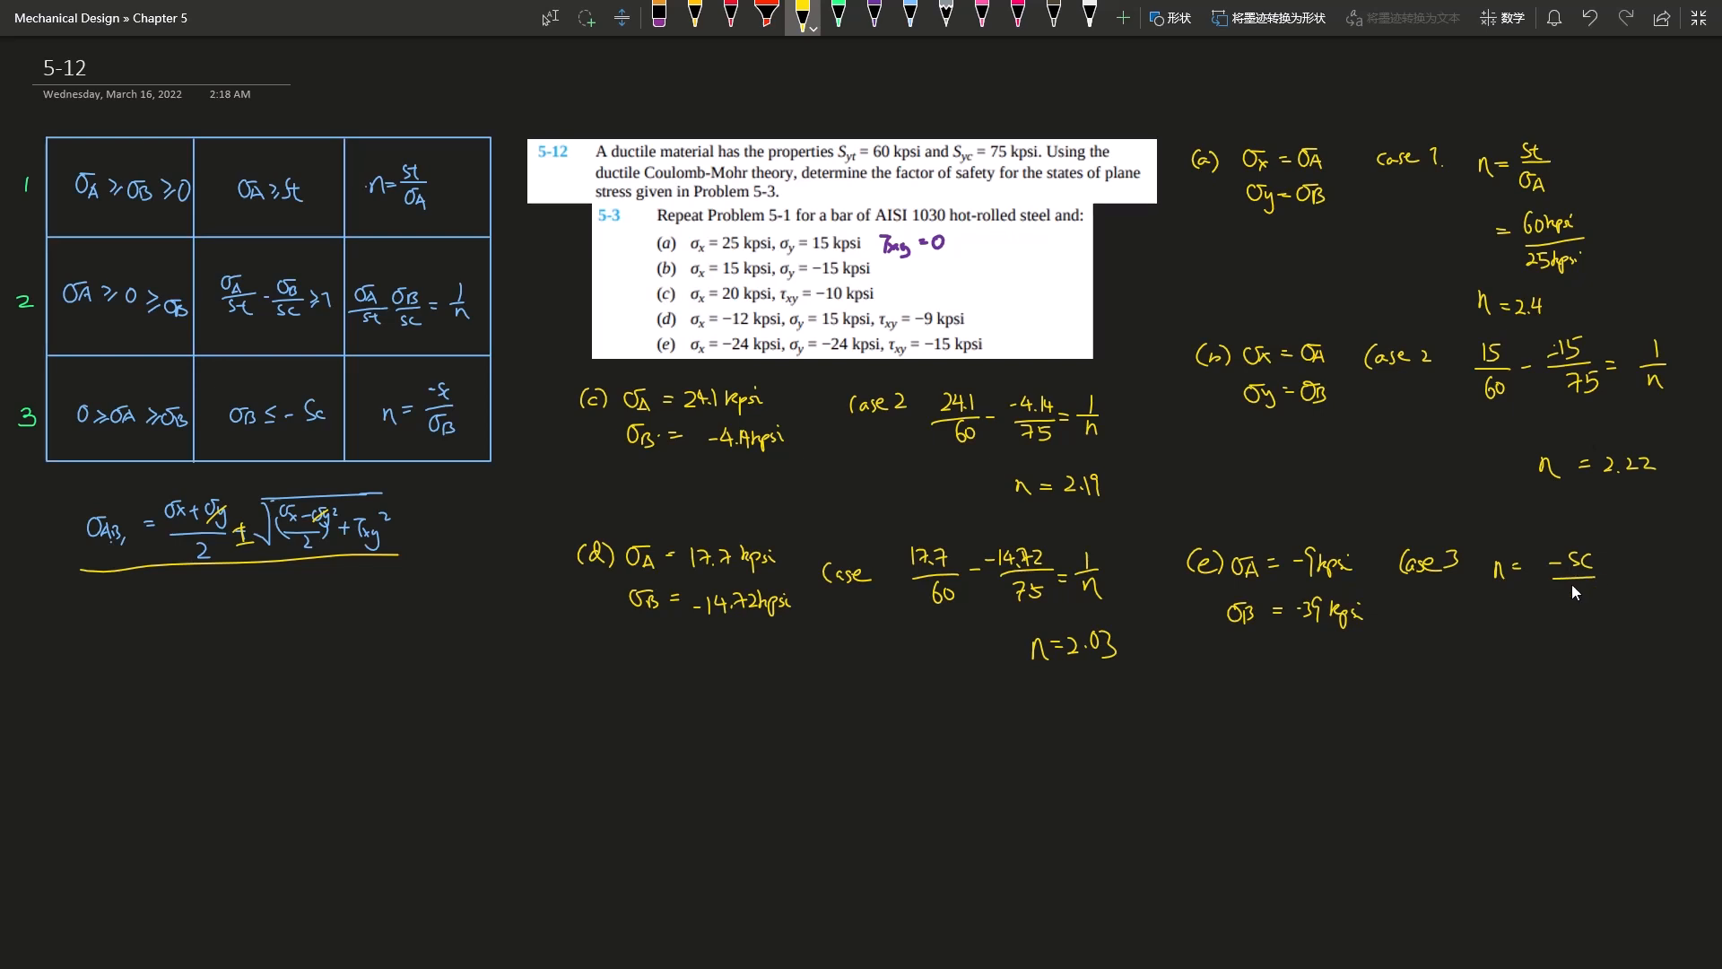
pyautogui.moveTo(1568, 608)
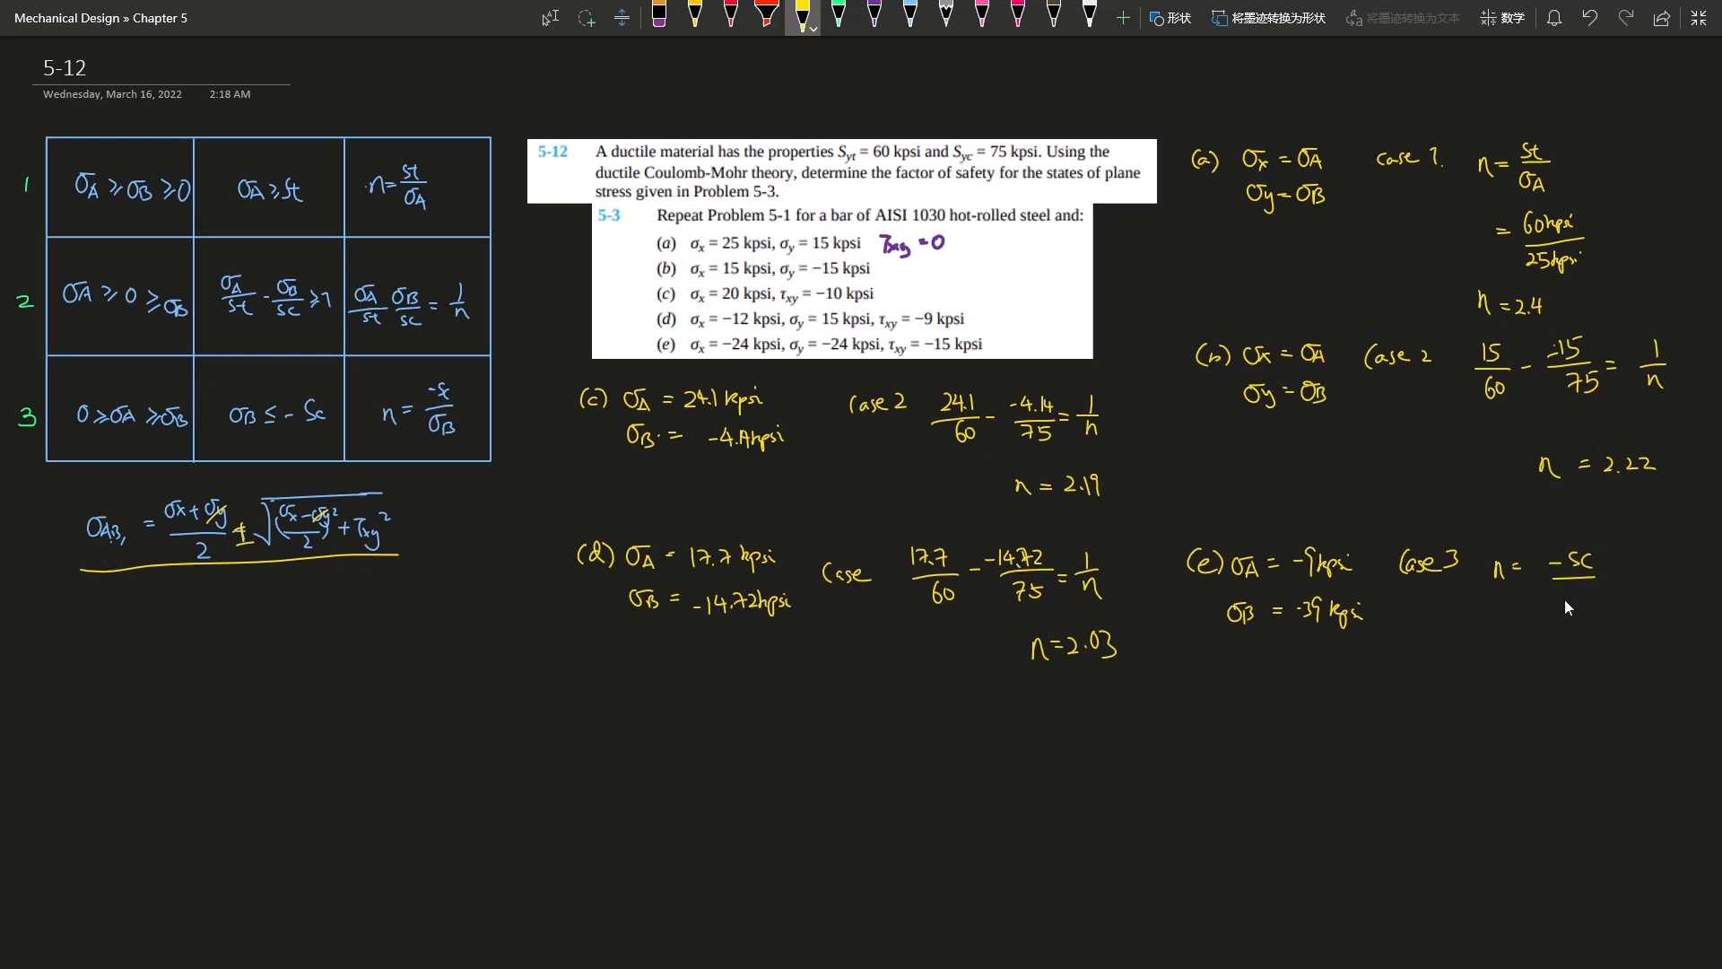
pyautogui.moveTo(1572, 600)
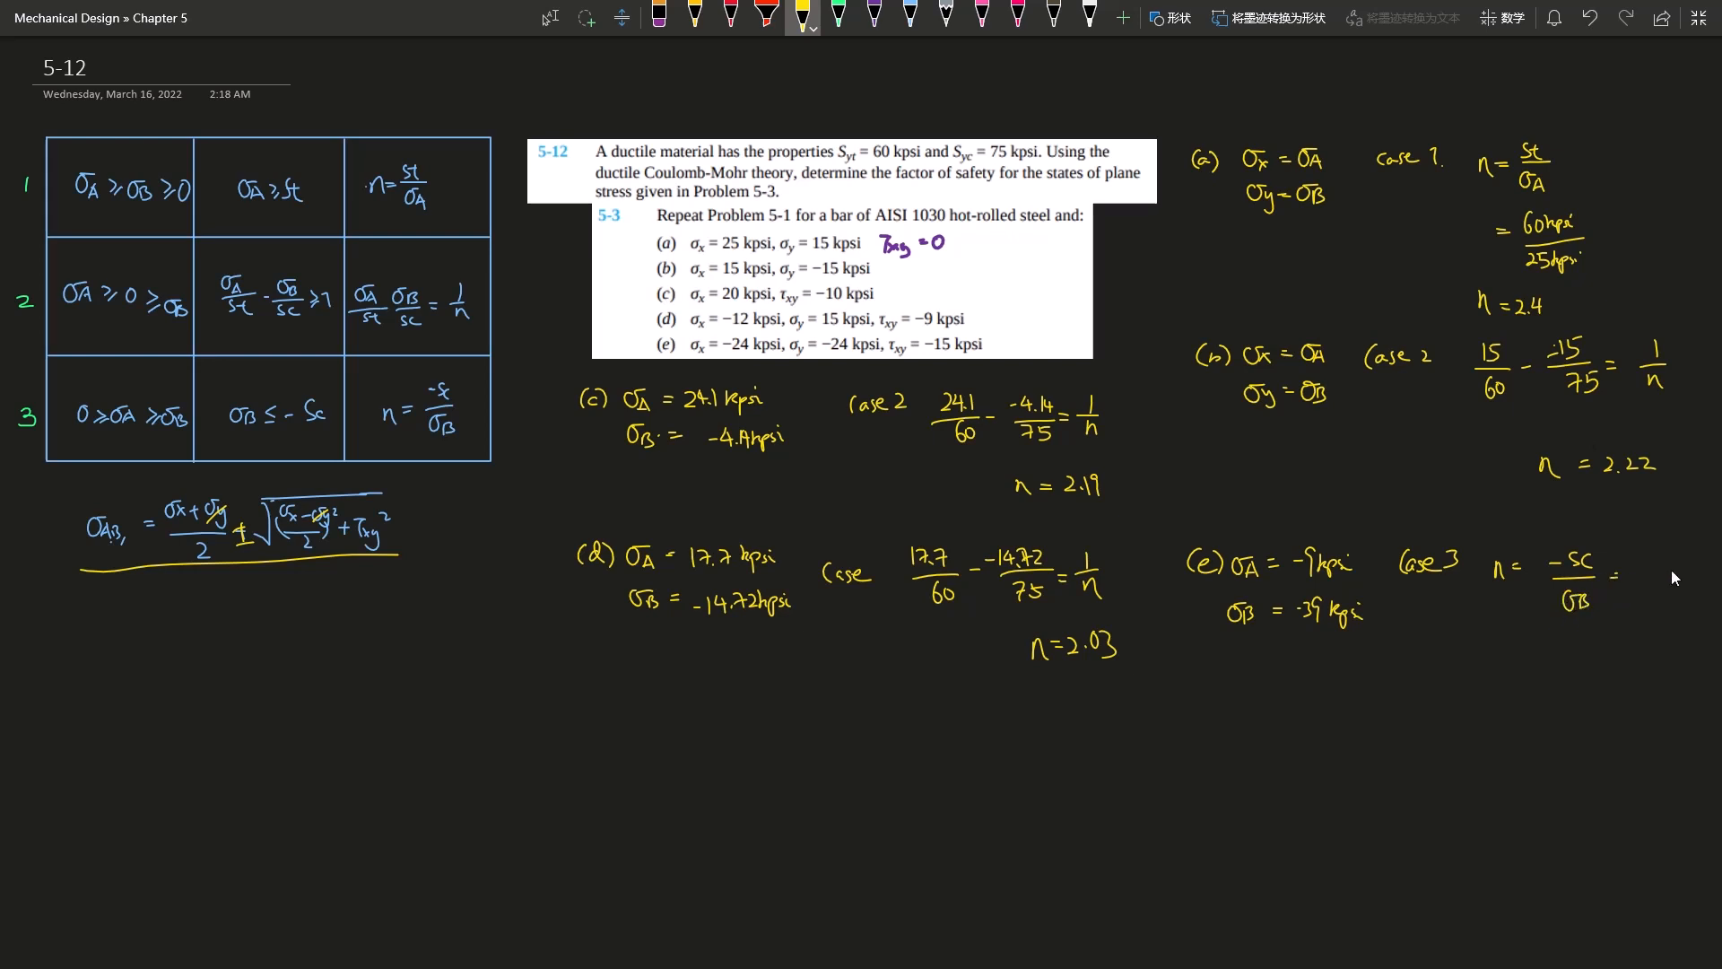
pyautogui.write('75')
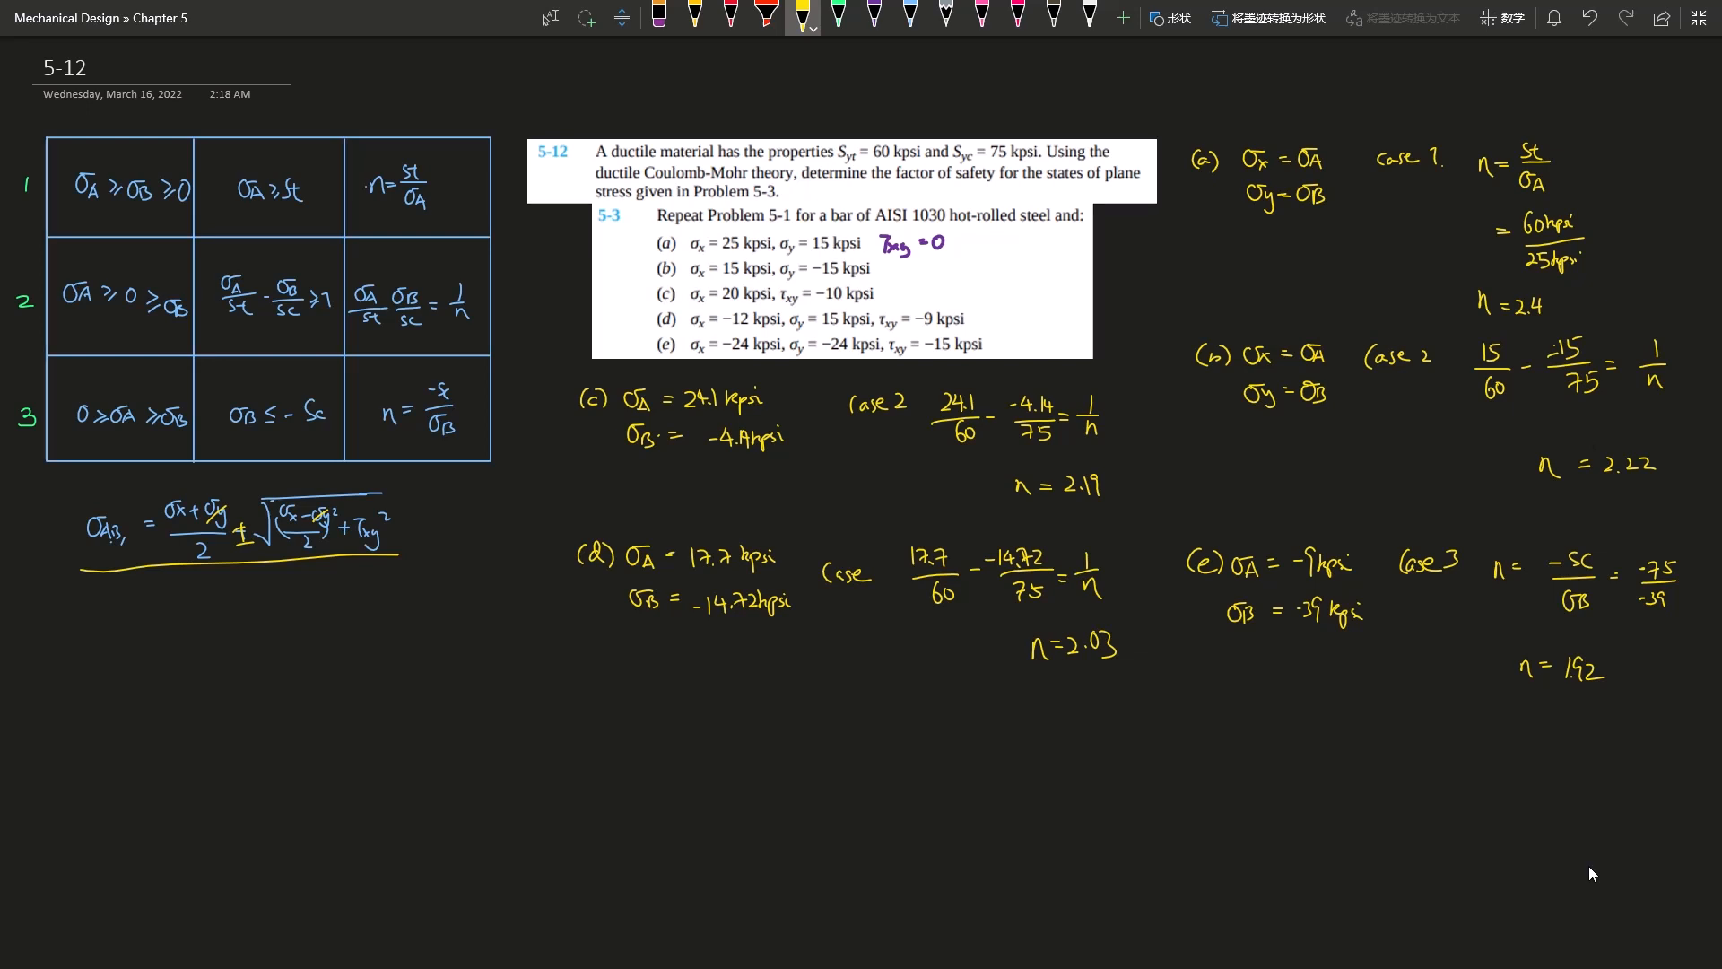
pyautogui.moveTo(1628, 139)
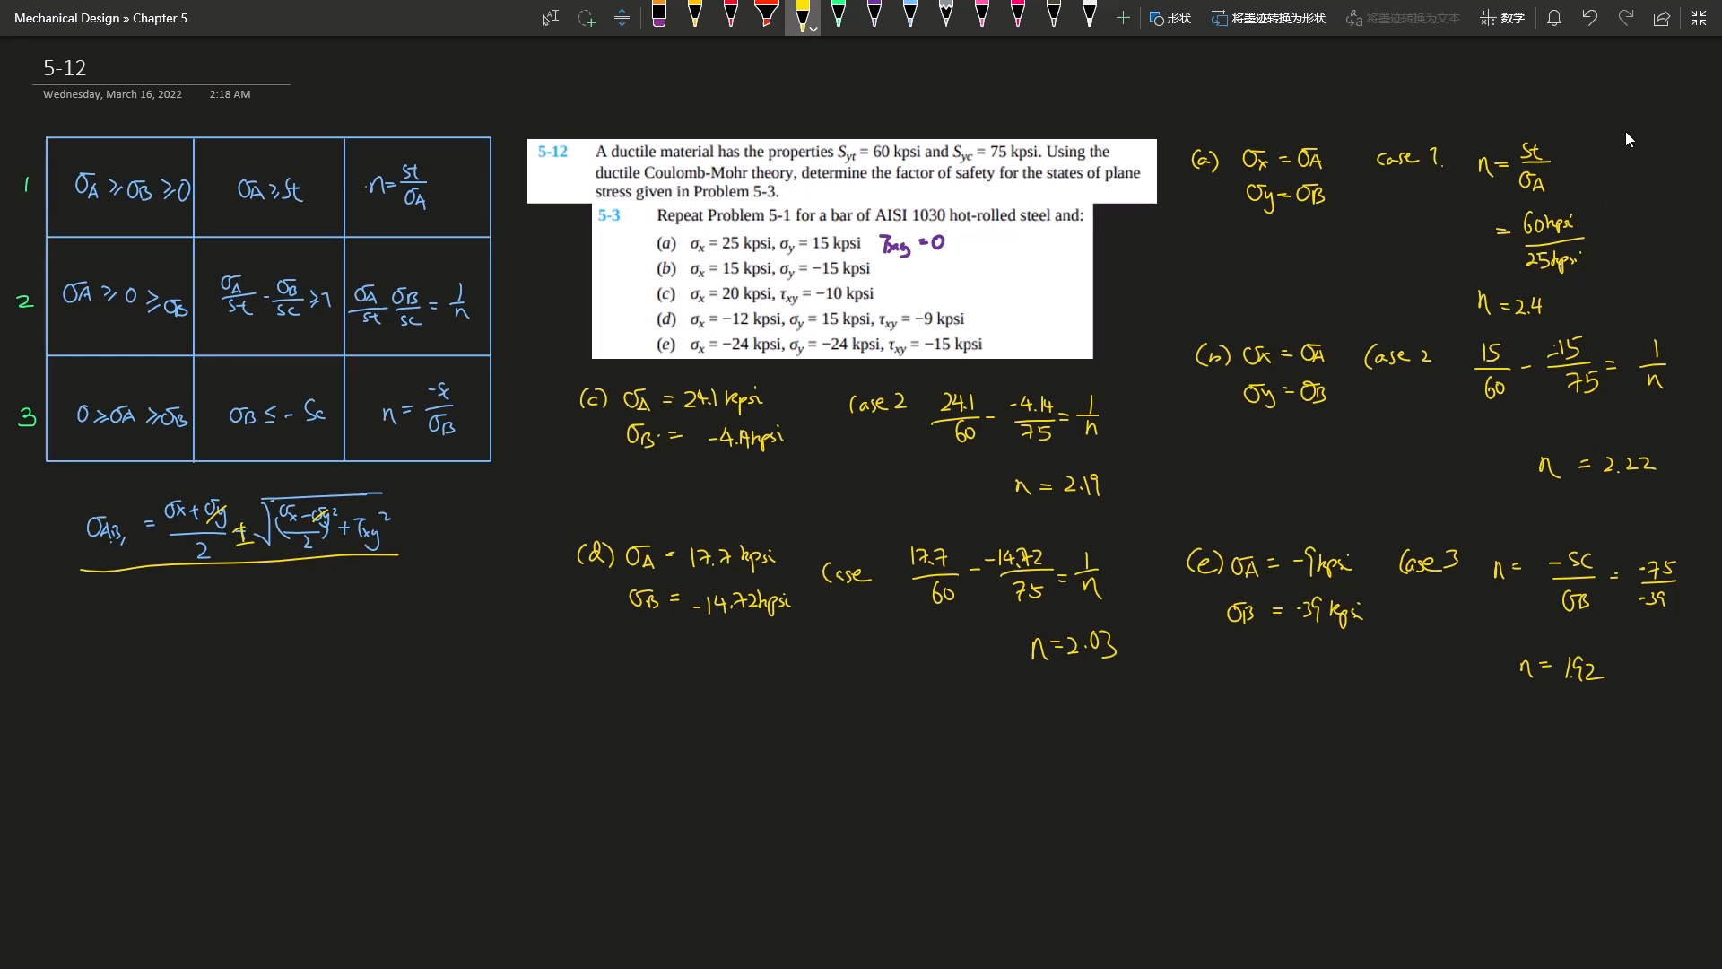